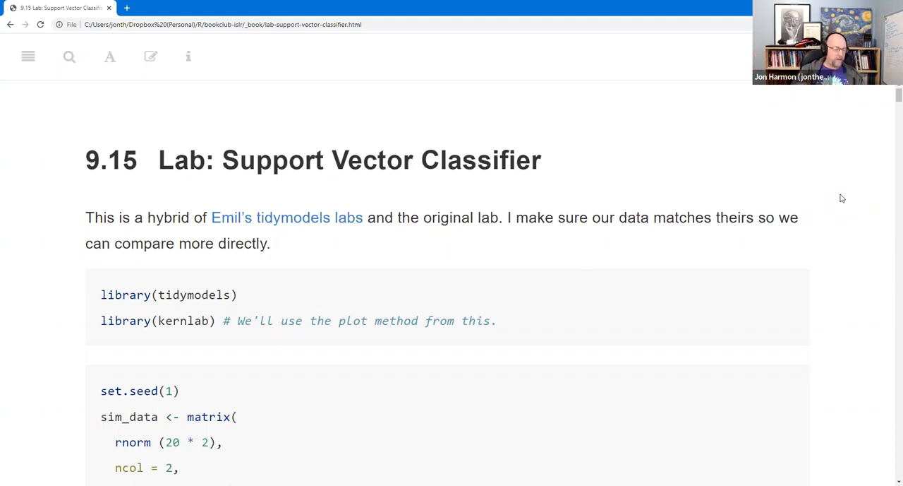
mouse_move(830, 170)
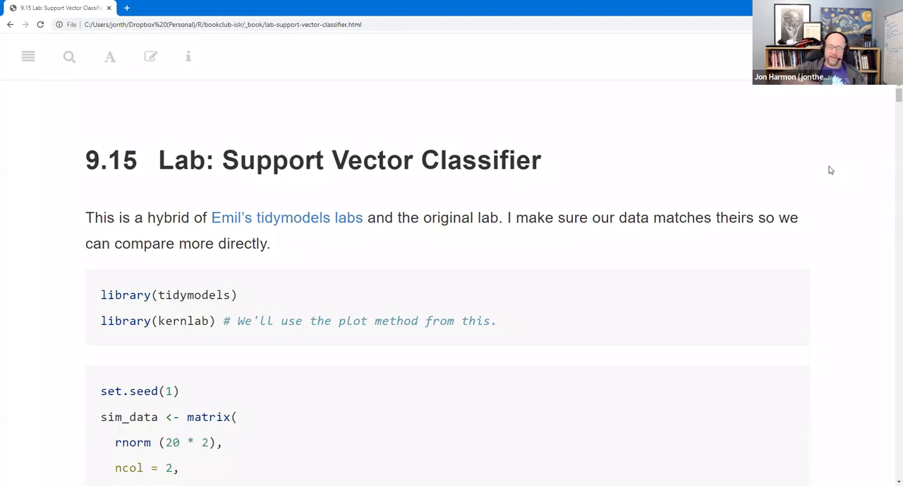
mouse_move(841, 152)
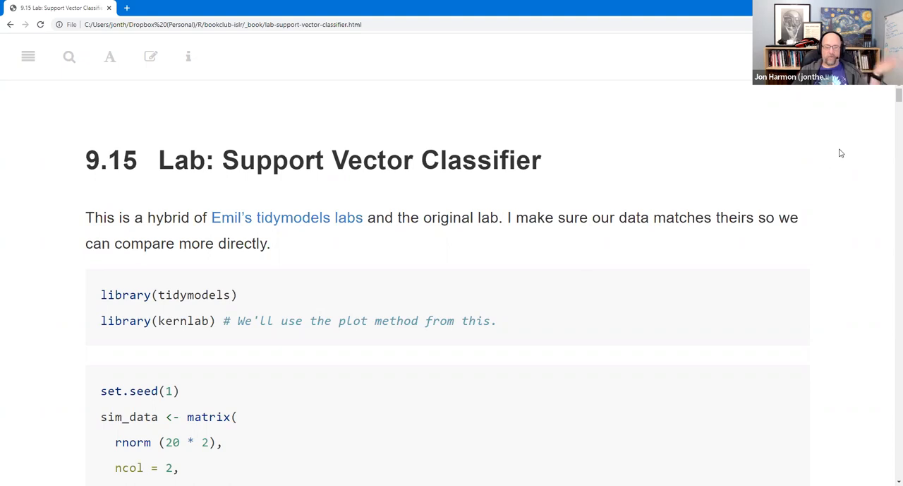
Step: Scroll down the Support Vector Classifier lab to the set.seed(1) sim_data simulation code
scroll(down, 3)
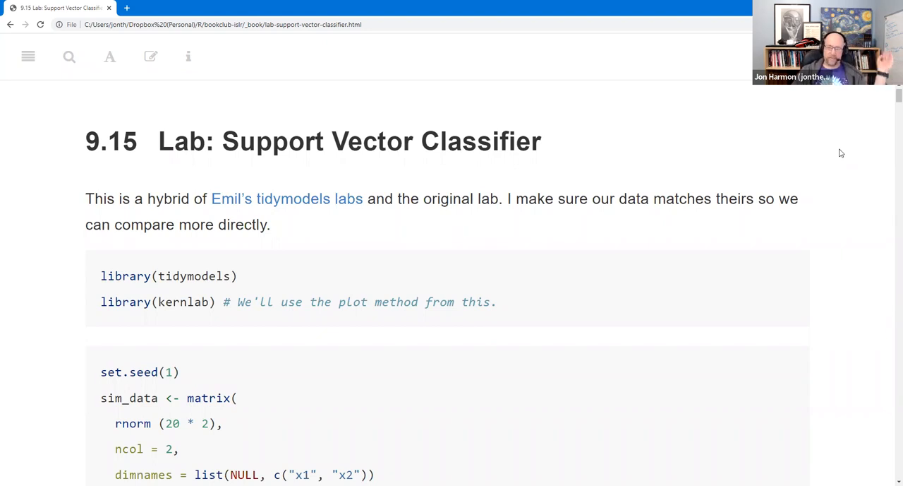
scroll(down, 3)
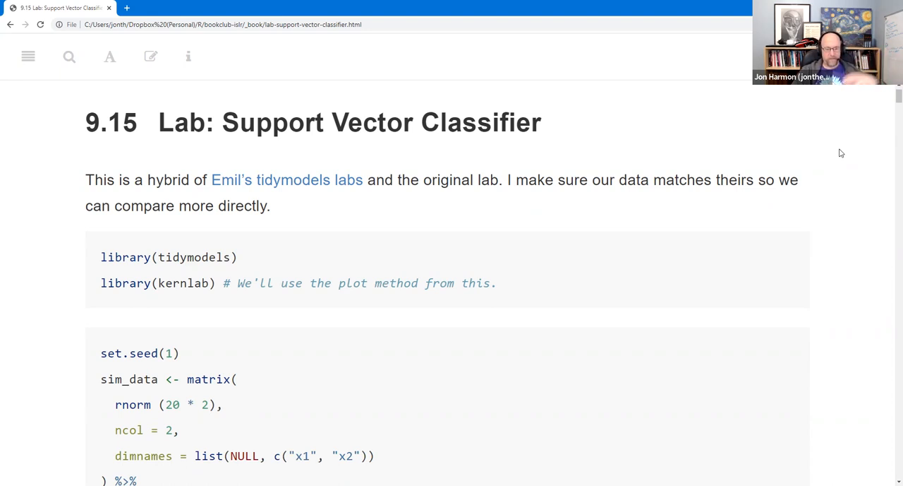
scroll(down, 3)
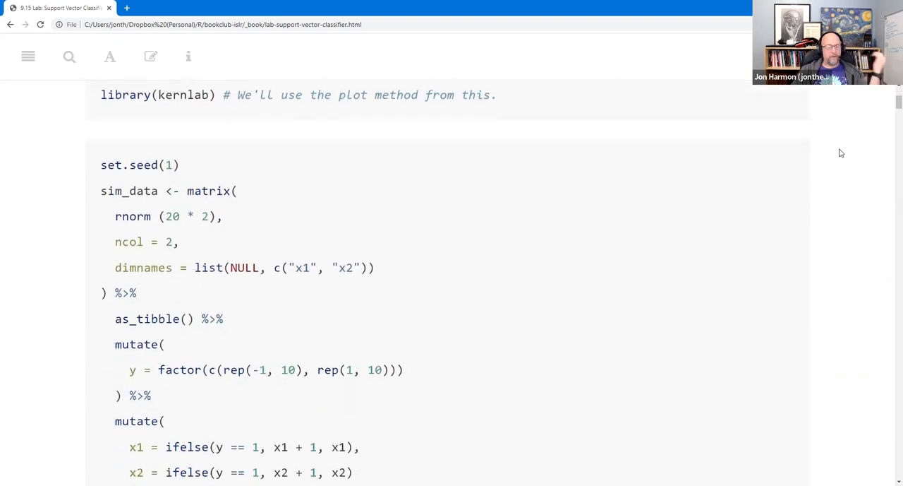
scroll(down, 3)
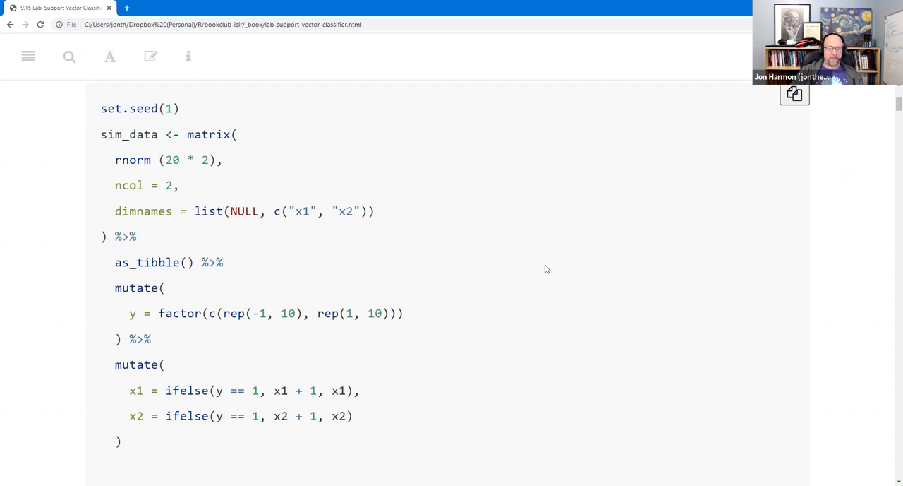
mouse_move(315, 258)
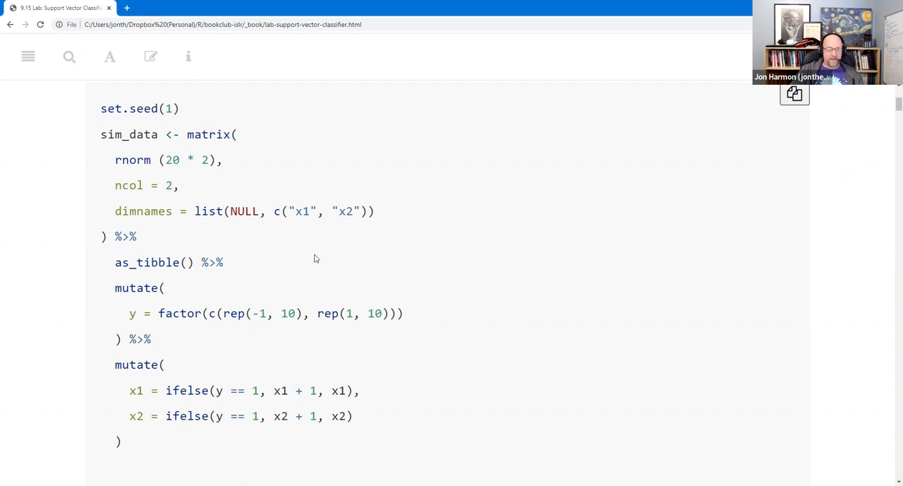
mouse_move(187, 223)
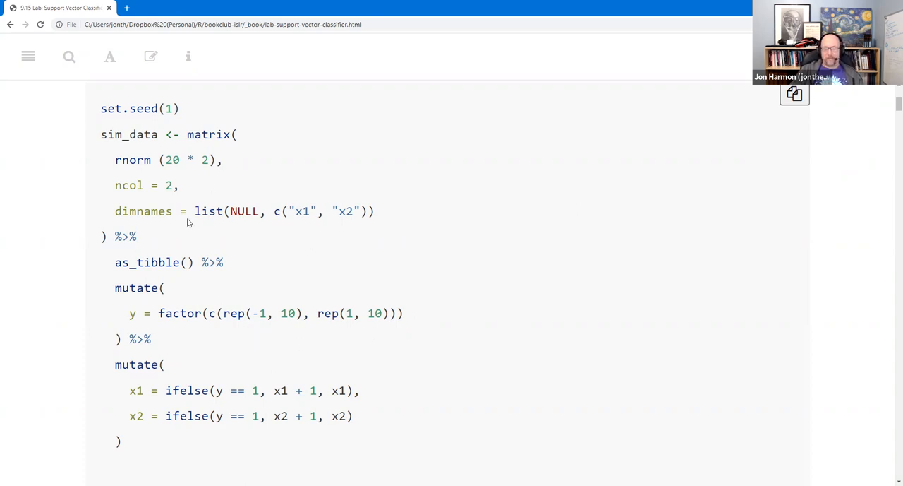
mouse_move(227, 223)
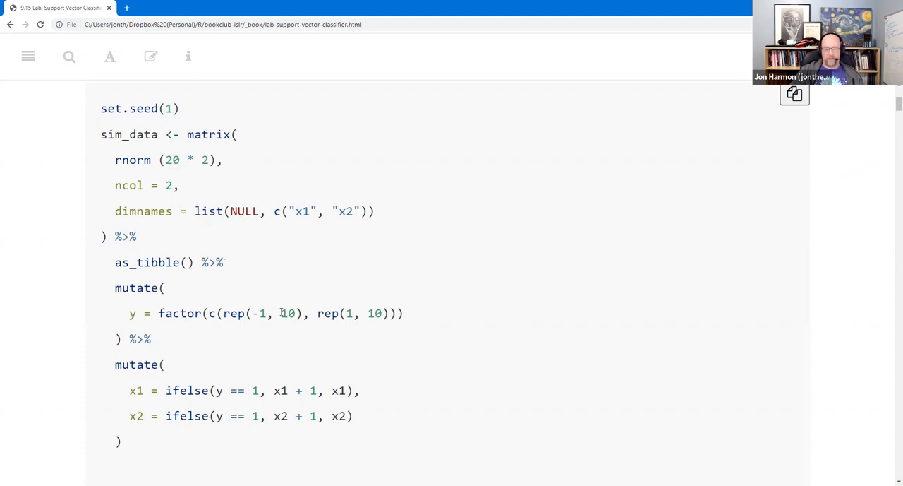
double_click(349, 313)
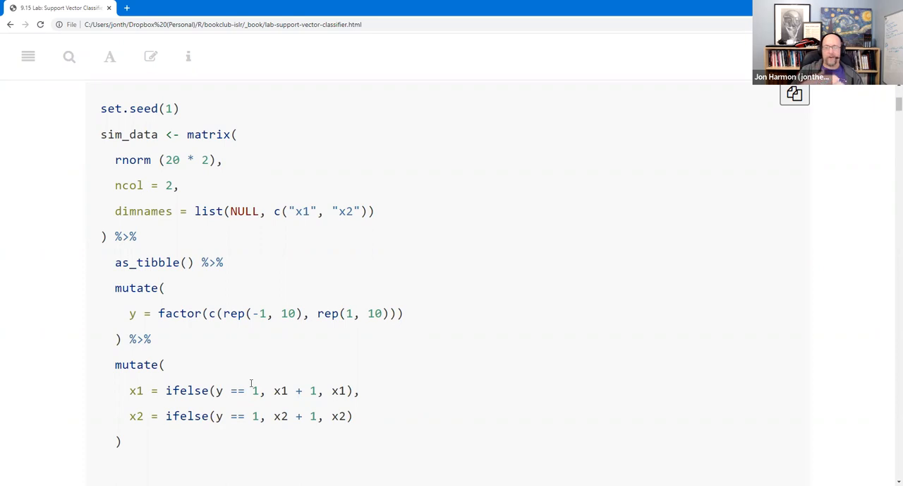
Step: Scroll past the sim_data ggplot scatter plot to the test_data readRDS code block
scroll(down, 3)
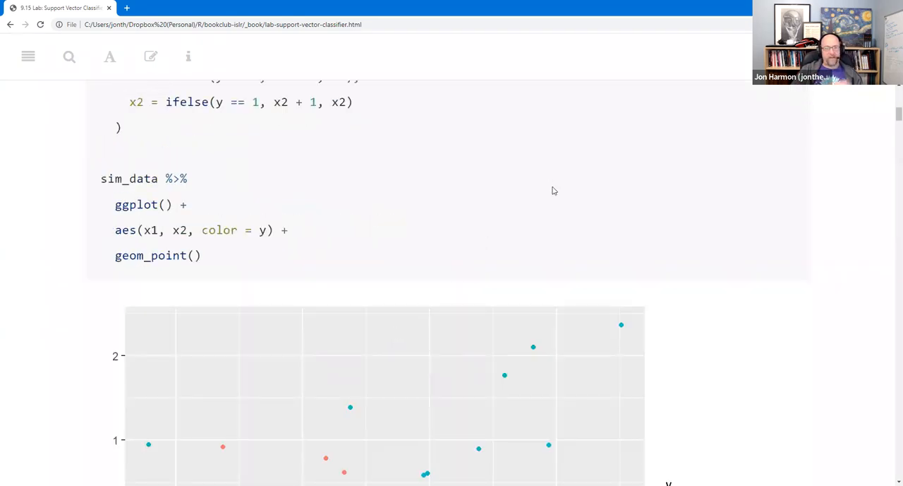
scroll(down, 3)
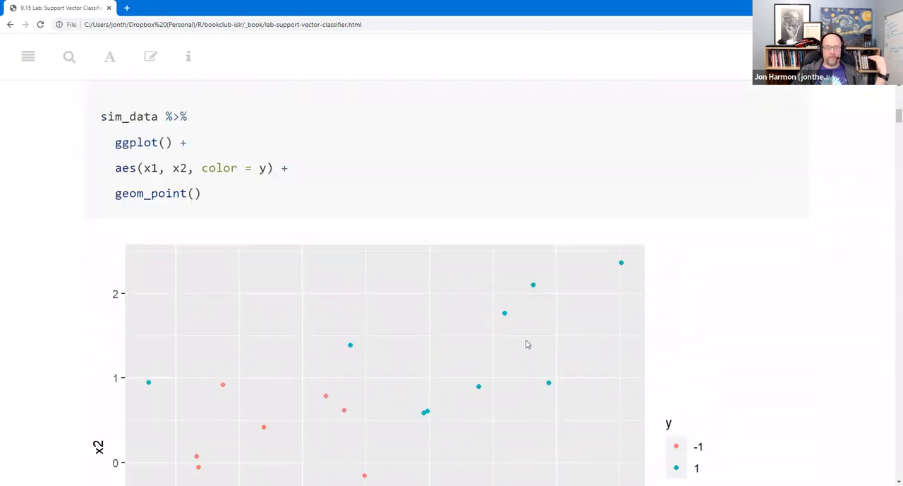
scroll(down, 3)
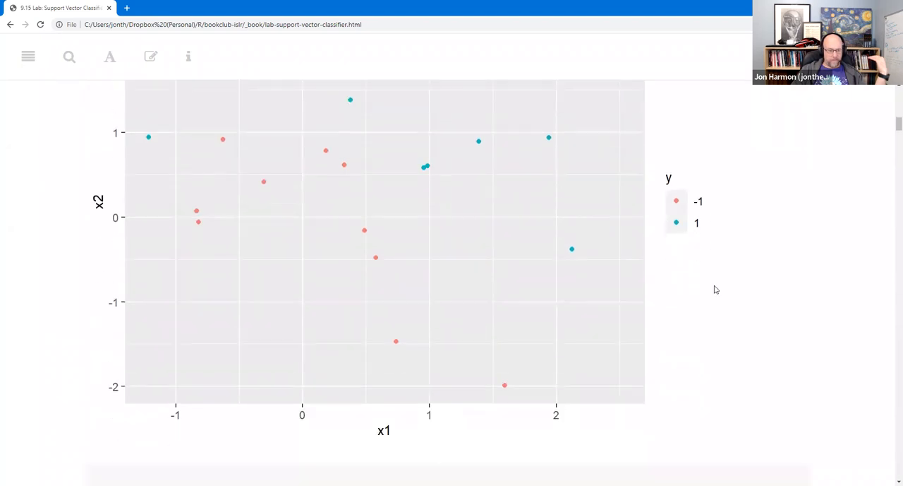
scroll(down, 3)
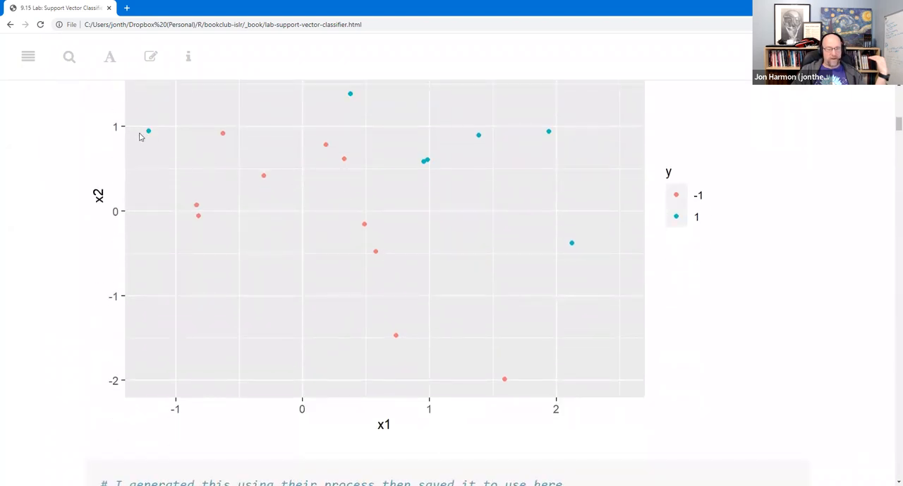
mouse_move(365, 180)
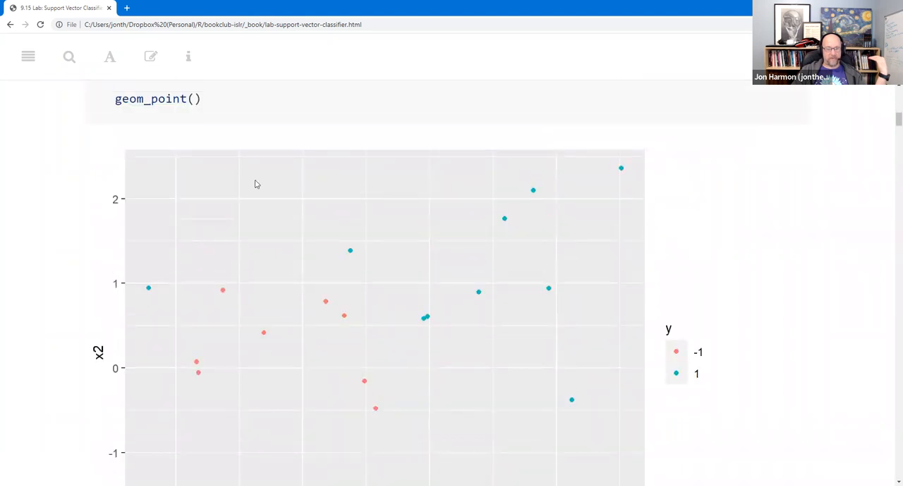
mouse_move(412, 305)
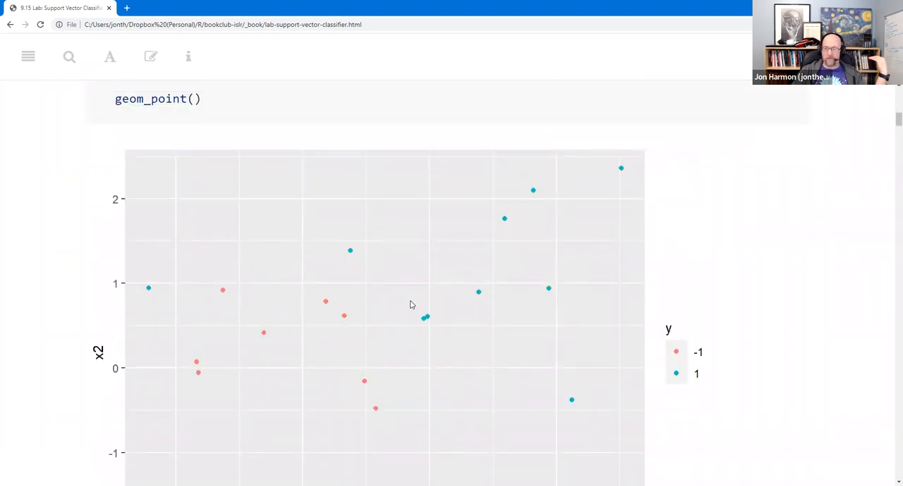
scroll(down, 3)
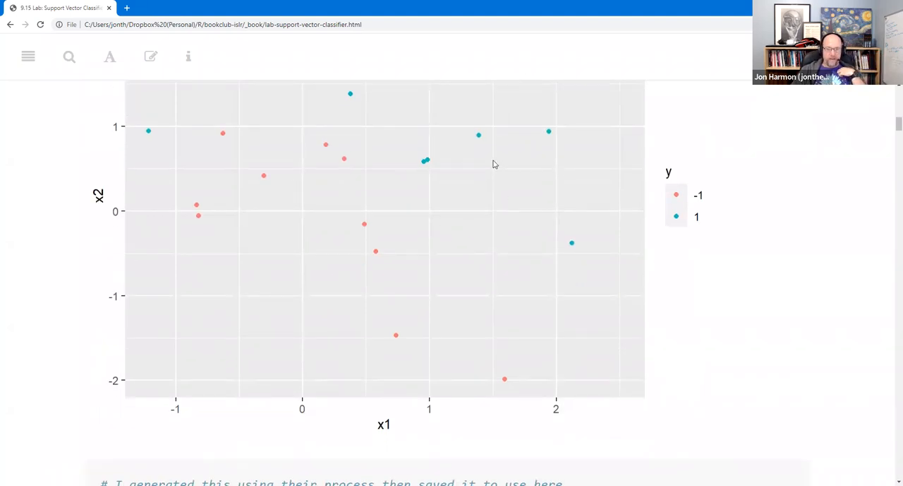
scroll(down, 3)
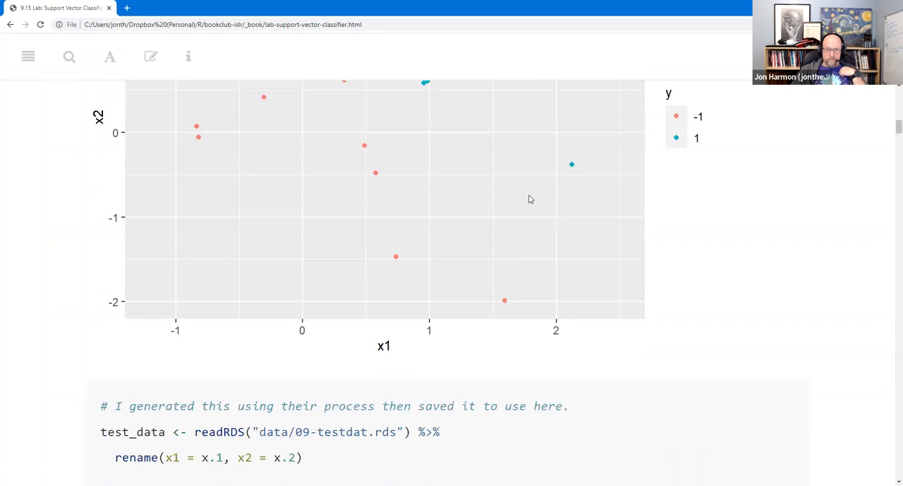
scroll(down, 3)
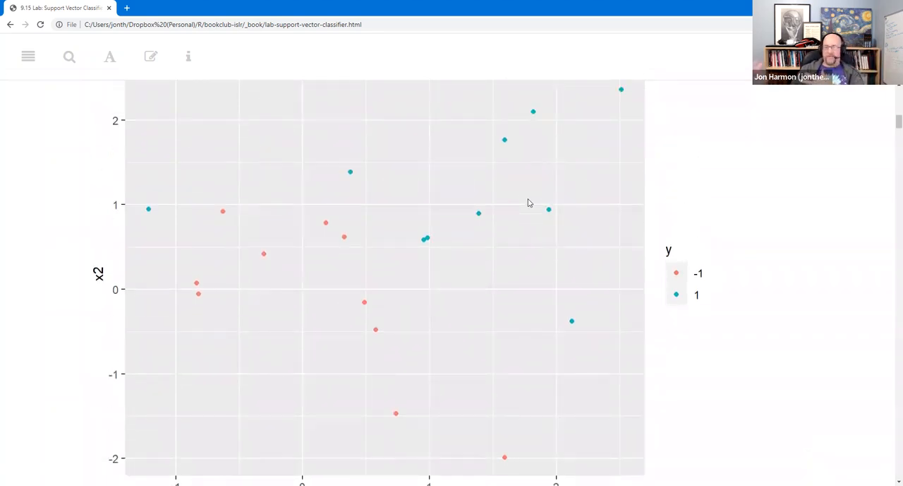
mouse_move(565, 215)
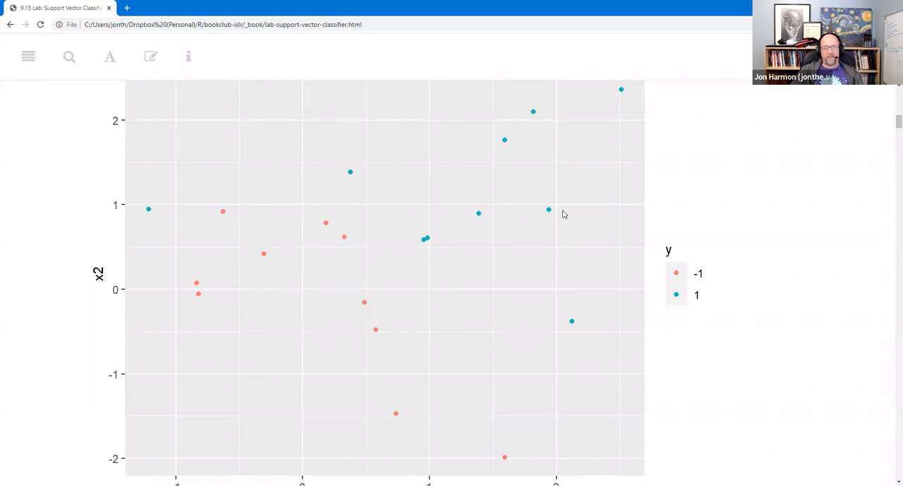
scroll(down, 3)
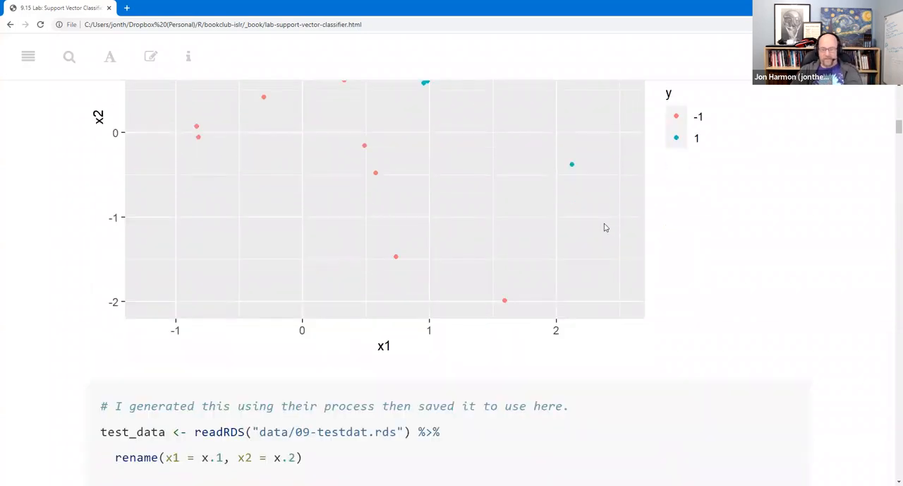
mouse_move(830, 254)
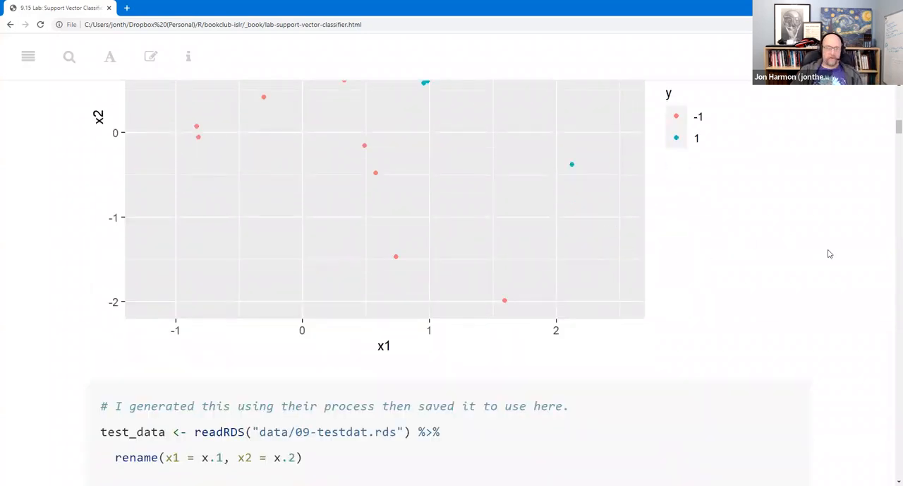
Step: Scroll past the test_data code to its scatter plot and the svm_linear_spec paragraph
scroll(down, 3)
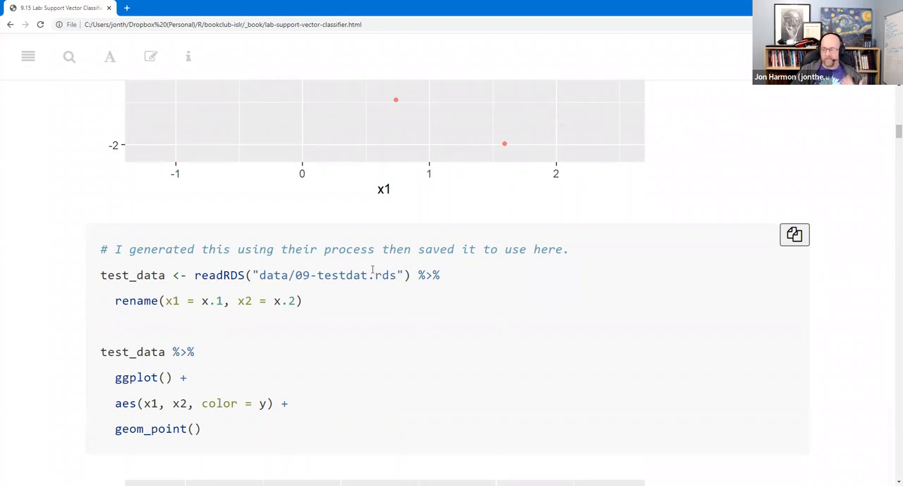
mouse_move(398, 292)
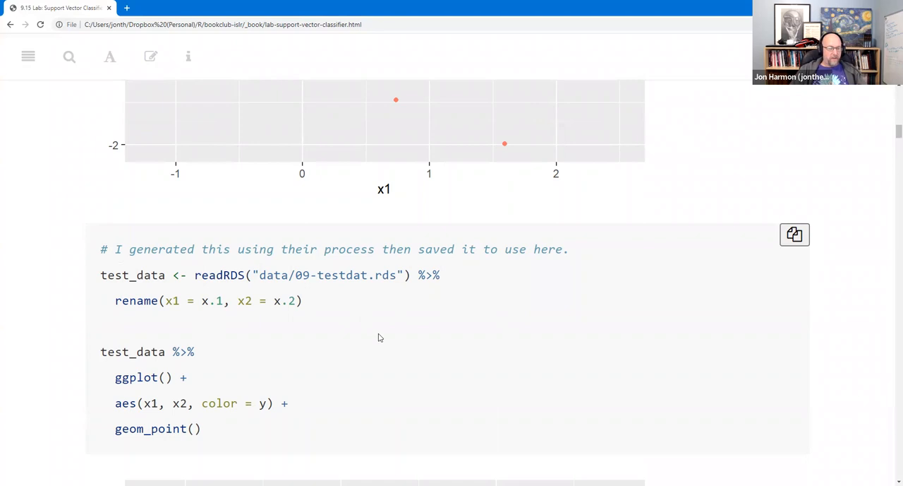
scroll(down, 3)
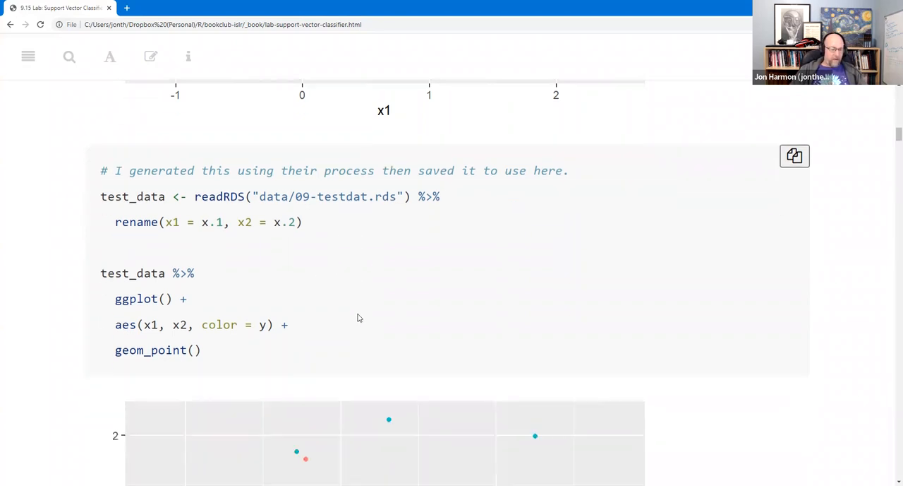
scroll(down, 3)
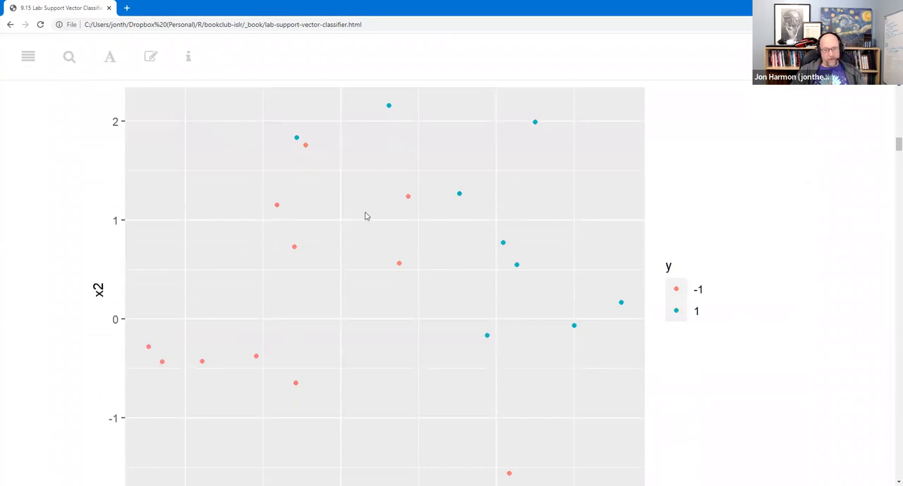
mouse_move(305, 174)
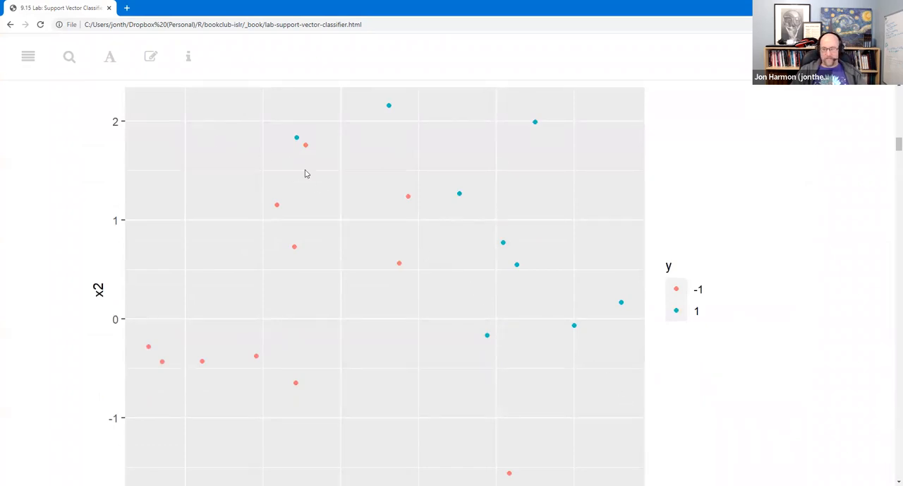
scroll(down, 3)
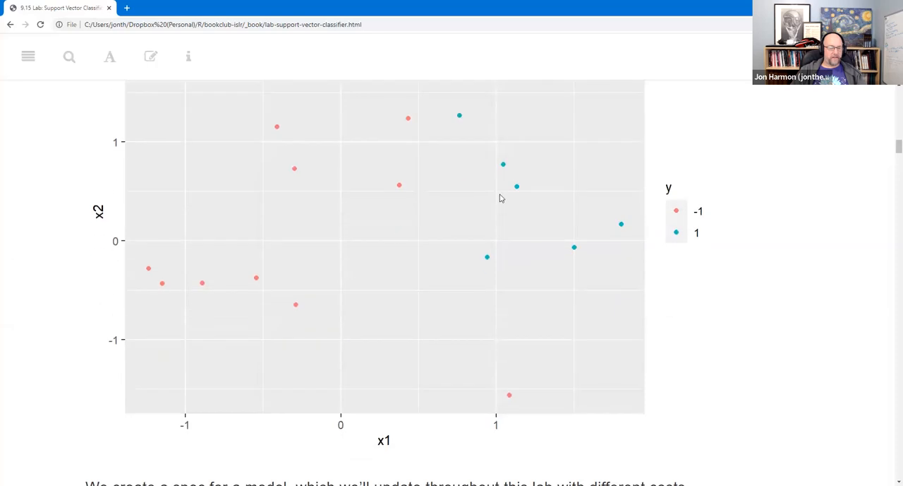
mouse_move(503, 258)
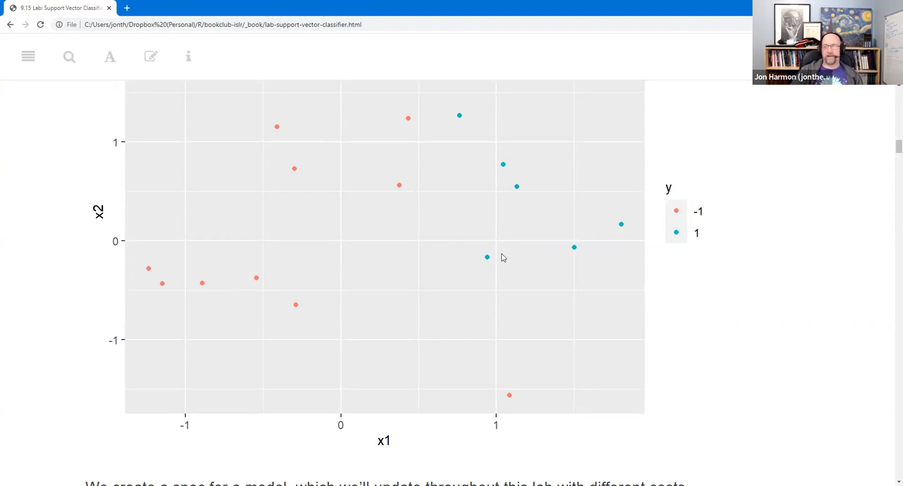
scroll(down, 3)
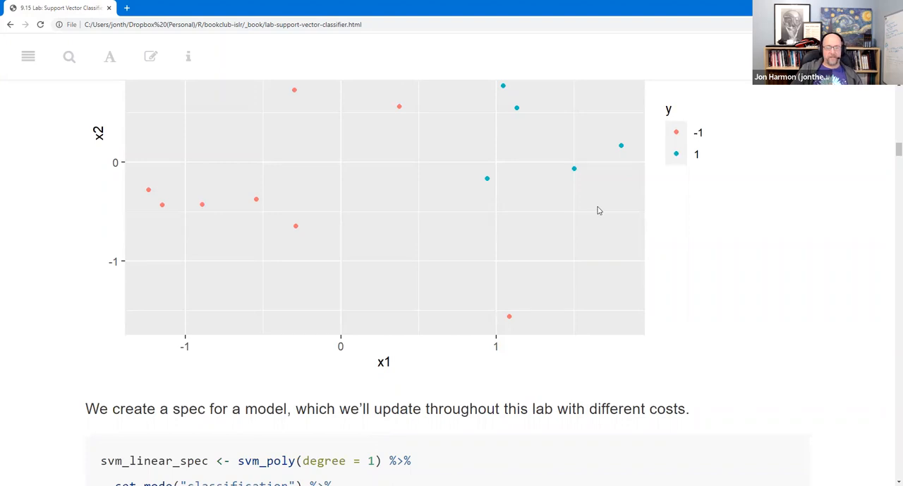
Step: Scroll past the svm_linear_spec code to the svm_linear_fit_10 summary with 7 support vectors, 0.15 error
scroll(down, 3)
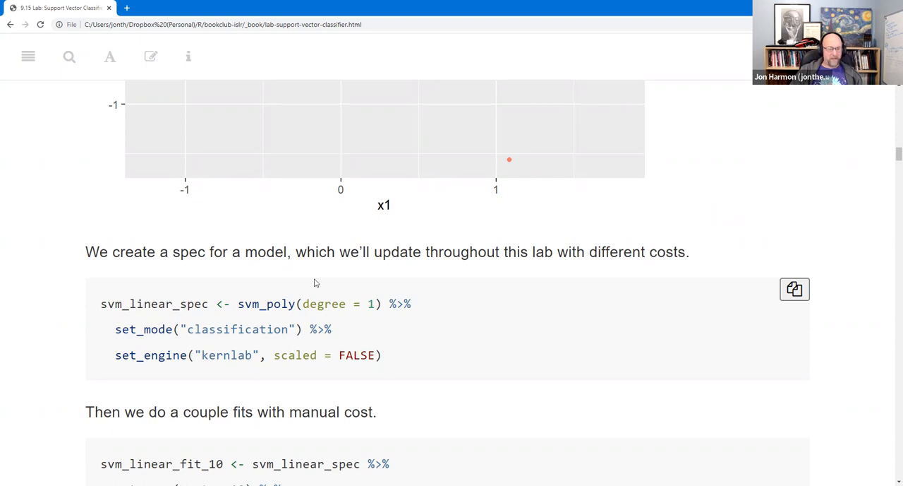
scroll(down, 3)
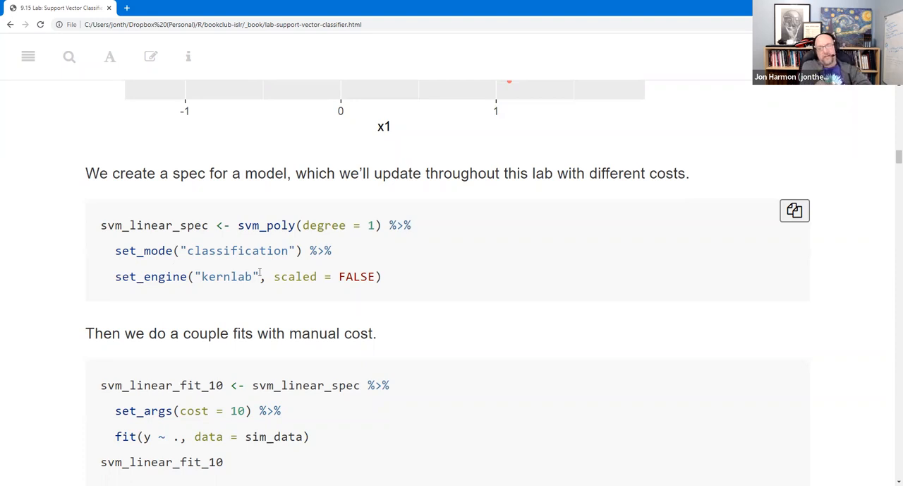
mouse_move(107, 228)
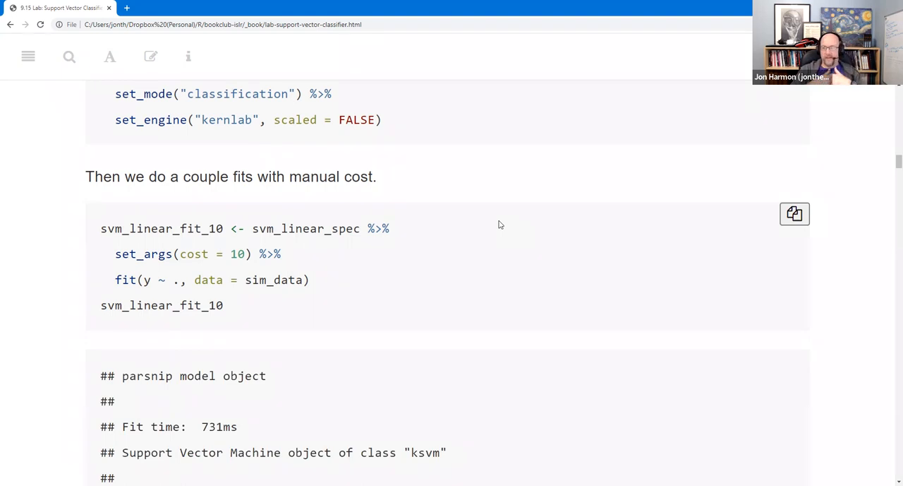
mouse_move(476, 222)
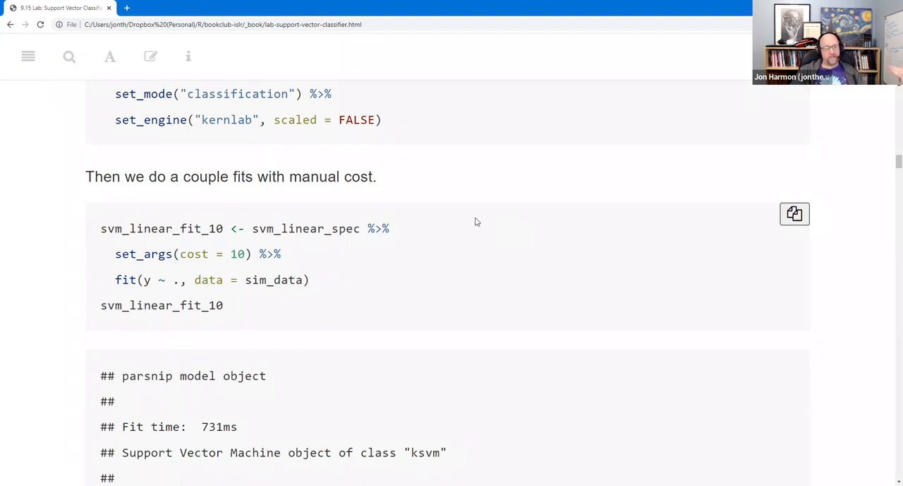
scroll(down, 3)
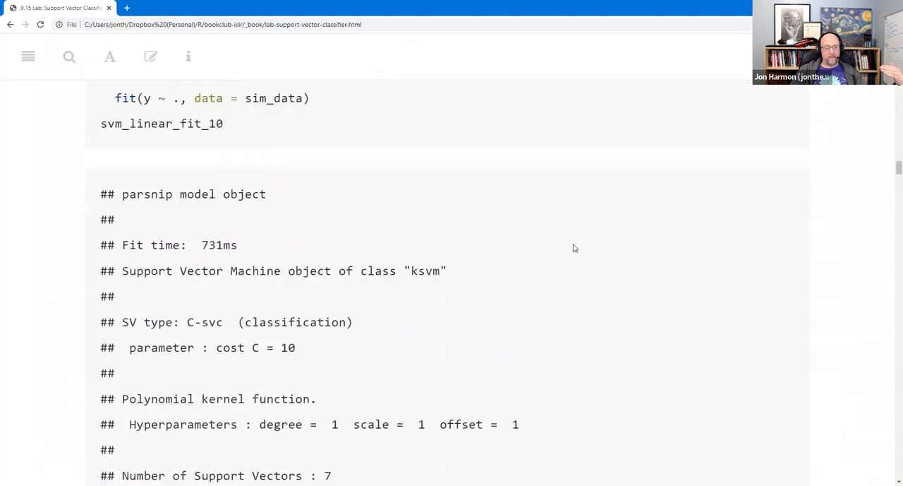
scroll(down, 3)
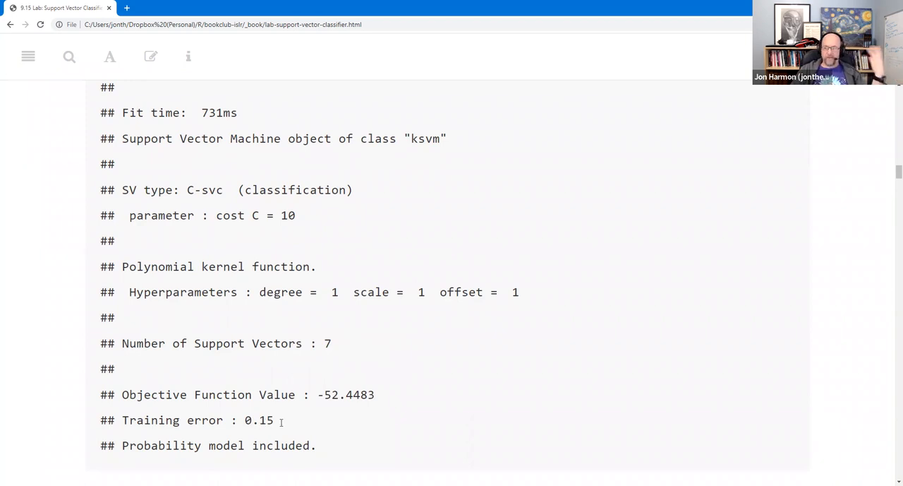
mouse_move(282, 421)
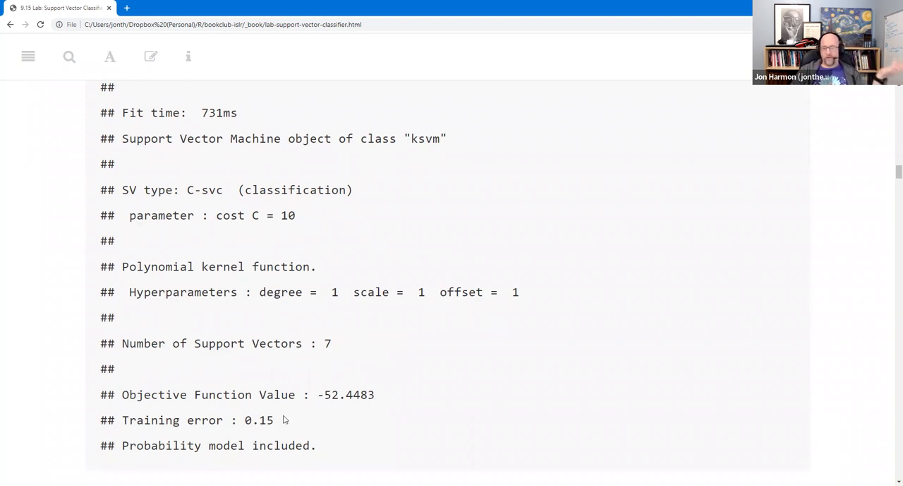
mouse_move(534, 376)
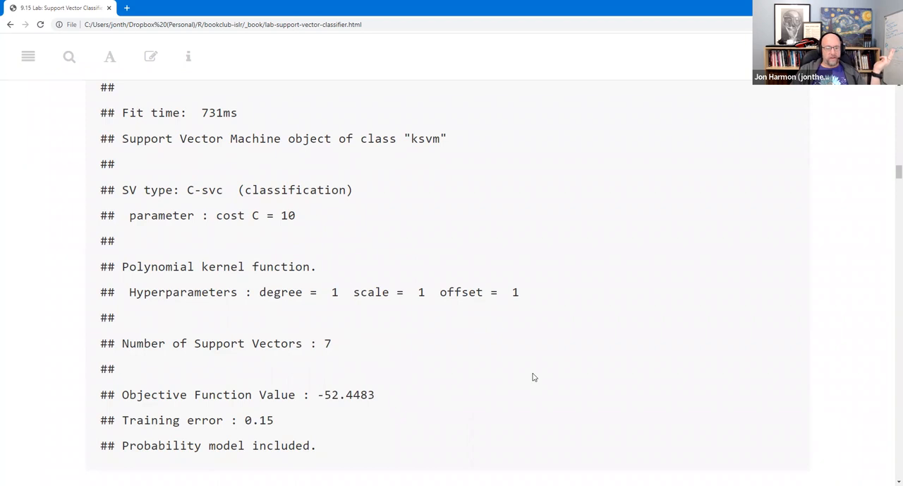
Step: Scroll down to the chunk extracting svm_linear_fit_10's engine and calling plot()
scroll(down, 3)
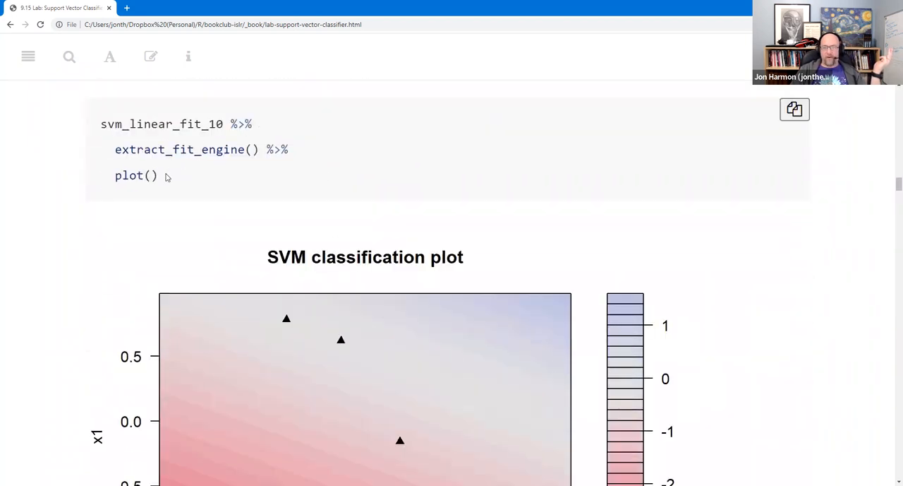
mouse_move(412, 177)
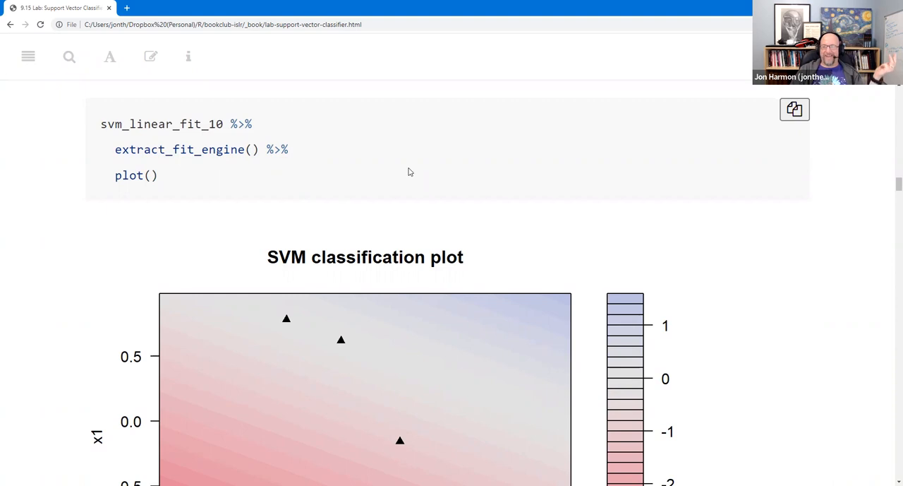
mouse_move(458, 160)
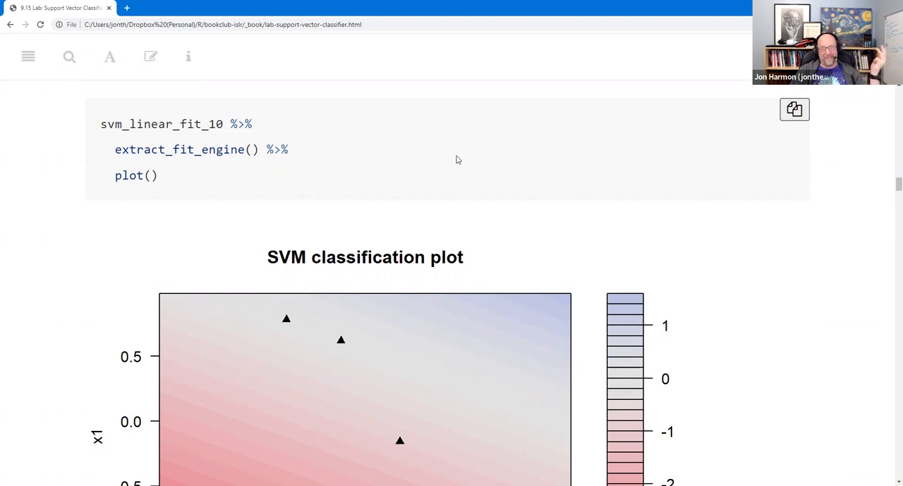
scroll(down, 3)
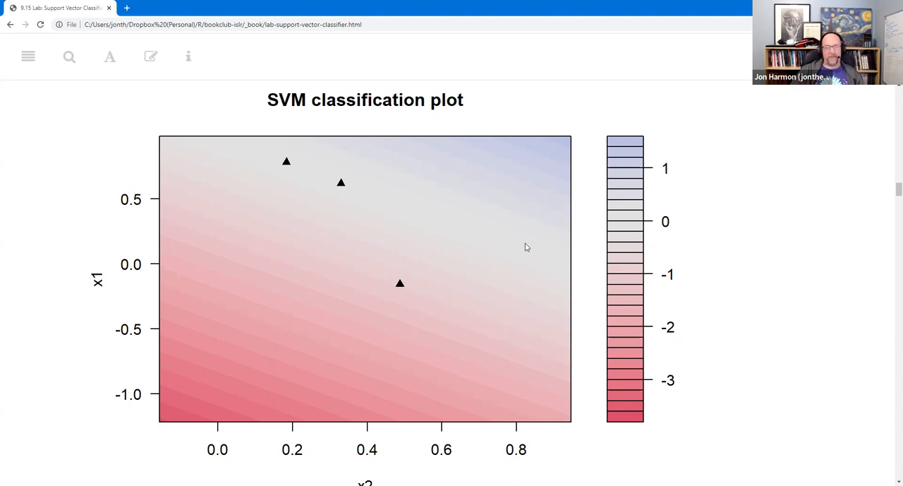
mouse_move(473, 208)
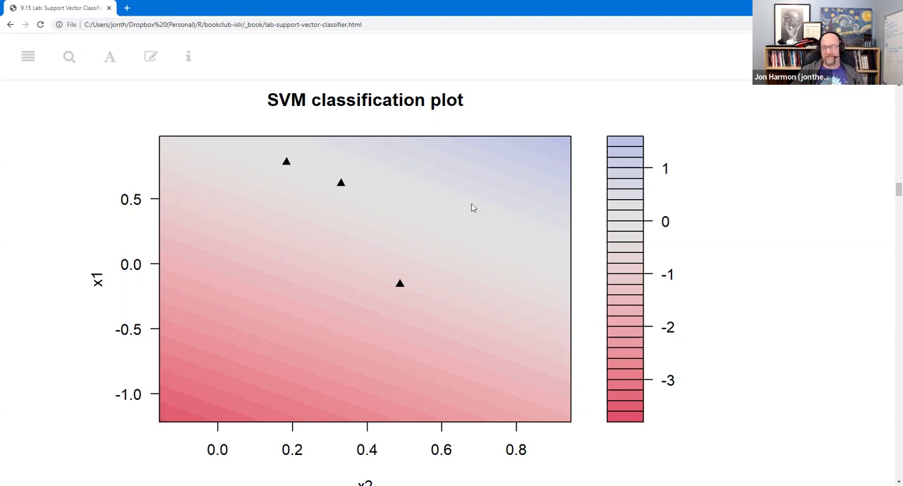
mouse_move(462, 211)
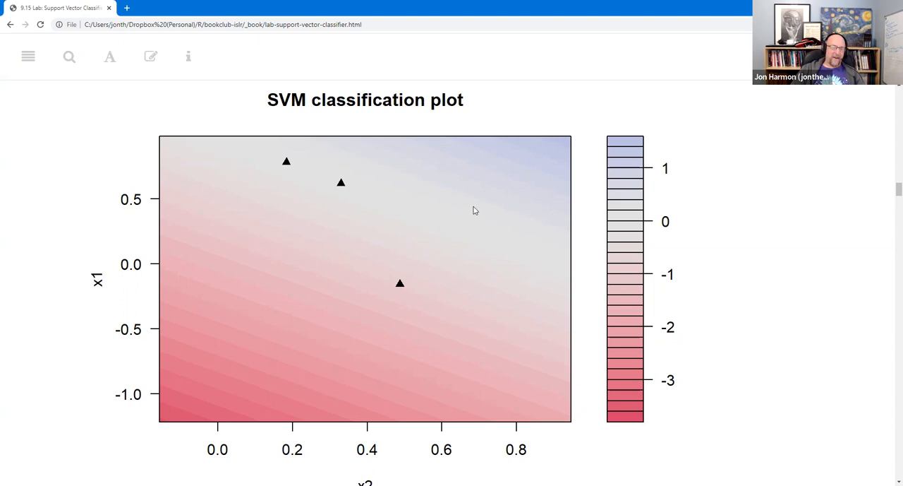
mouse_move(501, 183)
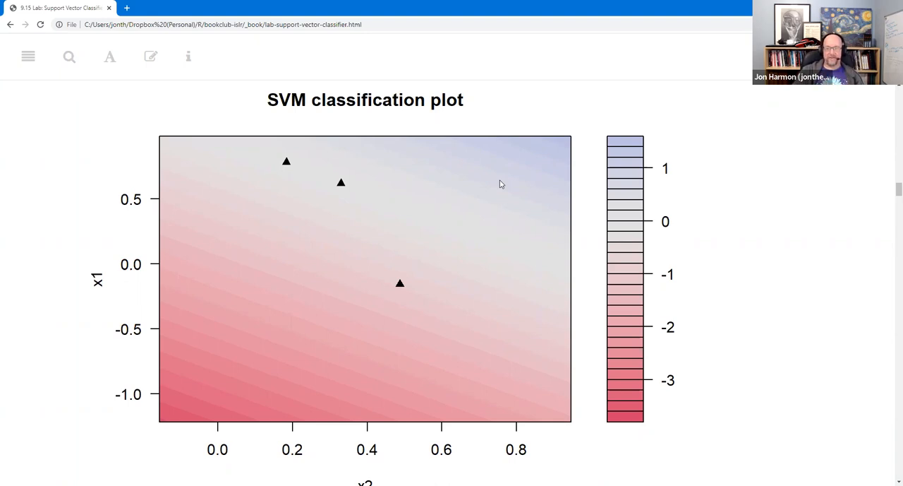
scroll(down, 3)
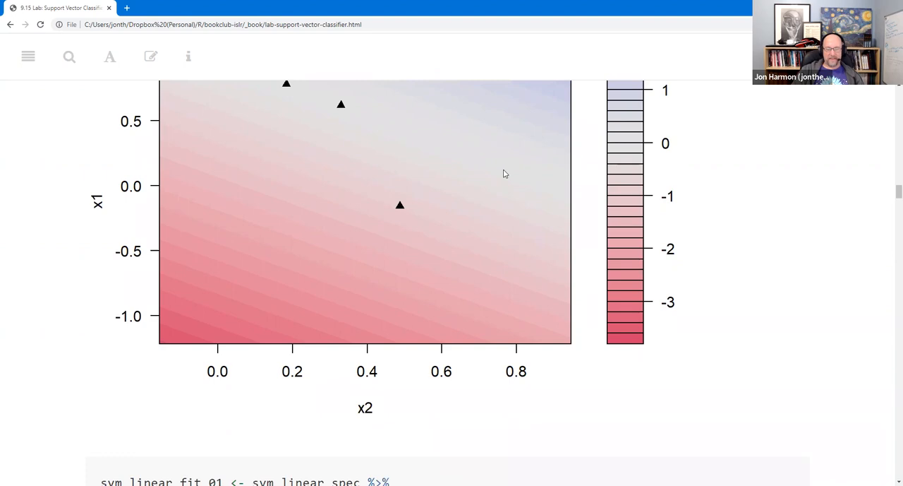
mouse_move(511, 171)
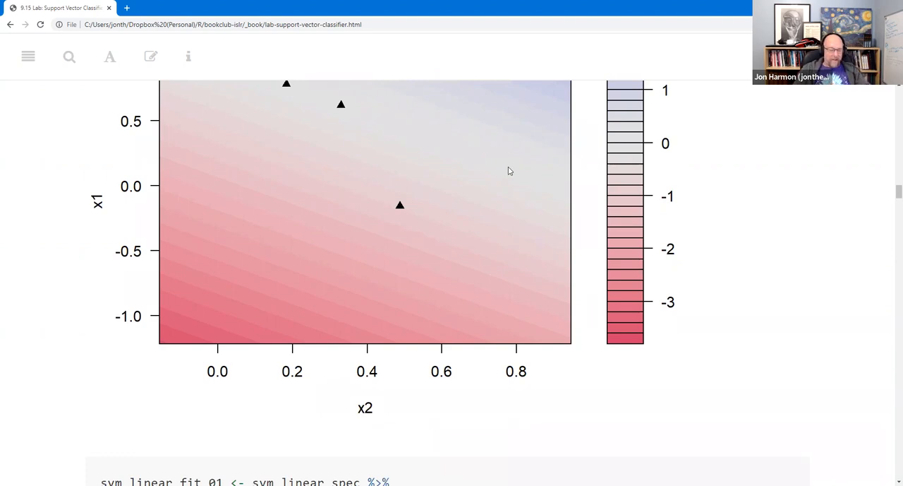
scroll(down, 3)
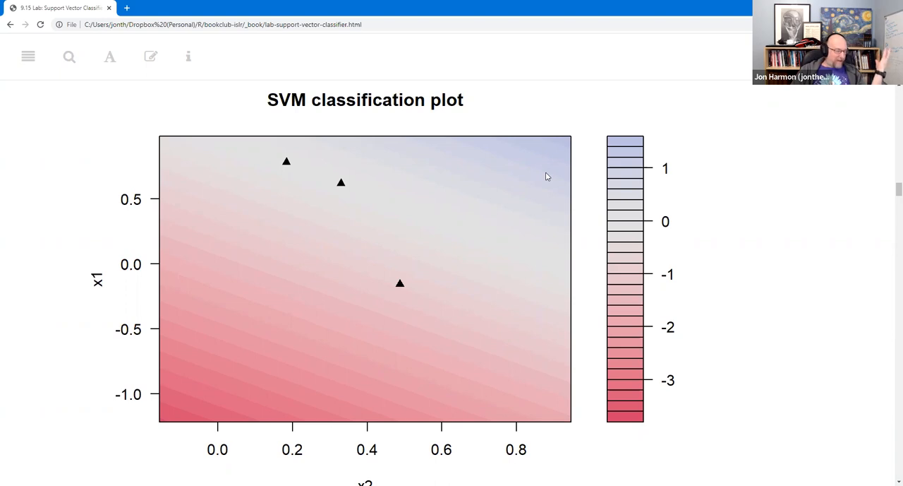
scroll(down, 3)
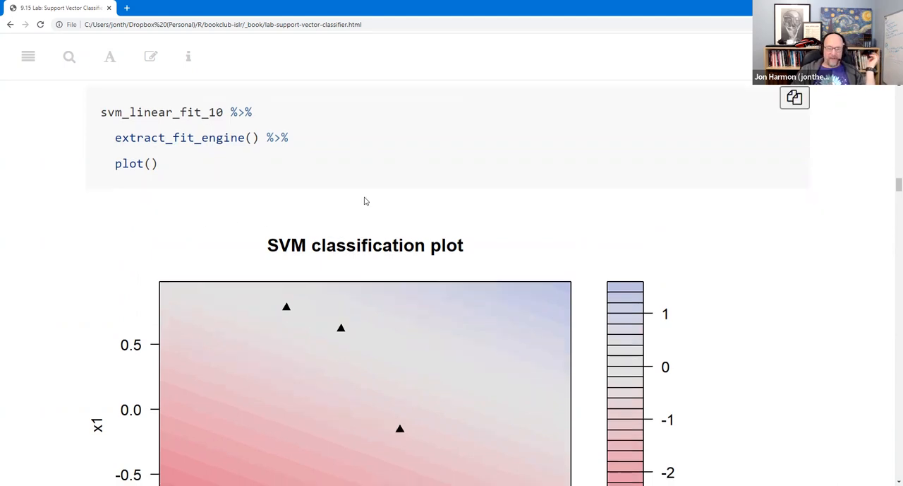
Step: Continue down to view the SVM classification plot for the cost-10 model
scroll(down, 3)
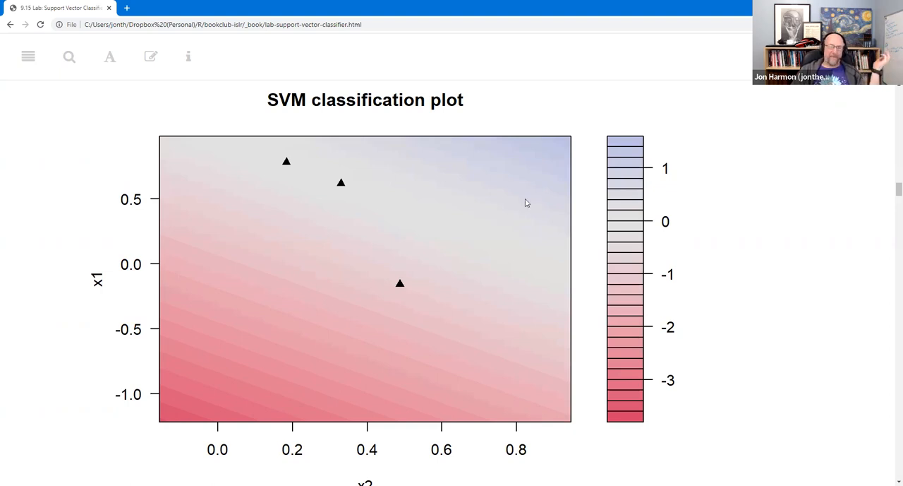
scroll(down, 3)
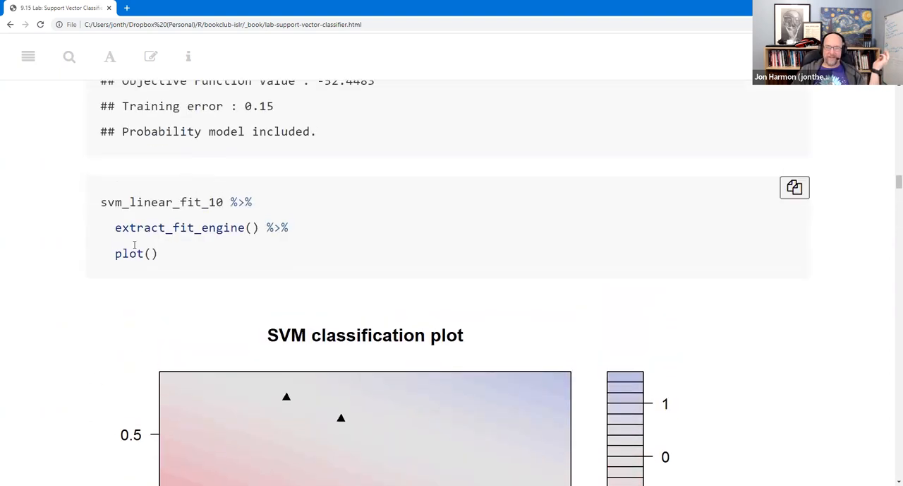
scroll(down, 3)
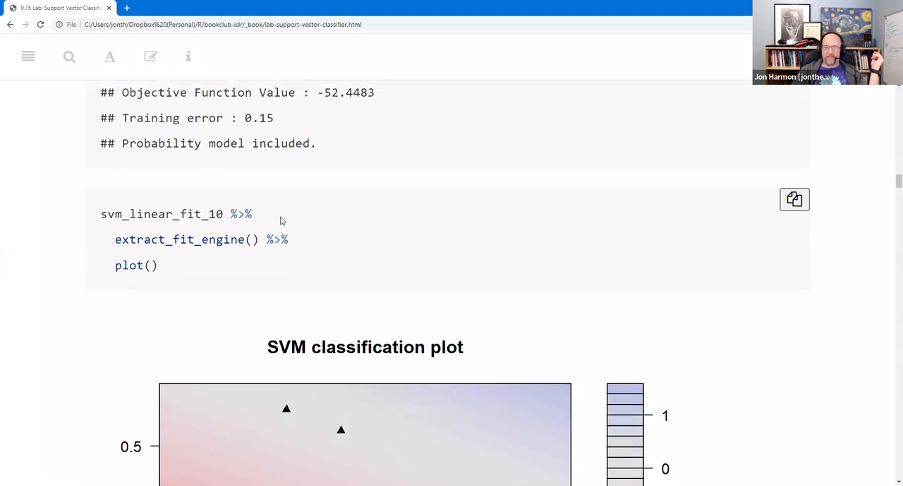
scroll(down, 3)
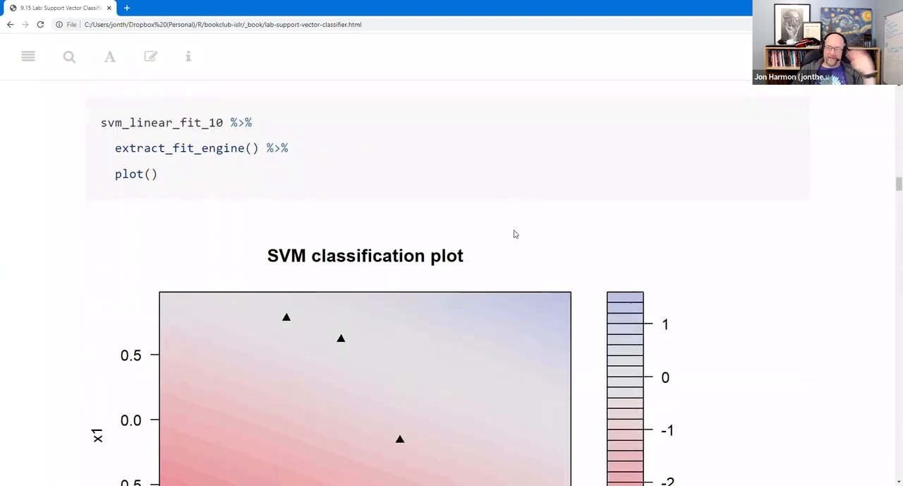
scroll(down, 3)
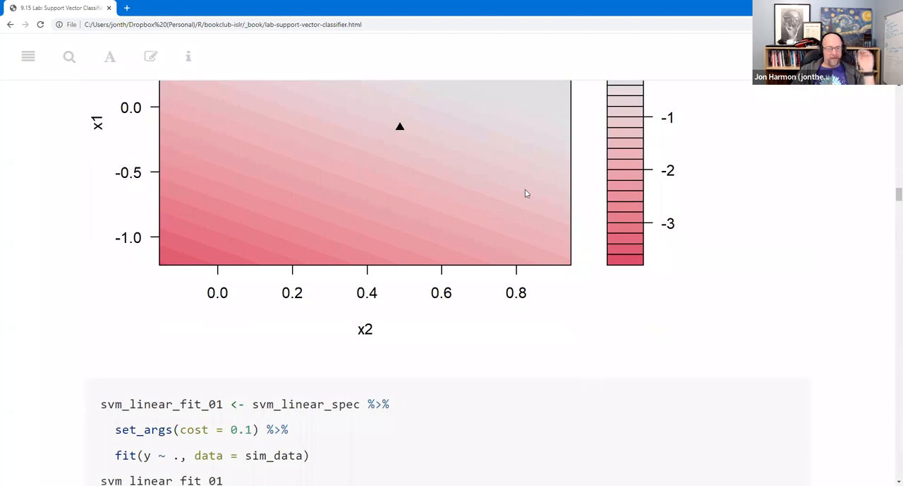
scroll(down, 3)
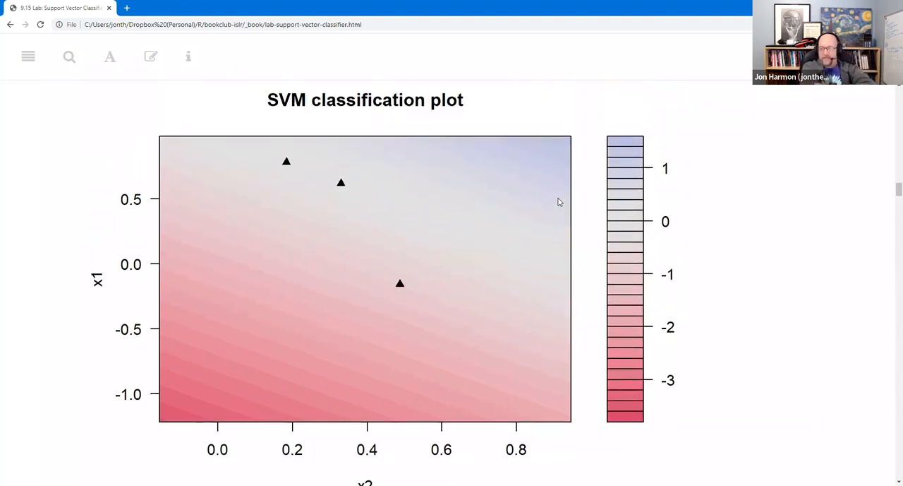
scroll(down, 3)
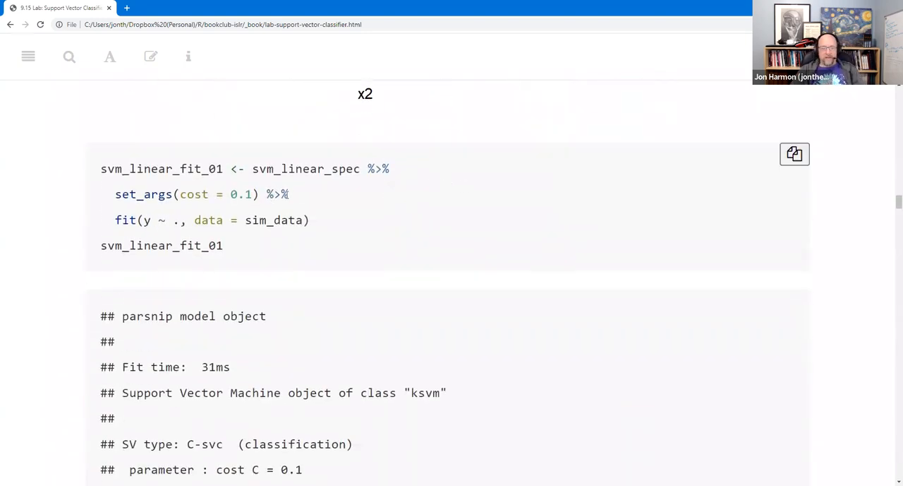
scroll(down, 3)
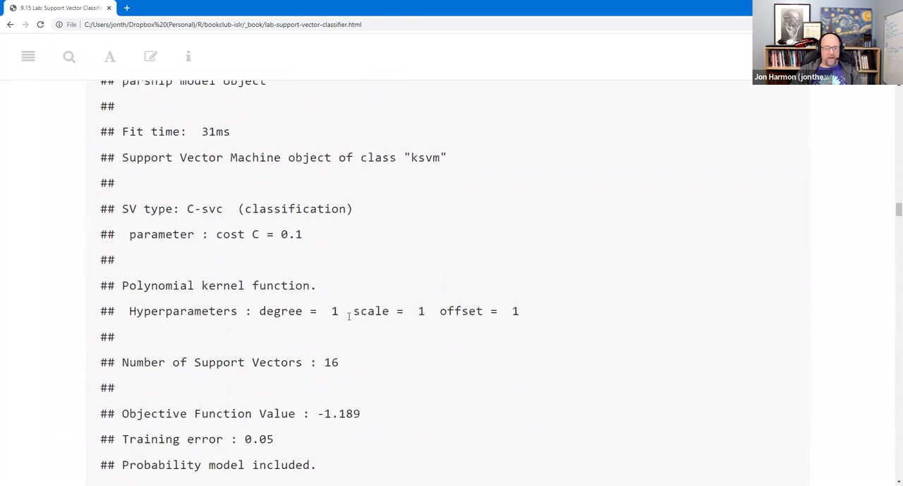
scroll(down, 3)
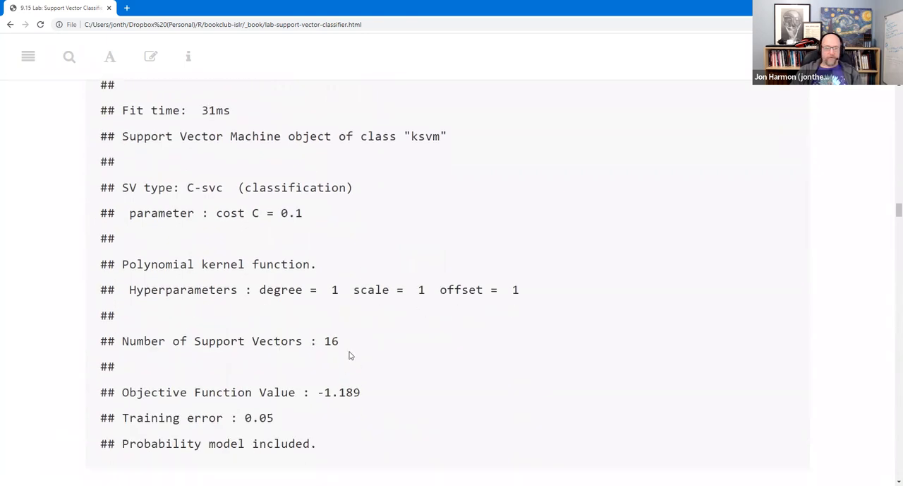
scroll(down, 3)
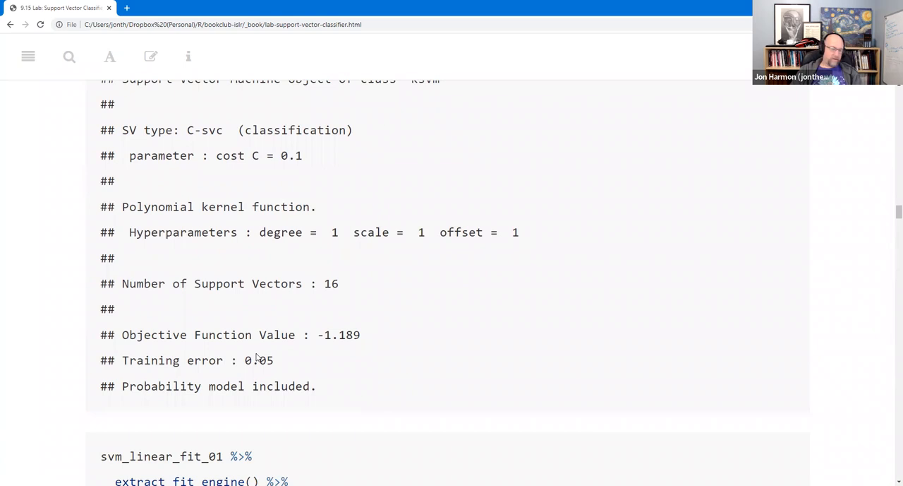
scroll(down, 3)
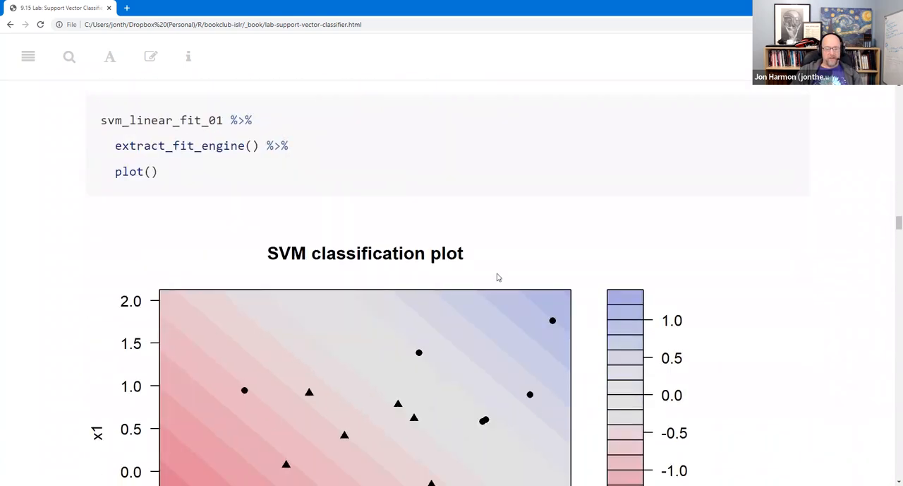
scroll(down, 3)
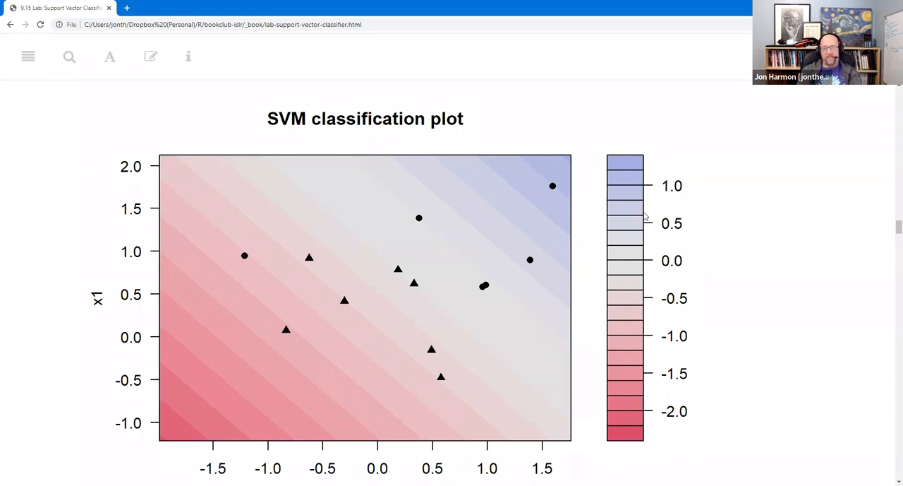
mouse_move(635, 207)
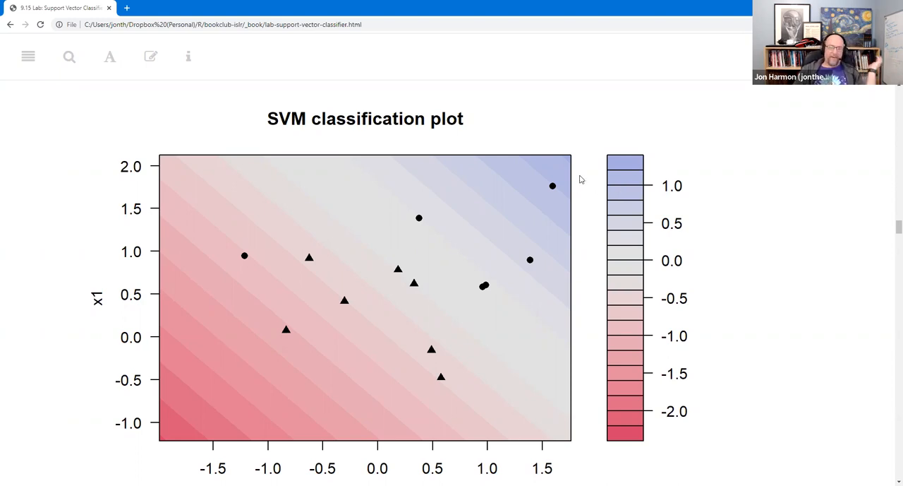
mouse_move(562, 160)
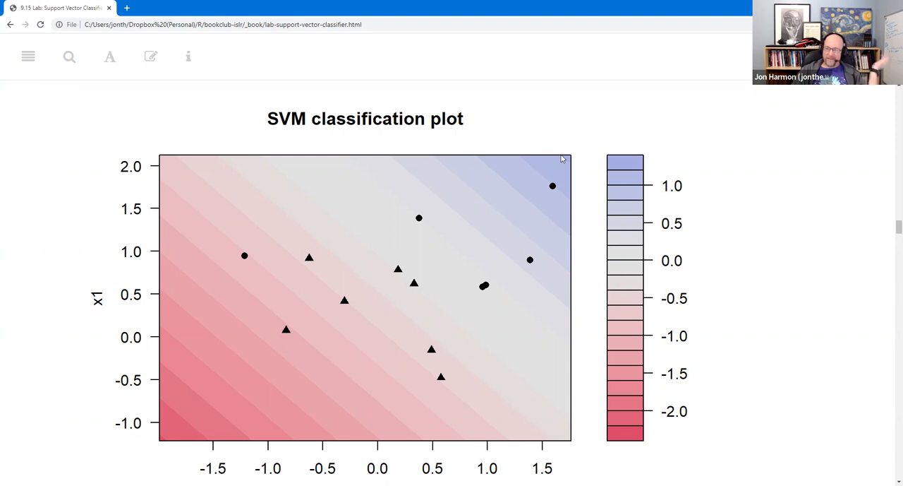
mouse_move(530, 139)
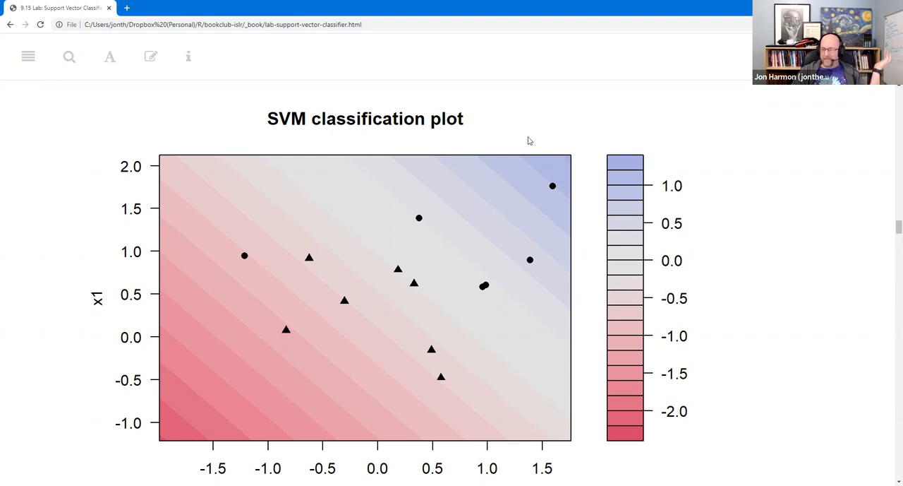
mouse_move(533, 149)
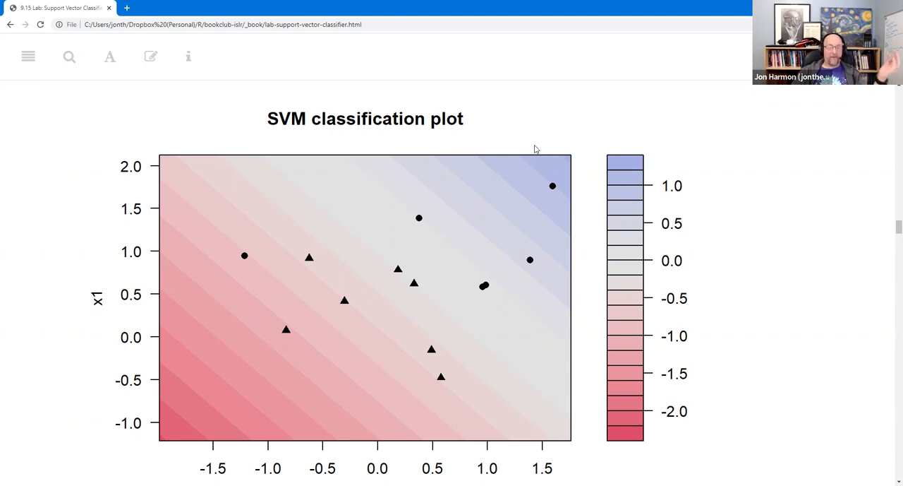
mouse_move(427, 345)
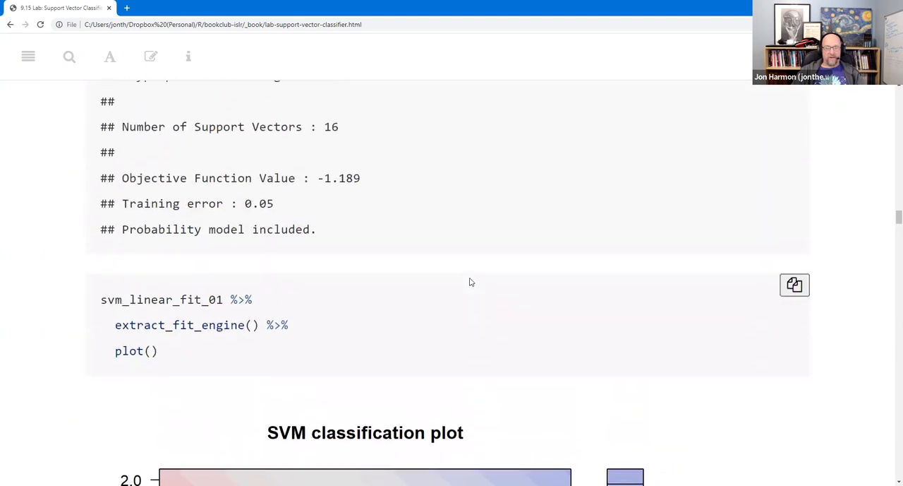
scroll(down, 3)
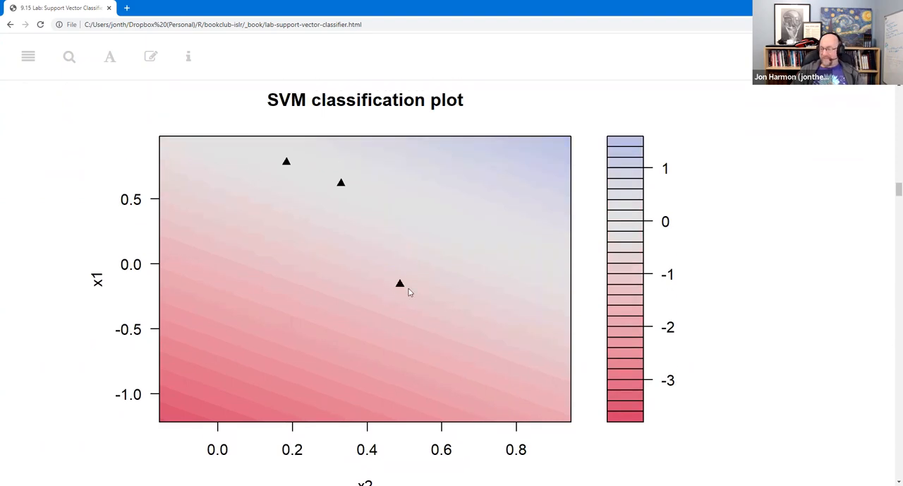
mouse_move(472, 229)
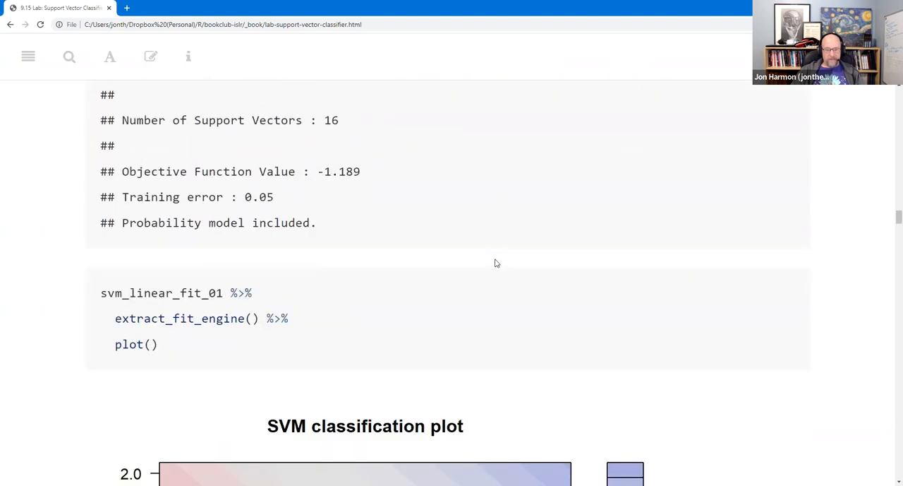
scroll(down, 3)
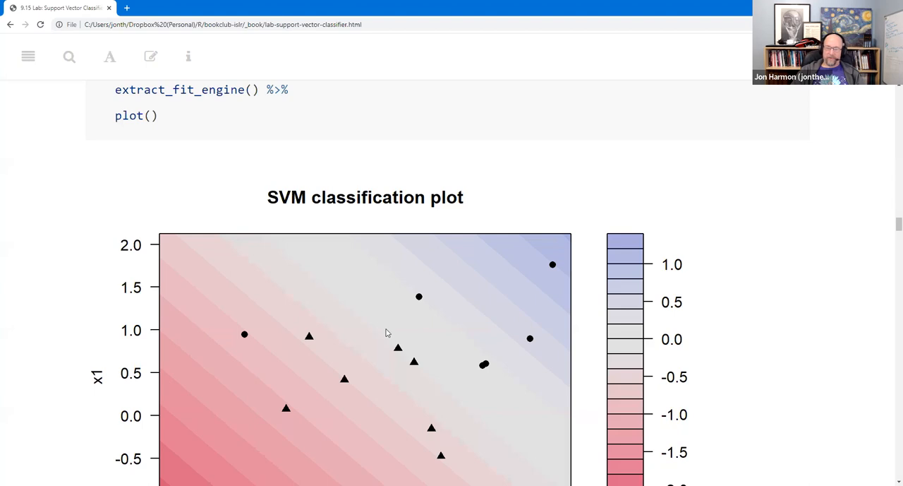
mouse_move(468, 367)
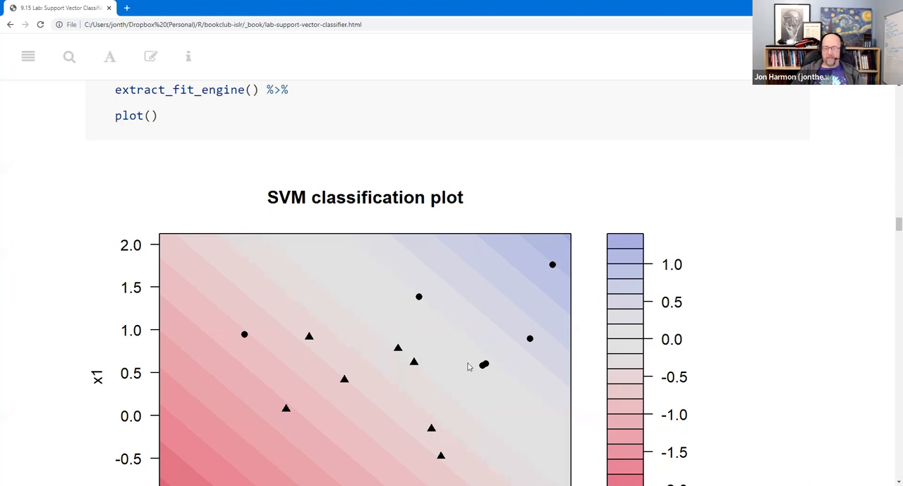
scroll(down, 3)
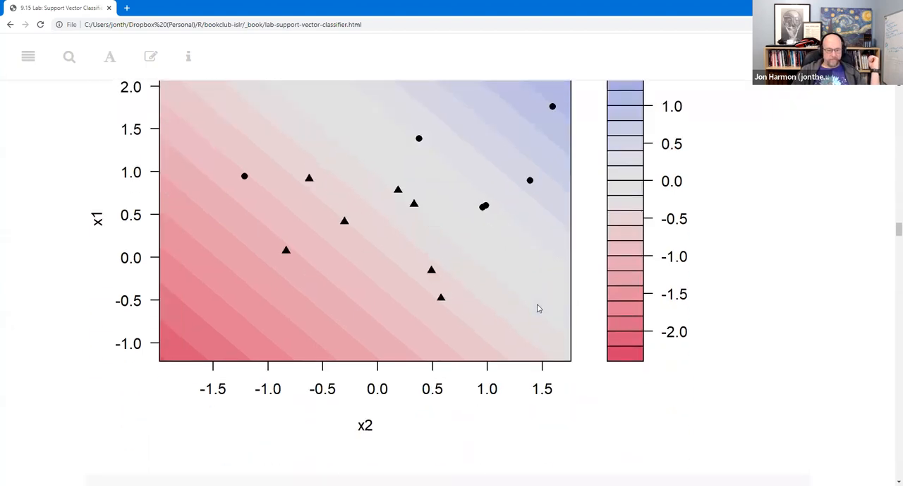
scroll(down, 3)
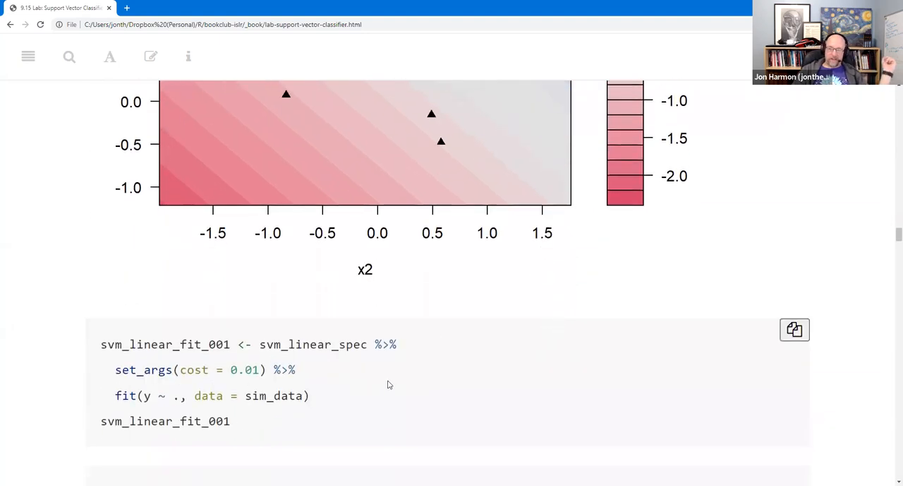
Step: Scroll through the svm_linear_fit_001 summary showing 20 support vectors and 0.25 training error
scroll(down, 3)
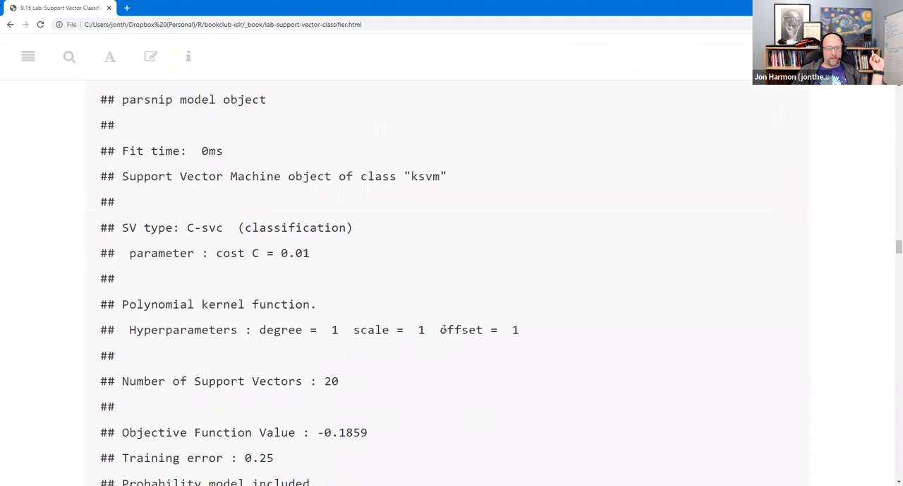
scroll(down, 3)
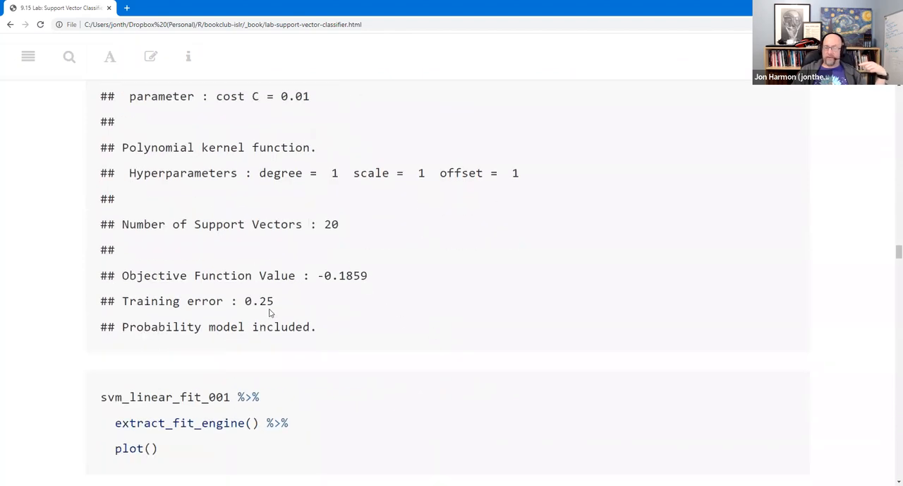
mouse_move(291, 299)
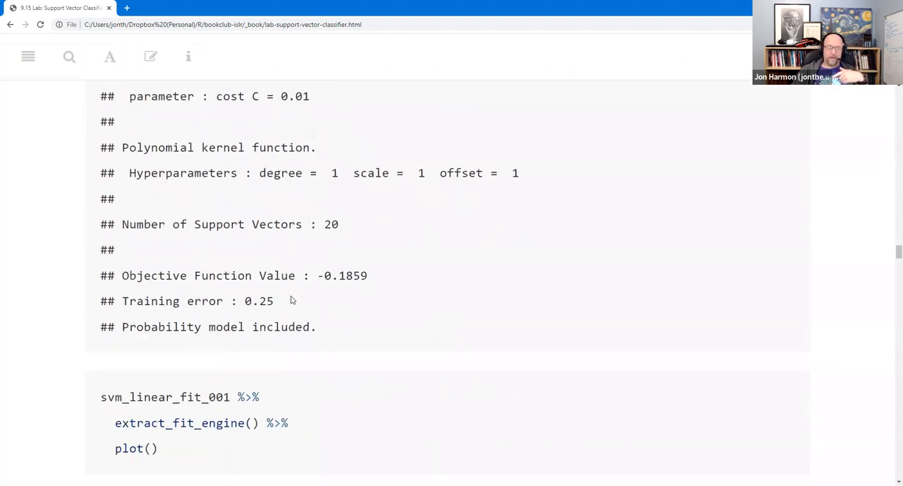
scroll(down, 3)
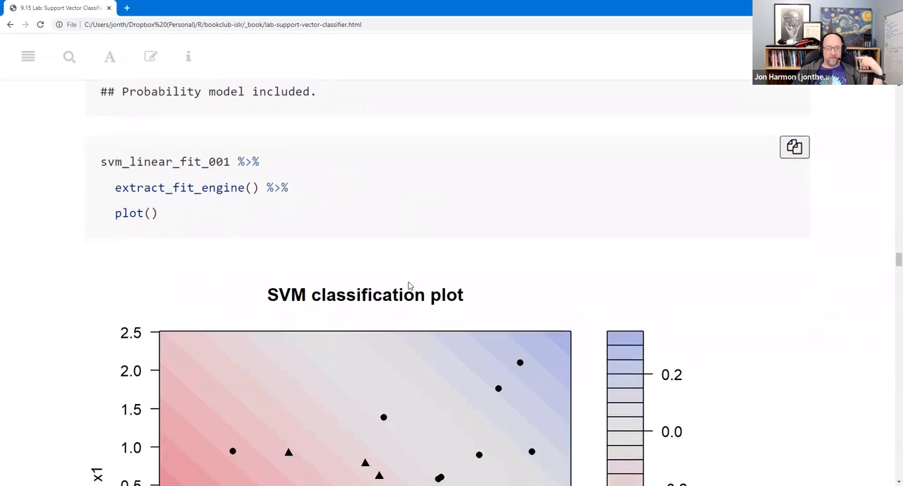
scroll(down, 3)
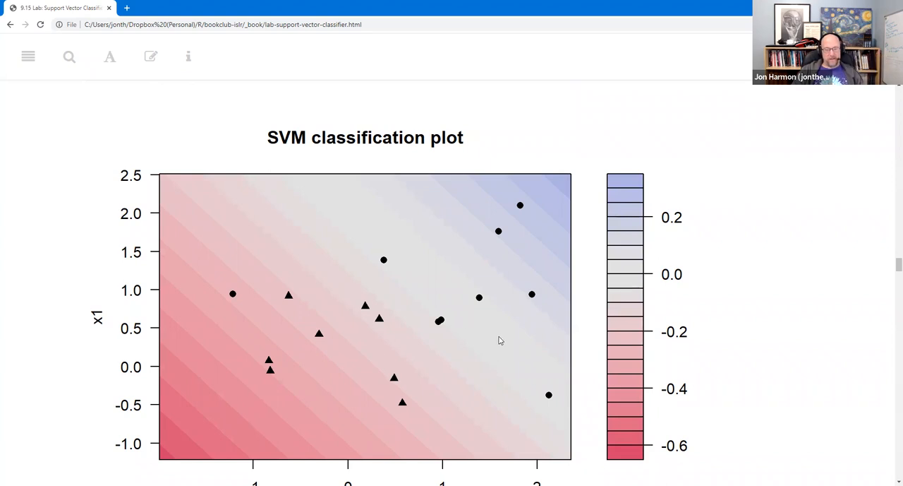
mouse_move(500, 325)
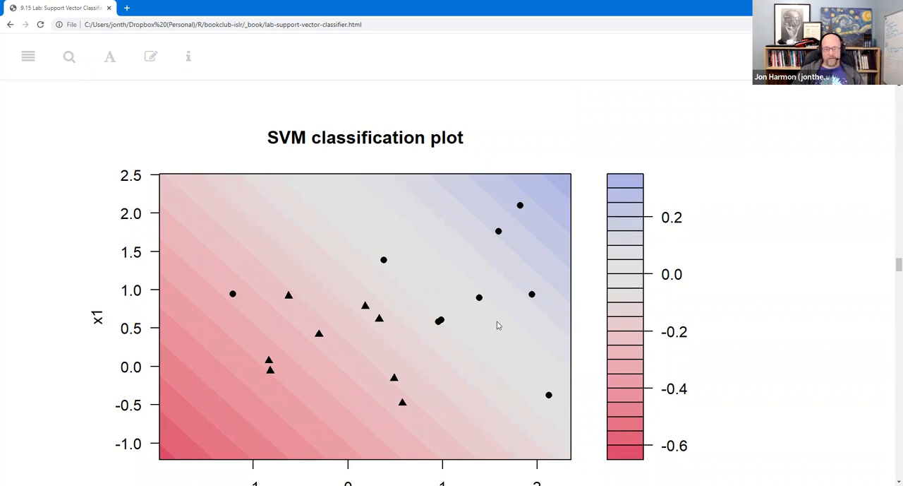
Step: Scroll past the cost-0.01 classification plot until the 9.15.1 Tuning heading appears
scroll(down, 3)
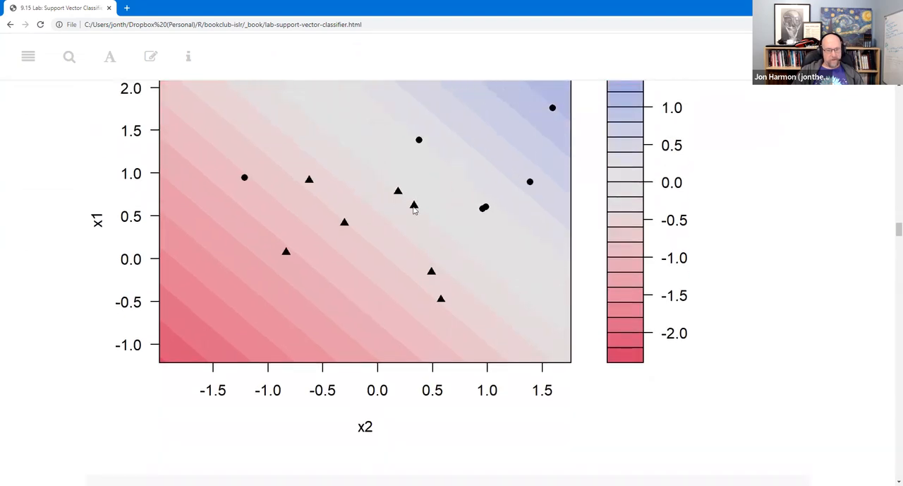
mouse_move(416, 177)
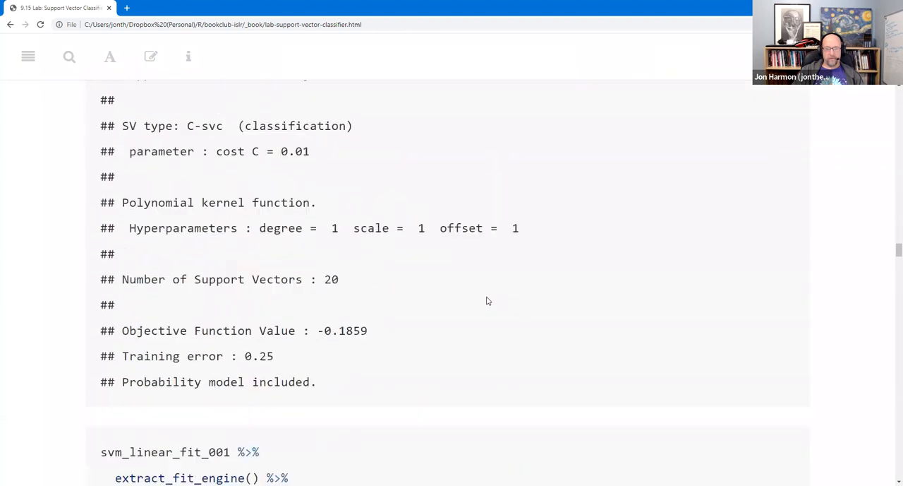
scroll(down, 3)
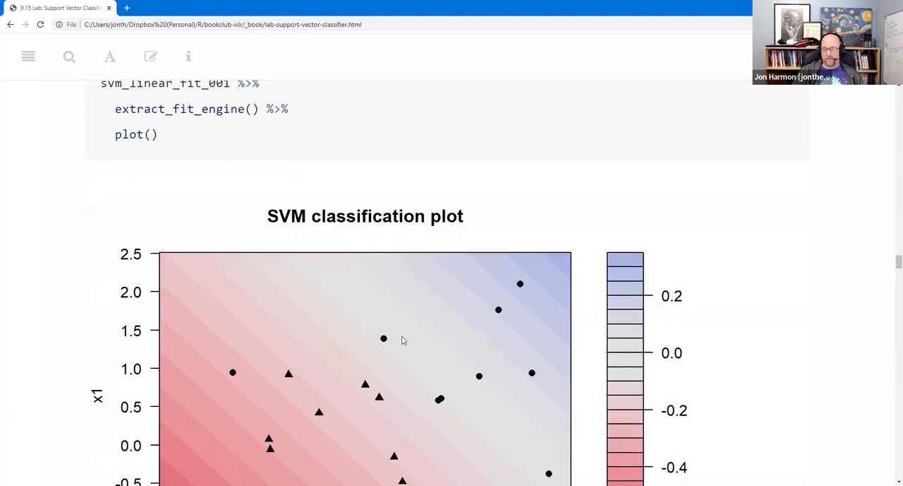
scroll(down, 3)
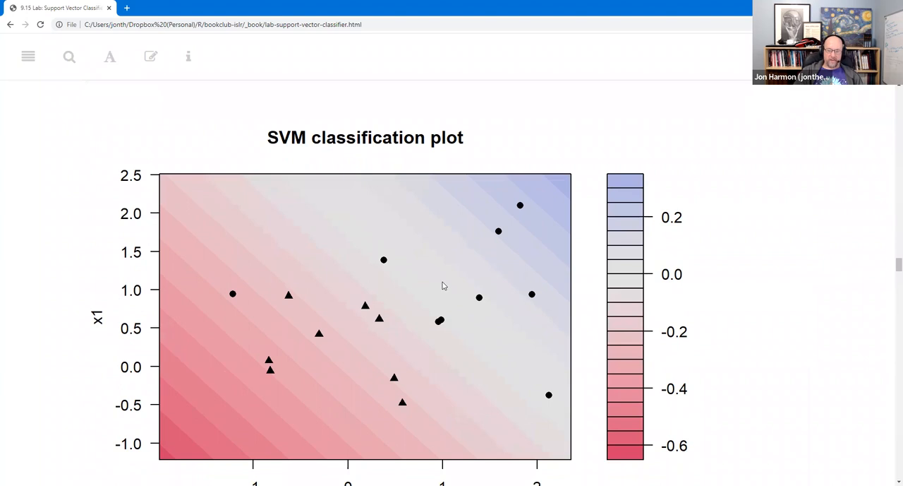
scroll(down, 3)
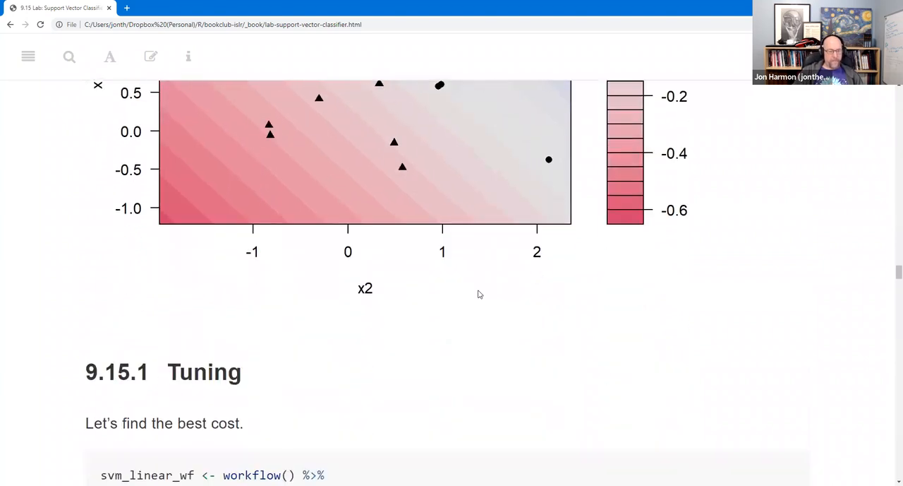
Step: Scroll back from 9.15.1 Tuning to the fit summary with 16 support vectors and its plot() chunk
scroll(down, 3)
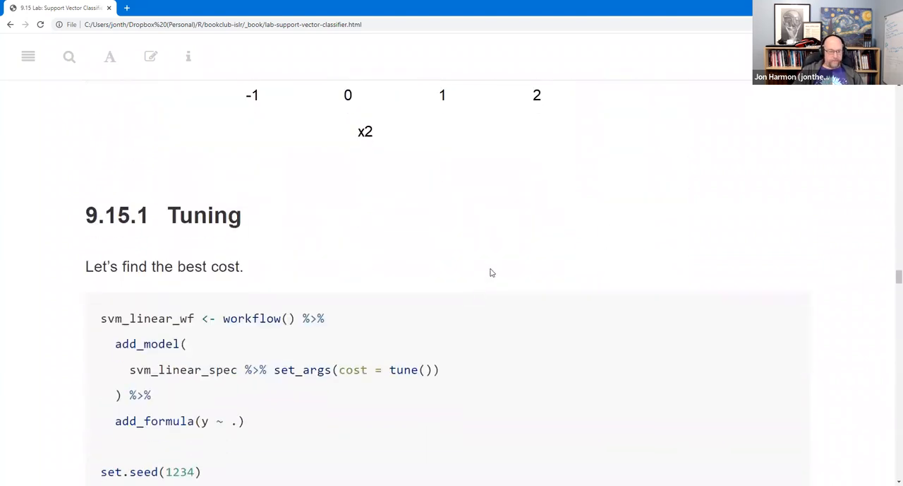
scroll(down, 3)
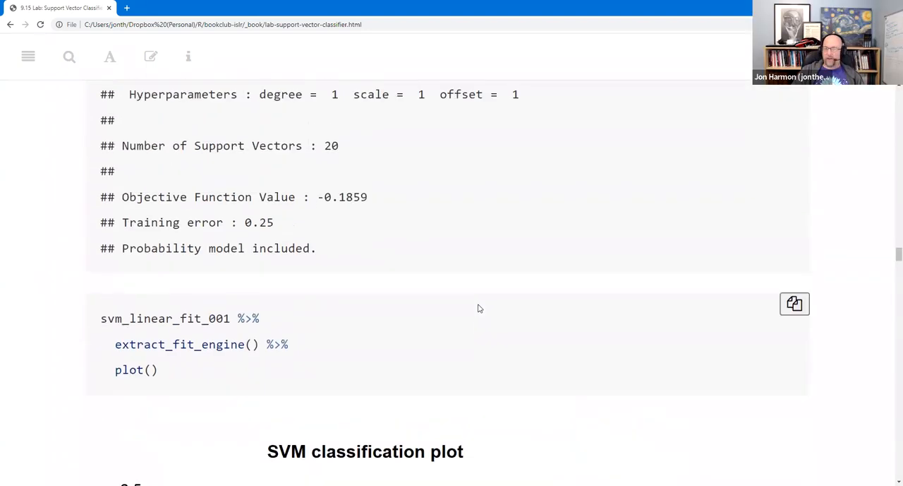
scroll(down, 3)
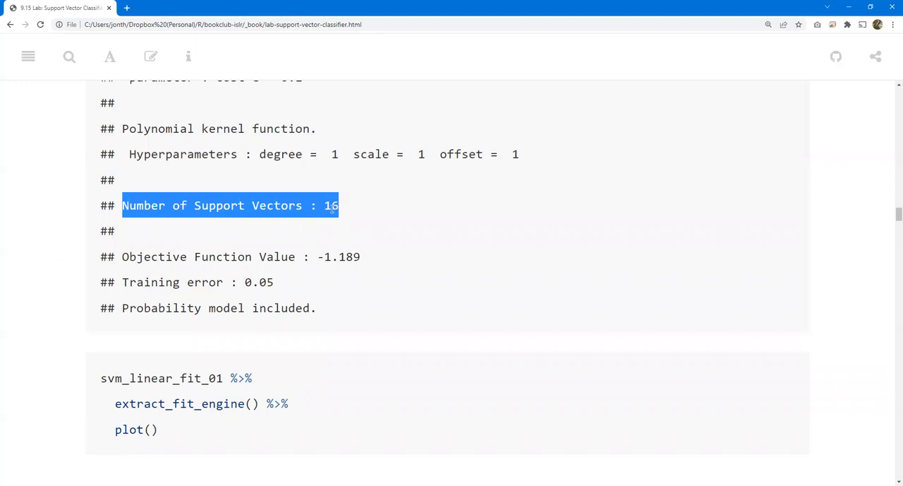
mouse_move(426, 244)
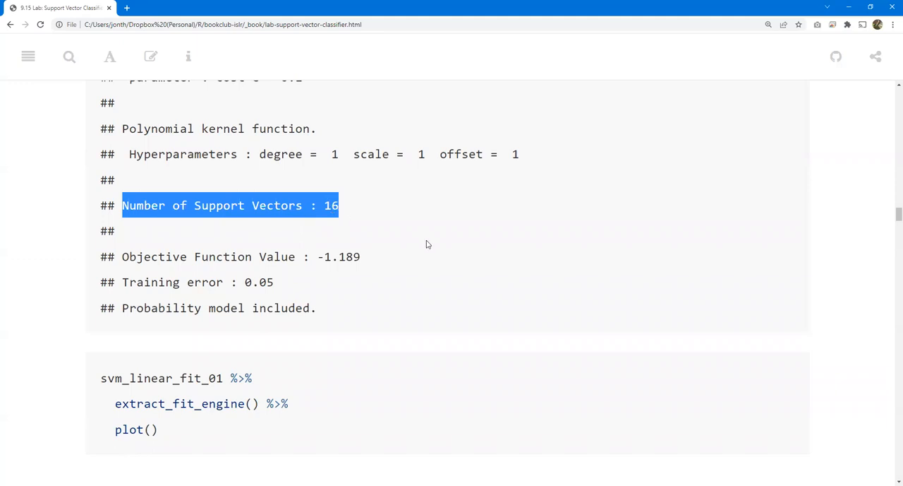
mouse_move(433, 246)
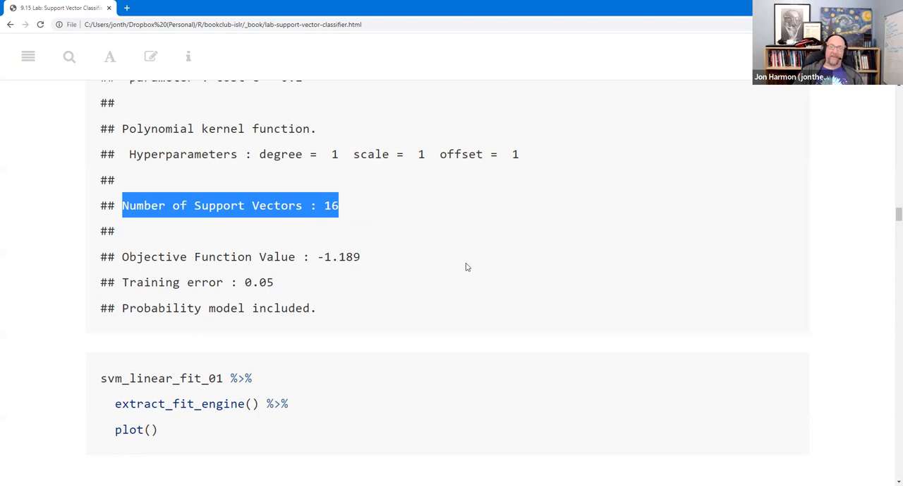
mouse_move(470, 283)
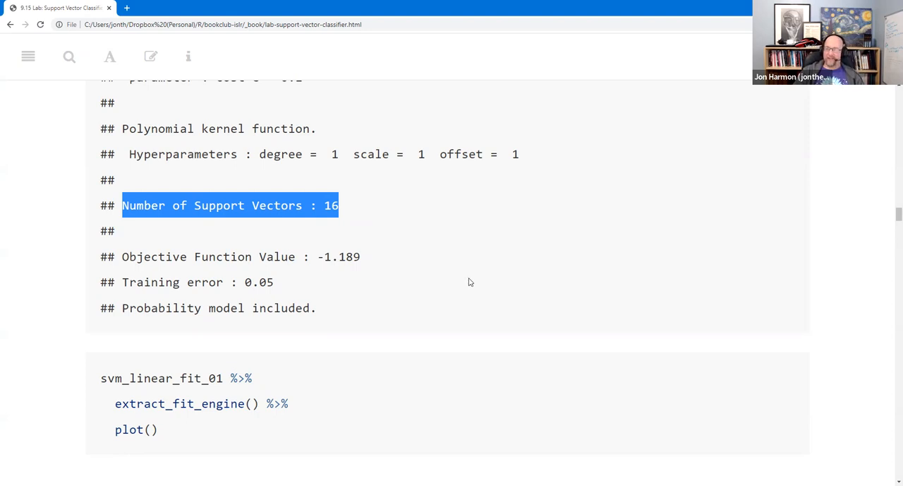
Step: Scroll down through the cost-10 SVM classification plot on the lab page
scroll(down, 3)
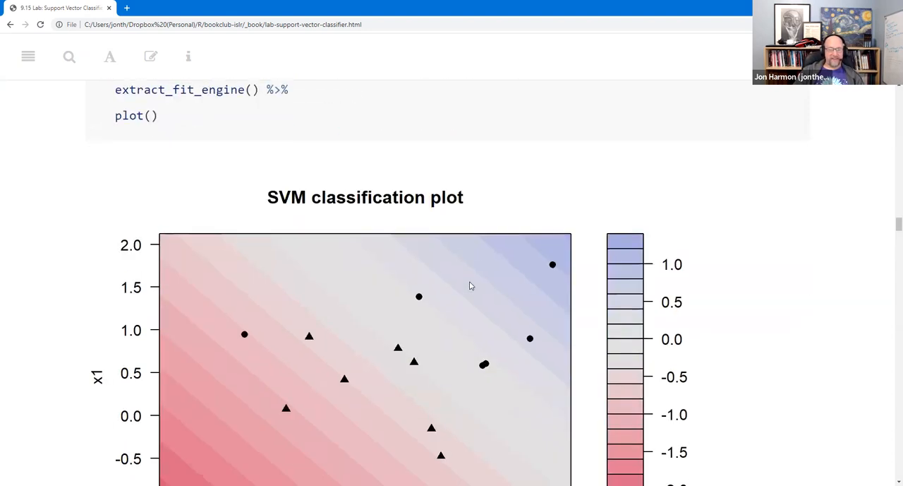
scroll(down, 3)
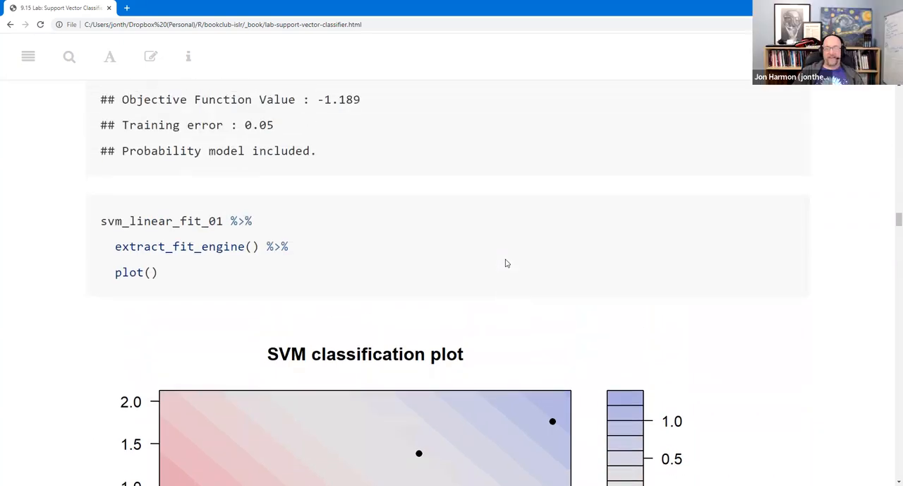
scroll(down, 3)
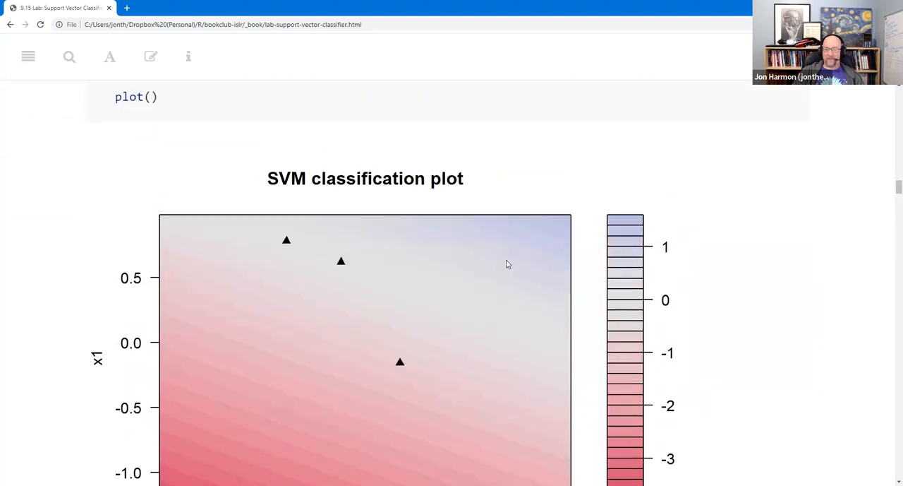
scroll(down, 3)
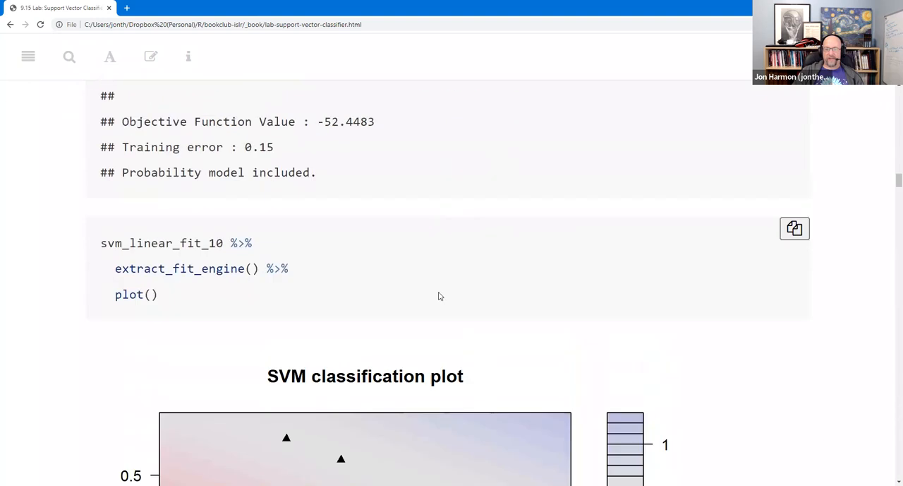
scroll(down, 3)
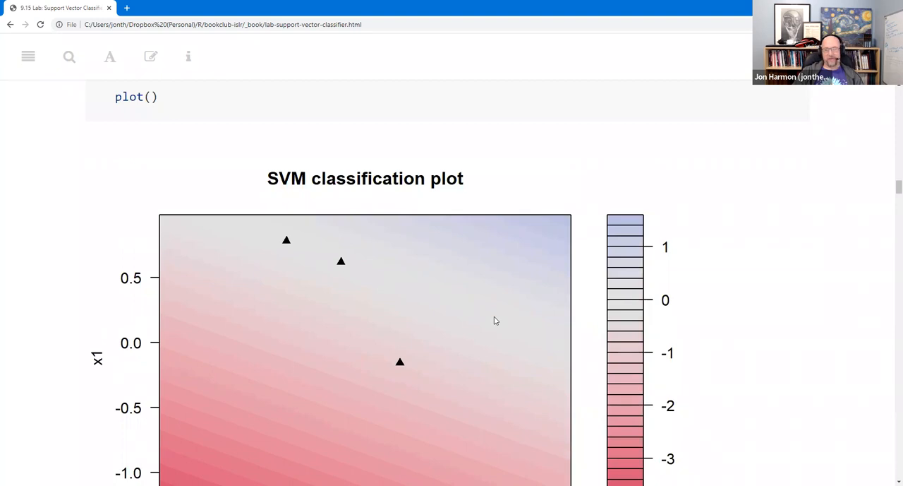
mouse_move(498, 319)
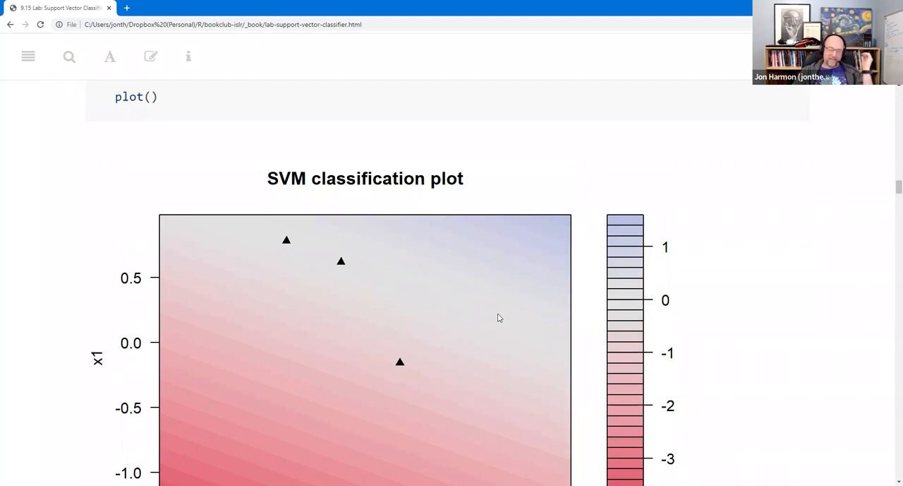
mouse_move(496, 316)
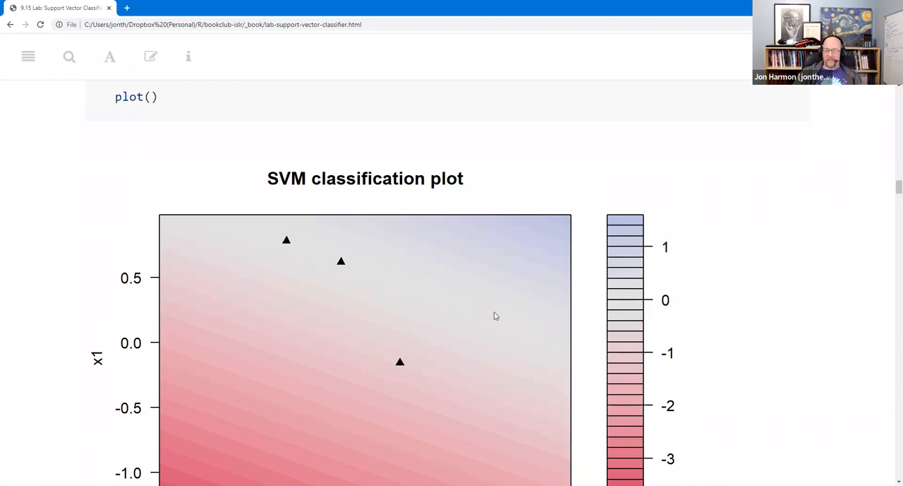
scroll(down, 3)
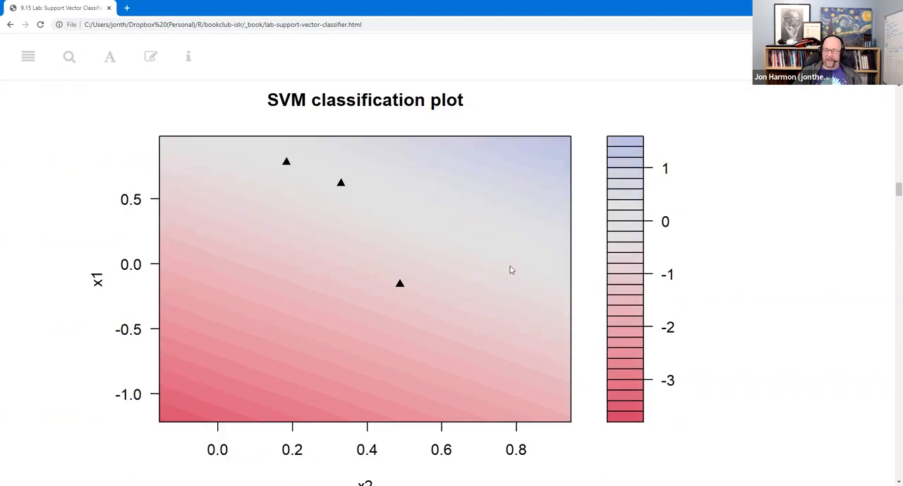
mouse_move(489, 235)
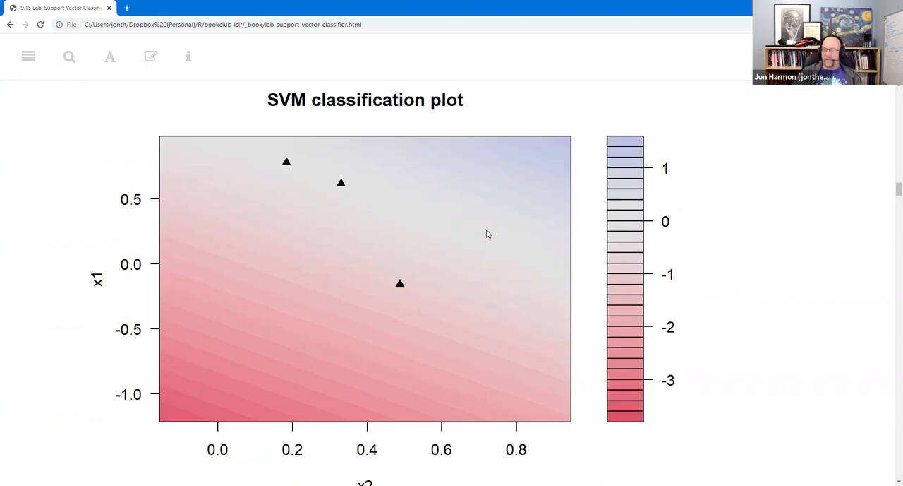
Step: Continue to the svm_linear_fit_01 summary showing a 31 ms fit and objective -1.189
scroll(down, 3)
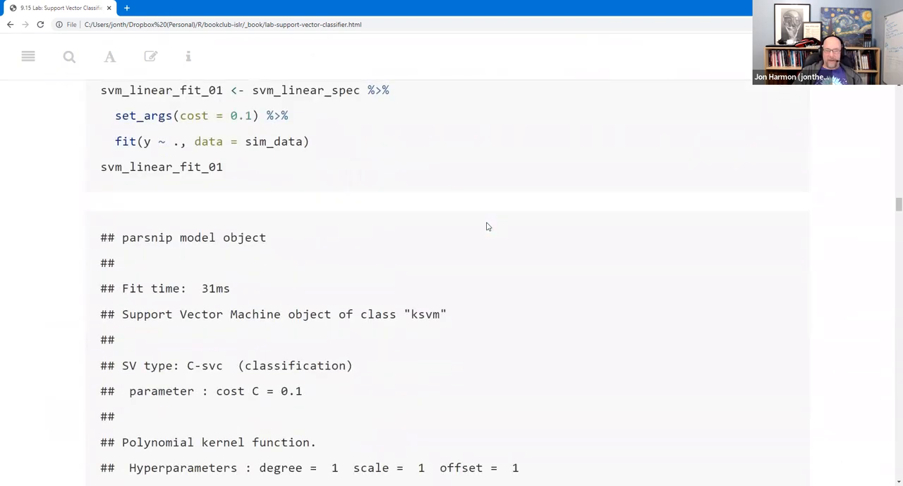
scroll(down, 3)
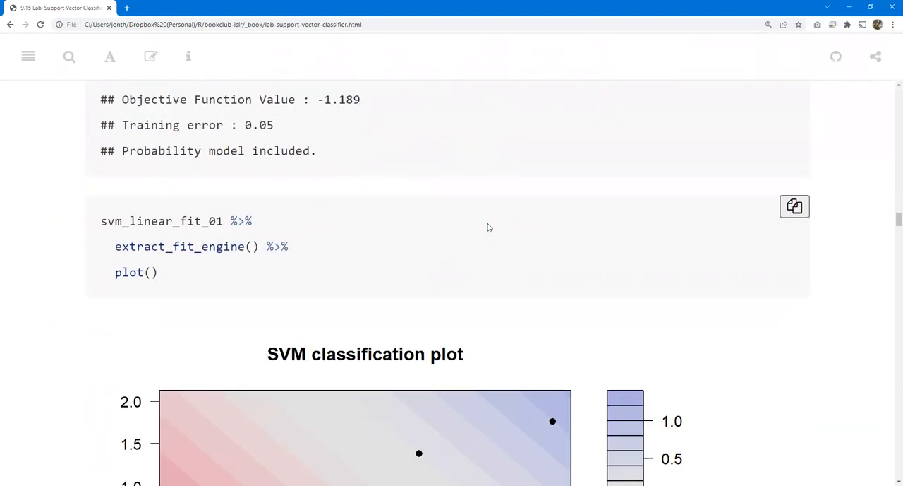
scroll(down, 3)
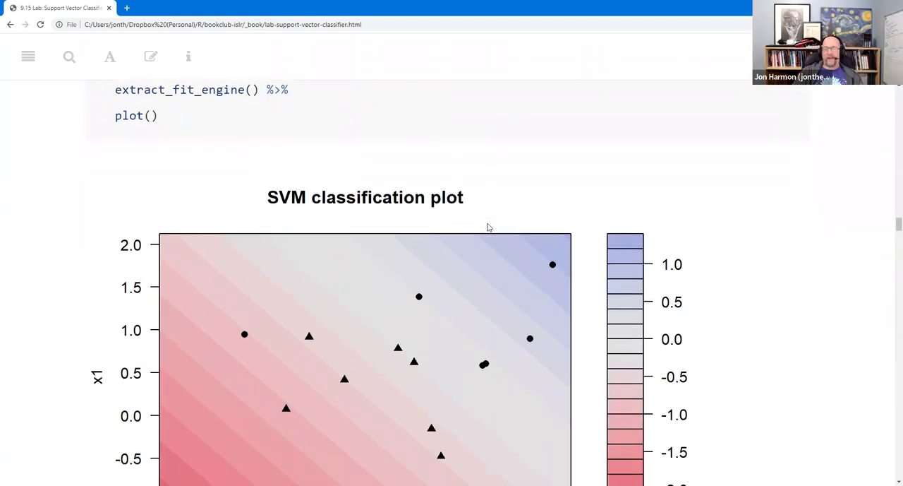
mouse_move(491, 233)
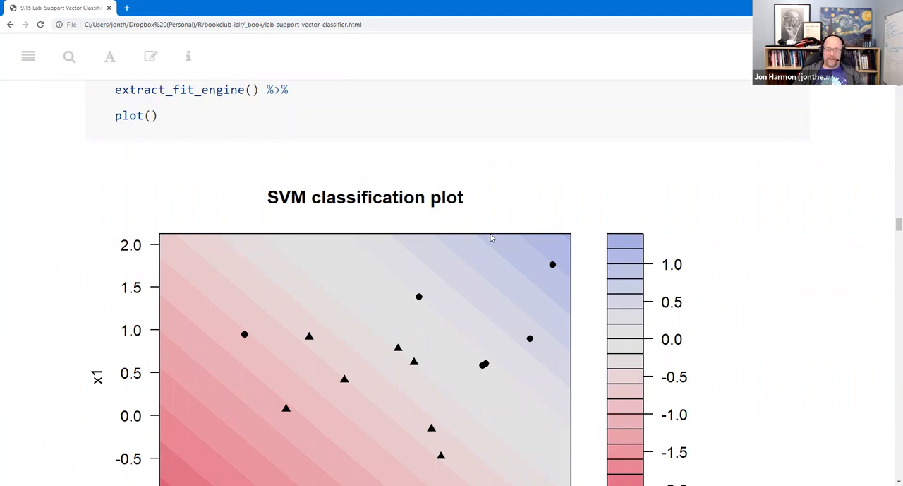
mouse_move(491, 234)
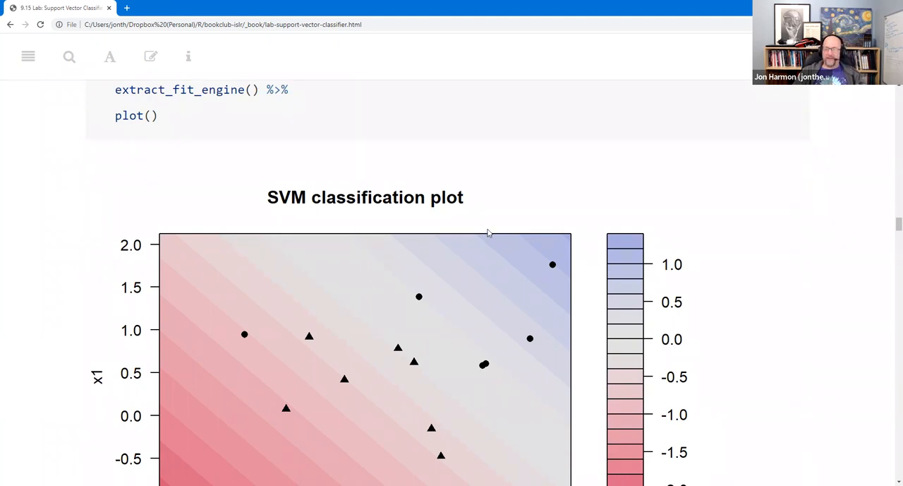
mouse_move(486, 223)
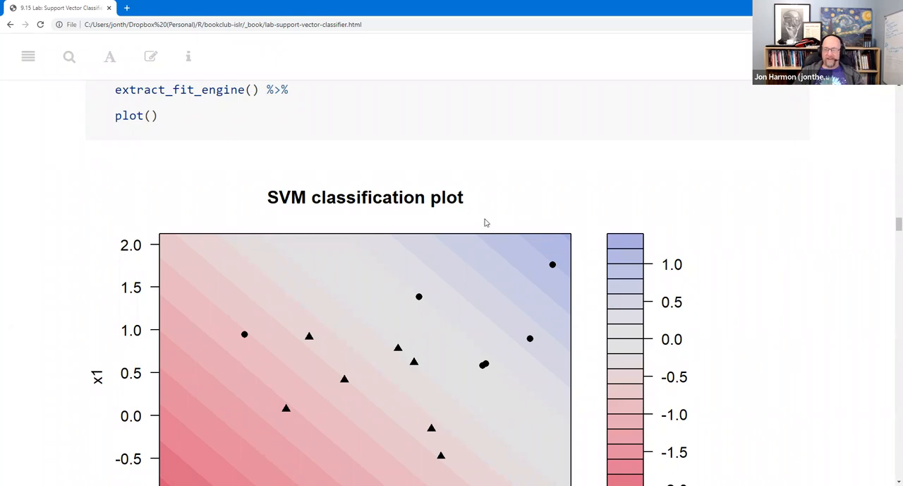
scroll(down, 3)
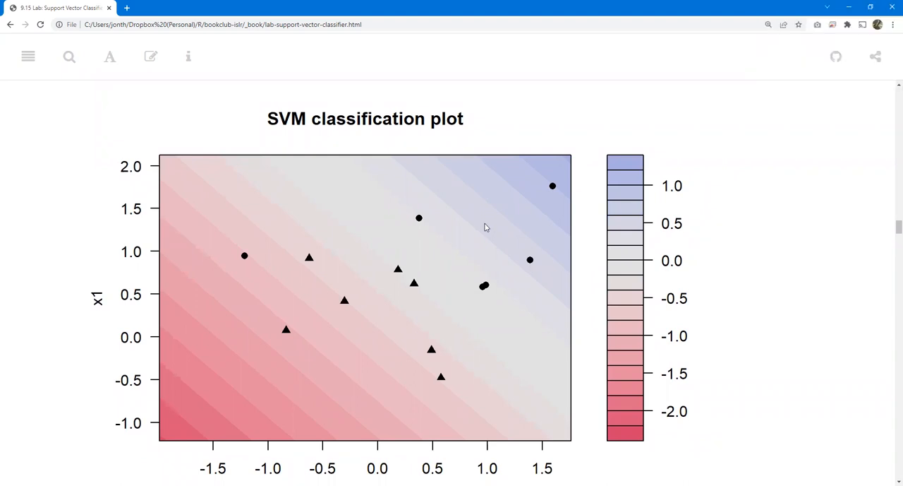
mouse_move(440, 229)
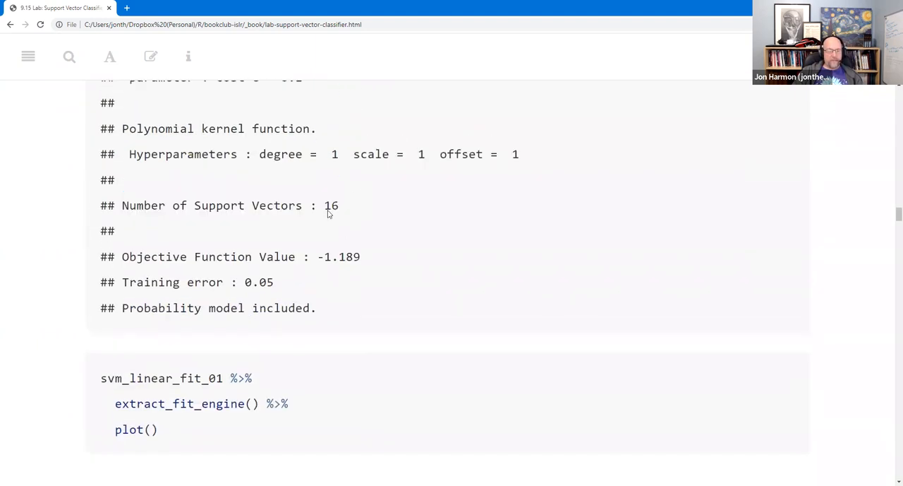
scroll(down, 3)
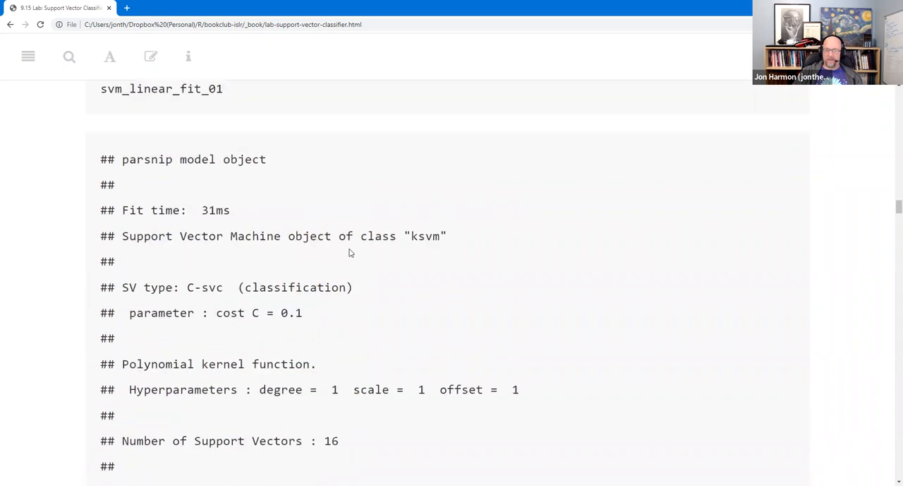
scroll(down, 3)
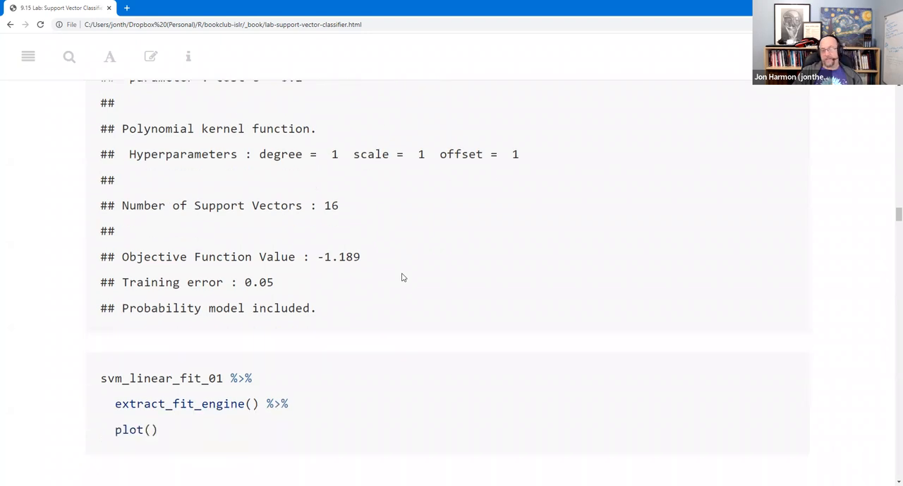
scroll(down, 3)
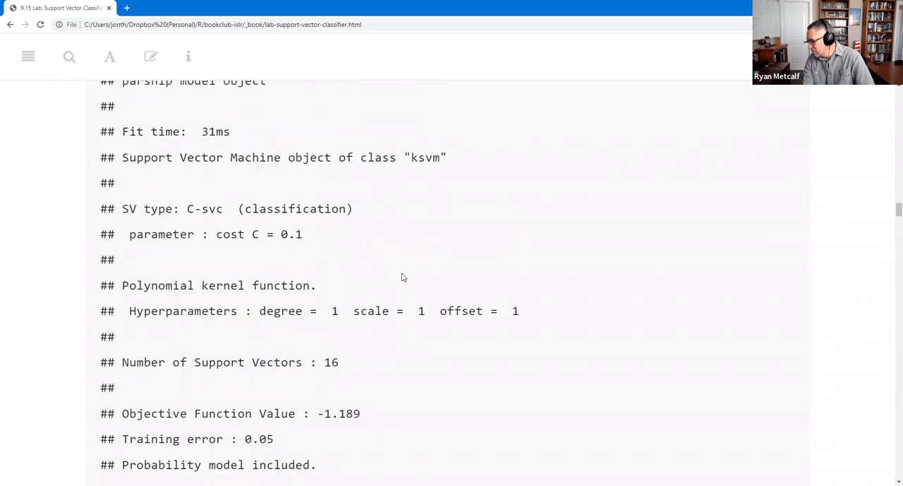
Step: Highlight the 16 support-vector count in the cost-0.1 fit summary
scroll(up, 3)
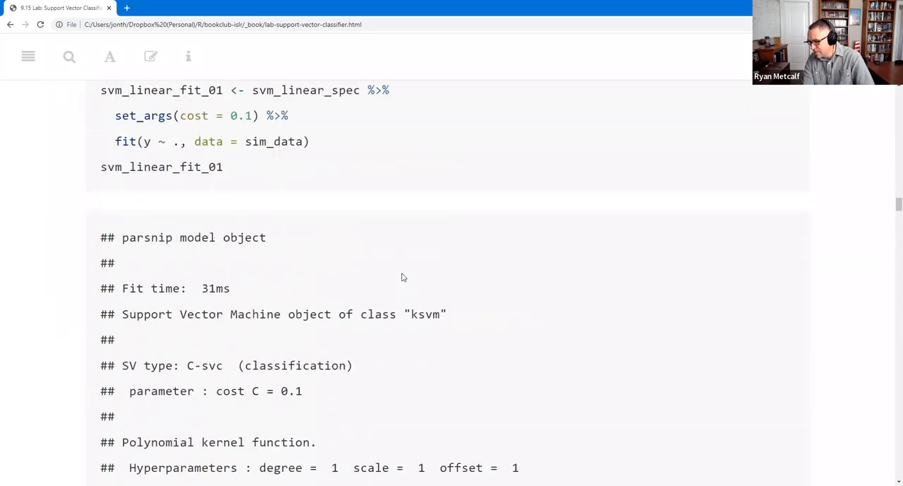
scroll(down, 3)
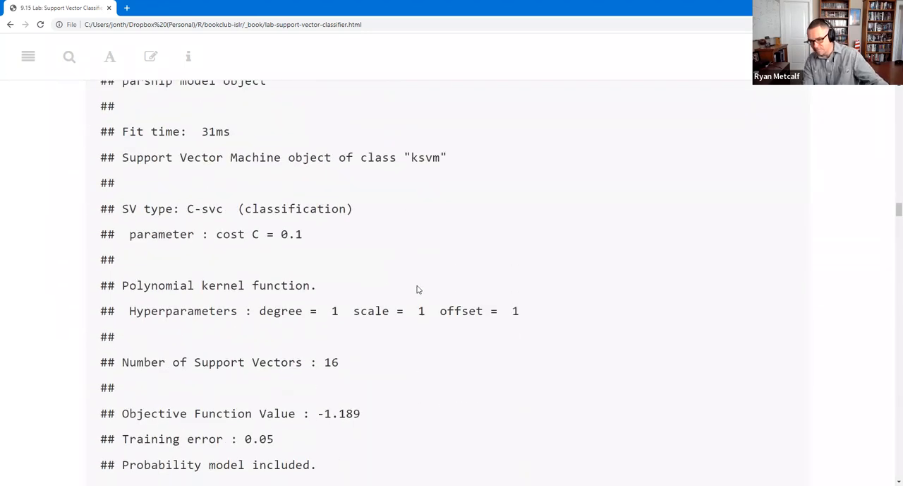
scroll(down, 3)
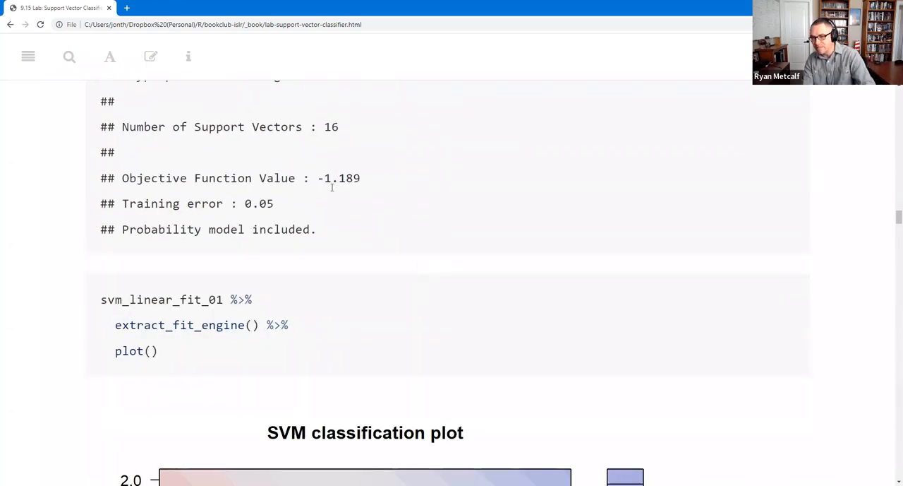
double_click(329, 127)
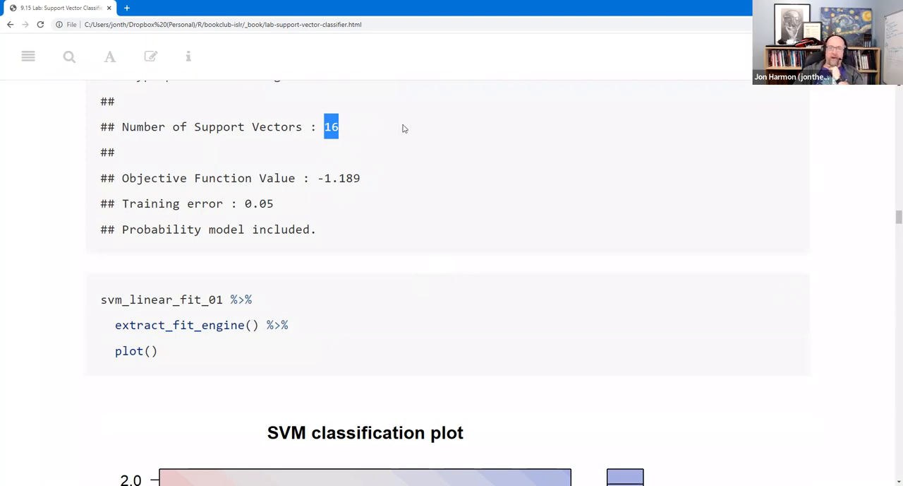
Step: Scroll past the cost-0.1 classification plot to the geom_point scatter plot coloured by class
scroll(down, 3)
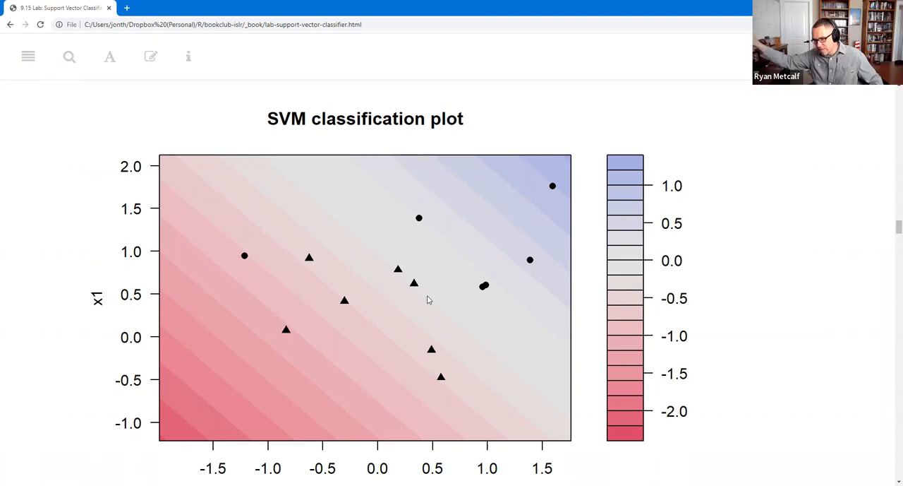
mouse_move(425, 313)
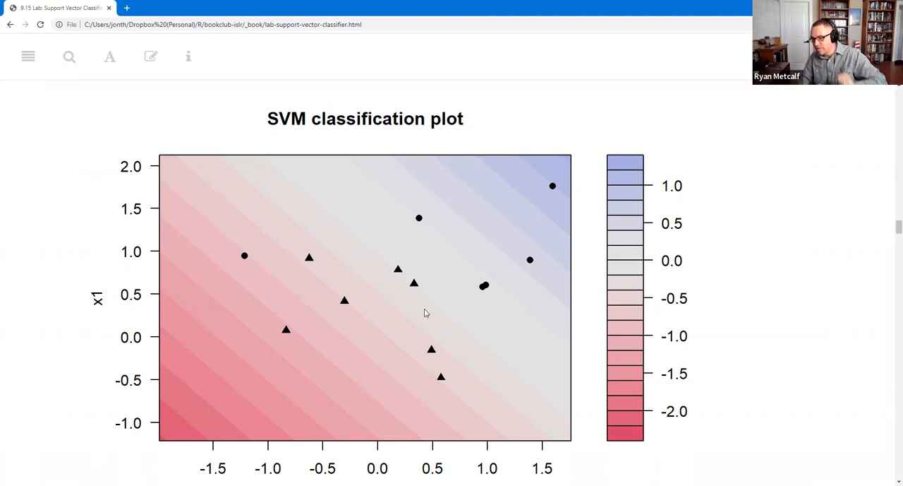
scroll(down, 3)
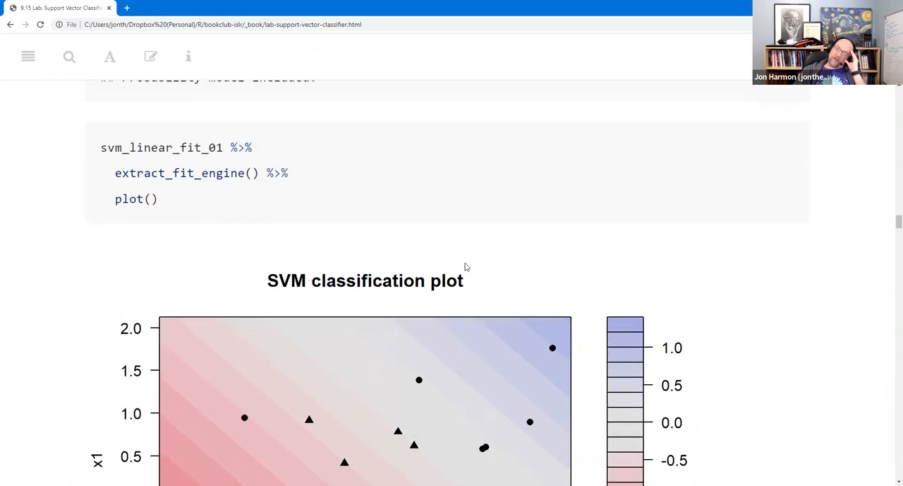
scroll(down, 3)
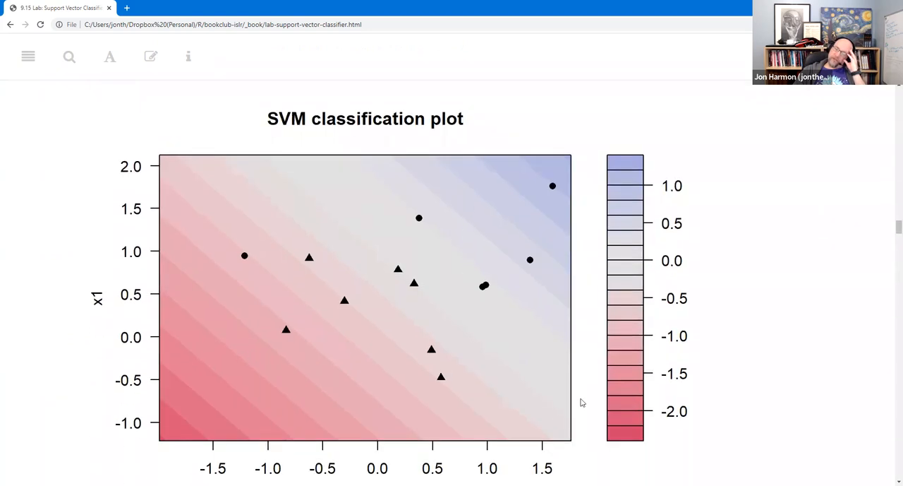
mouse_move(549, 380)
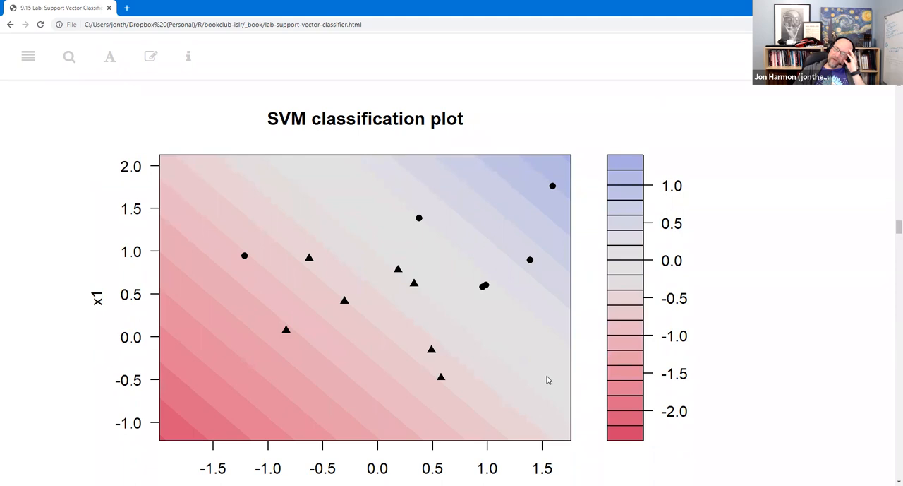
mouse_move(398, 215)
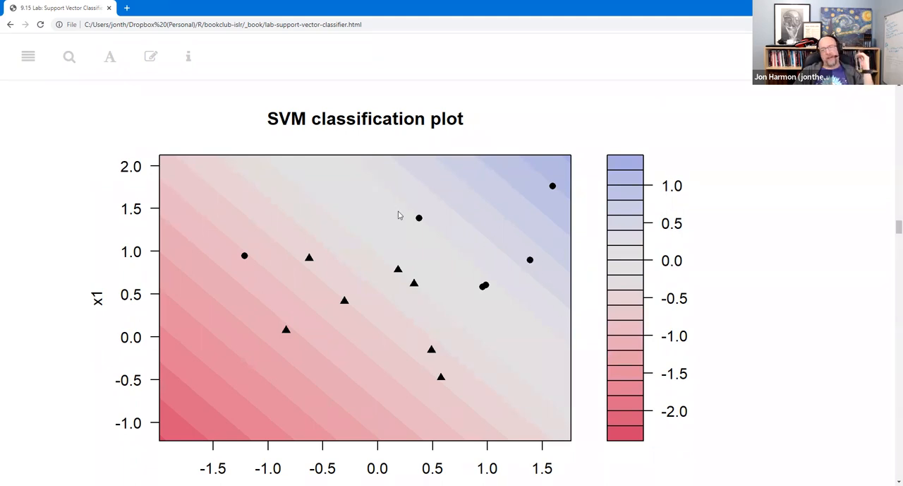
mouse_move(557, 240)
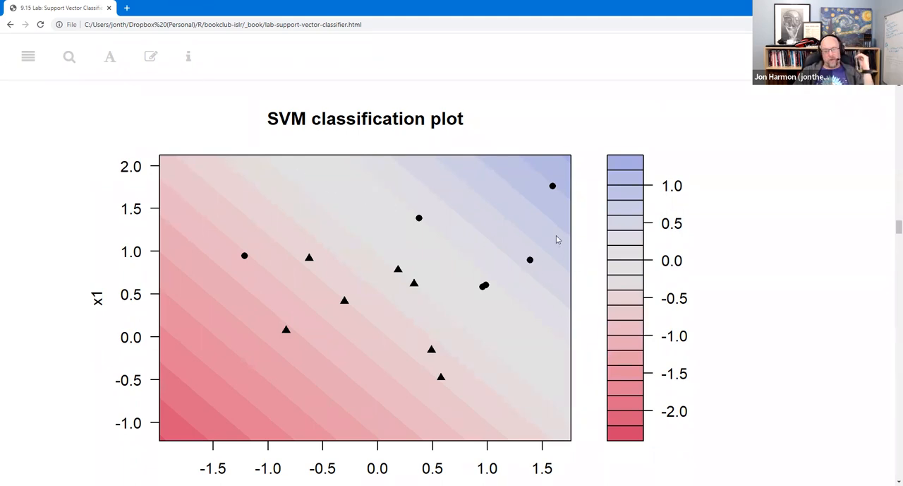
scroll(down, 3)
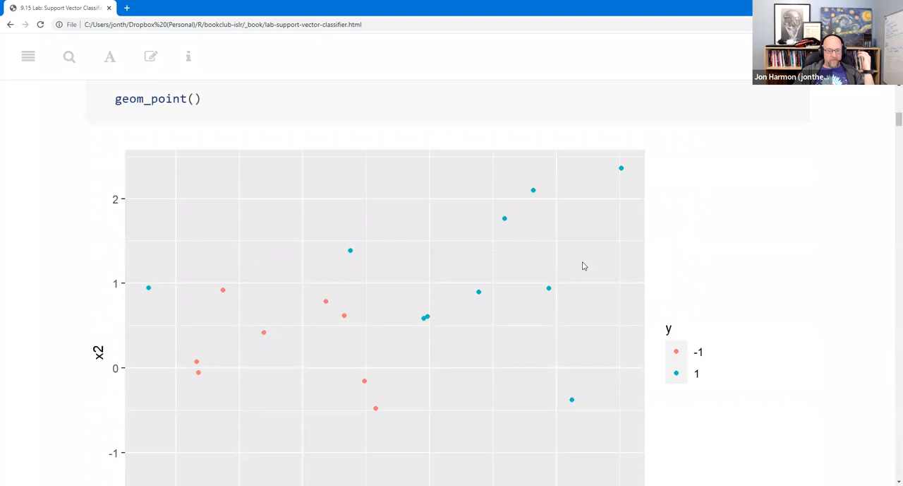
scroll(down, 3)
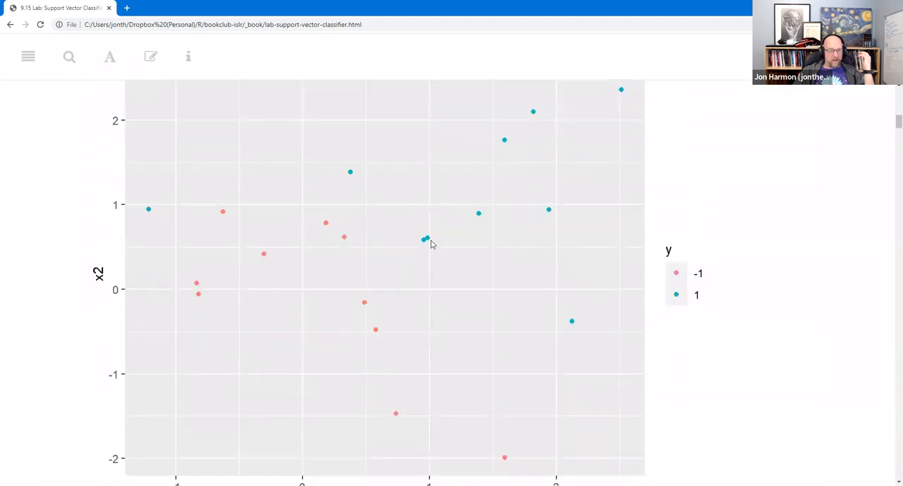
mouse_move(317, 226)
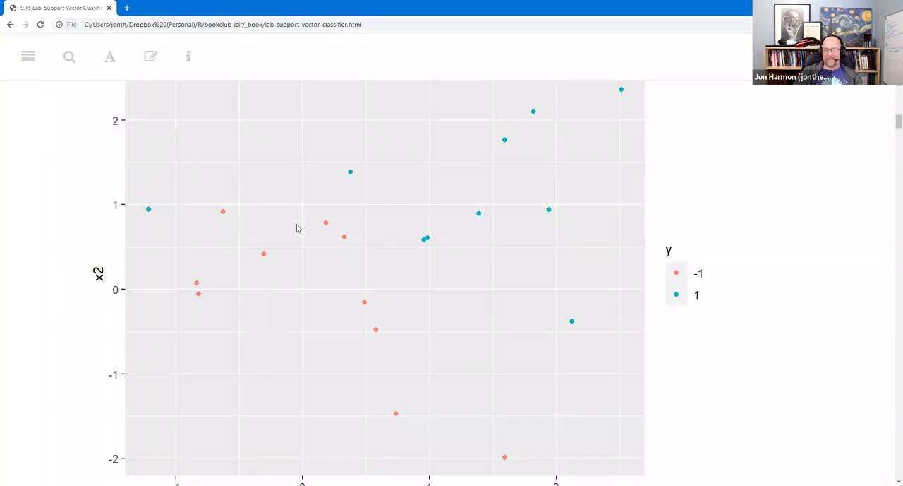
scroll(down, 3)
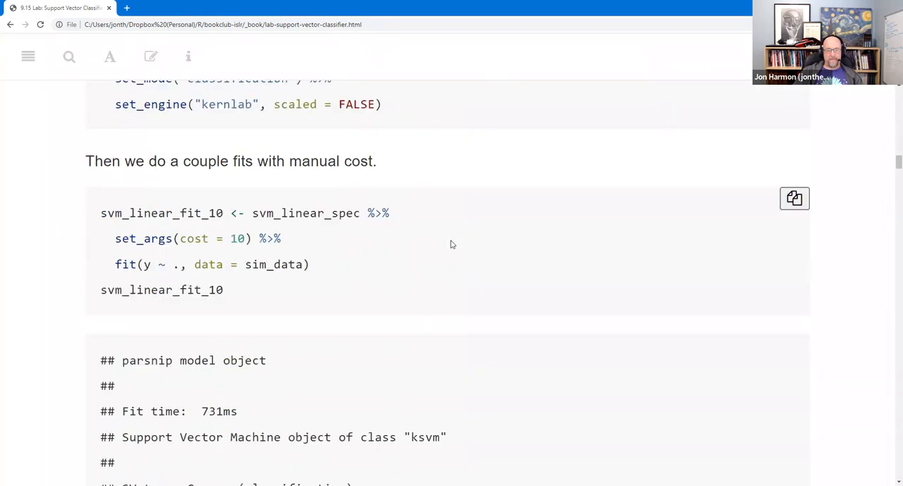
Step: Scroll past the cost-0.1 and cost-0.01 fits and plots to the Tuning section's workflow code
scroll(down, 3)
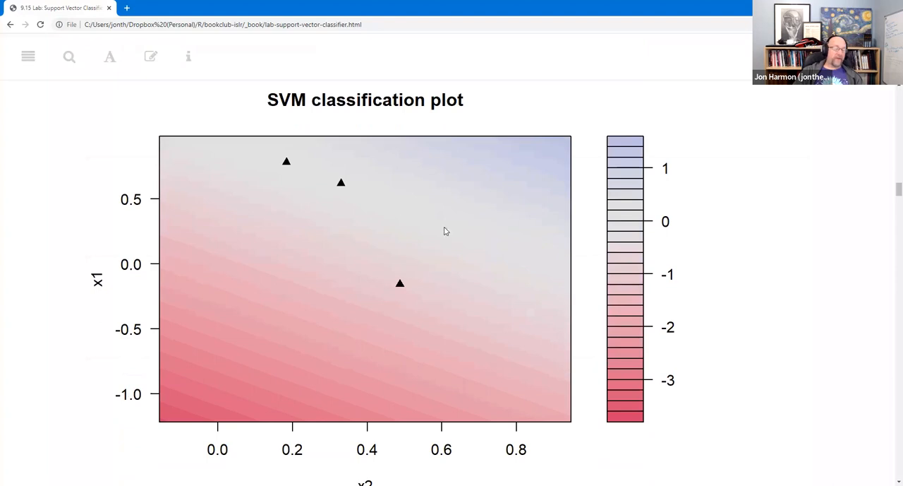
scroll(down, 3)
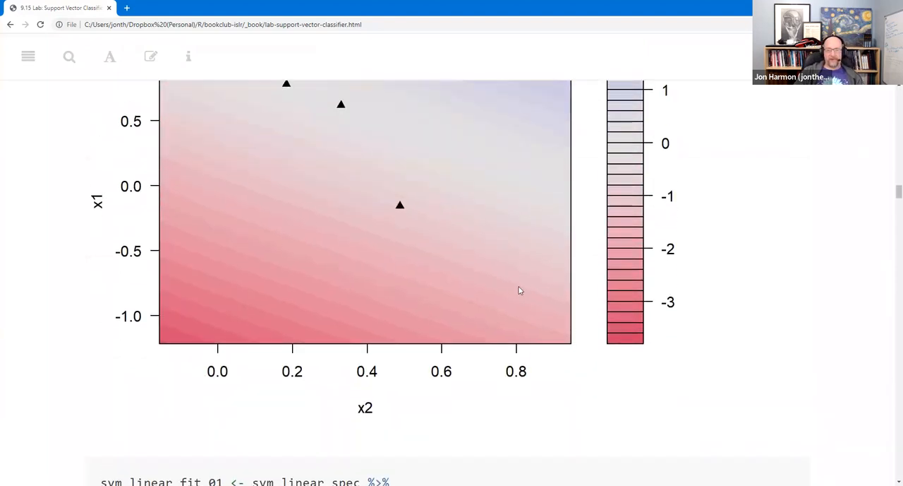
mouse_move(497, 248)
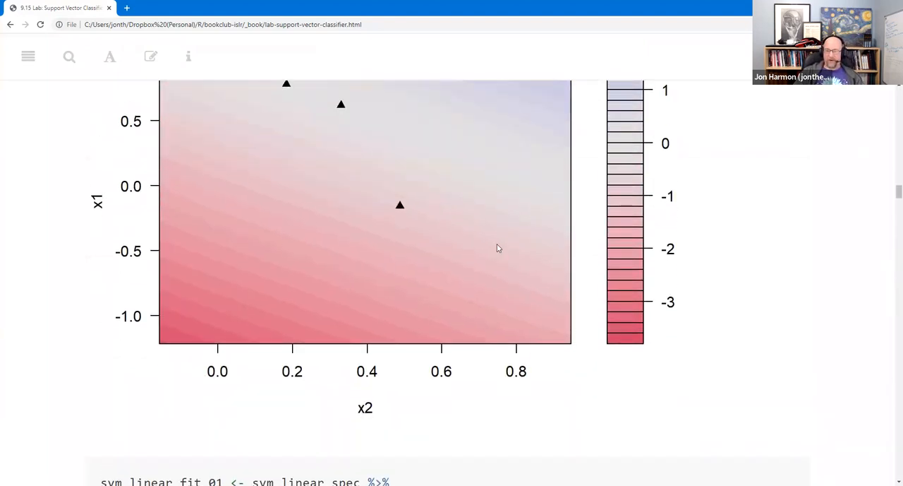
scroll(down, 3)
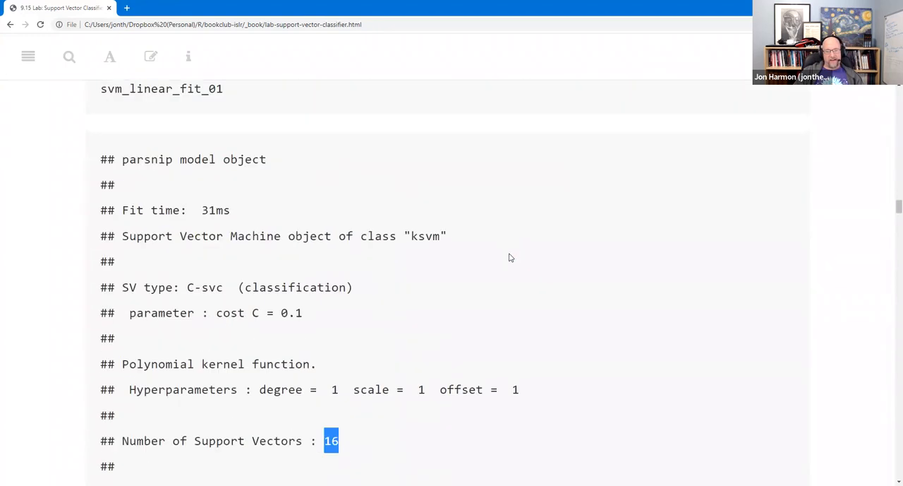
scroll(down, 3)
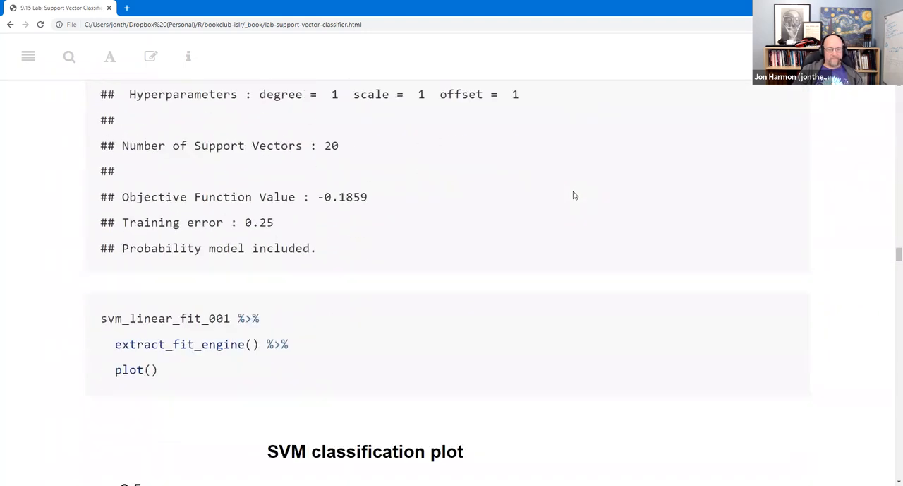
scroll(down, 3)
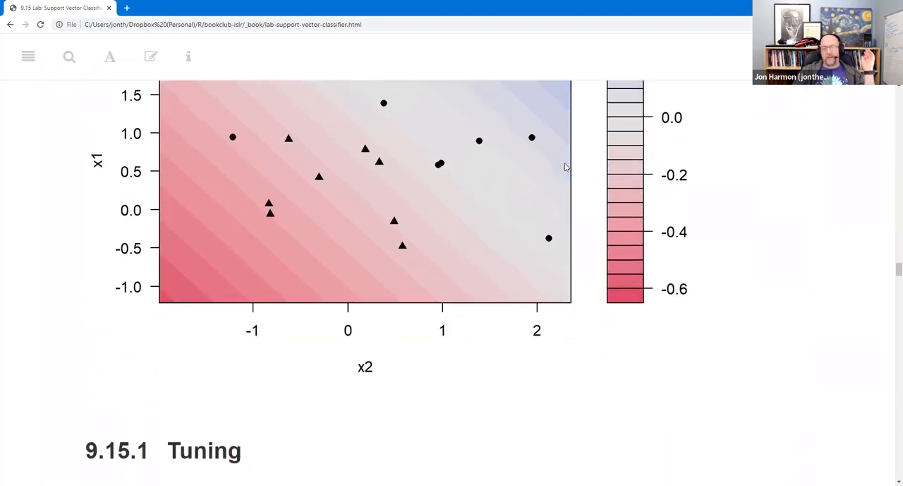
scroll(down, 3)
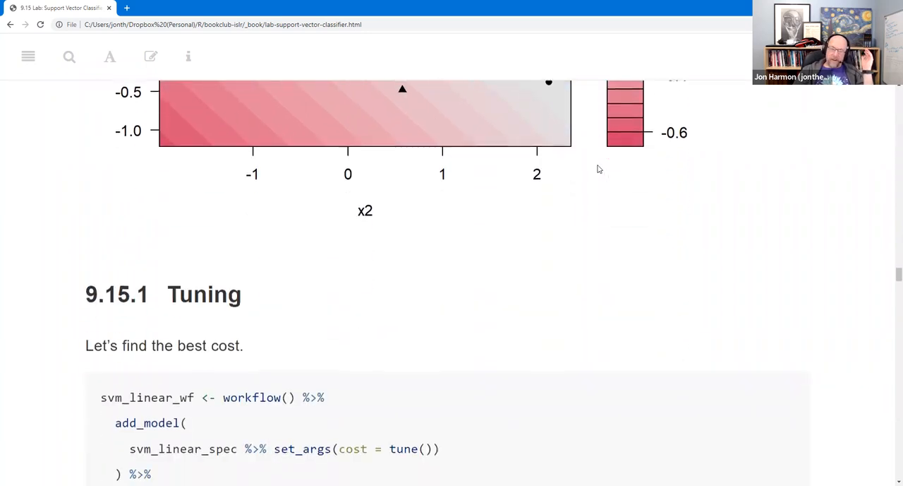
Step: Highlight tune() as the cost placeholder and cost() inside the regular grid call
scroll(down, 3)
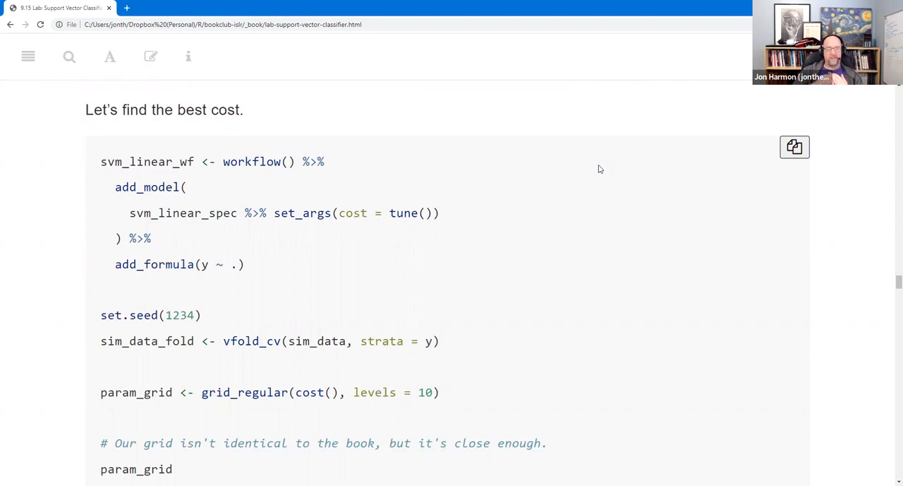
mouse_move(406, 193)
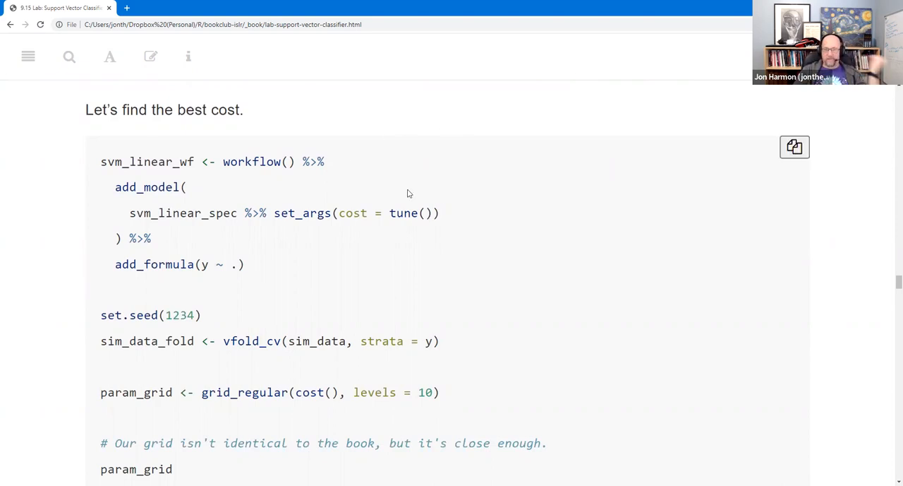
mouse_move(215, 157)
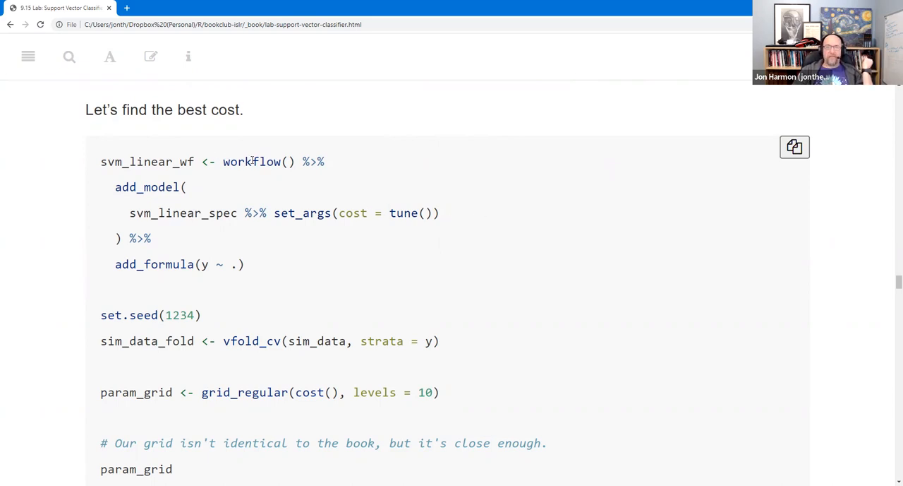
double_click(252, 161)
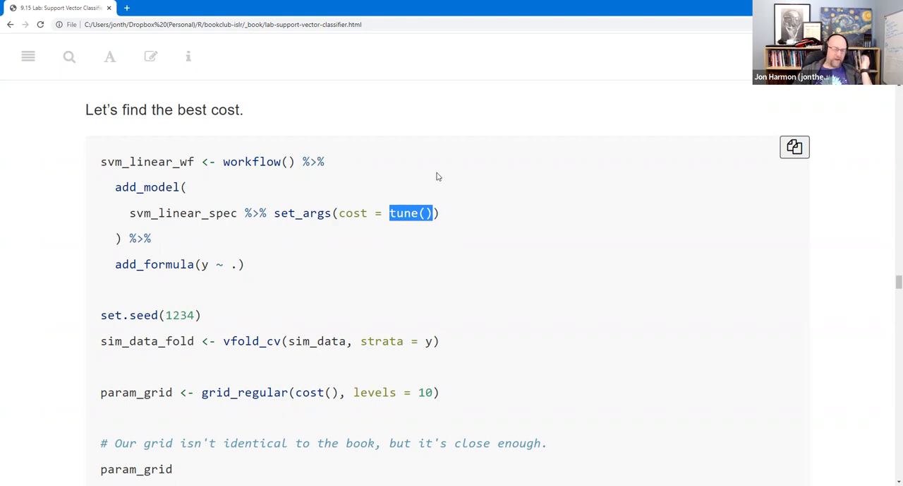
mouse_move(459, 216)
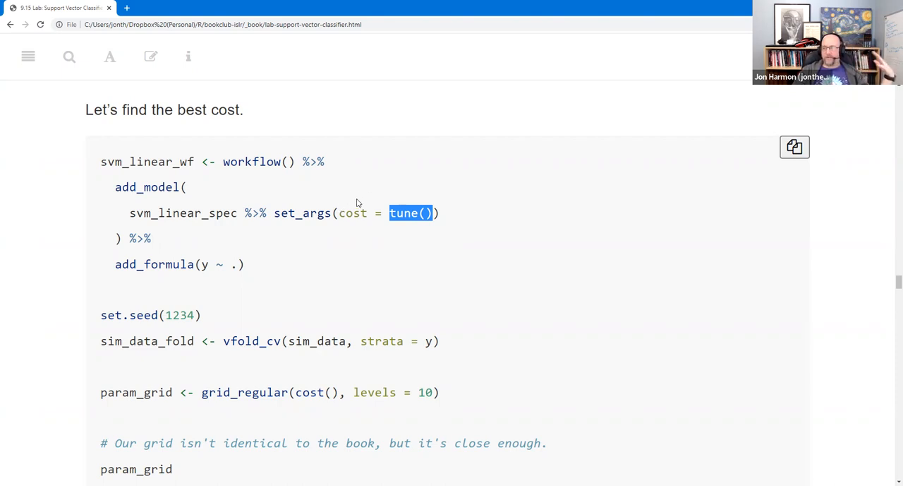
mouse_move(360, 215)
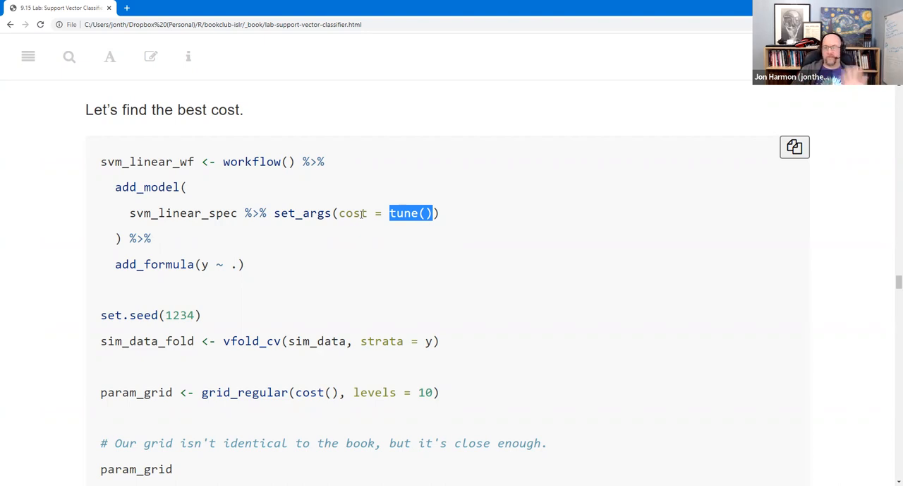
mouse_move(256, 234)
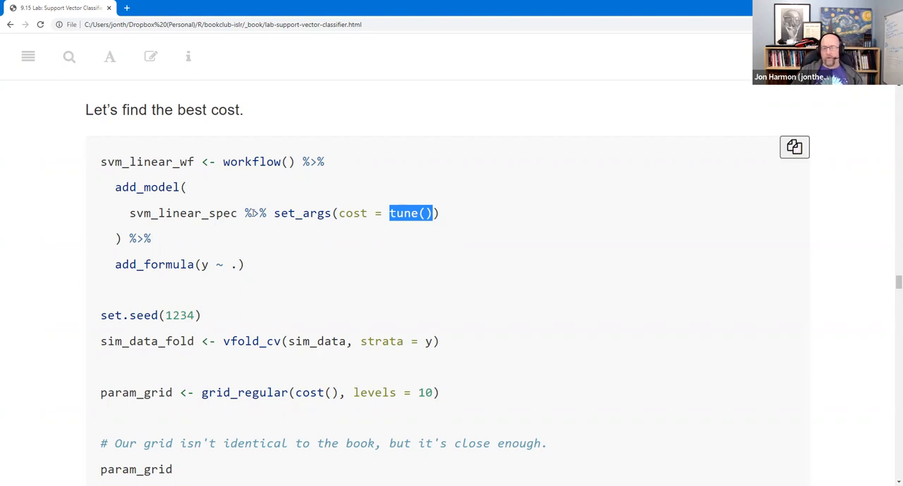
scroll(down, 3)
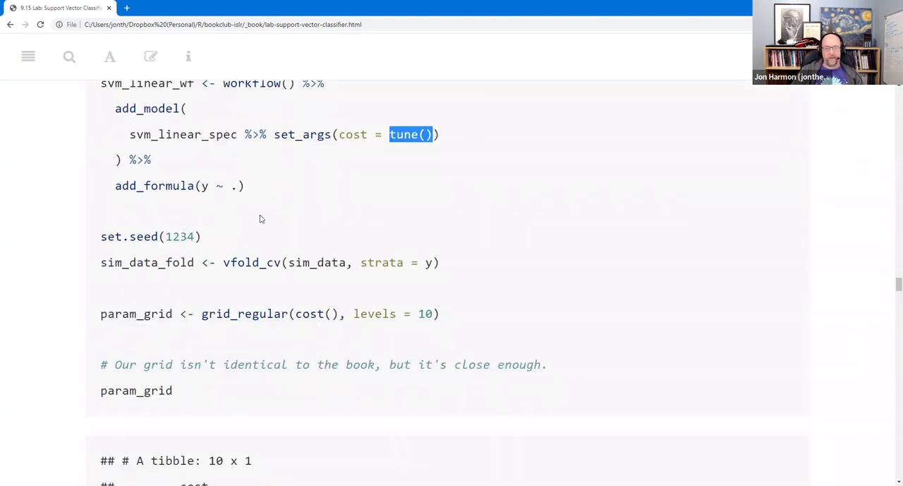
mouse_move(135, 226)
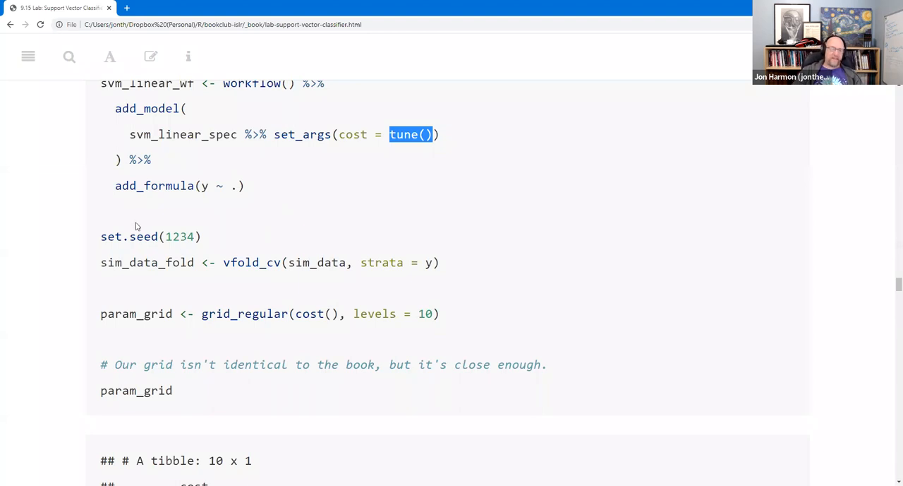
mouse_move(294, 217)
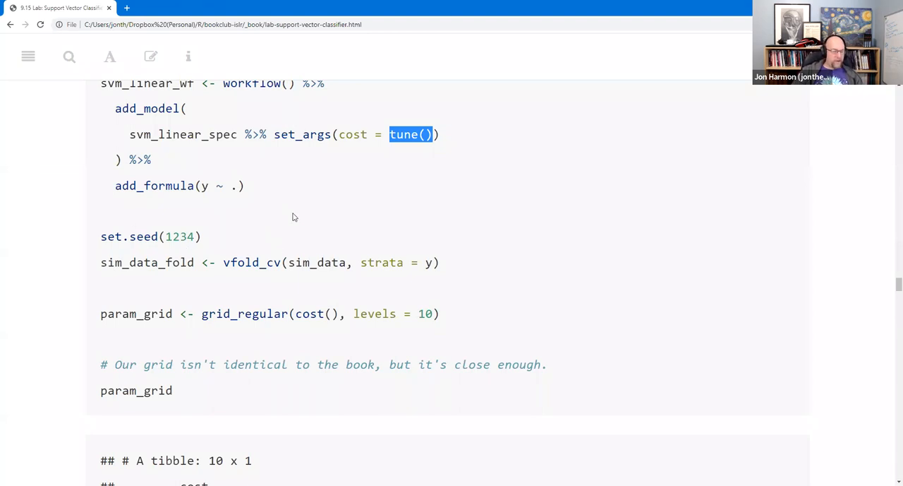
mouse_move(316, 214)
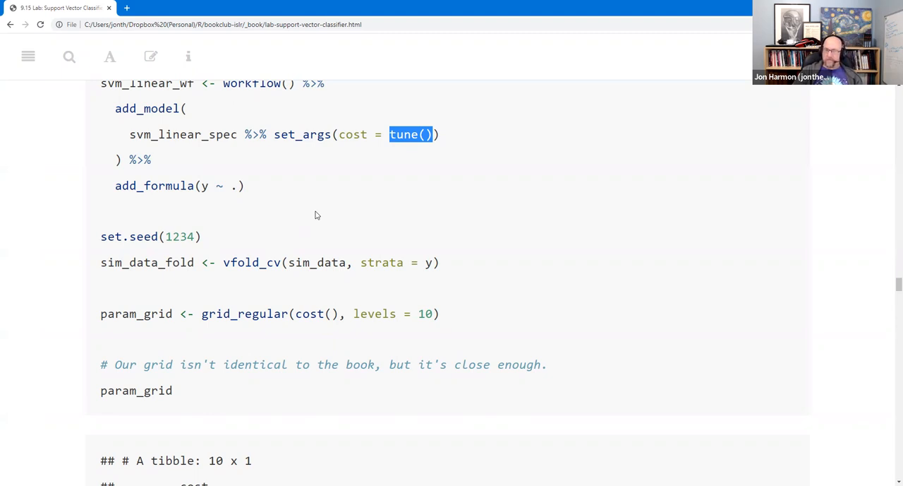
mouse_move(289, 206)
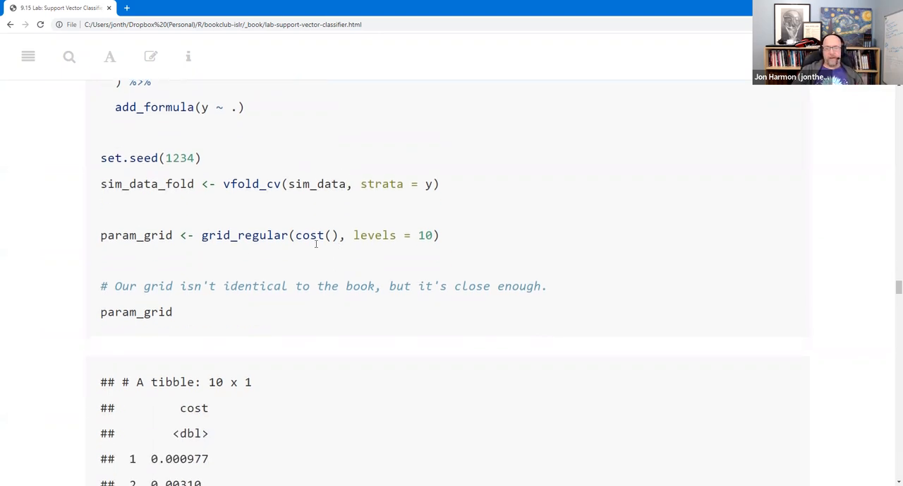
double_click(316, 234)
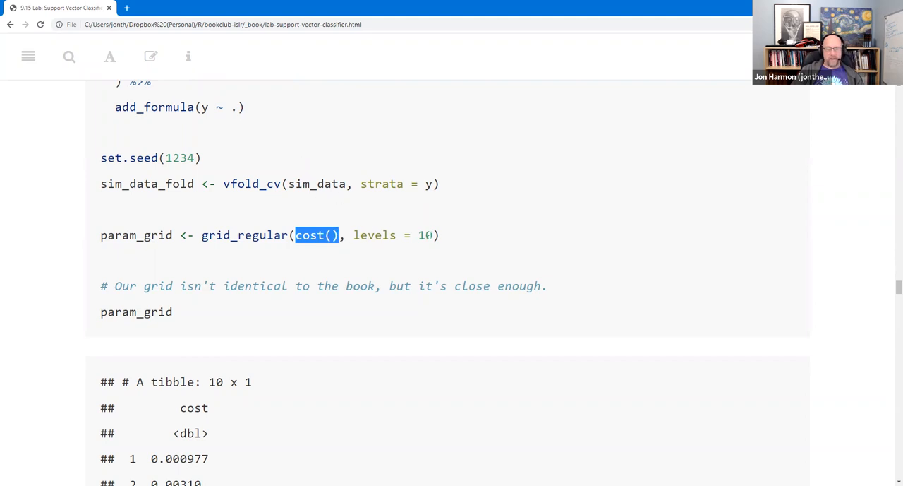
mouse_move(418, 213)
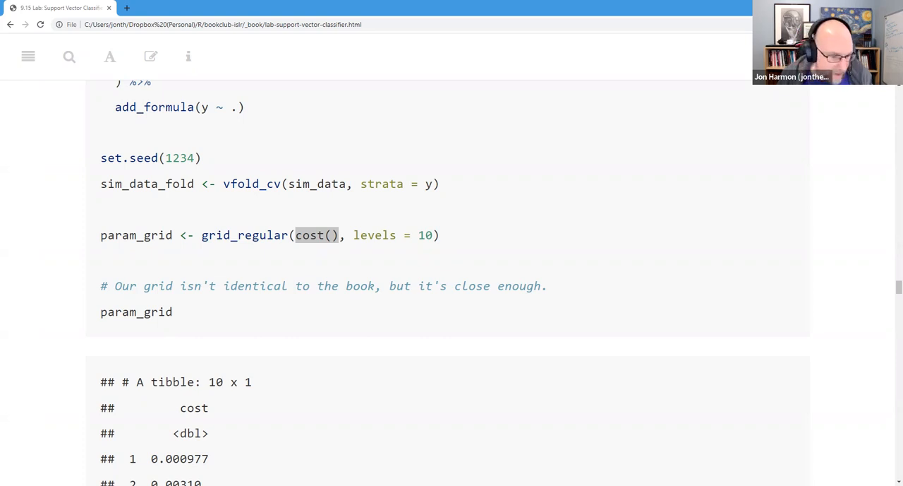
Step: Reach the param_grid tibble listing ten cost values from 0.000977 to 32
scroll(down, 3)
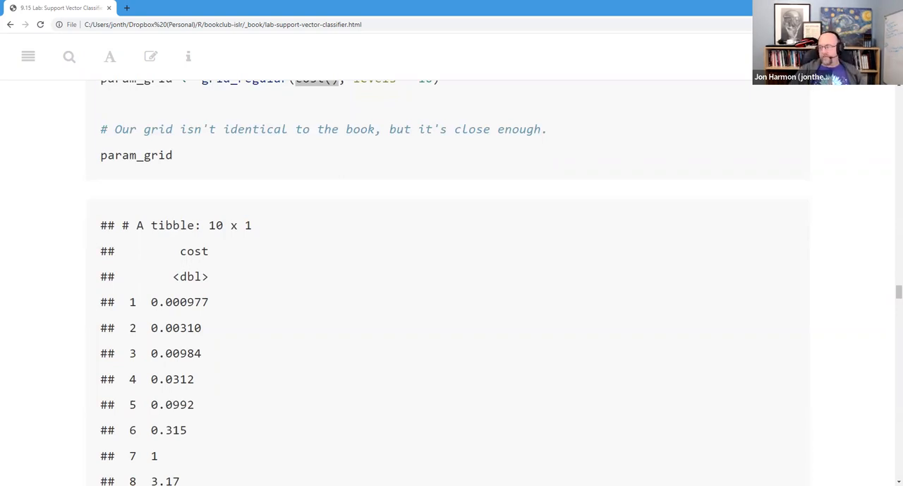
scroll(down, 3)
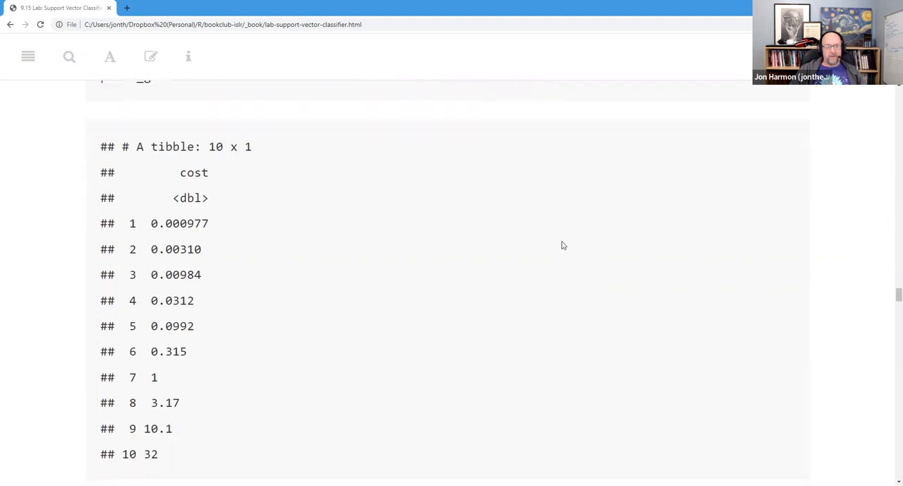
mouse_move(475, 235)
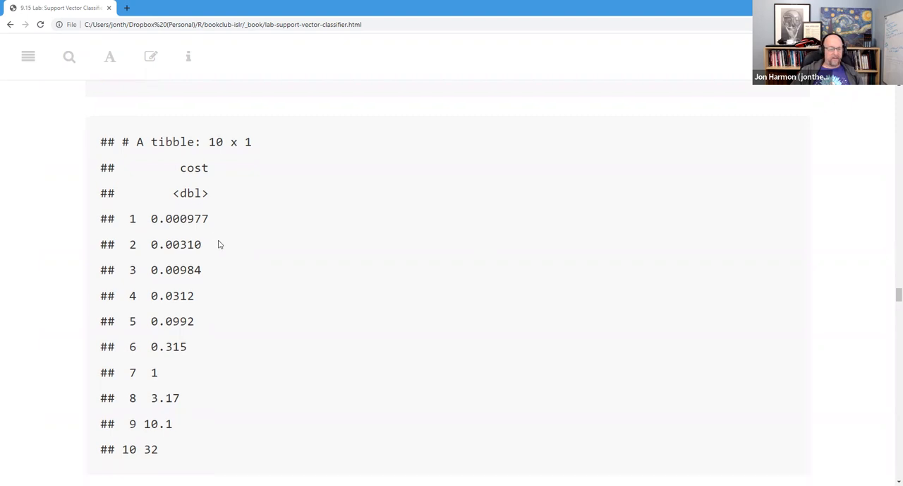
scroll(down, 3)
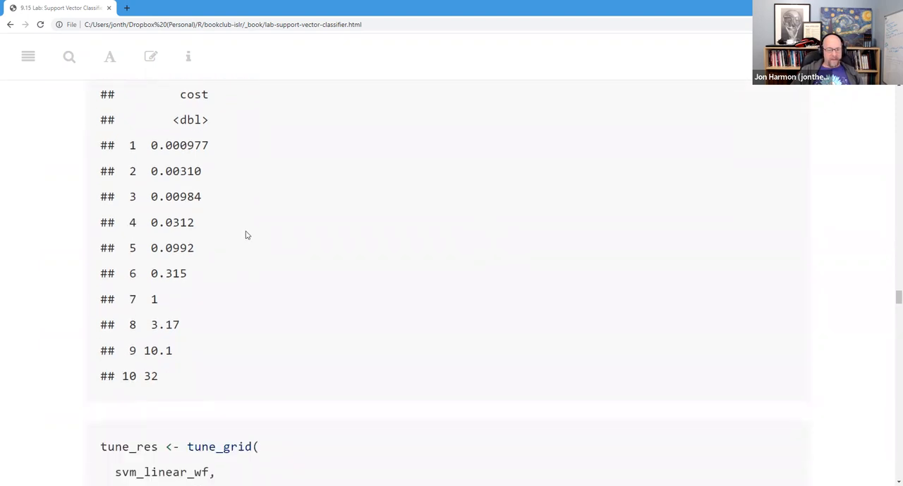
mouse_move(240, 294)
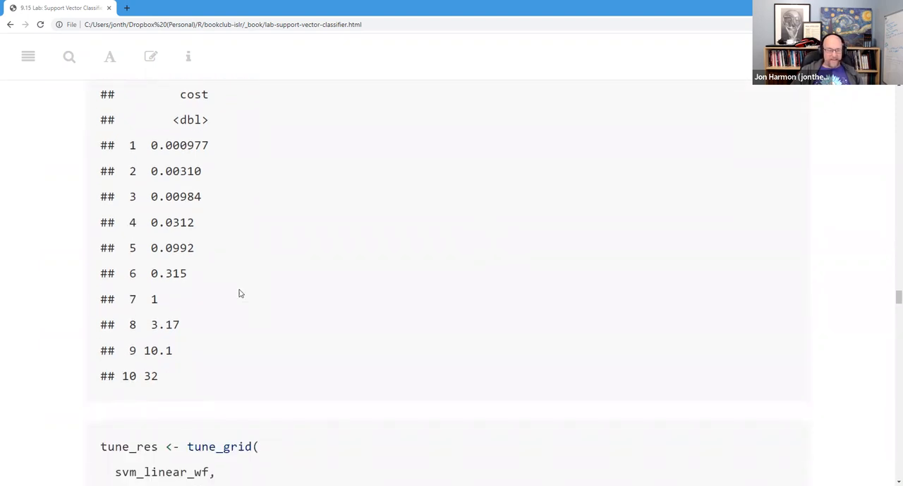
mouse_move(205, 319)
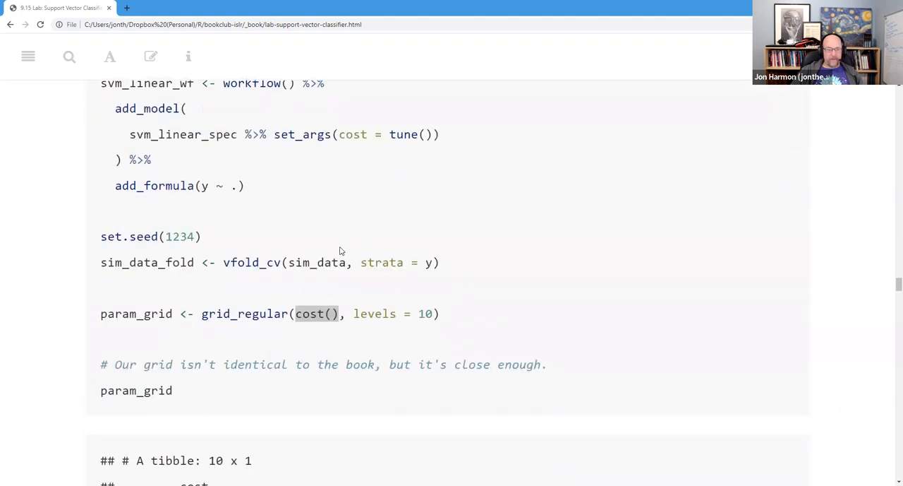
scroll(down, 3)
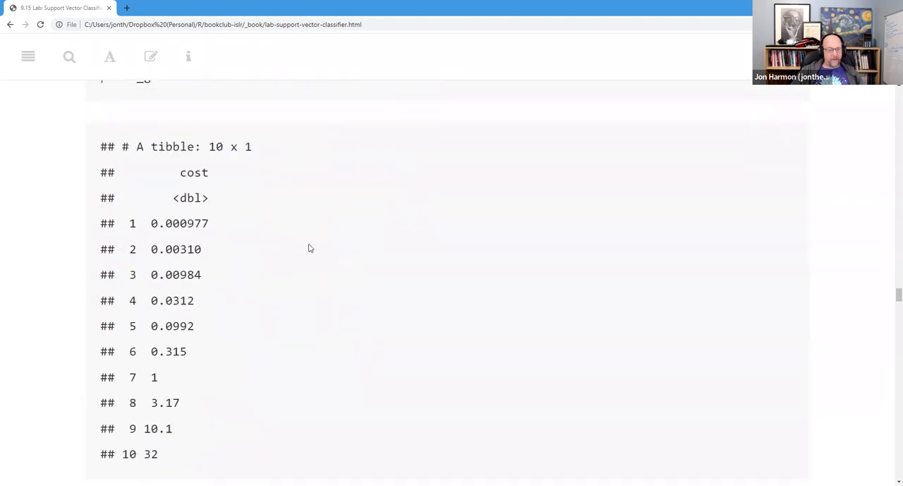
scroll(down, 3)
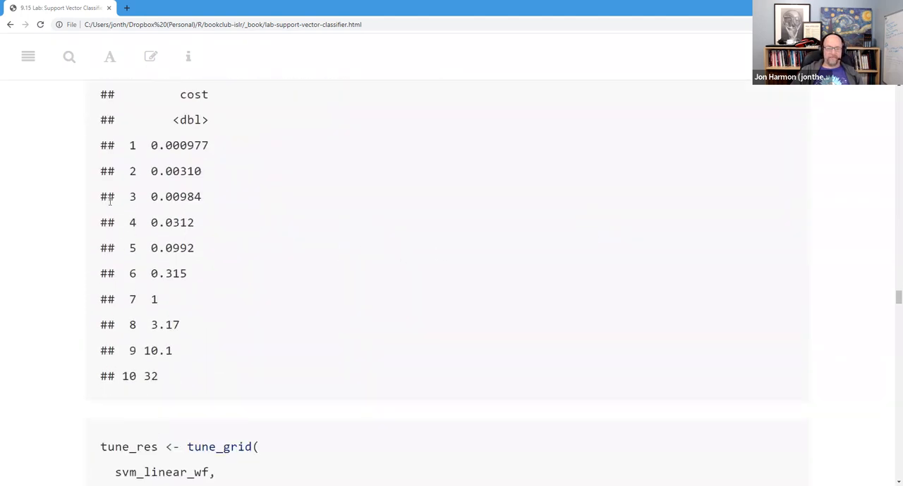
mouse_move(313, 247)
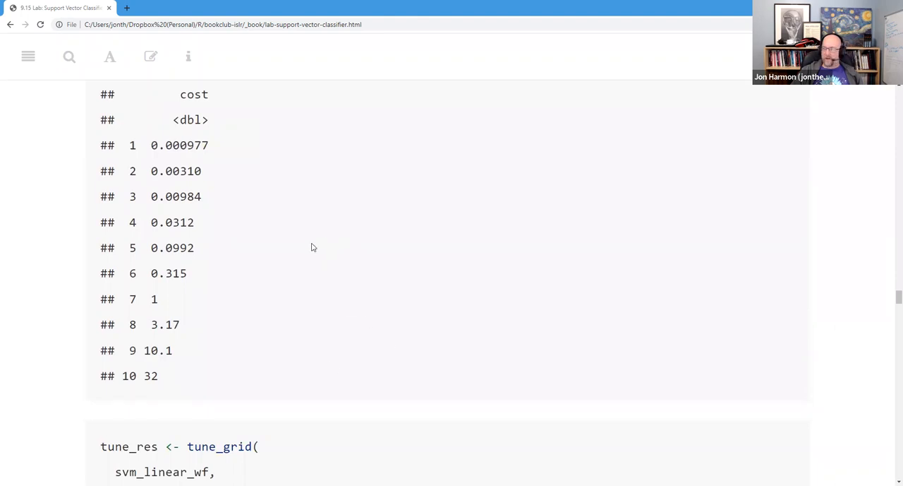
mouse_move(336, 244)
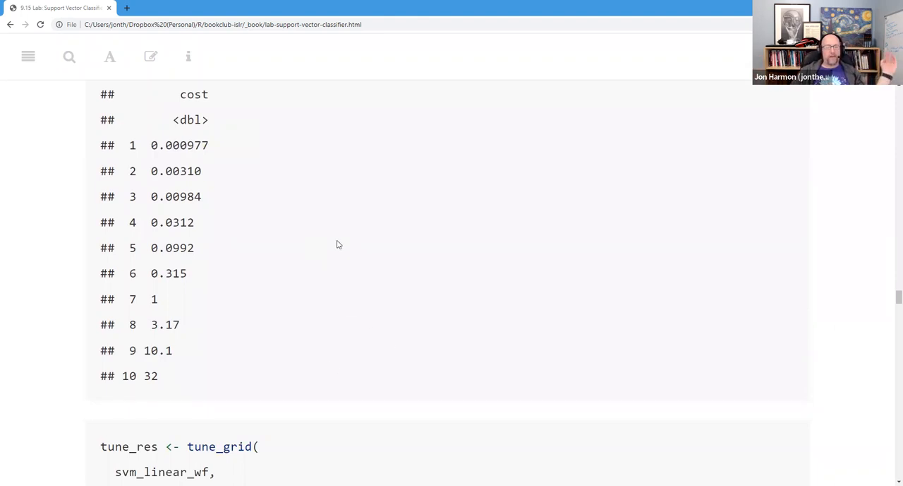
mouse_move(327, 280)
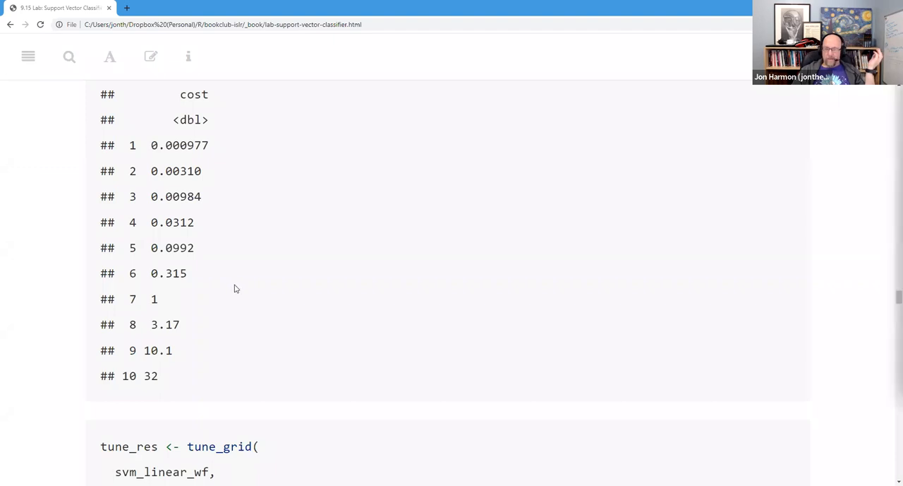
mouse_move(248, 242)
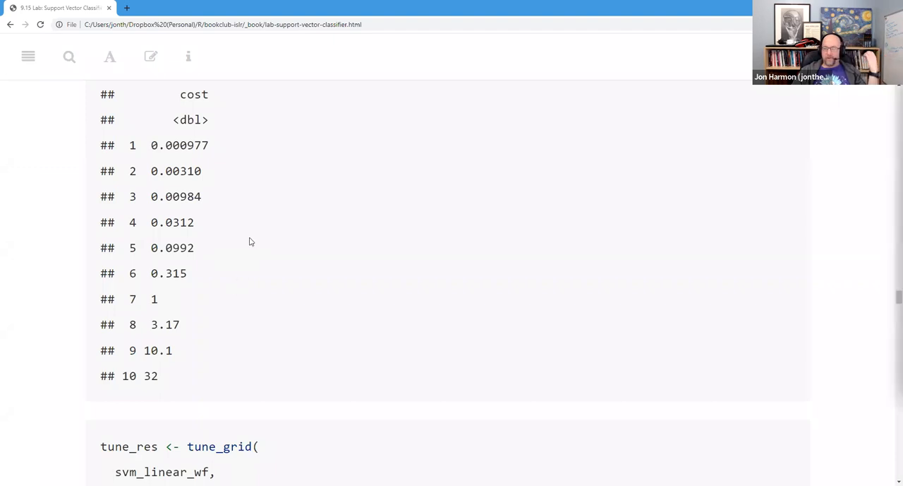
mouse_move(203, 274)
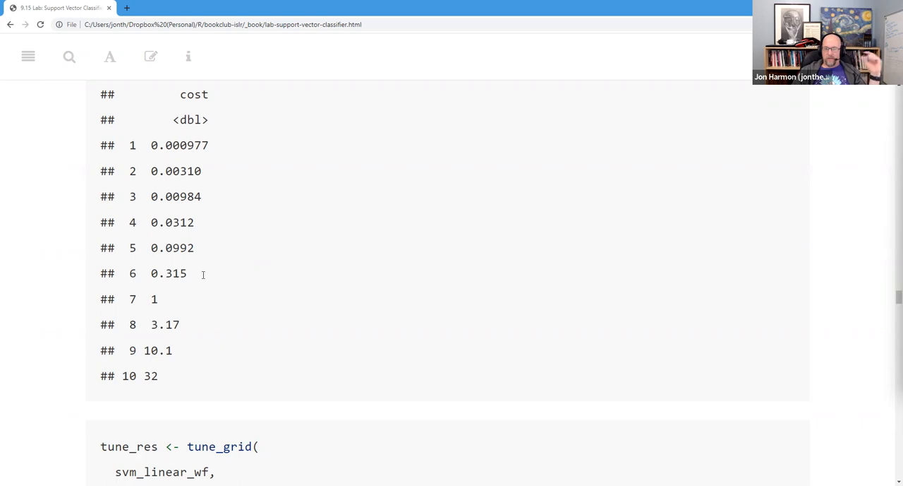
mouse_move(229, 268)
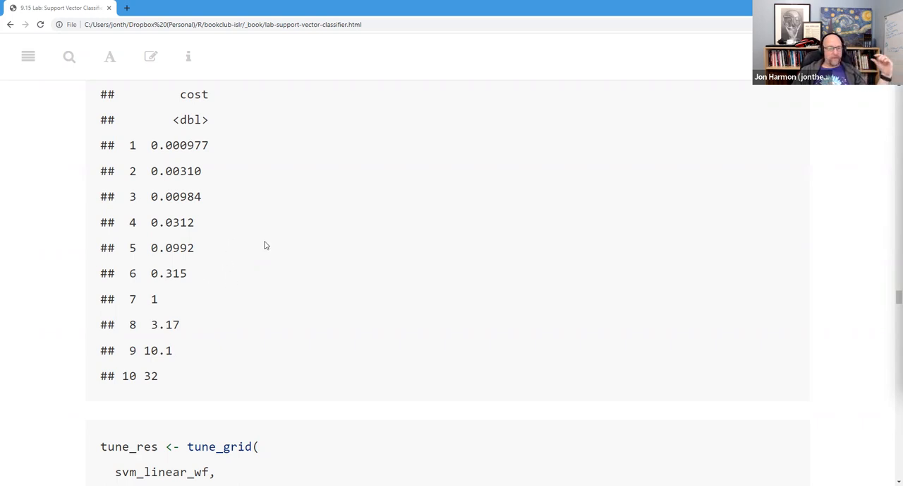
scroll(down, 3)
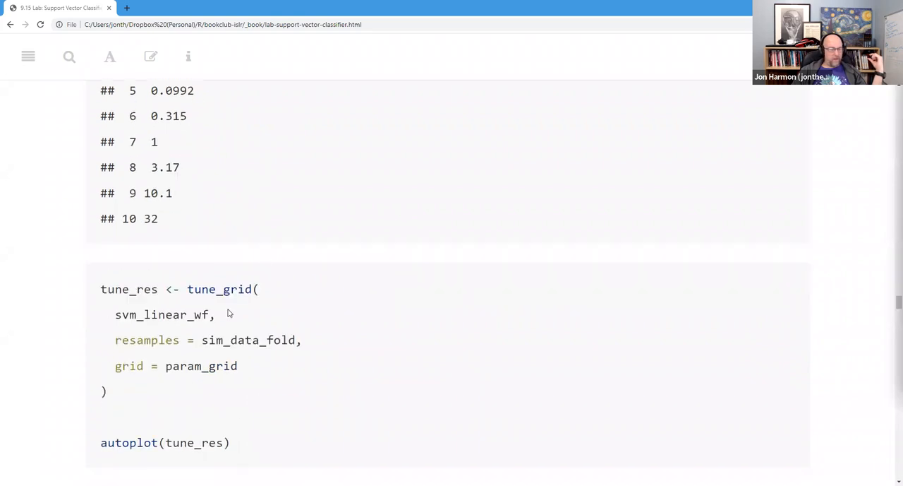
scroll(down, 3)
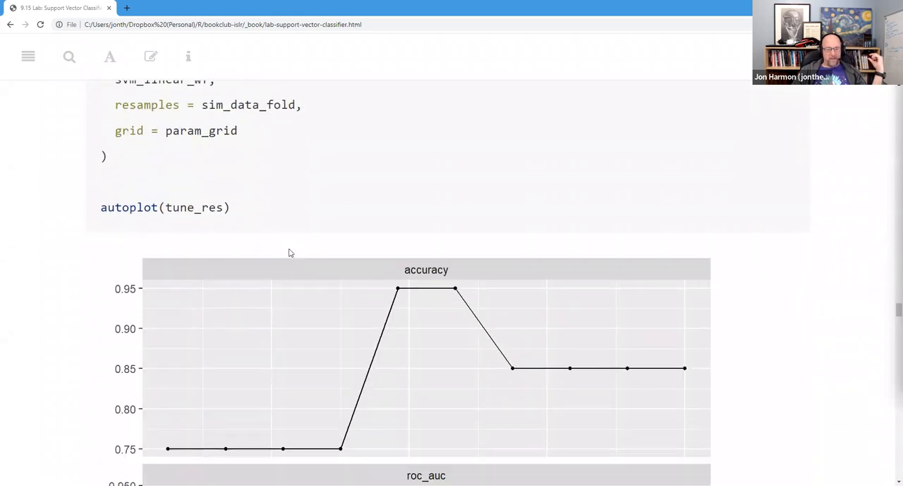
scroll(down, 3)
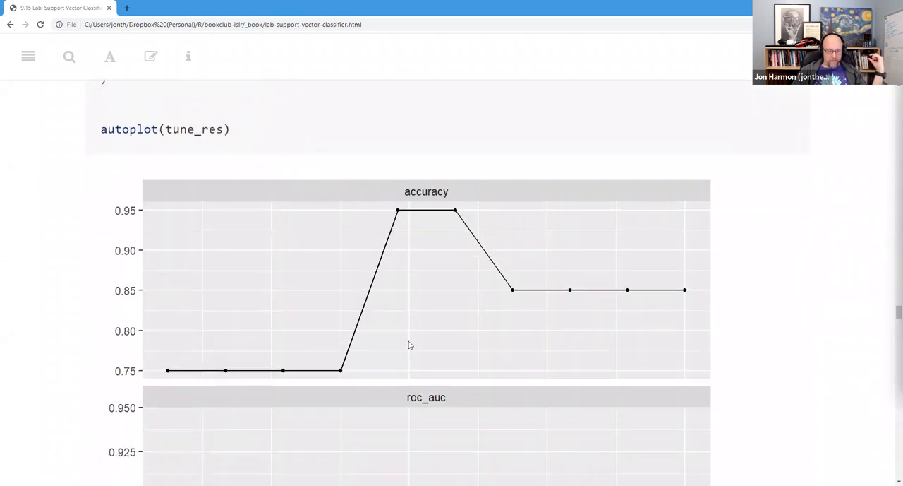
scroll(down, 3)
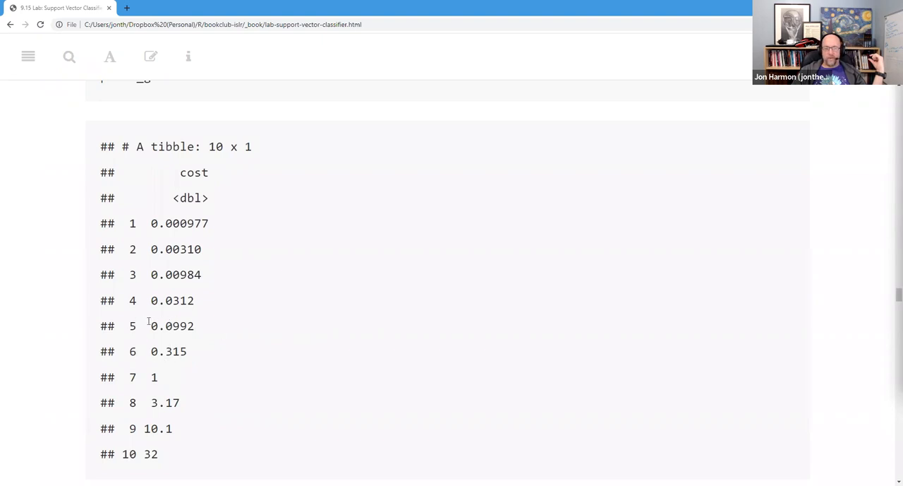
double_click(172, 325)
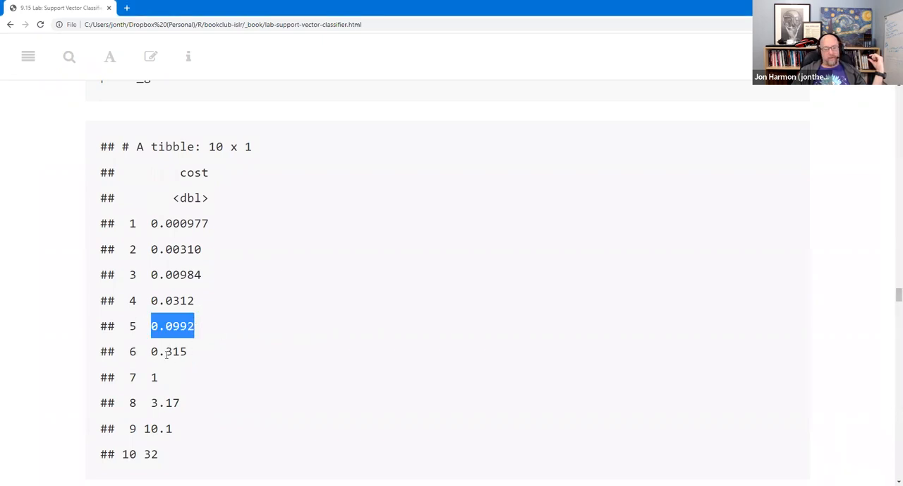
scroll(down, 3)
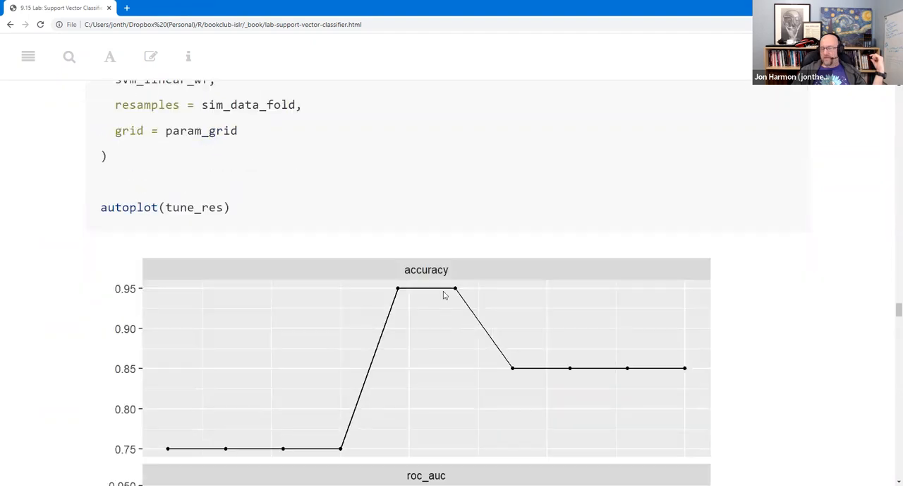
mouse_move(459, 246)
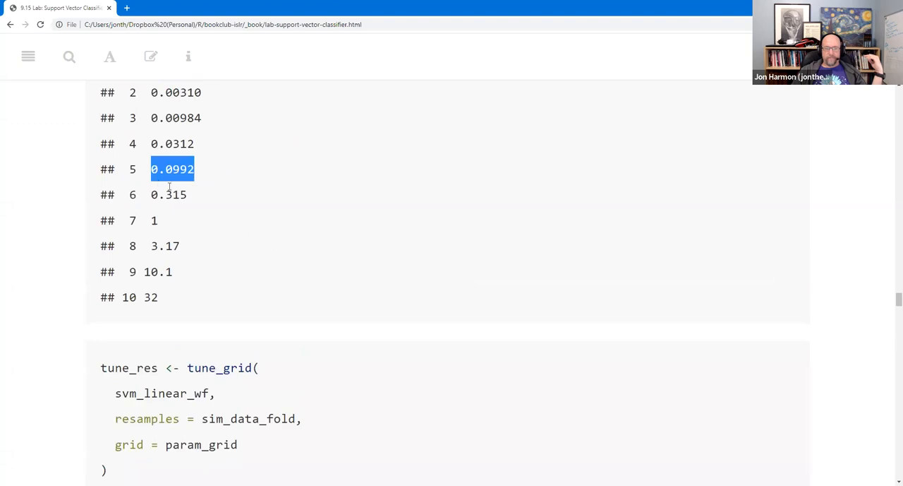
drag(173, 170, 196, 195)
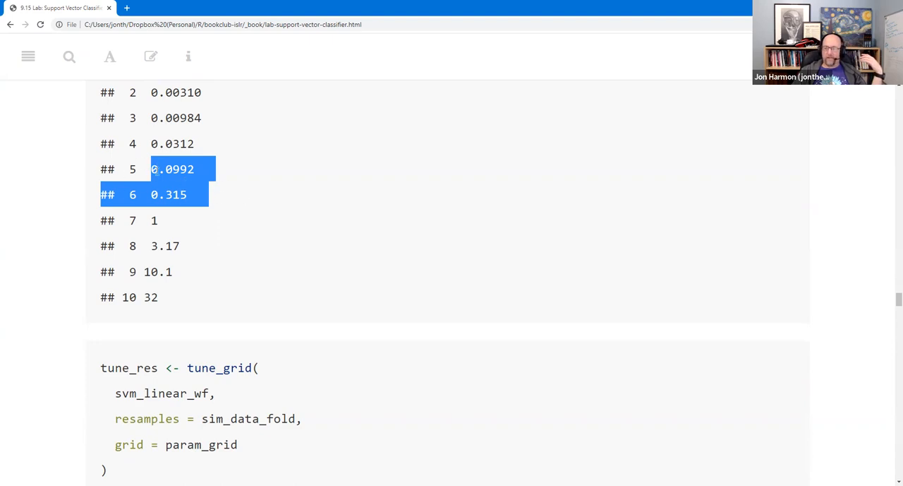
mouse_move(277, 182)
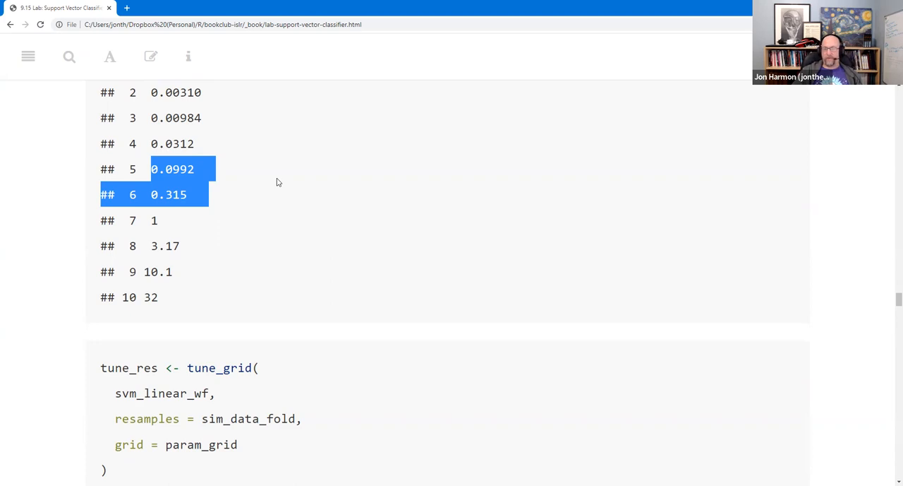
mouse_move(293, 181)
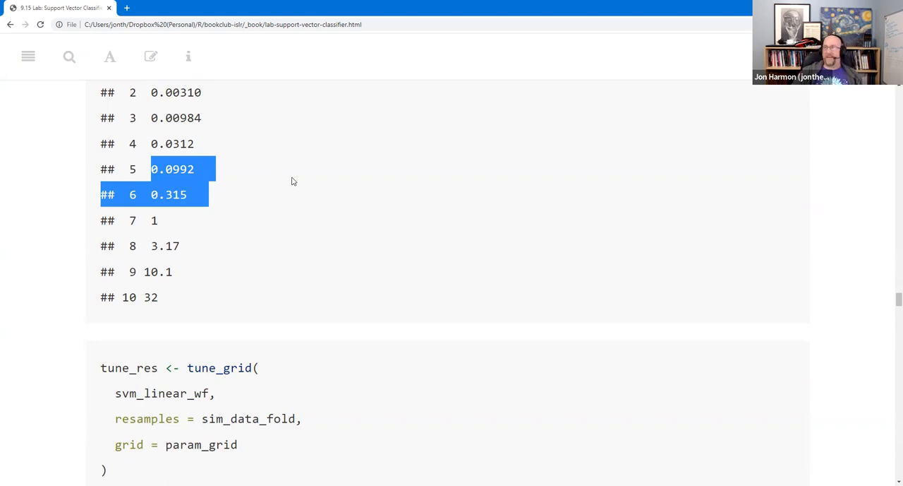
scroll(down, 3)
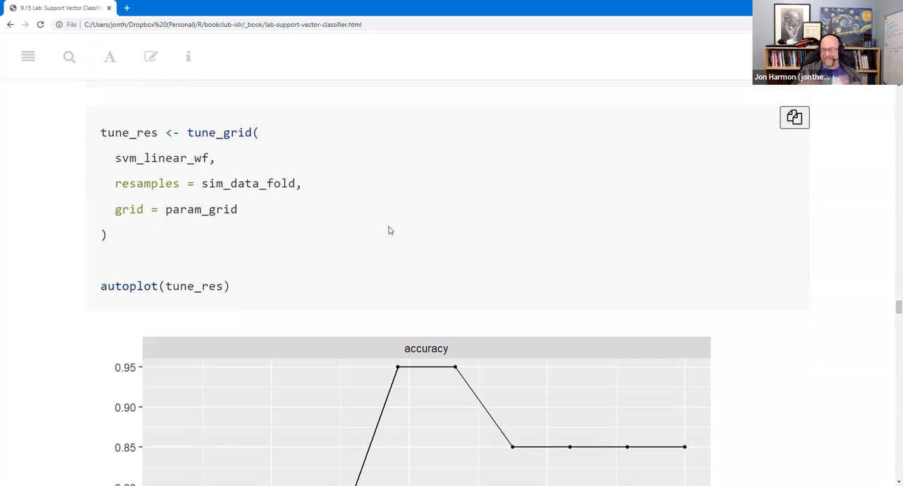
scroll(down, 3)
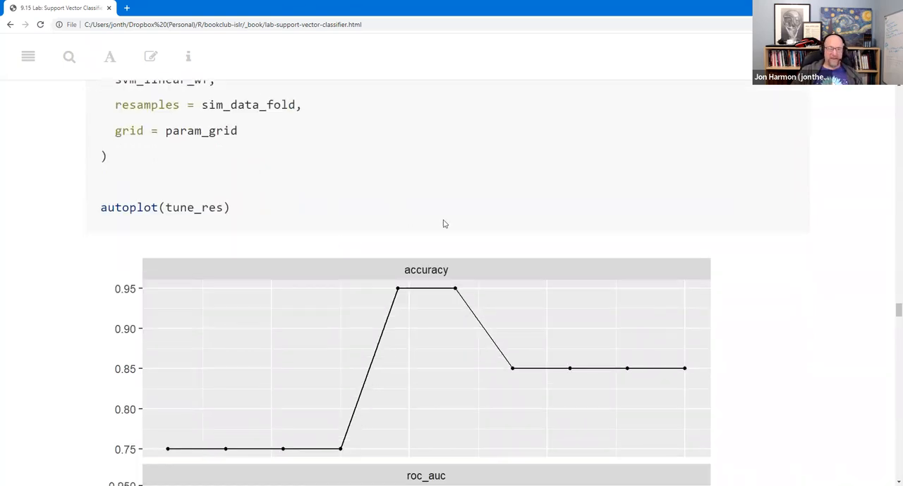
scroll(down, 3)
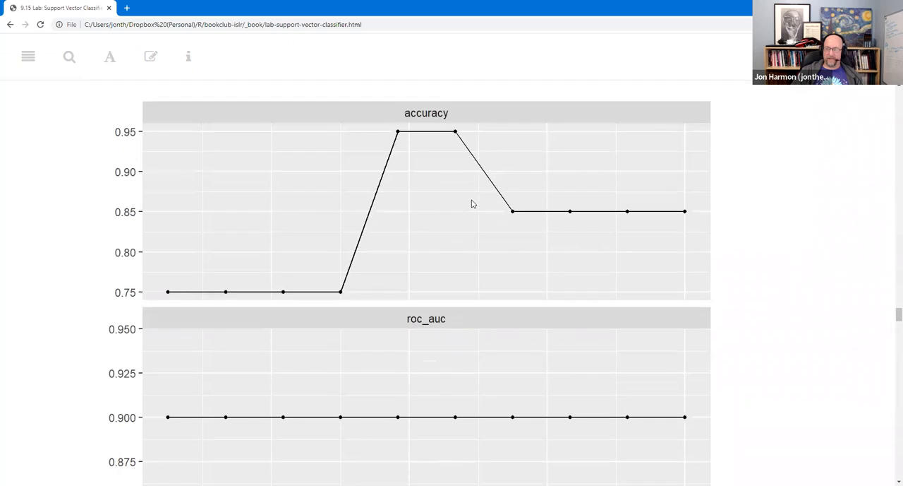
scroll(down, 3)
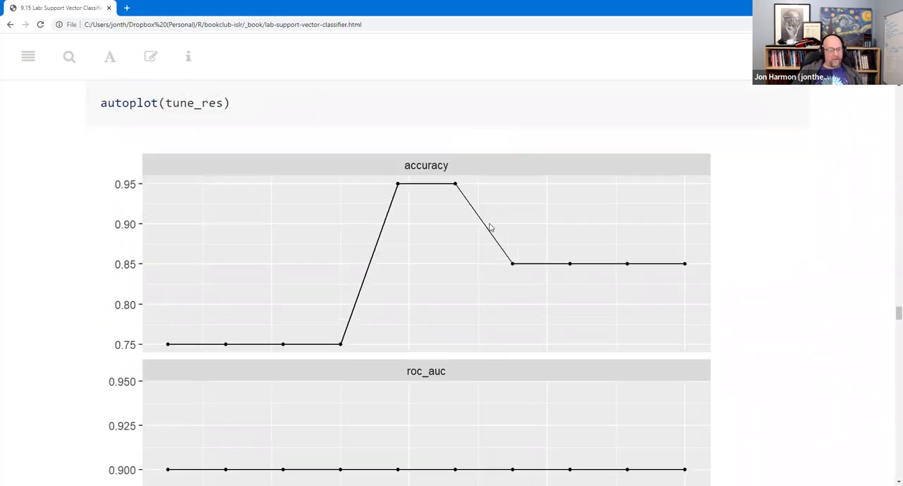
scroll(down, 3)
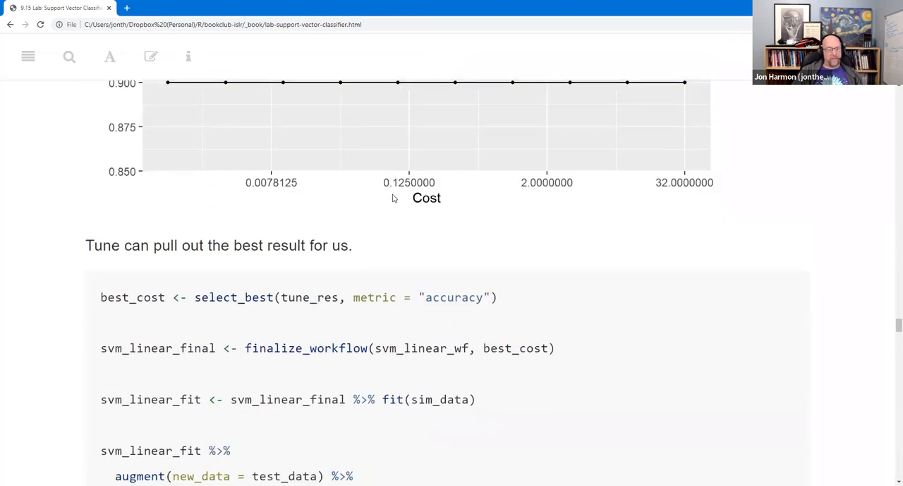
scroll(down, 3)
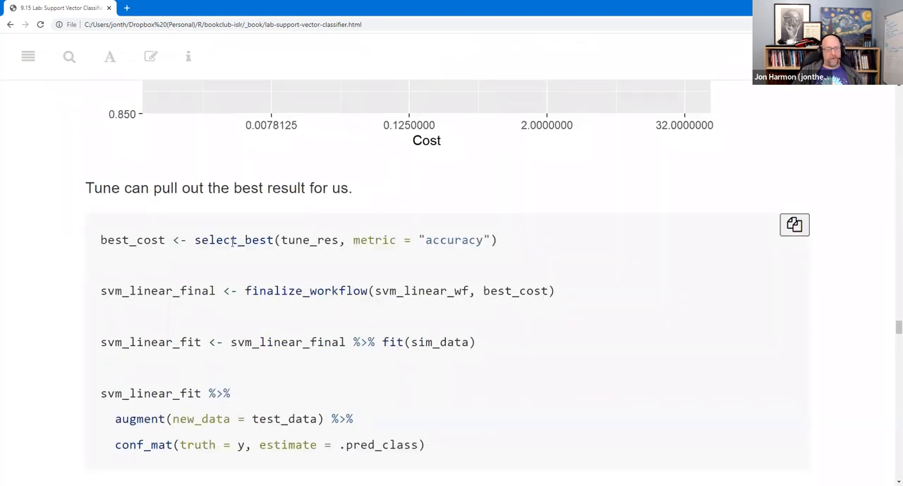
double_click(234, 240)
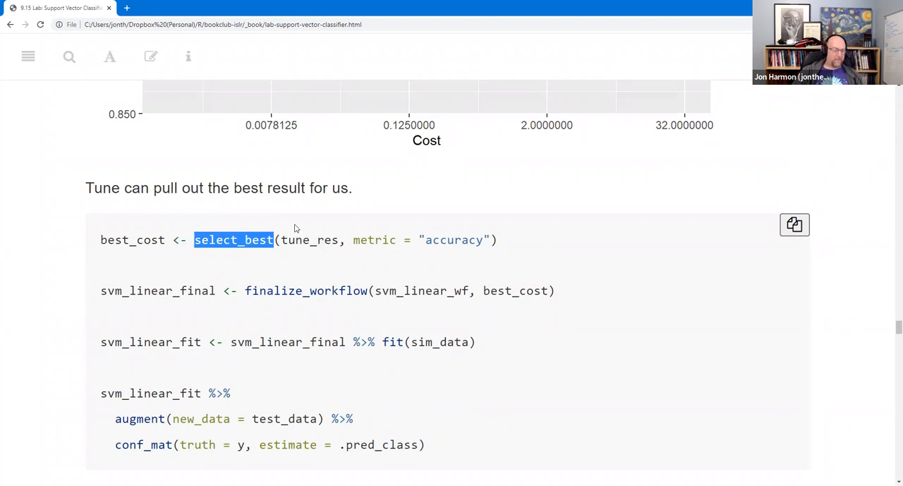
mouse_move(562, 204)
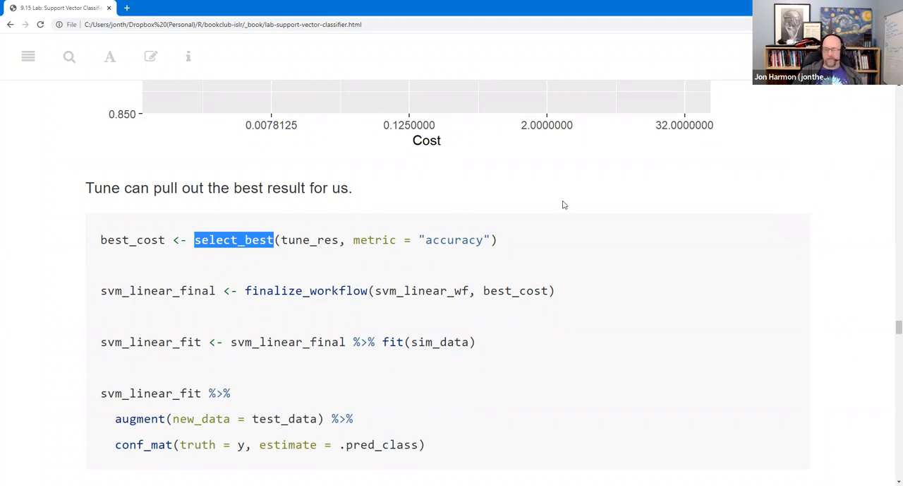
scroll(down, 3)
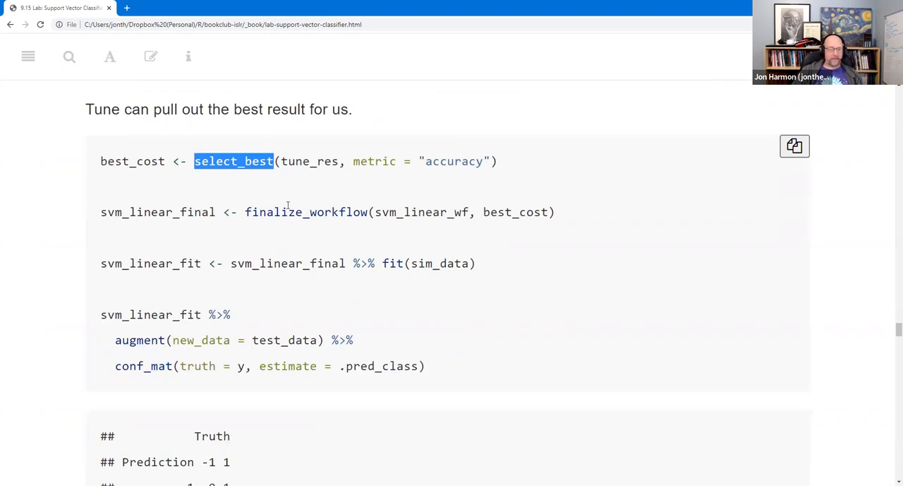
scroll(down, 3)
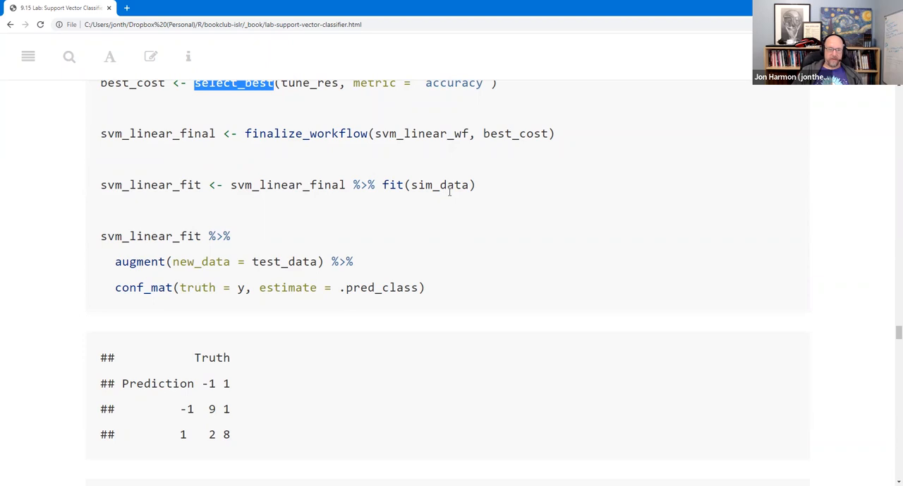
scroll(down, 3)
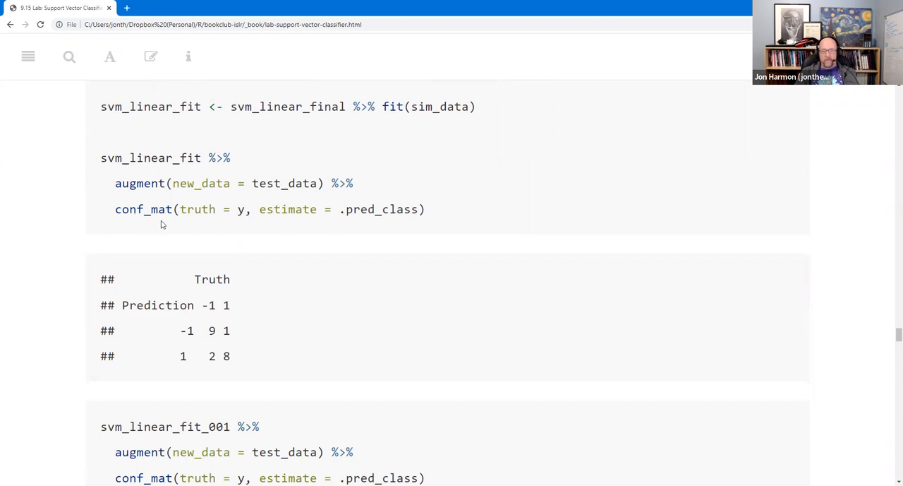
mouse_move(353, 216)
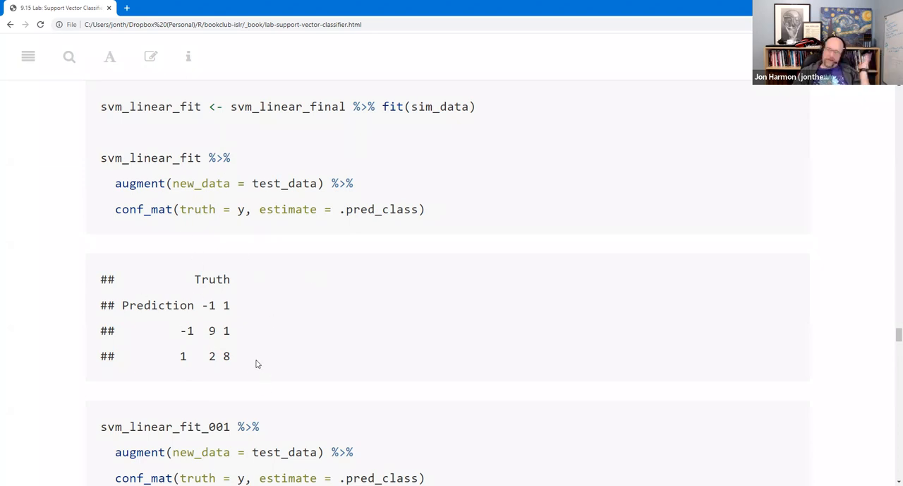
mouse_move(201, 325)
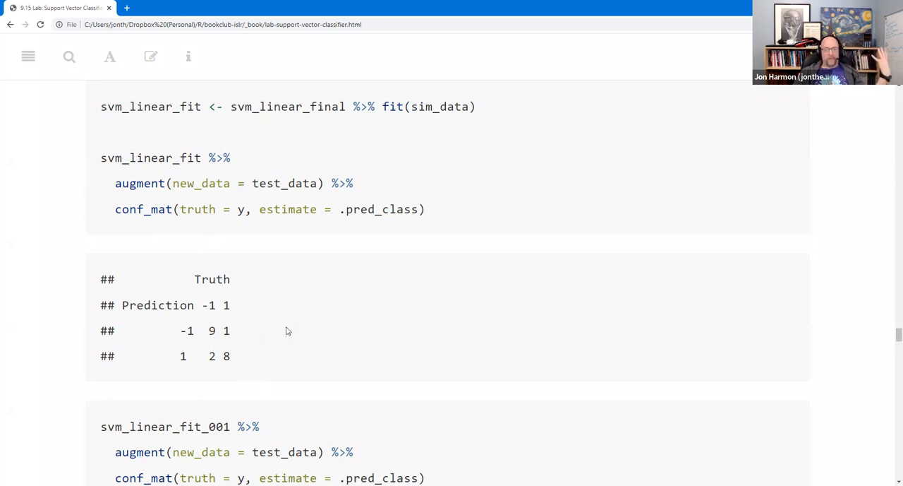
mouse_move(275, 328)
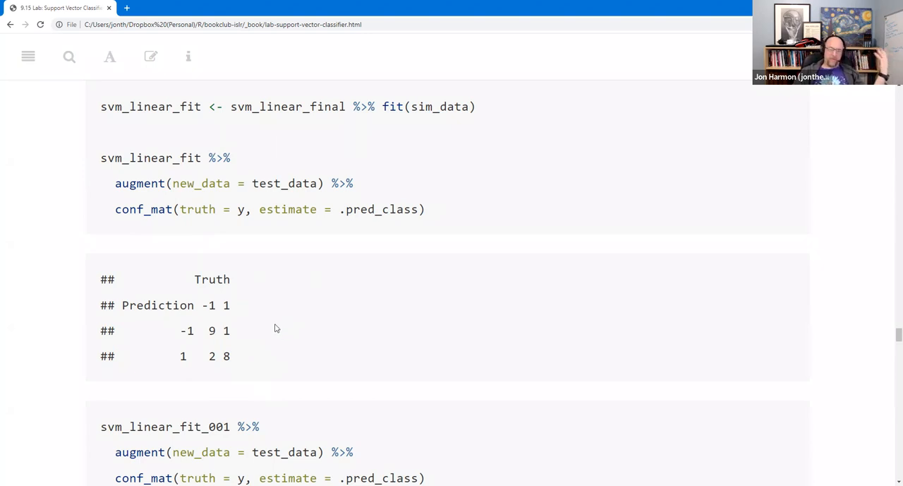
mouse_move(271, 325)
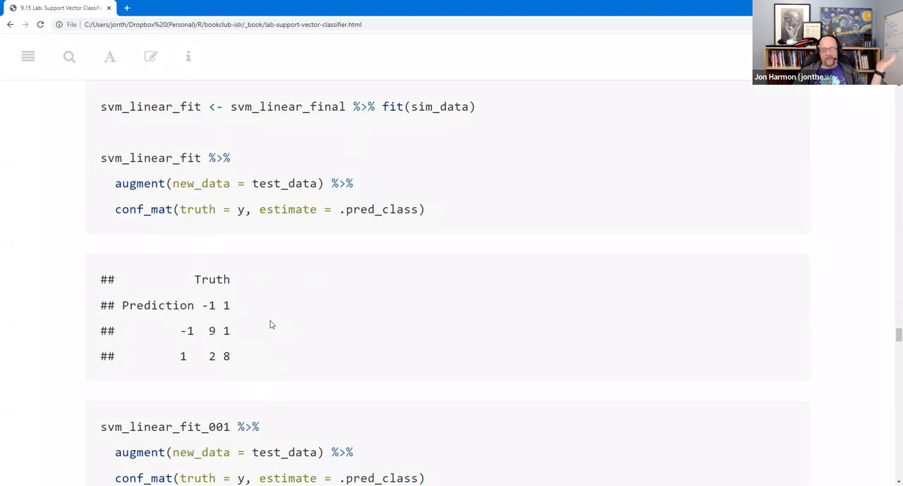
mouse_move(275, 336)
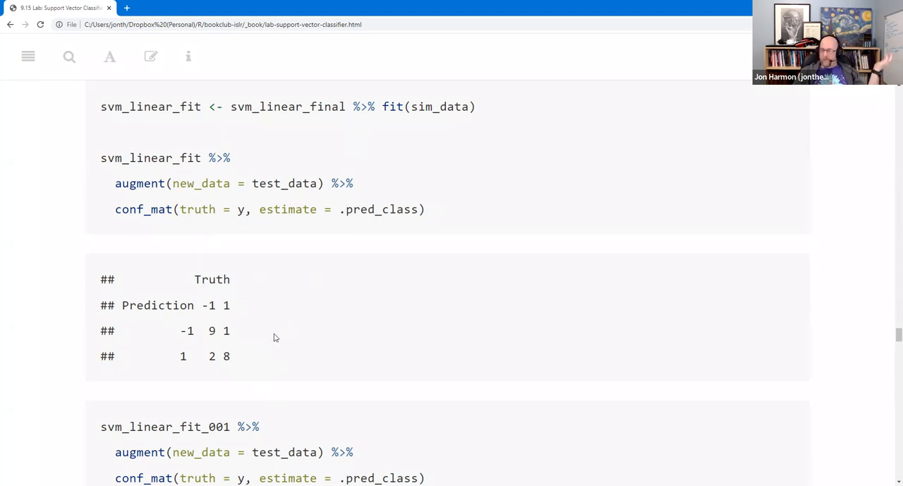
mouse_move(274, 326)
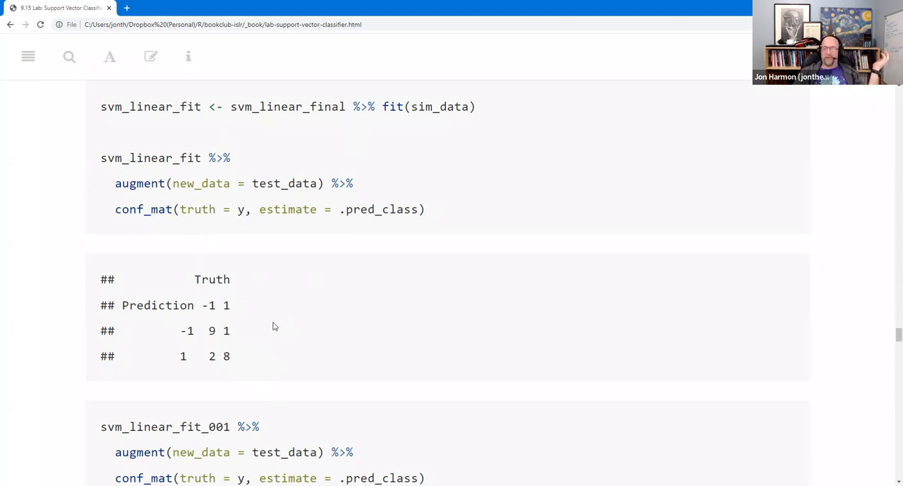
mouse_move(271, 324)
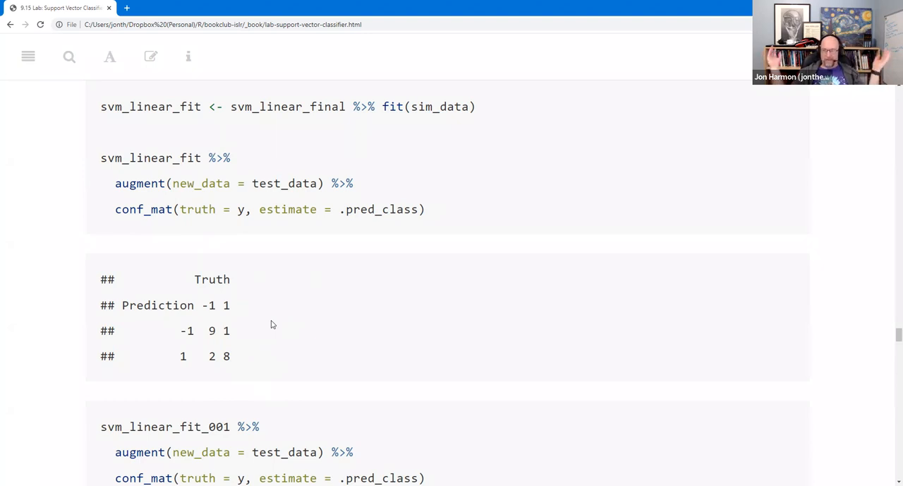
mouse_move(306, 302)
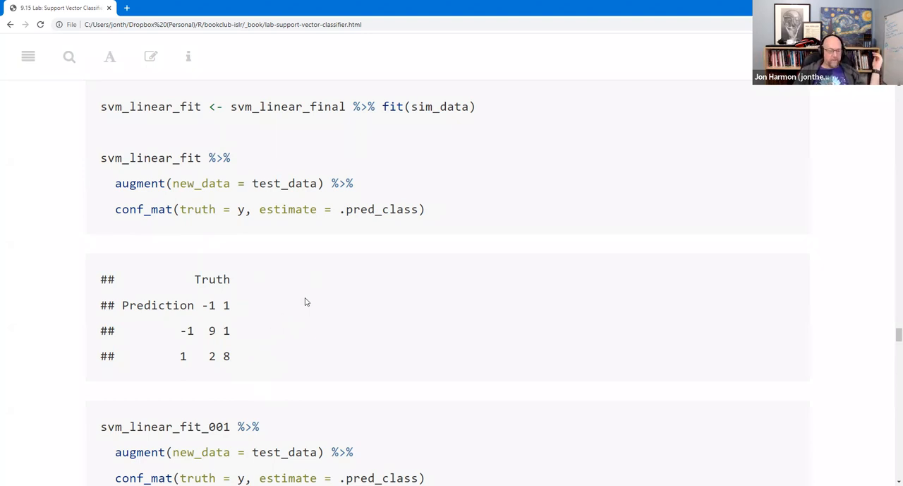
Step: Highlight the misclassified count 2 in the first test confusion matrix
scroll(down, 3)
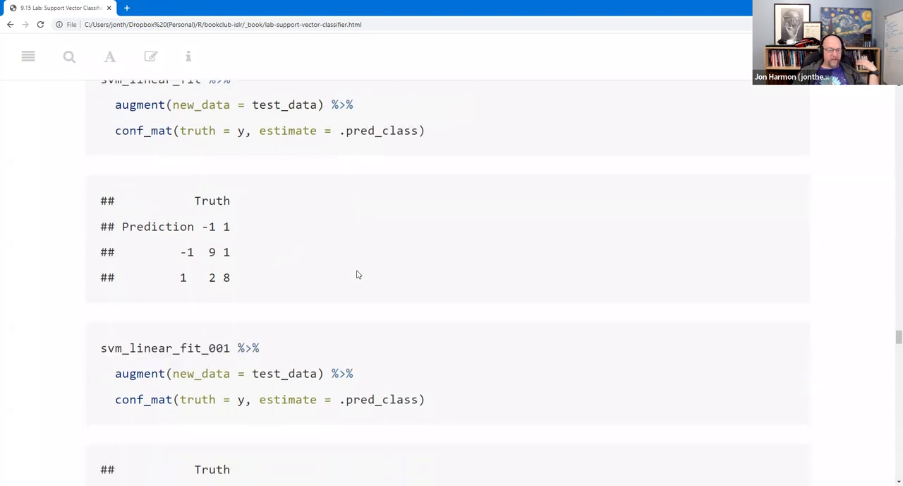
mouse_move(421, 243)
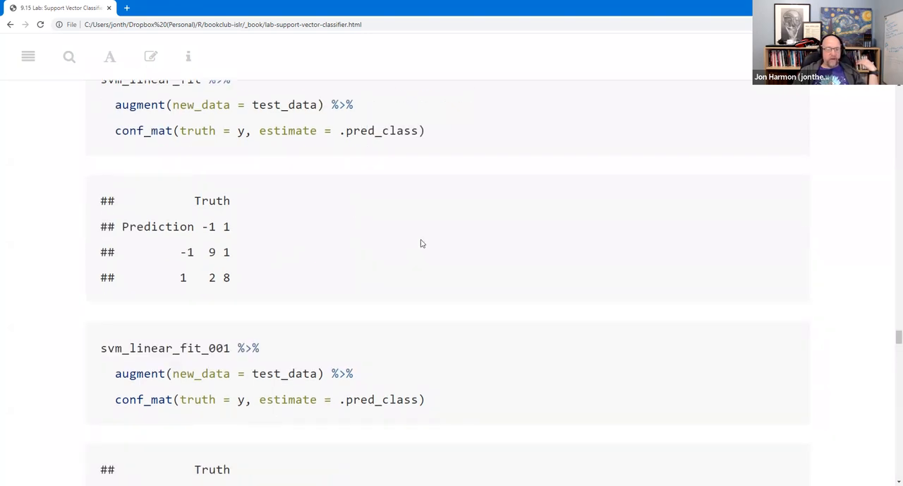
mouse_move(324, 297)
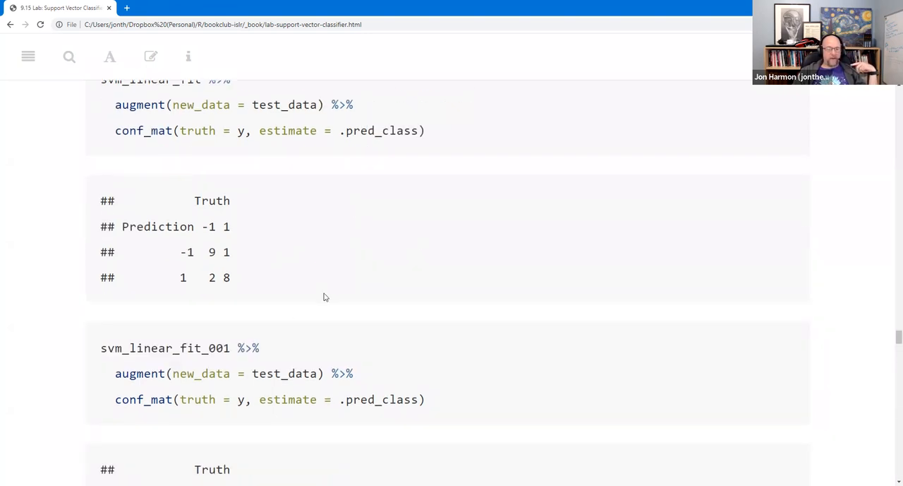
mouse_move(130, 294)
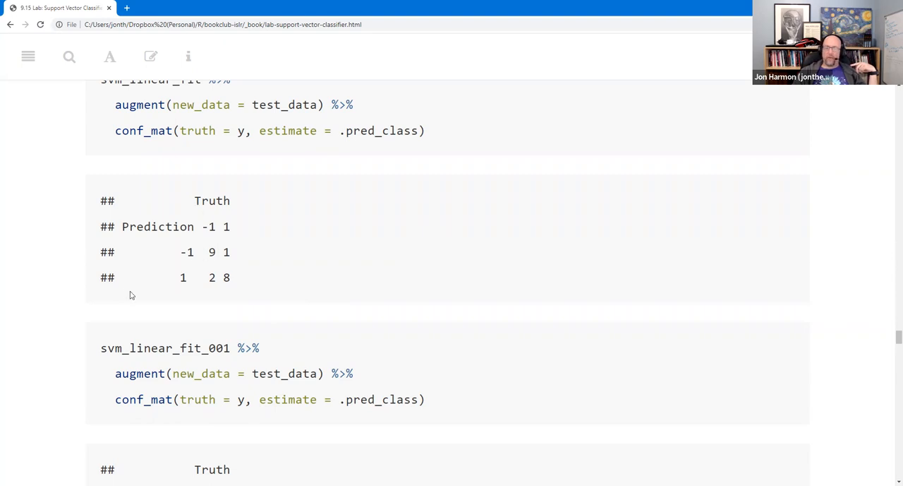
scroll(down, 3)
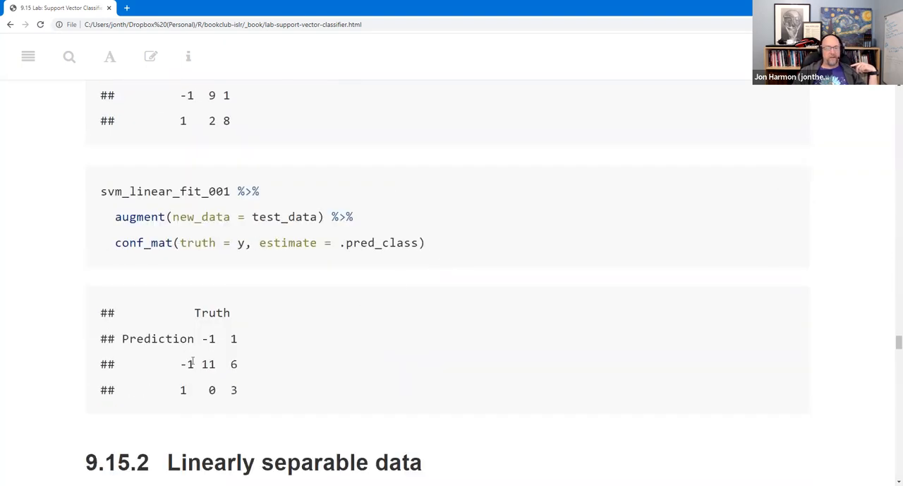
mouse_move(248, 140)
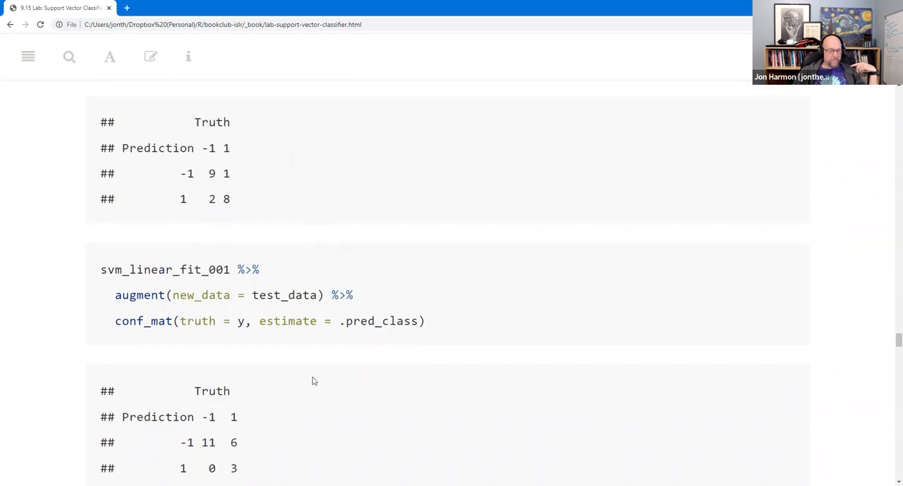
mouse_move(272, 397)
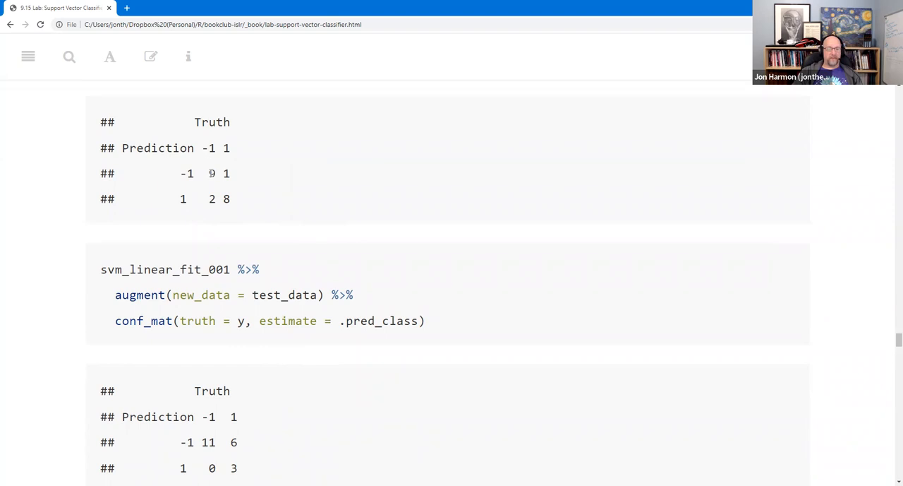
double_click(211, 173)
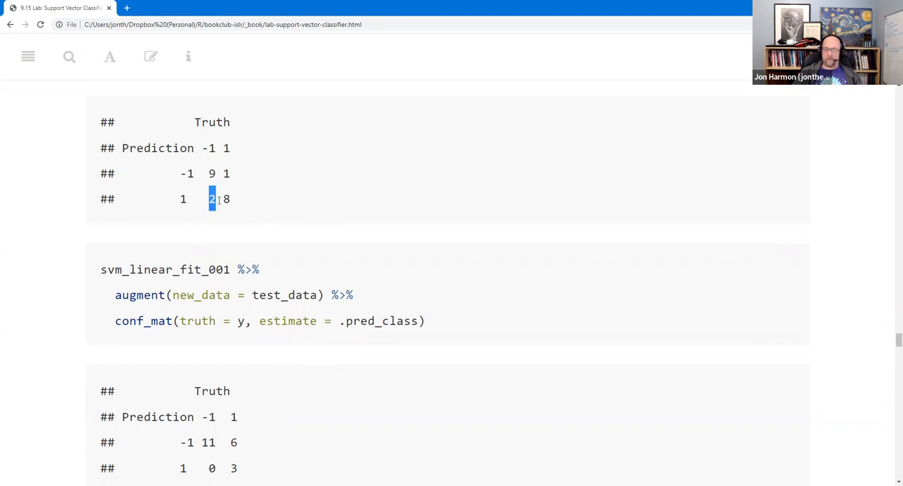
mouse_move(295, 372)
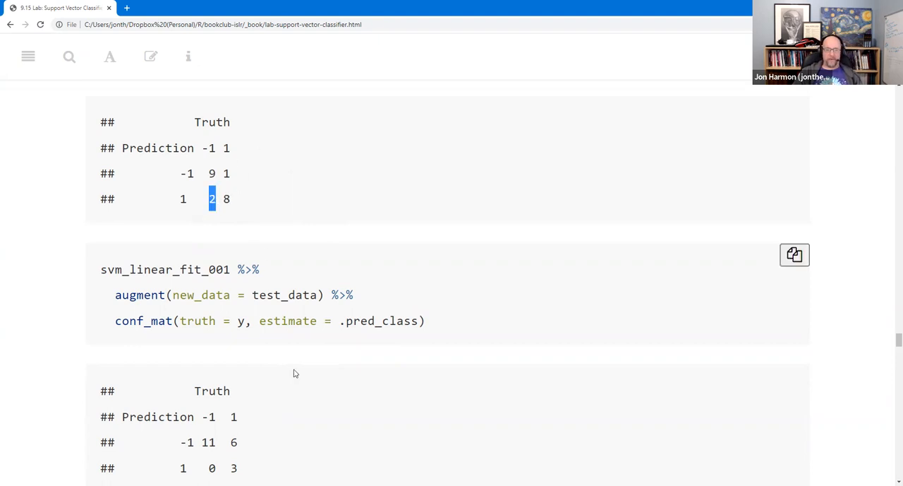
Step: Move past the cost-0.01 matrix with 6 misclassified to the Linearly separable data section
scroll(down, 3)
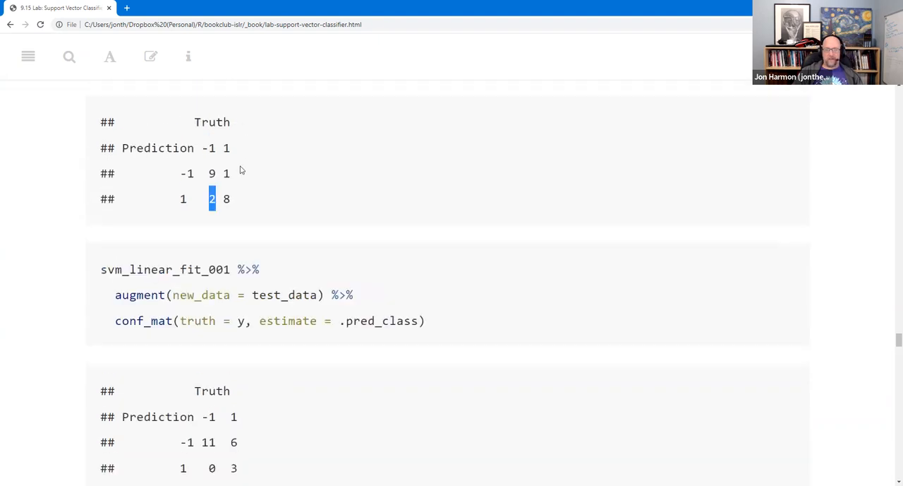
mouse_move(300, 391)
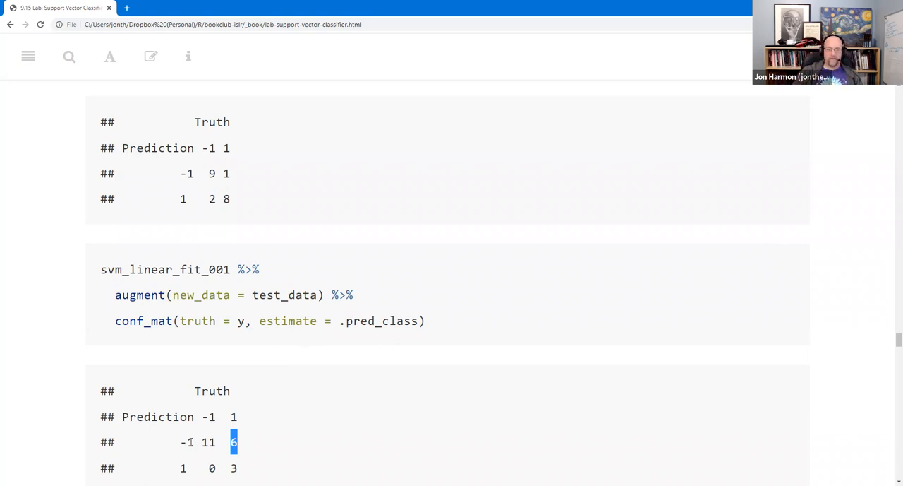
scroll(down, 3)
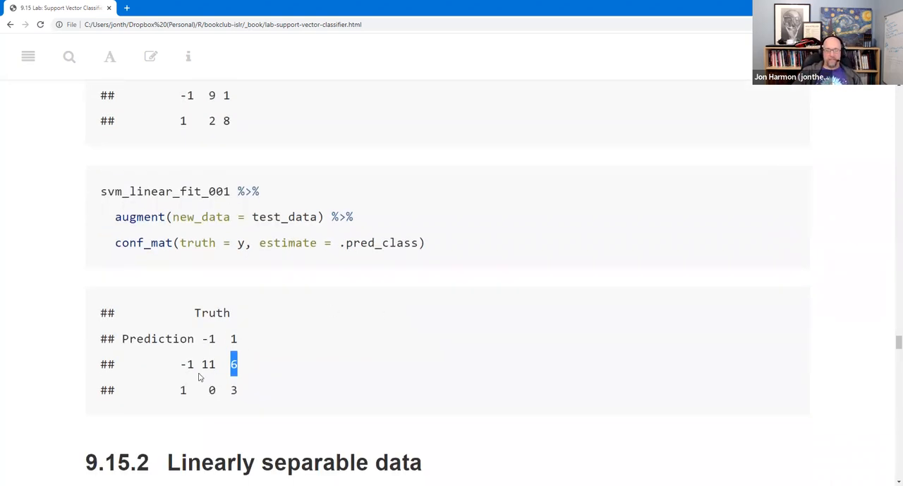
mouse_move(263, 370)
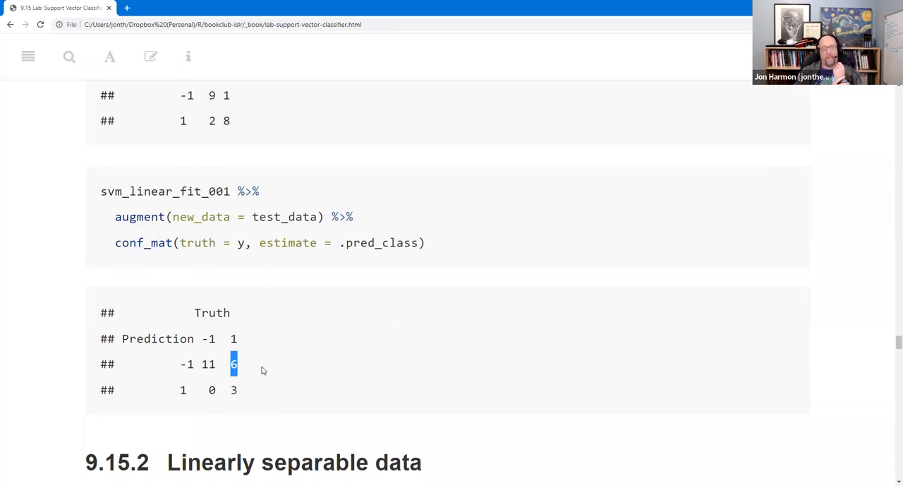
mouse_move(313, 320)
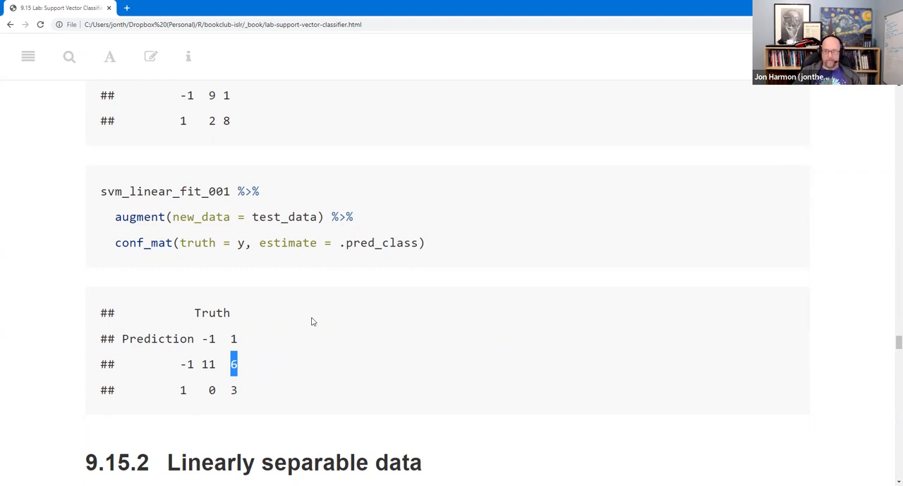
scroll(down, 3)
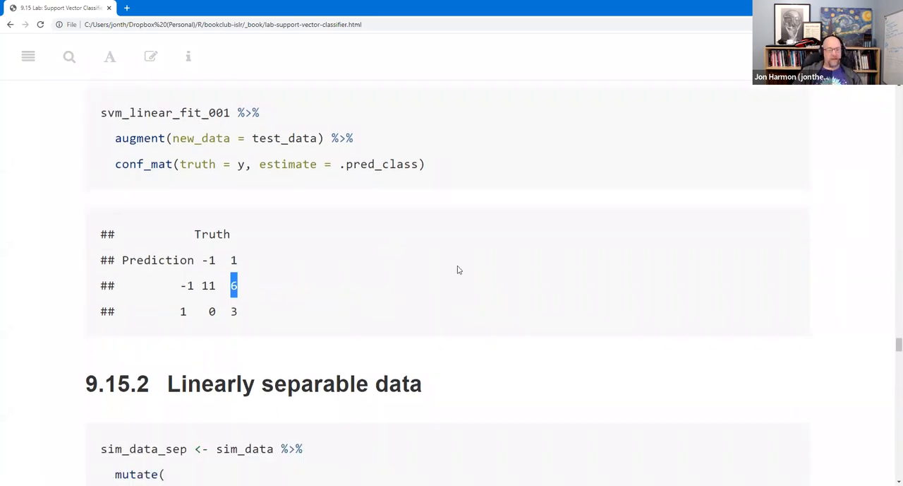
Step: Highlight y in the ifelse condition of the separable data code
scroll(down, 3)
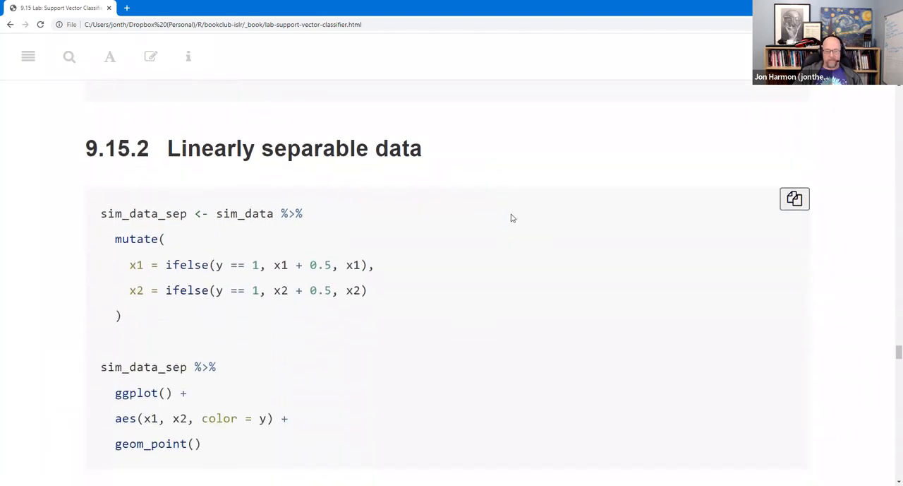
scroll(down, 3)
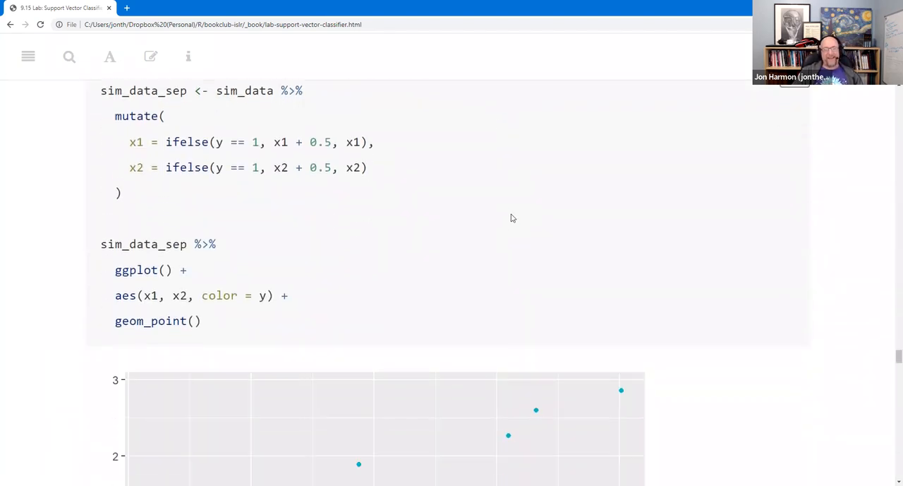
scroll(down, 3)
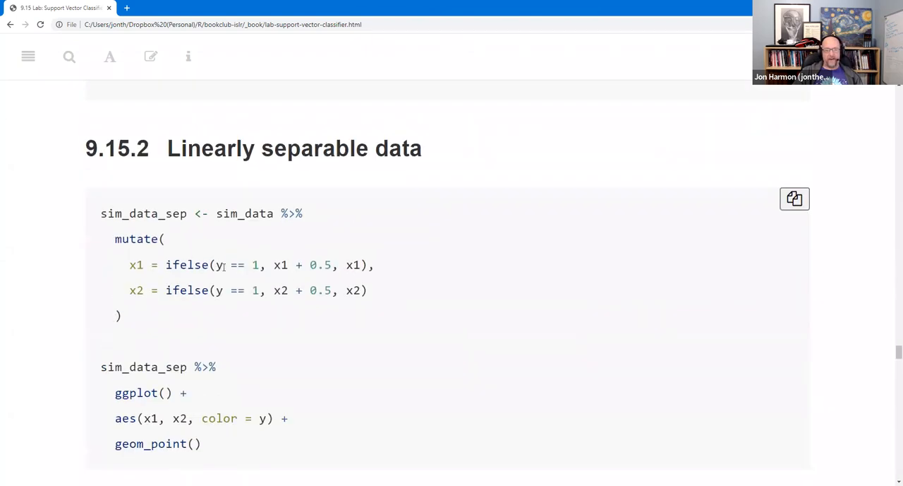
double_click(217, 265)
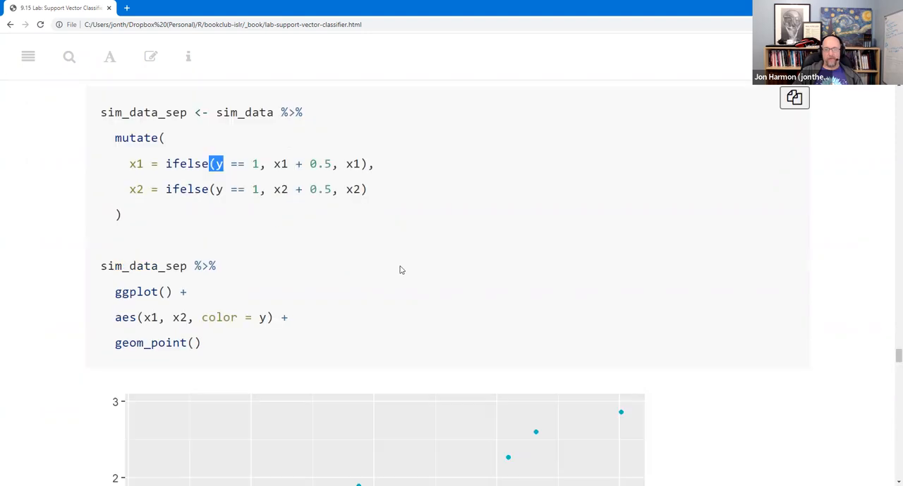
Step: Move past the separable scatter plot to the svm_fit_sep_1e5 chunk
scroll(down, 3)
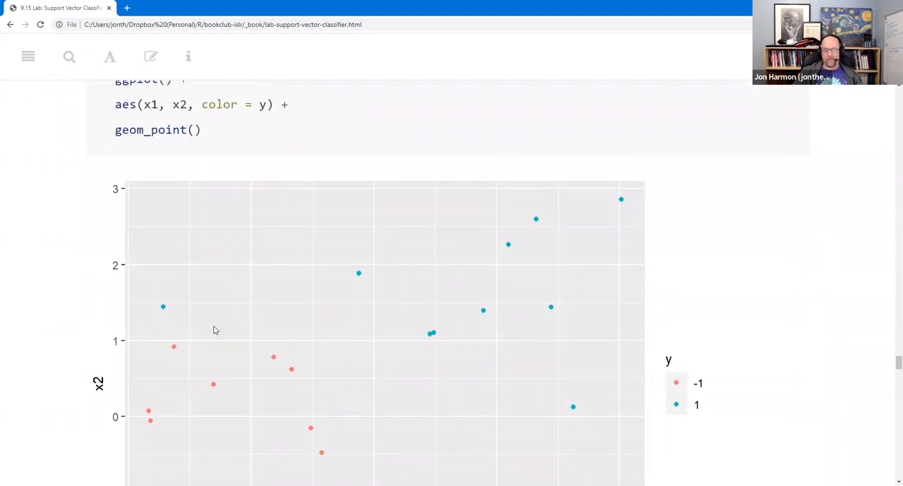
mouse_move(254, 316)
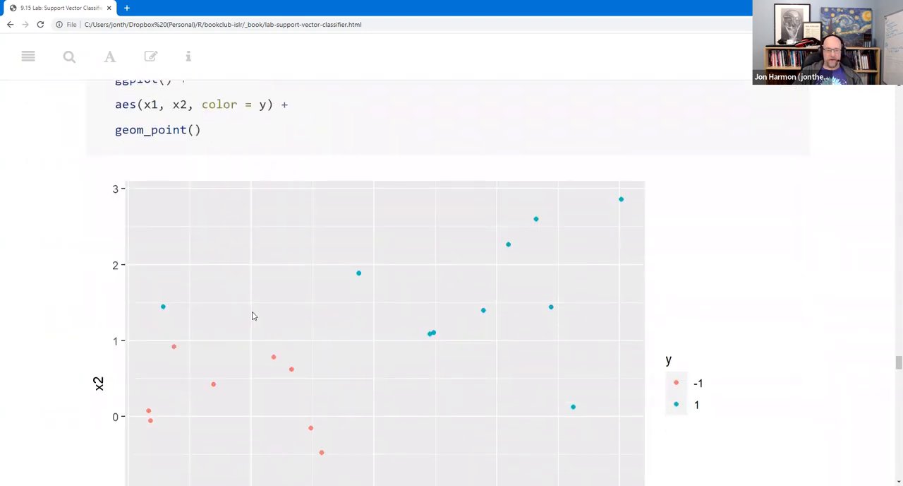
mouse_move(502, 415)
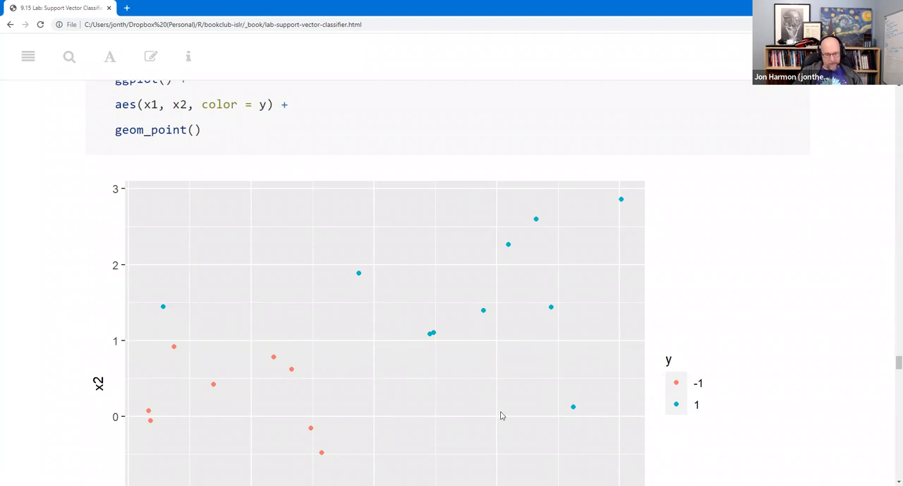
mouse_move(153, 400)
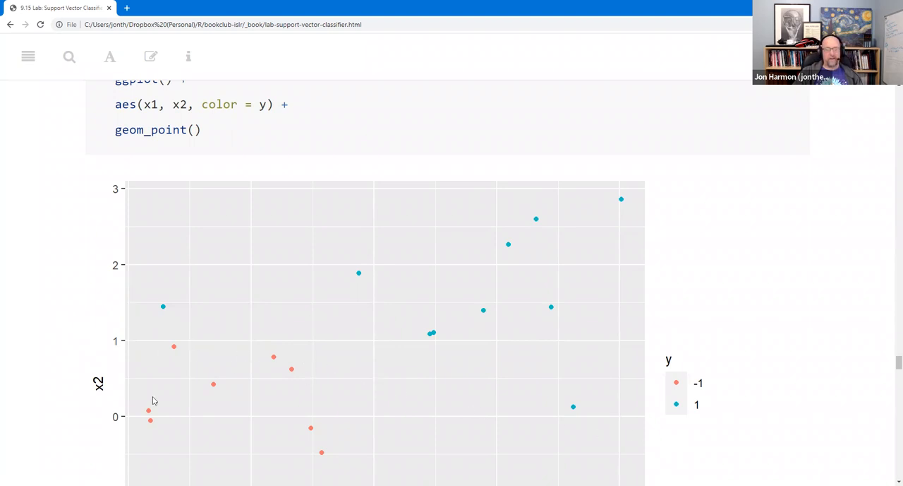
mouse_move(614, 211)
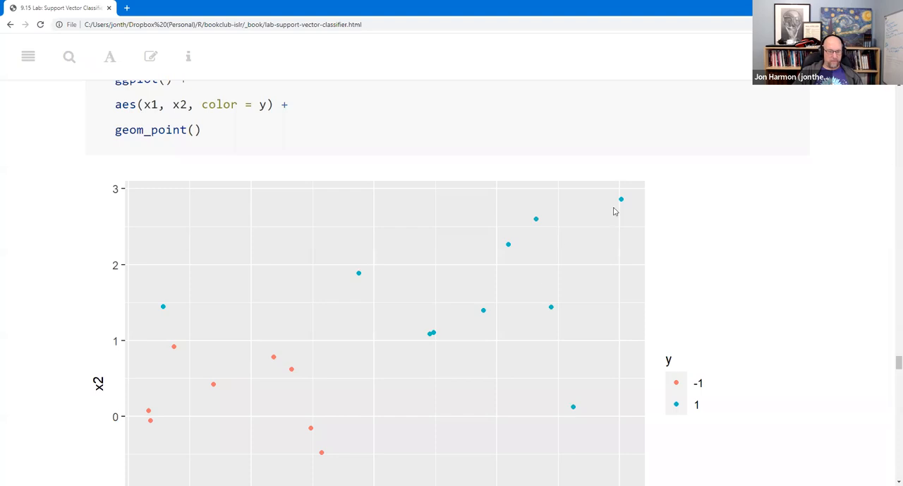
scroll(down, 3)
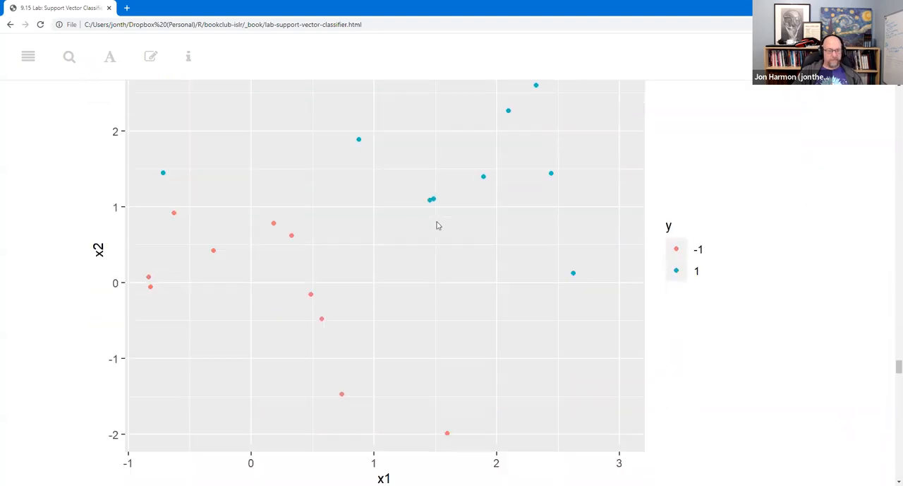
scroll(down, 3)
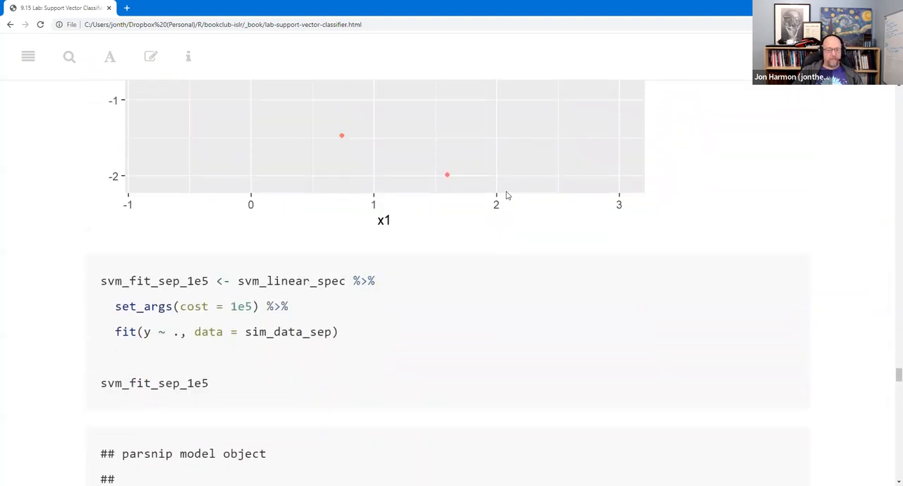
Step: Scroll past the cost-1e5 summary (3 support vectors, error 0) to its classification plot
scroll(down, 3)
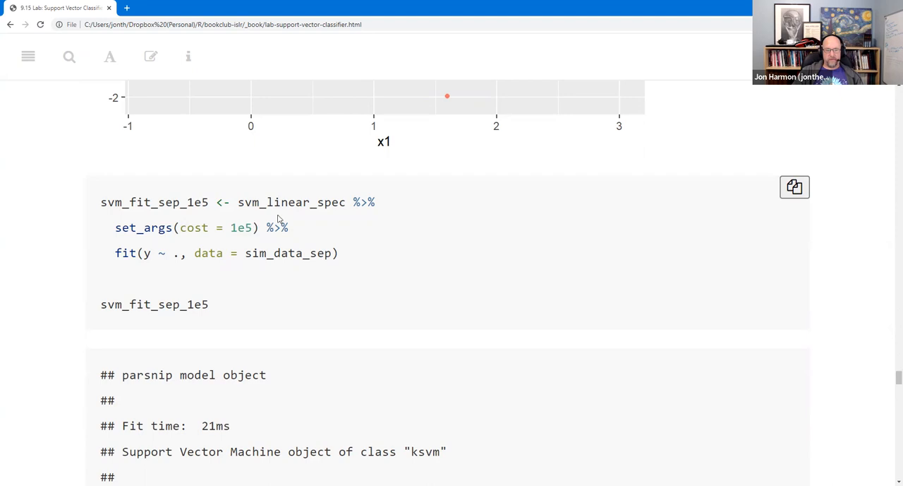
scroll(down, 3)
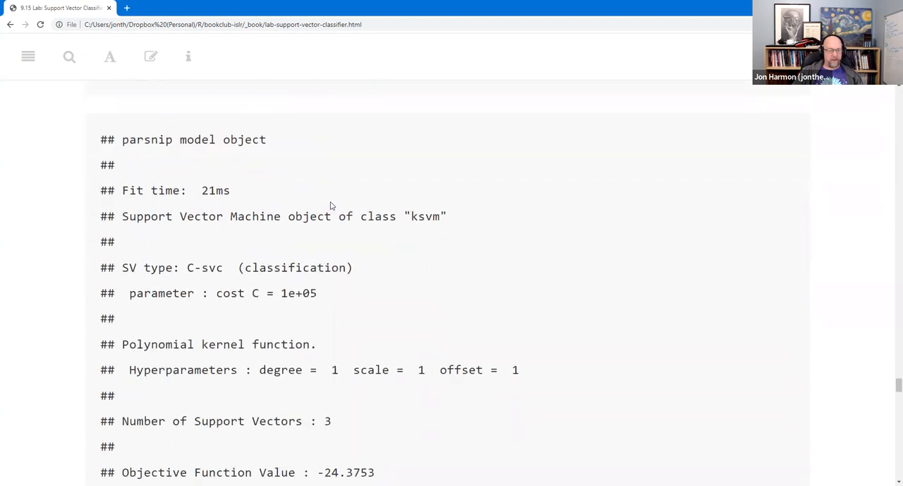
scroll(down, 3)
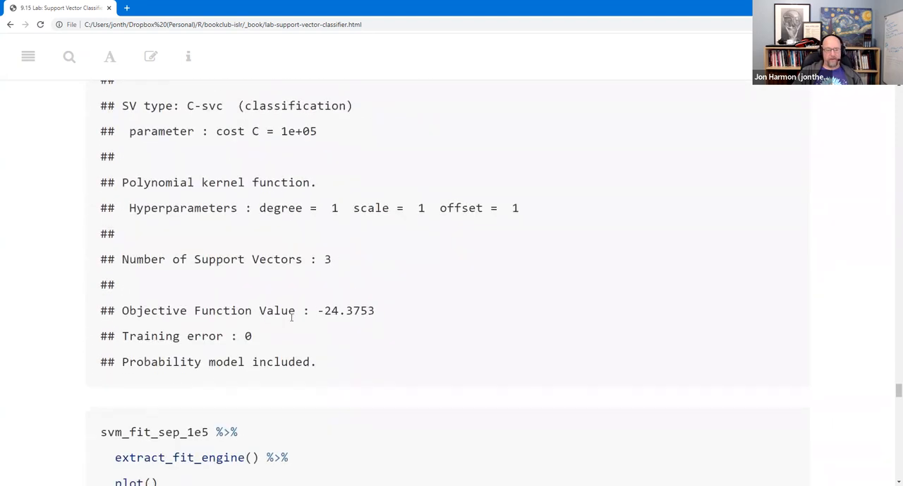
scroll(down, 3)
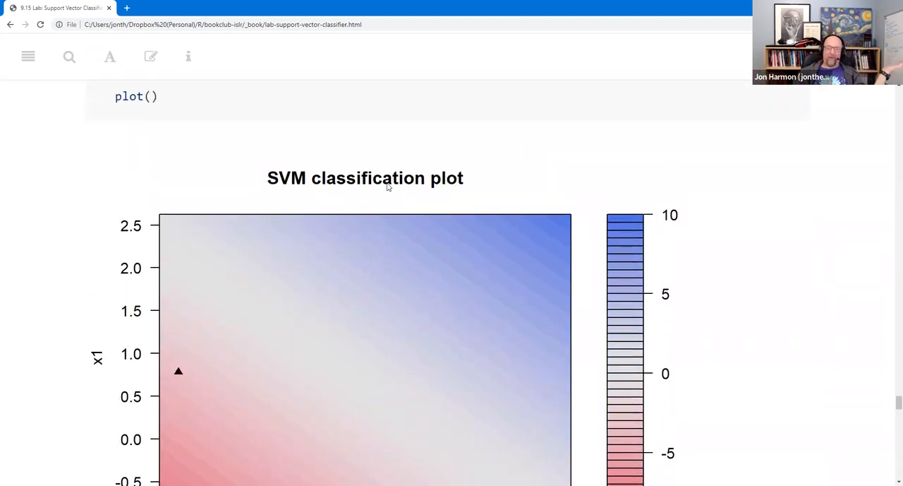
scroll(down, 3)
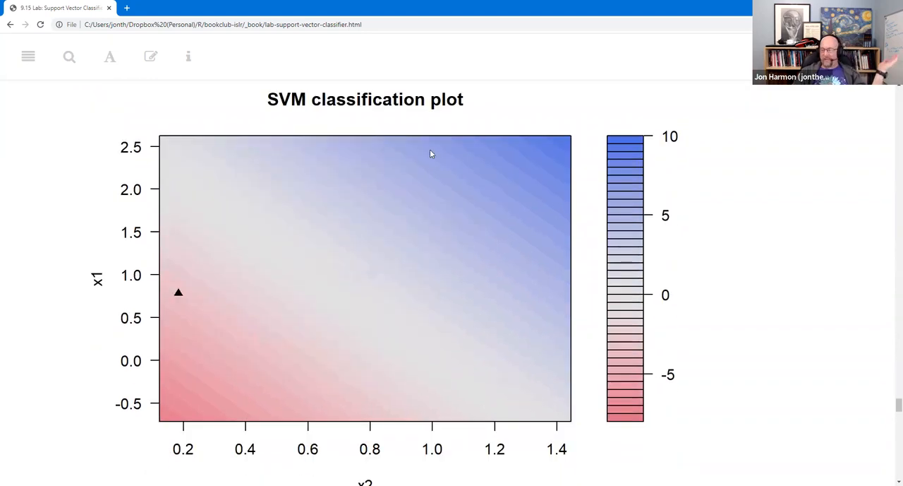
mouse_move(265, 309)
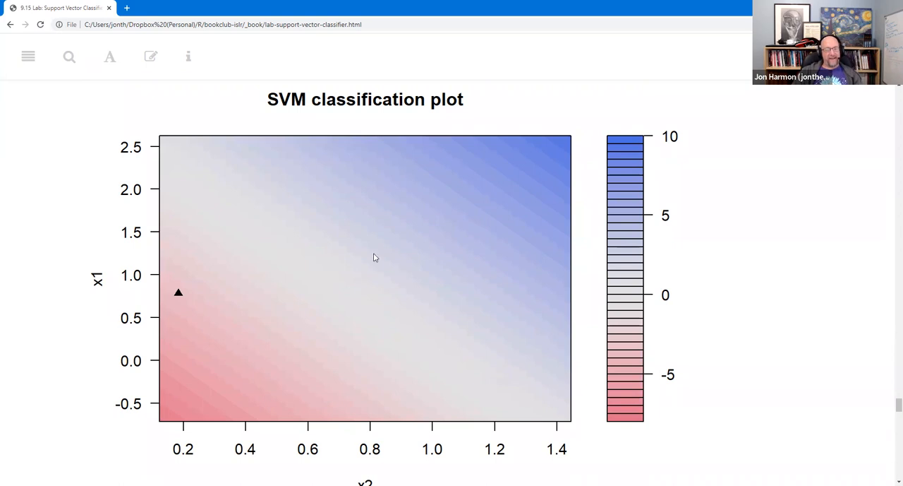
scroll(down, 3)
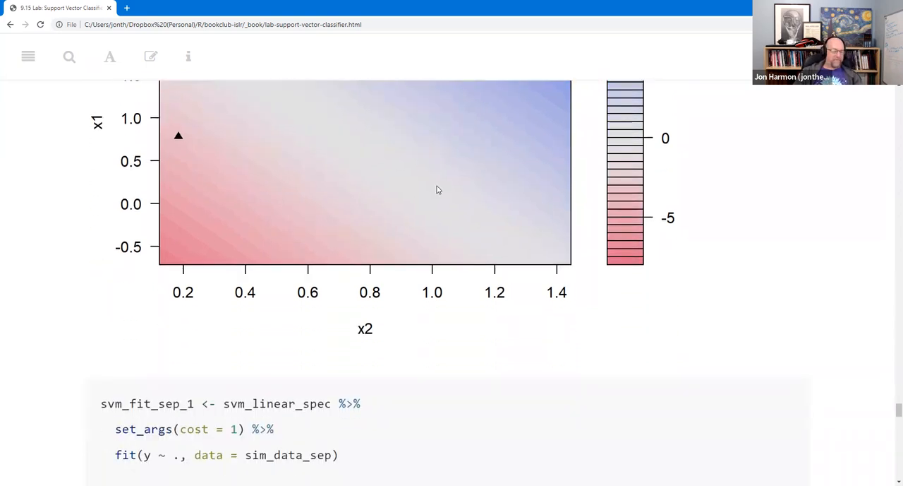
Step: Scroll through the cost-1 fit summary (7 support vectors, error 0.05) and its plot
scroll(down, 3)
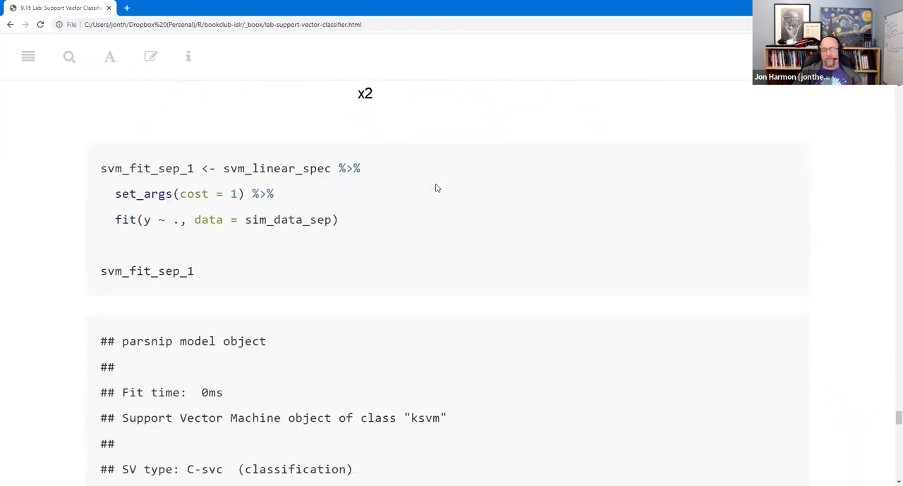
scroll(down, 3)
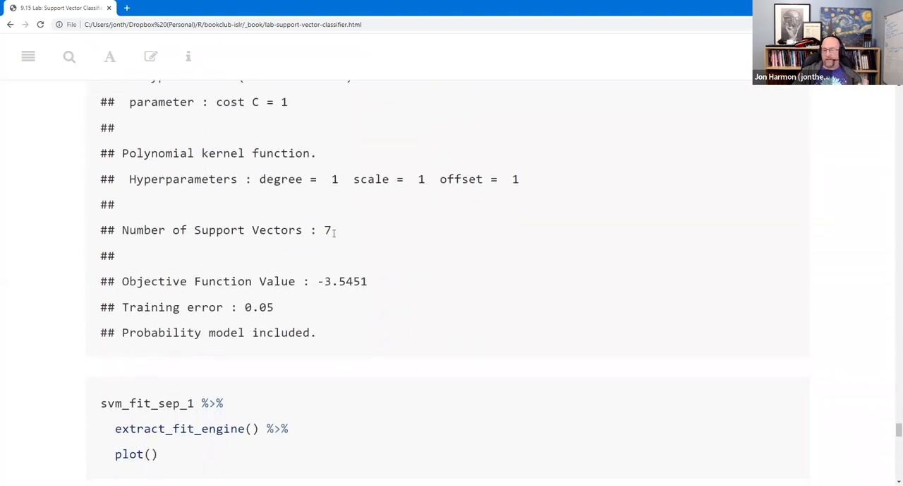
scroll(down, 3)
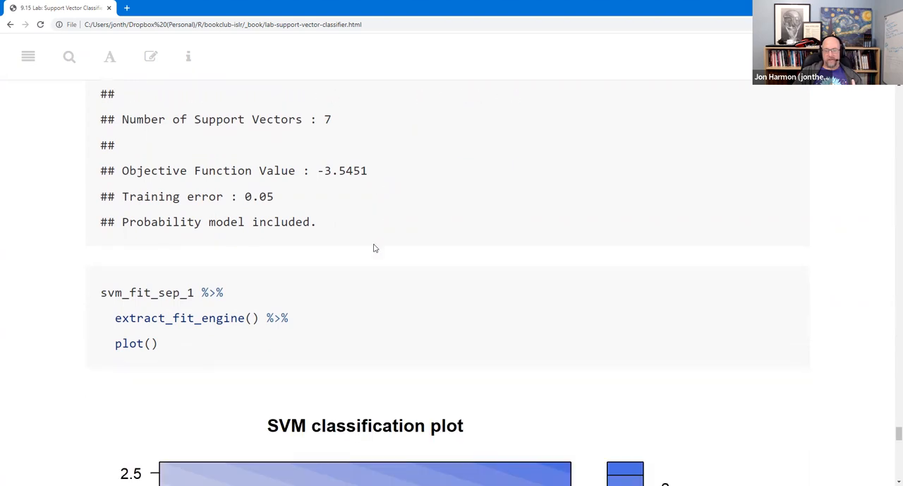
scroll(down, 3)
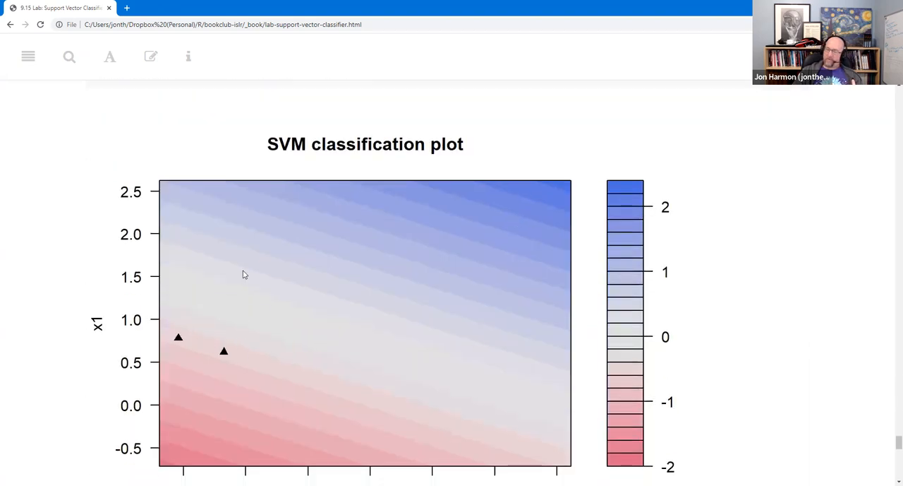
scroll(down, 3)
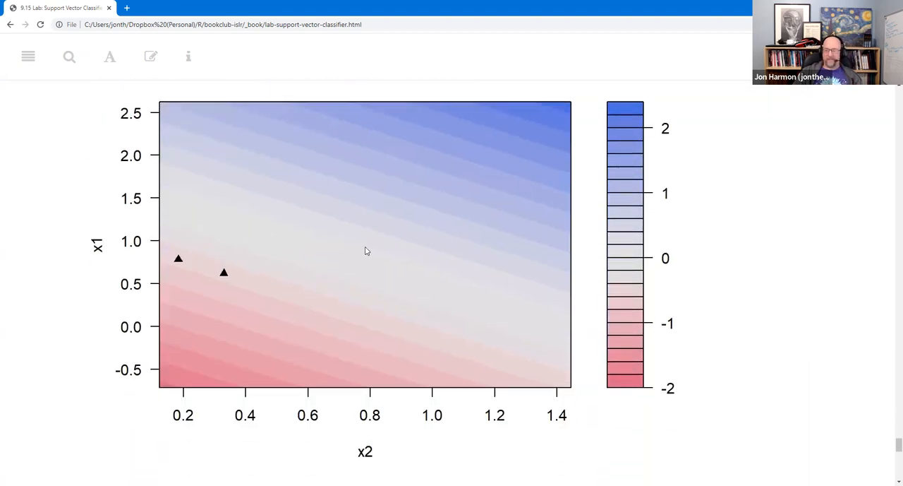
mouse_move(395, 227)
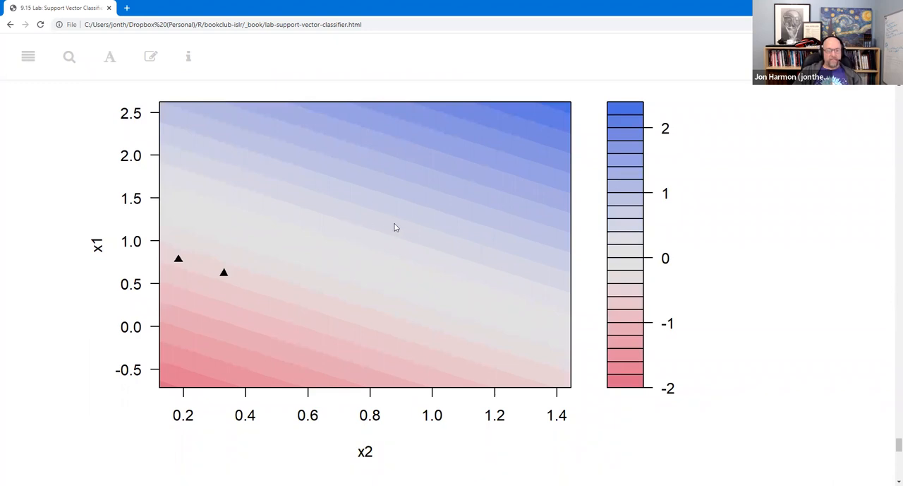
scroll(down, 3)
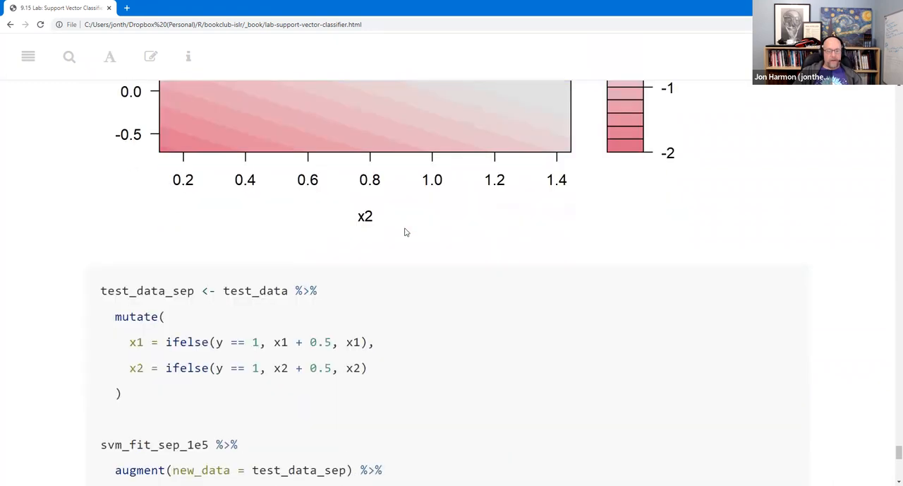
Step: Scroll to both separable test matrices: cost 1e5 misclassifies 3, cost 1 only 2
scroll(down, 3)
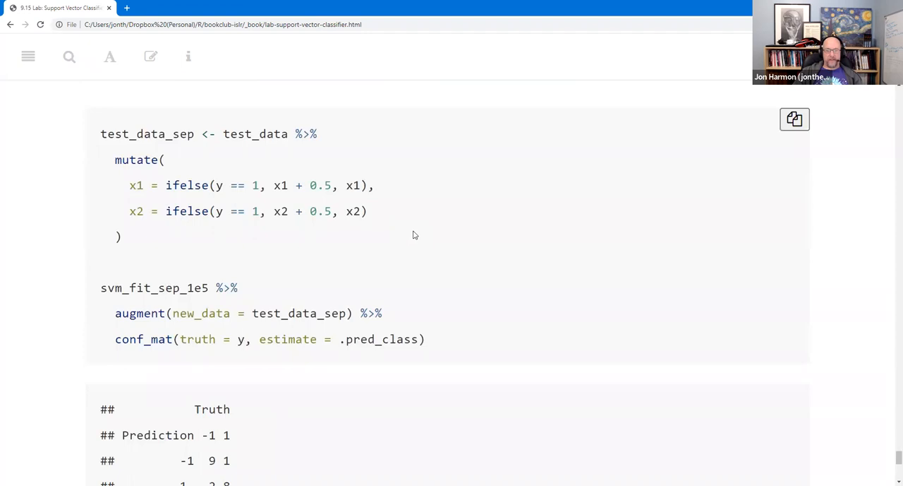
scroll(down, 3)
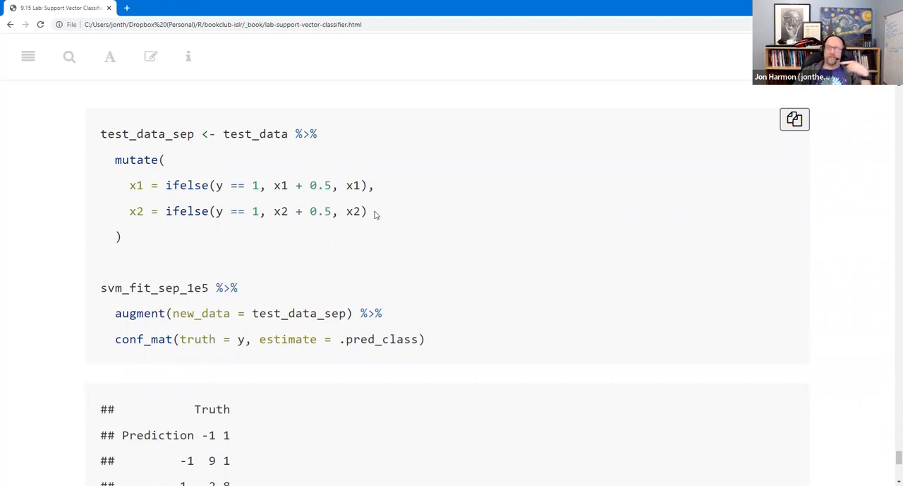
scroll(down, 3)
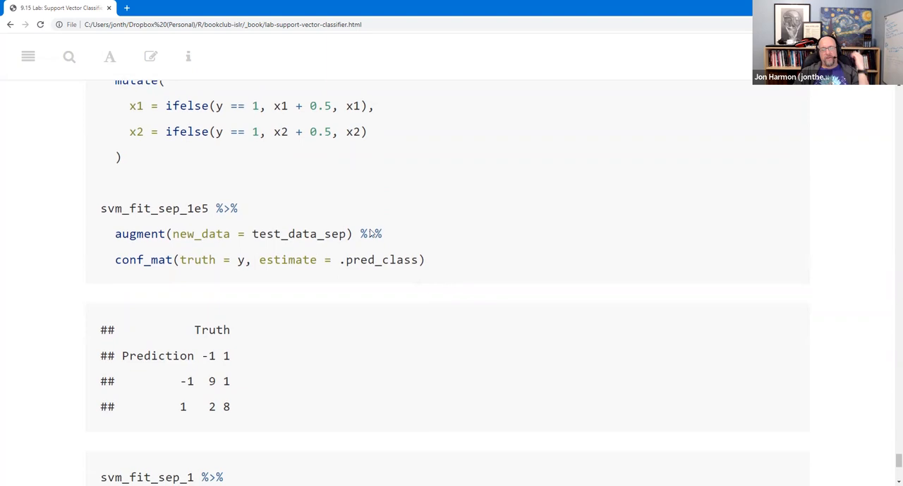
scroll(down, 3)
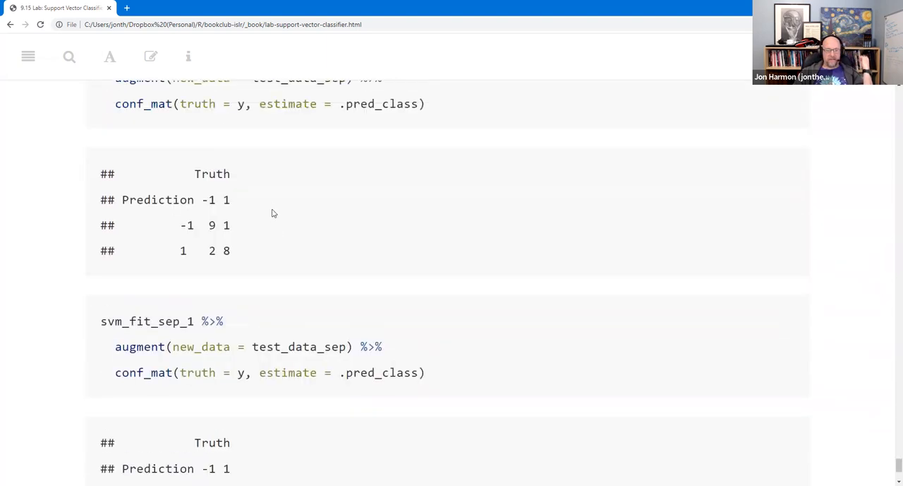
scroll(down, 3)
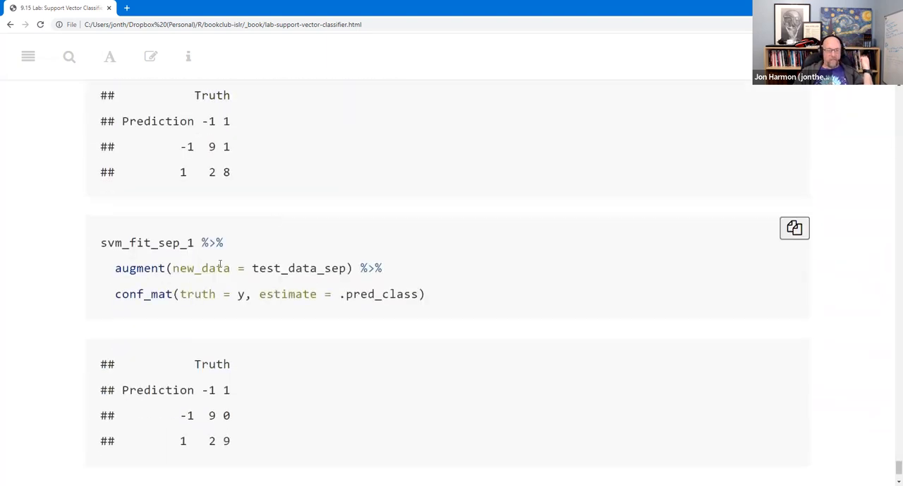
mouse_move(259, 202)
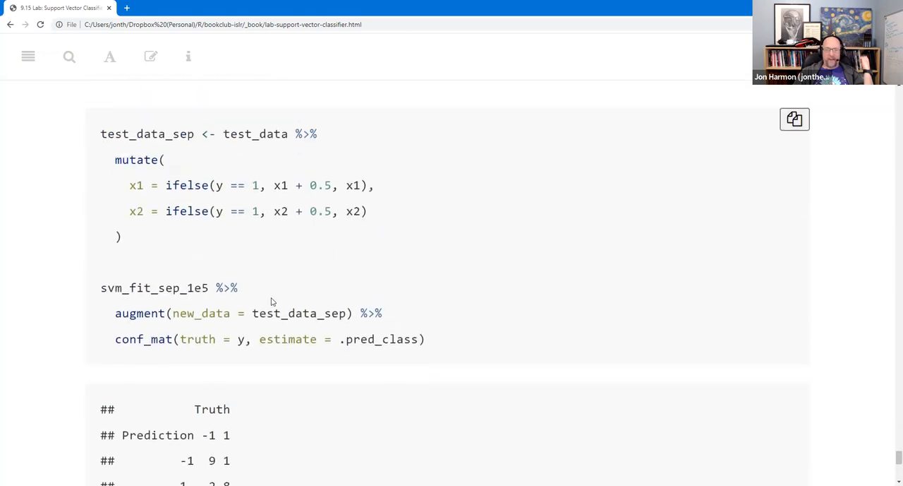
scroll(down, 3)
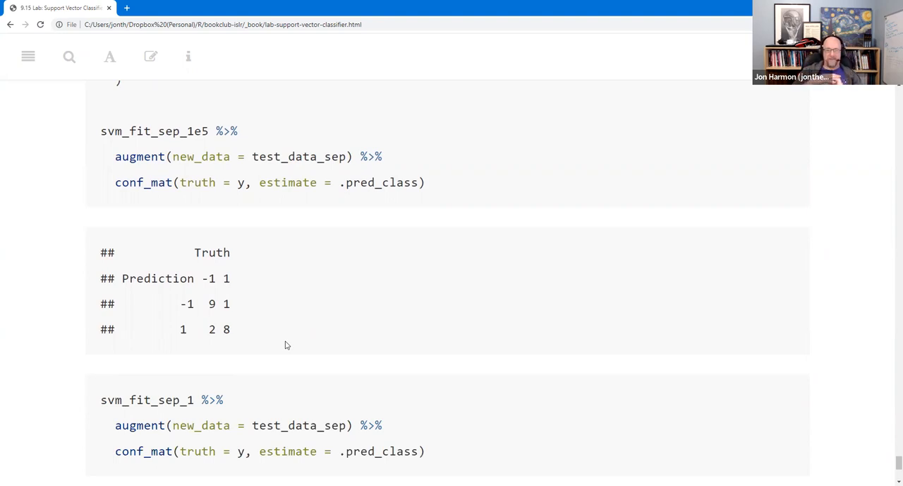
mouse_move(298, 294)
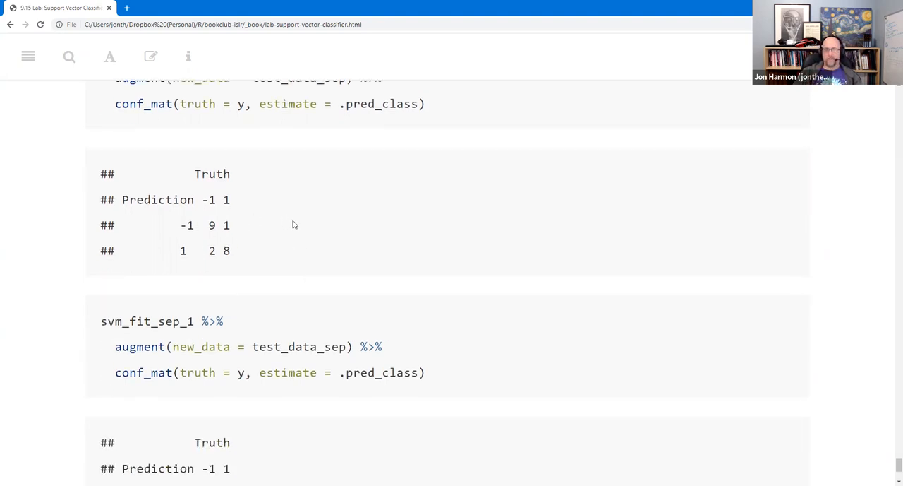
scroll(down, 3)
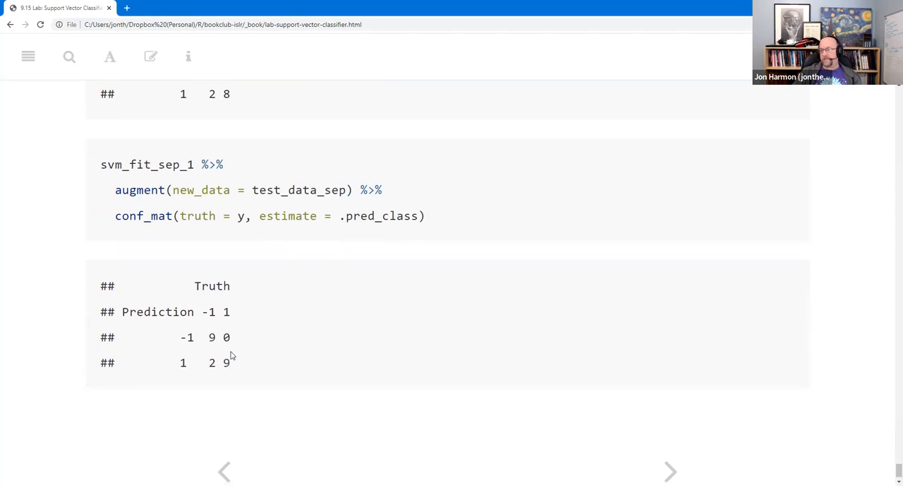
mouse_move(233, 396)
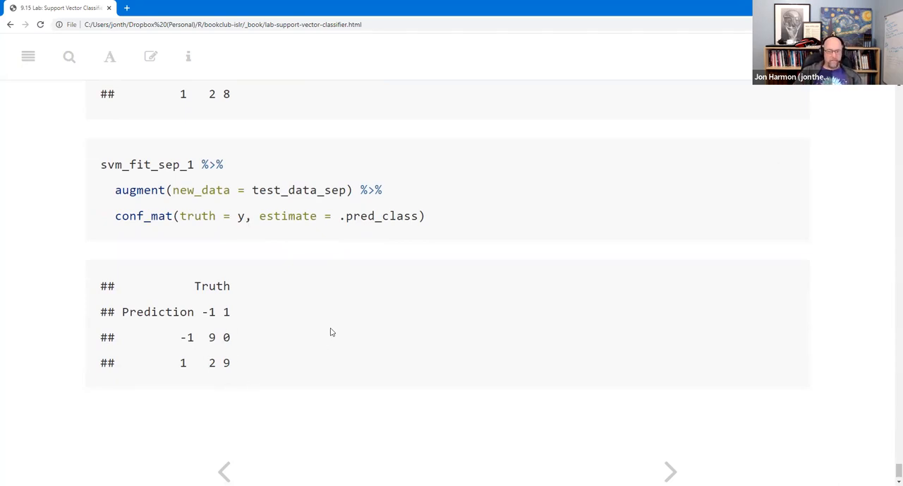
scroll(down, 3)
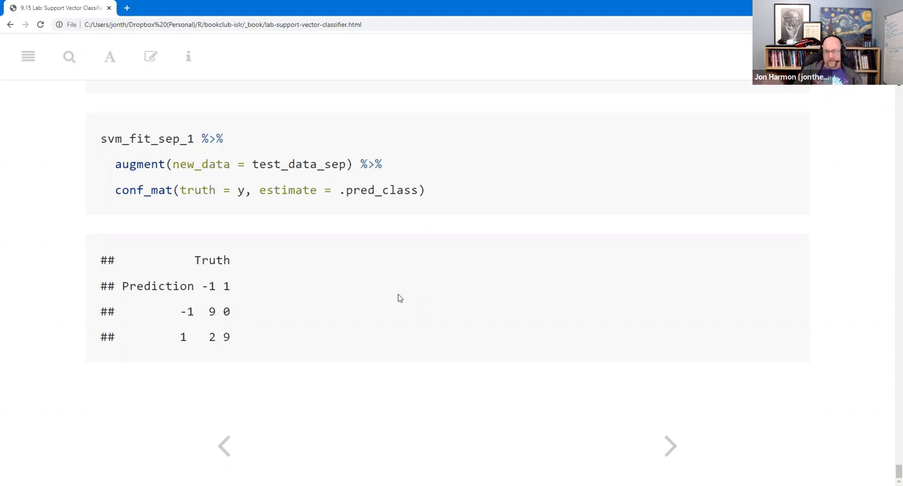
mouse_move(842, 248)
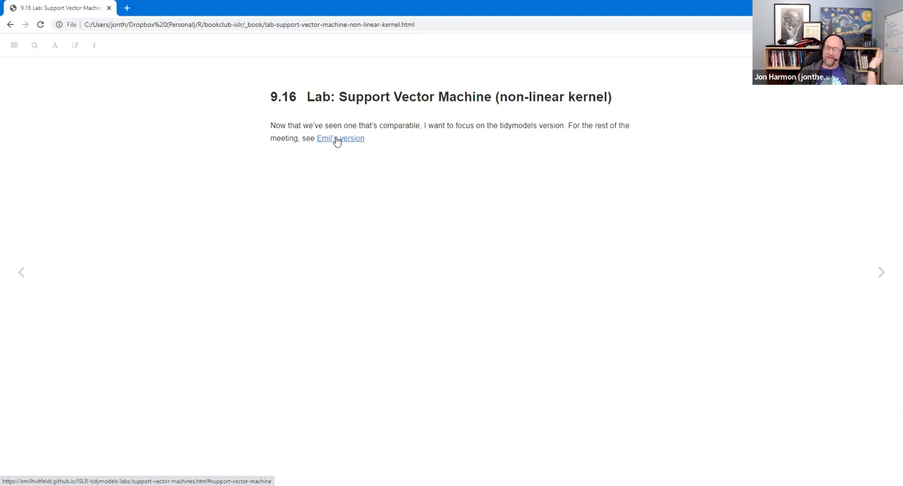
mouse_move(350, 141)
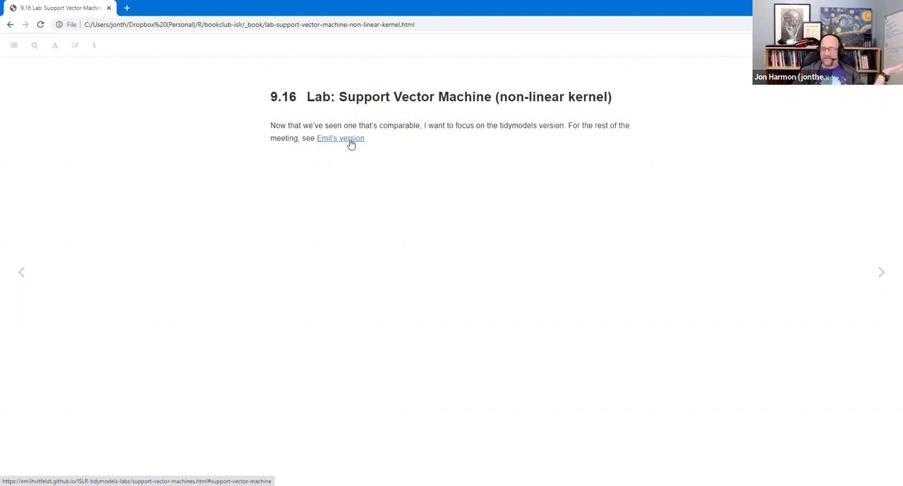
Step: Open the tidymodels Labs chapter 9.2 and reach the sim_data2 scatter plot
click(340, 139)
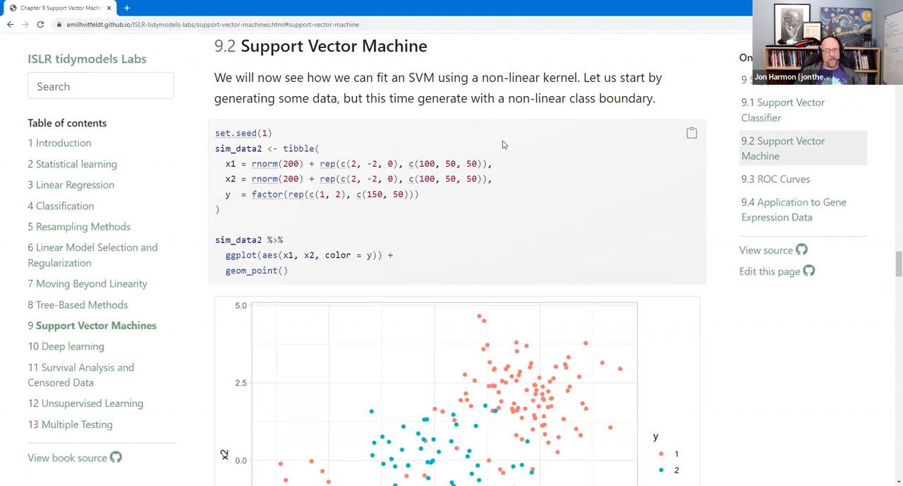
scroll(down, 3)
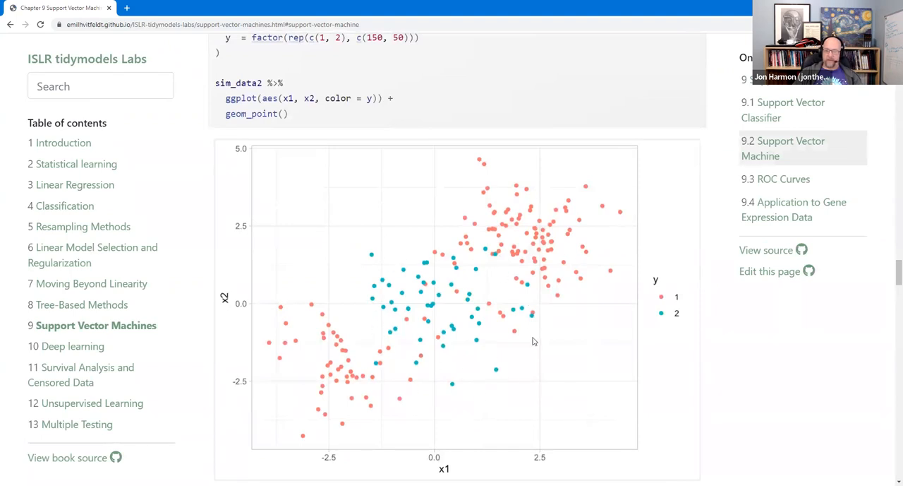
mouse_move(443, 204)
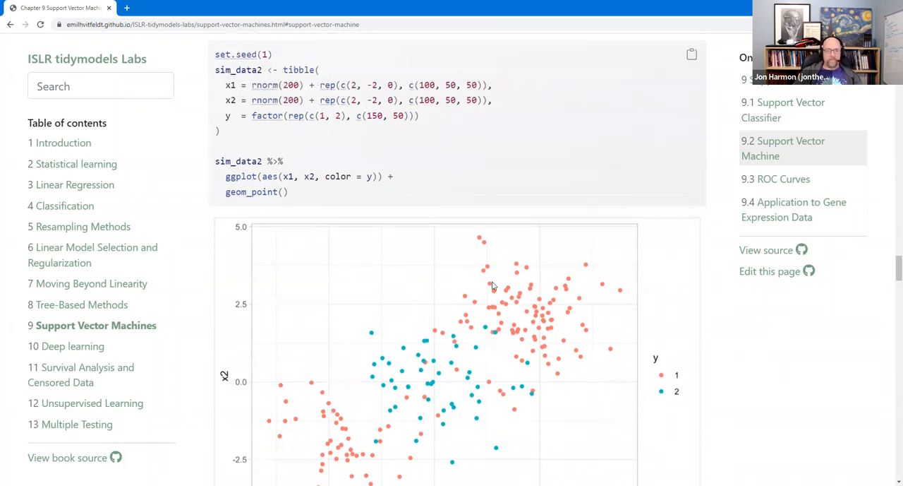
mouse_move(518, 275)
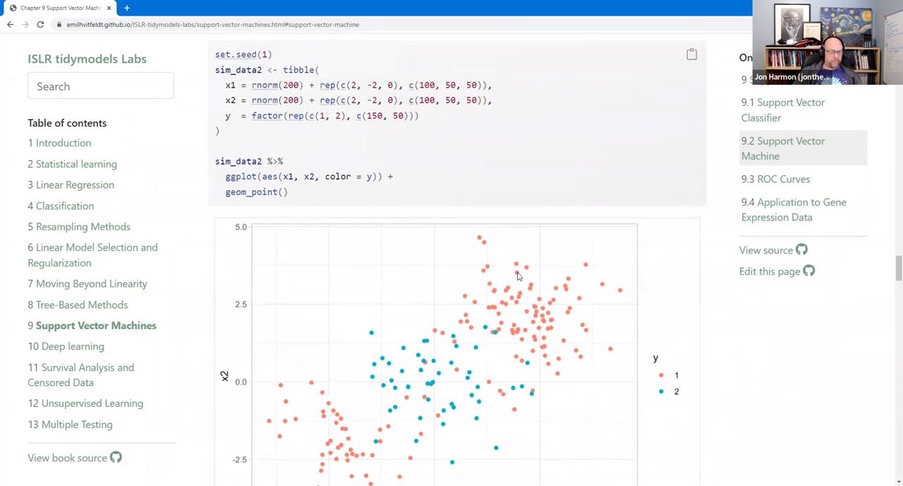
scroll(down, 3)
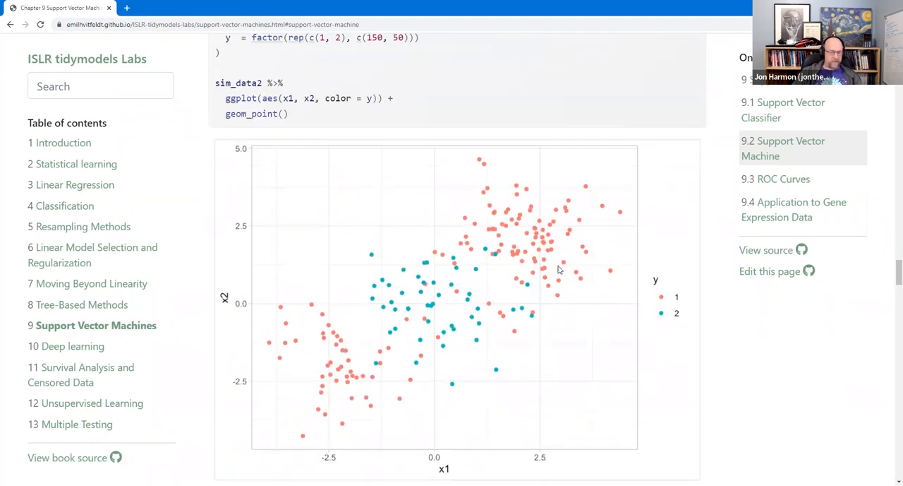
mouse_move(664, 314)
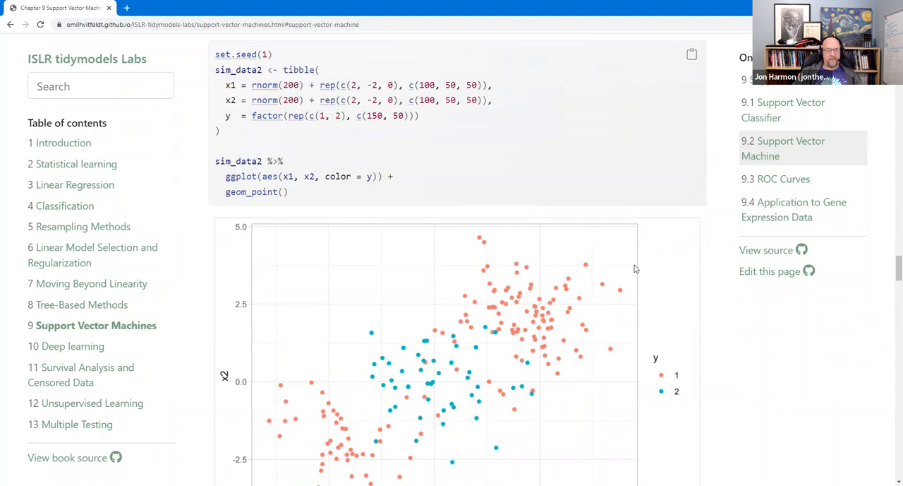
scroll(down, 3)
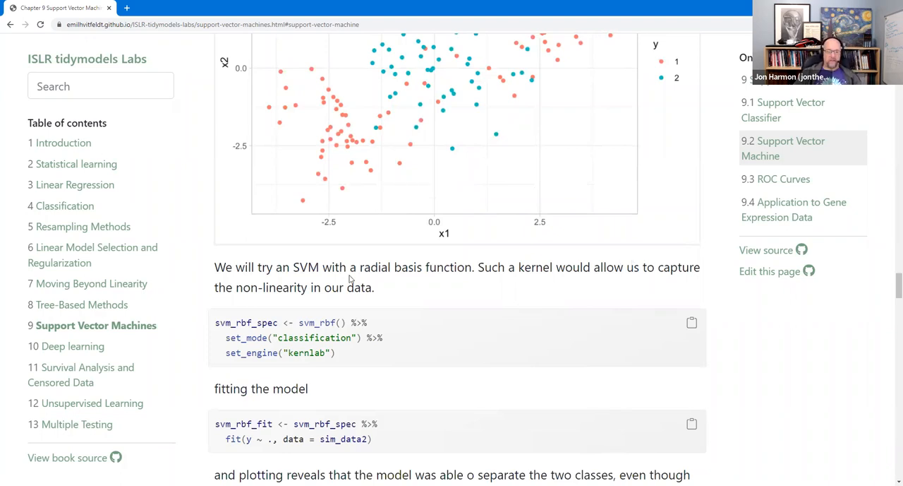
mouse_move(332, 322)
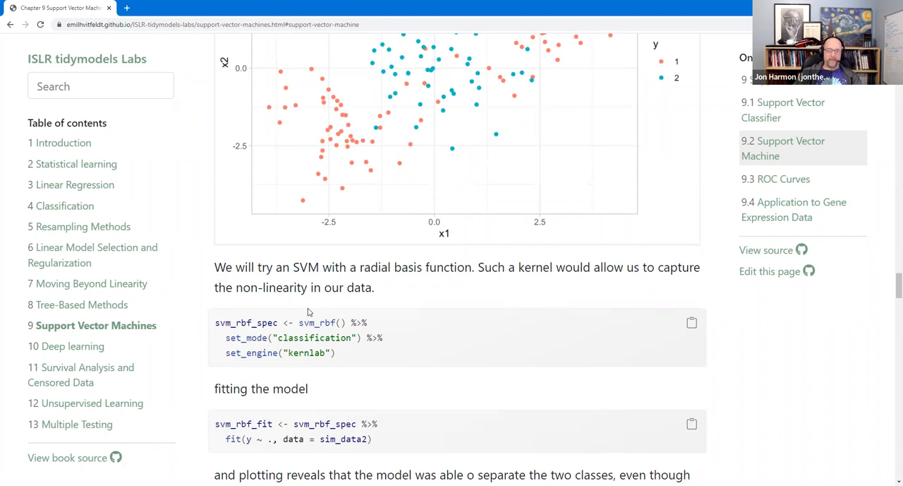
mouse_move(309, 316)
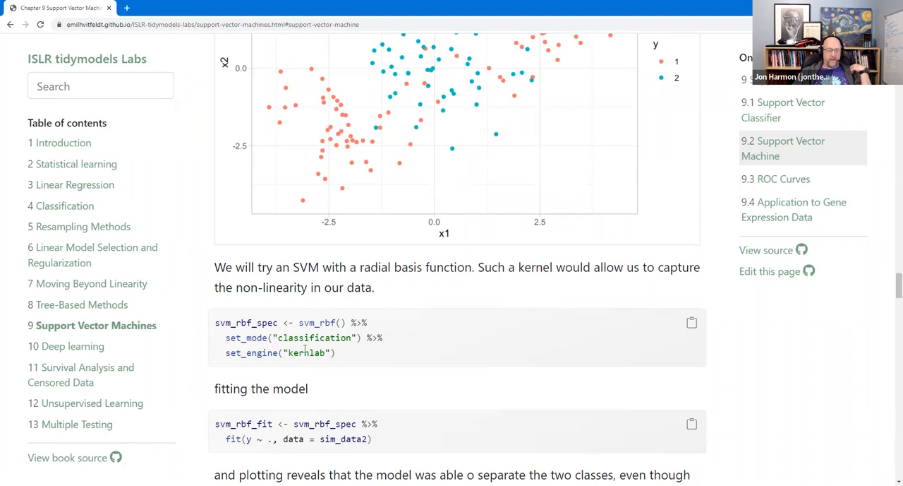
mouse_move(304, 351)
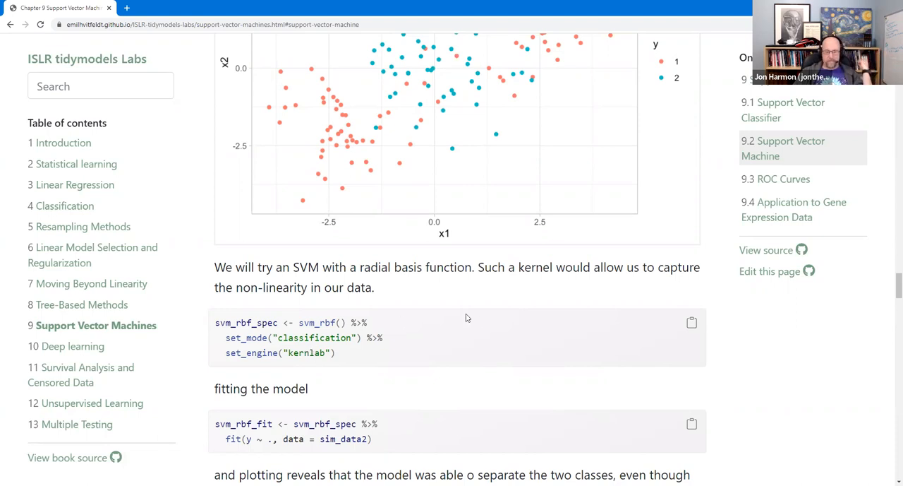
scroll(down, 3)
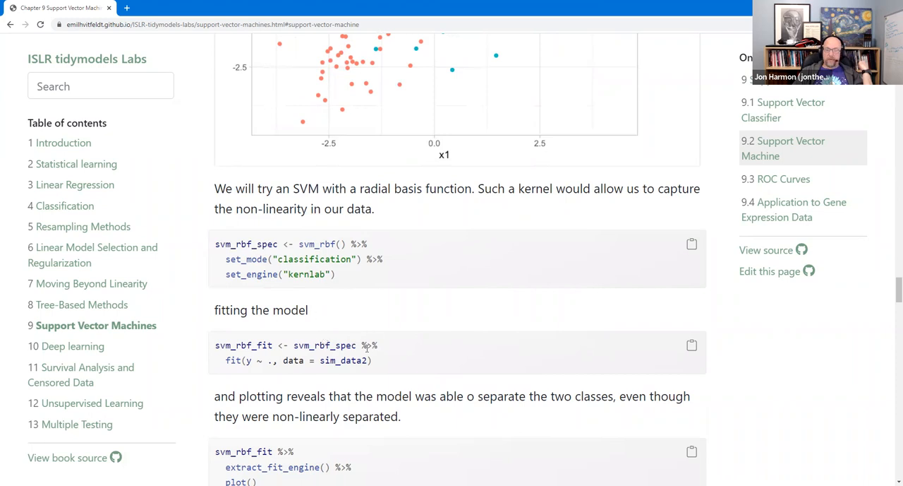
Step: Scroll to the radial-kernel fit's SVM classification plot below extract_fit_engine()
scroll(down, 3)
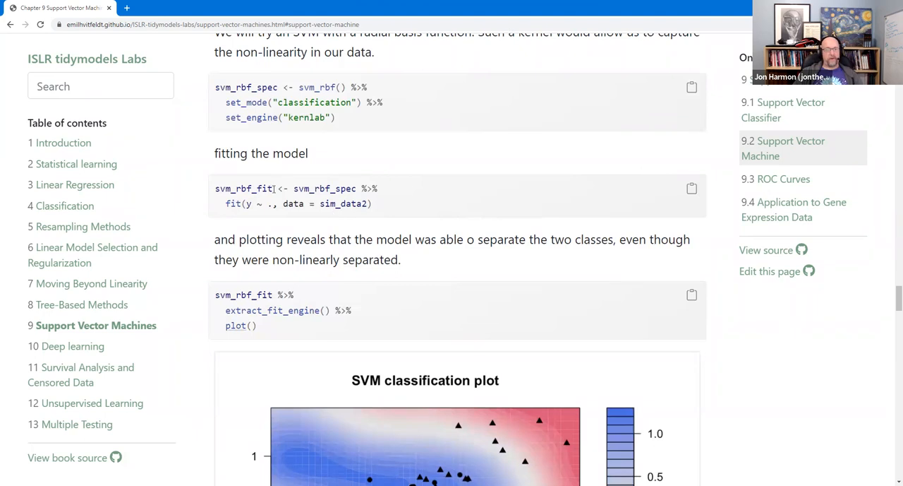
scroll(down, 3)
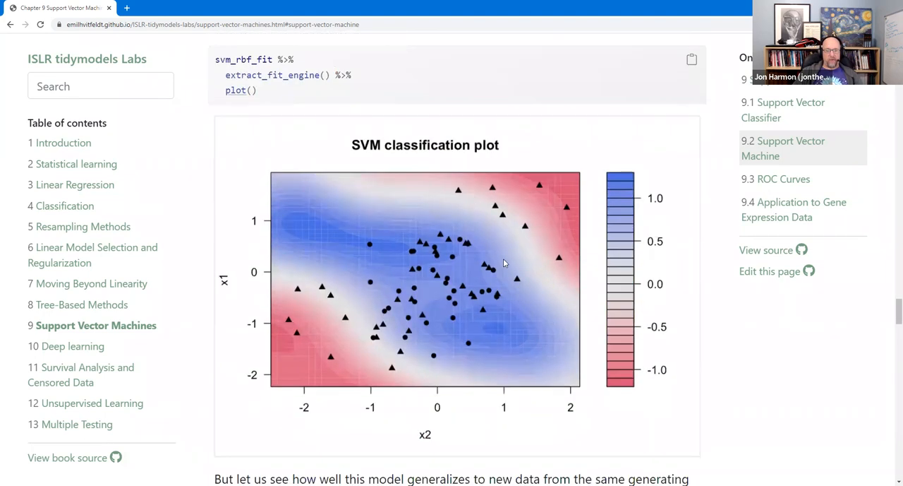
mouse_move(514, 287)
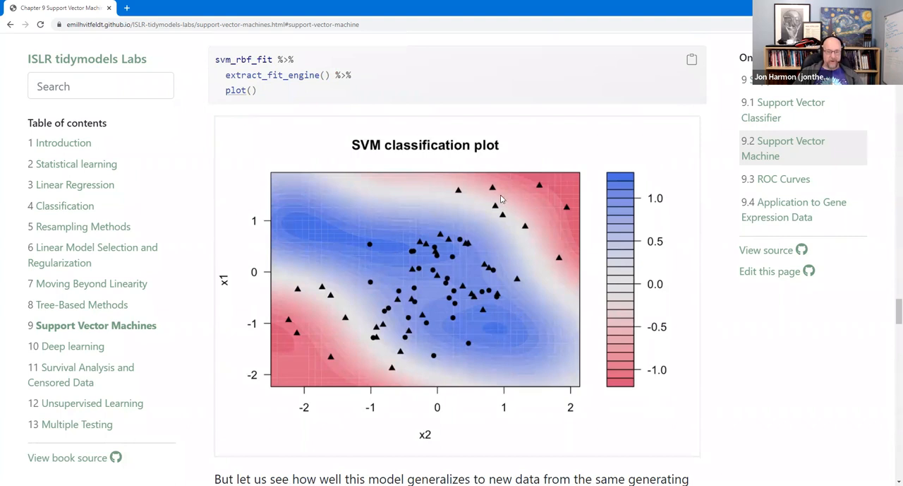
mouse_move(471, 199)
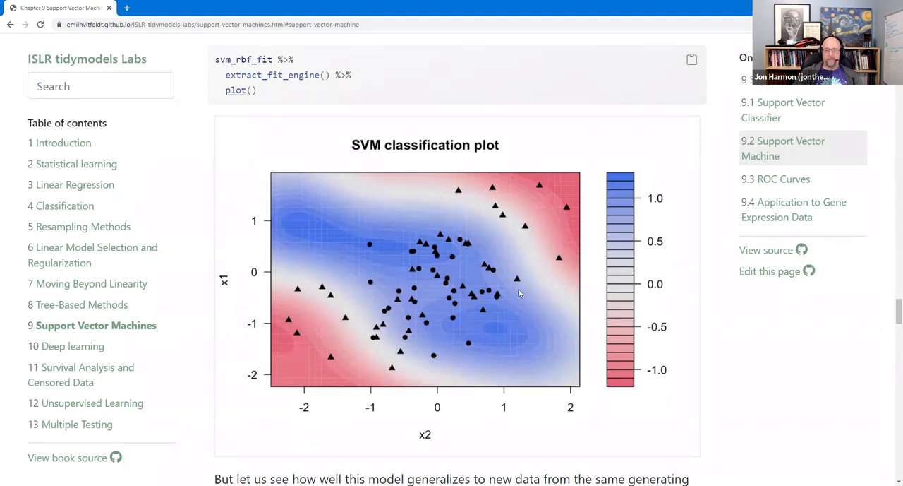
mouse_move(398, 229)
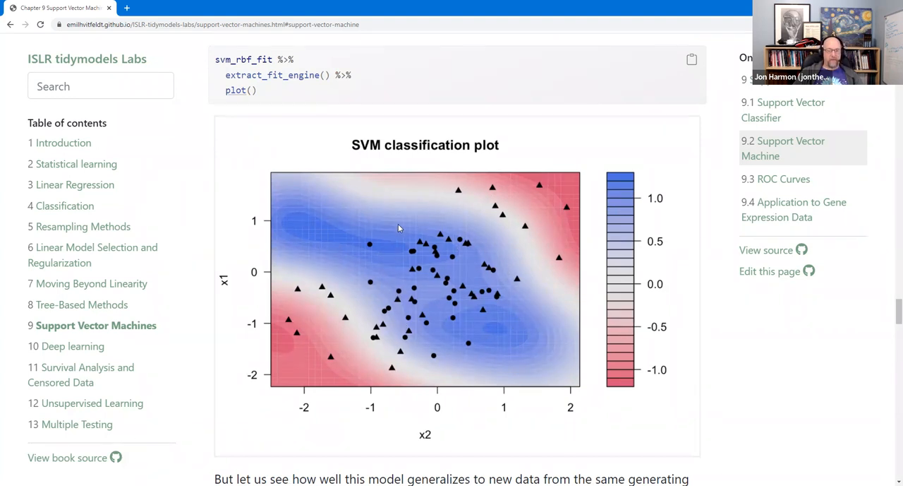
mouse_move(514, 348)
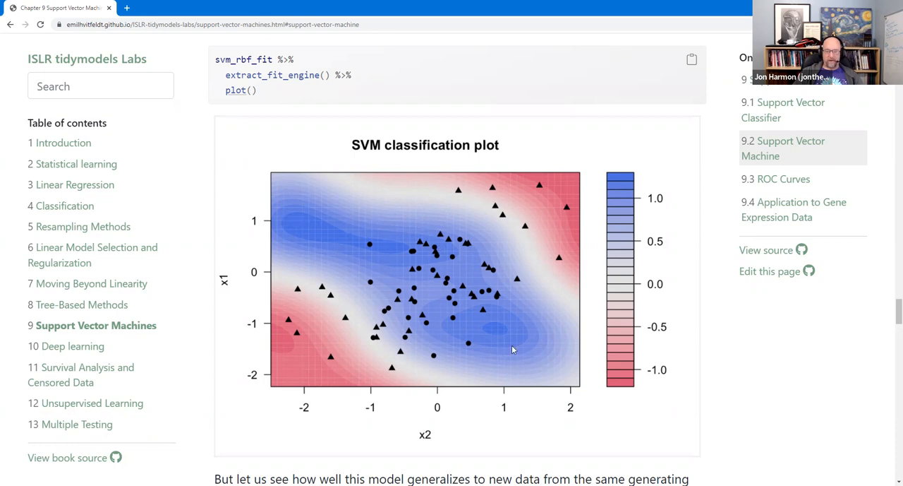
mouse_move(559, 387)
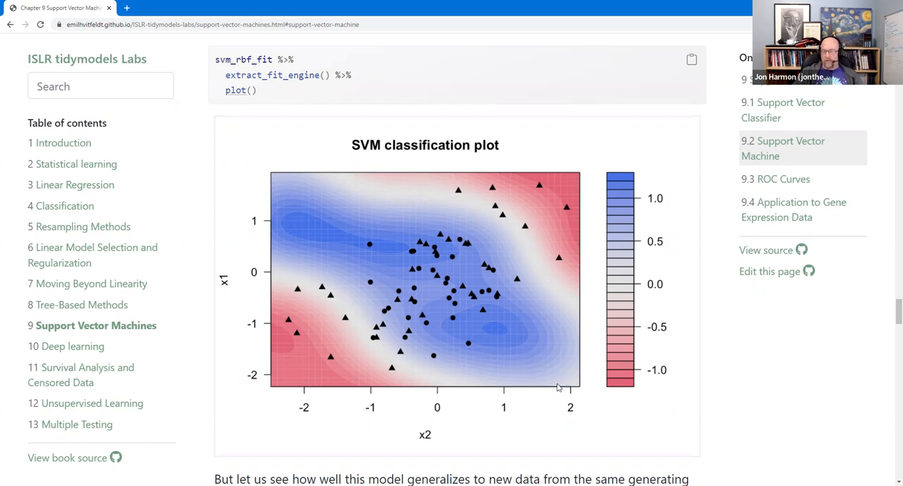
mouse_move(322, 228)
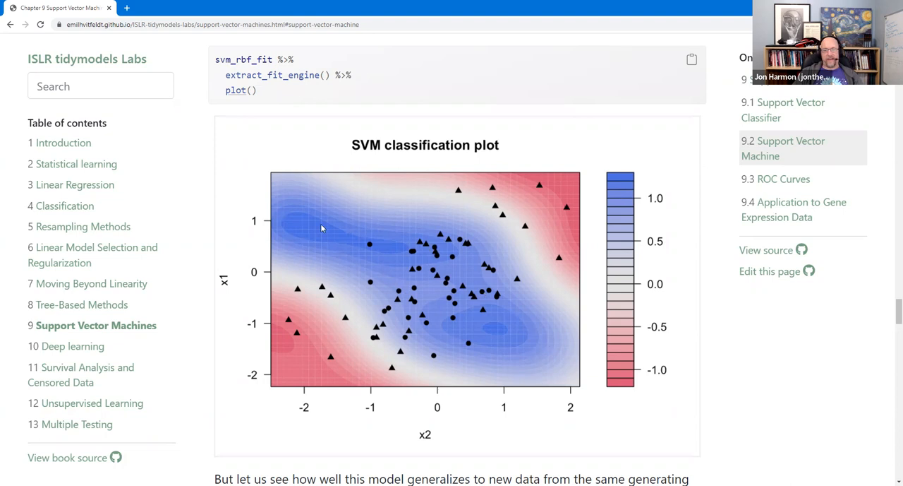
mouse_move(324, 220)
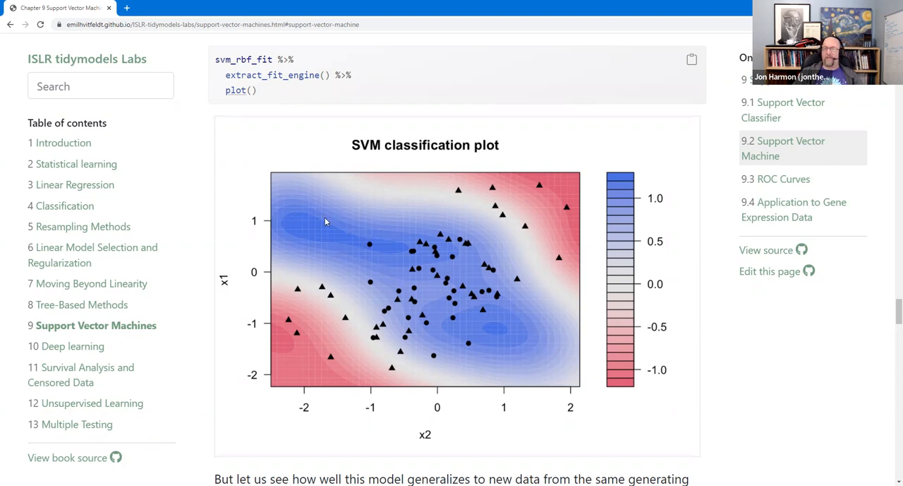
mouse_move(592, 328)
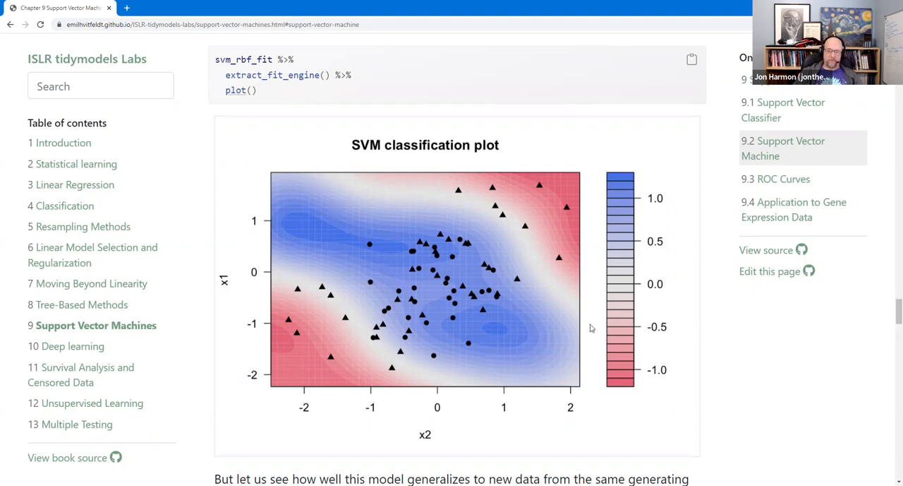
Step: Reach the radial fit's test confusion matrix and highlight the 43 correct class 2 predictions
scroll(down, 3)
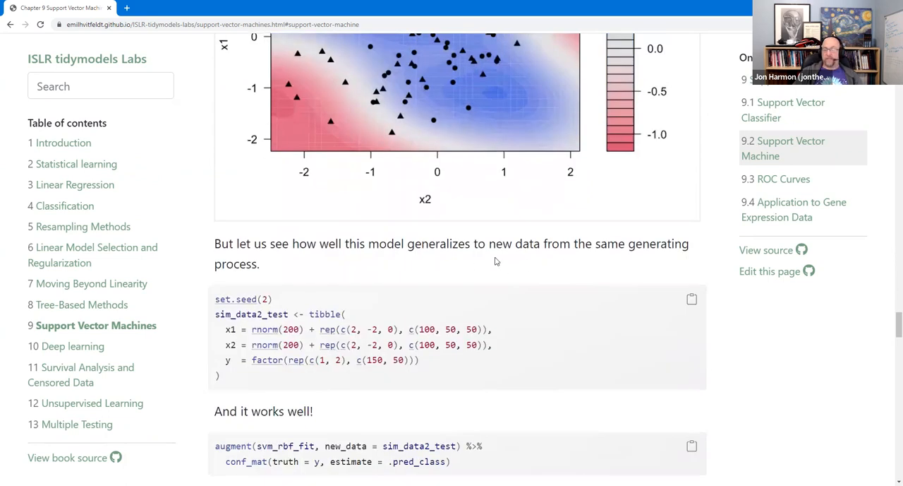
mouse_move(531, 304)
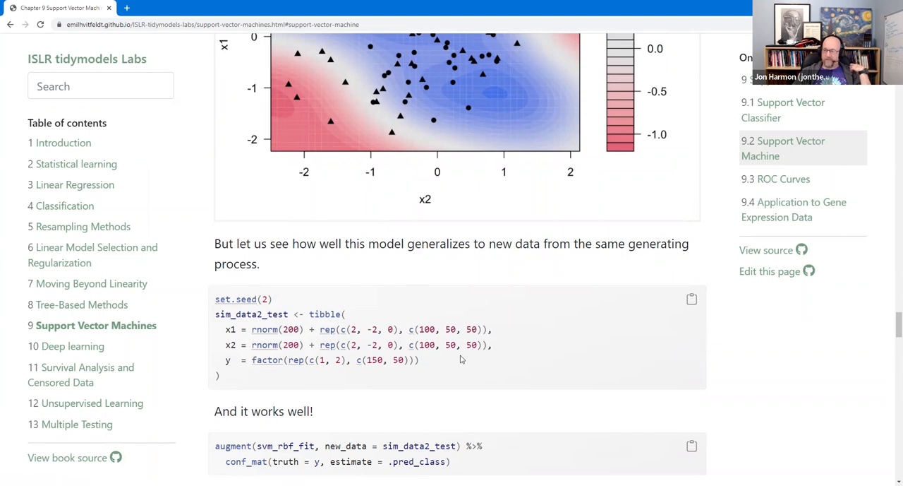
scroll(down, 3)
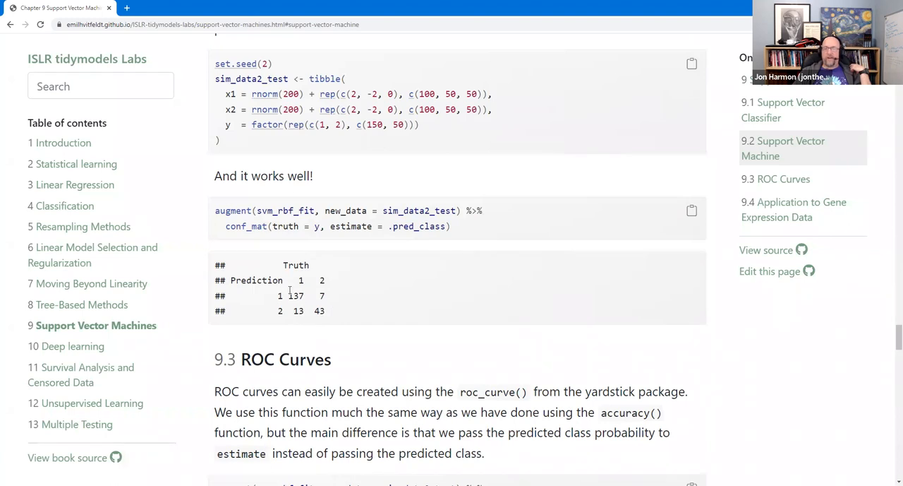
double_click(293, 295)
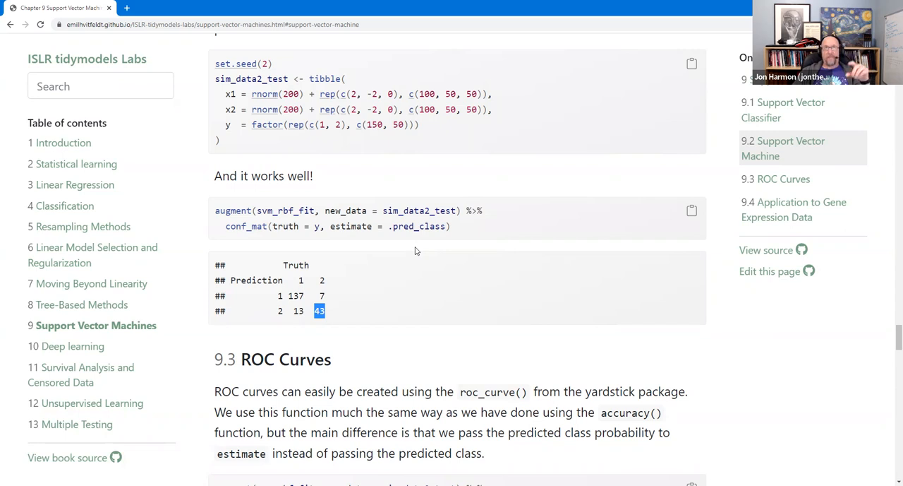
mouse_move(423, 265)
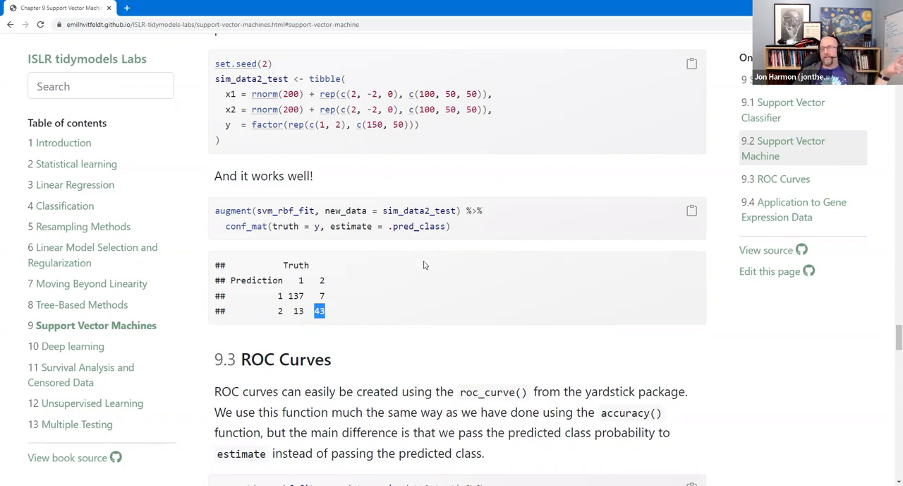
mouse_move(424, 265)
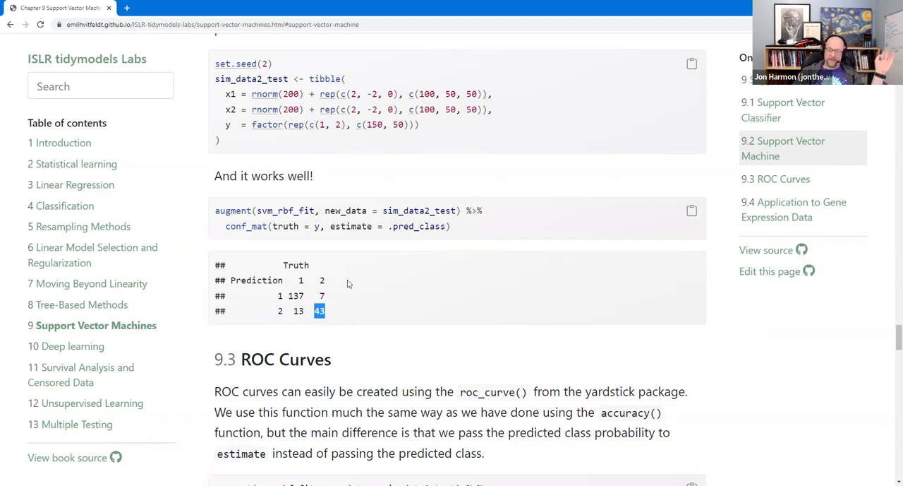
mouse_move(353, 277)
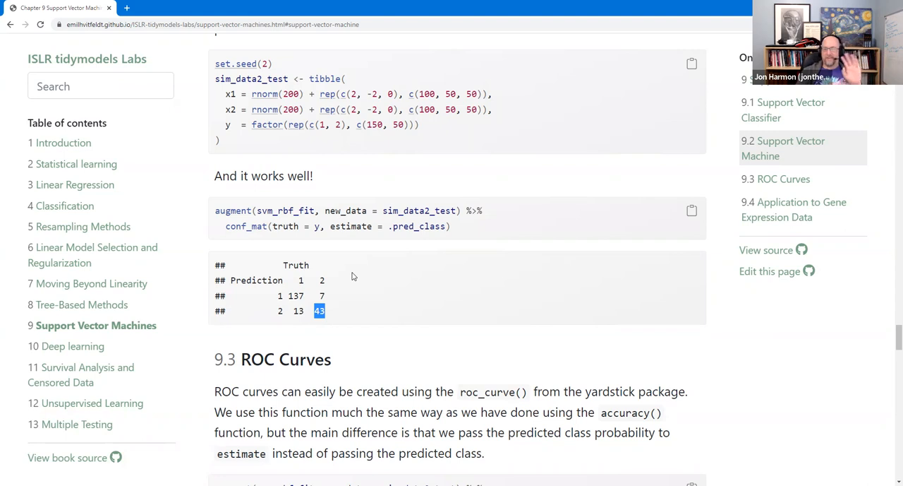
mouse_move(392, 250)
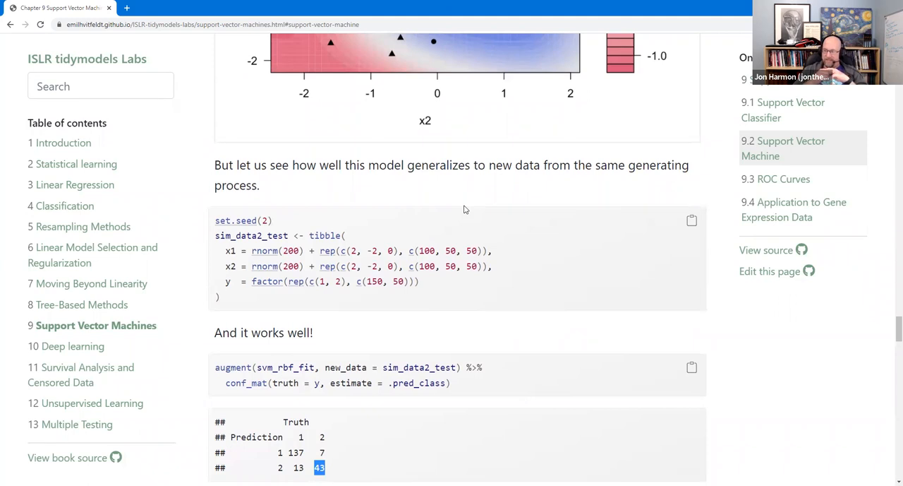
mouse_move(485, 232)
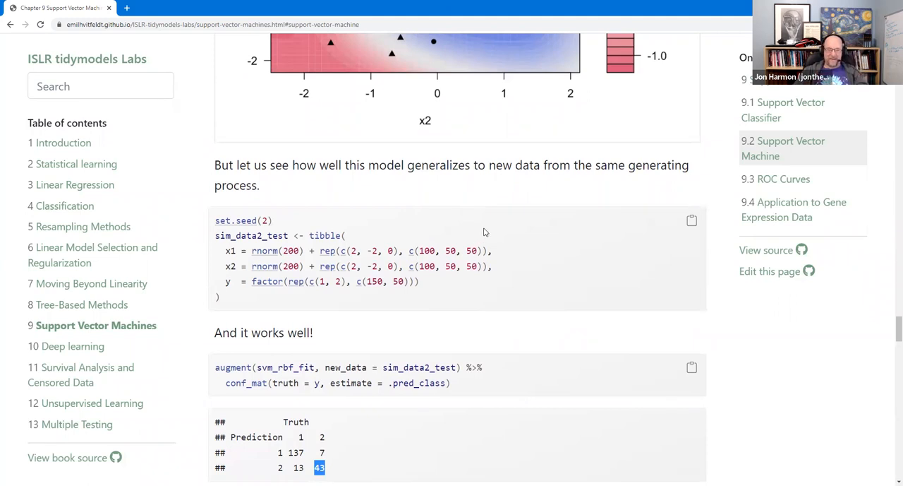
Step: Scroll to the 9.3 roc_curve() tibble of thresholds, specificity and sensitivity
scroll(down, 3)
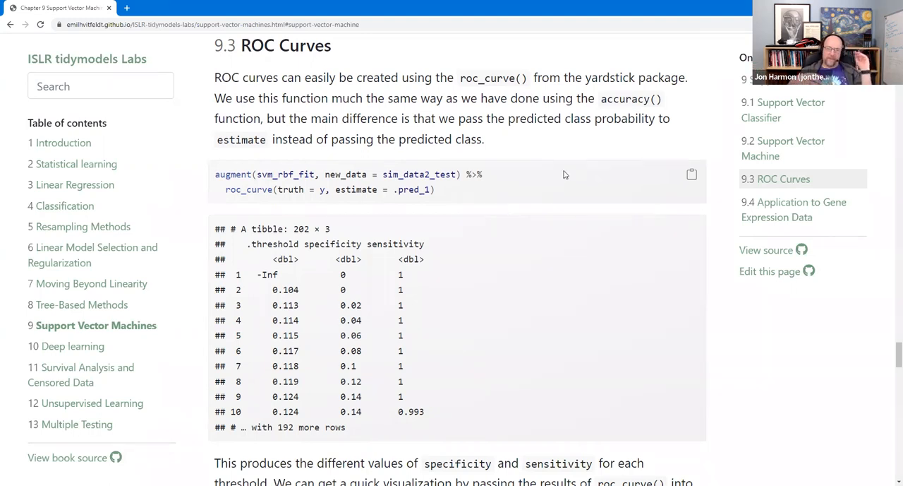
mouse_move(553, 149)
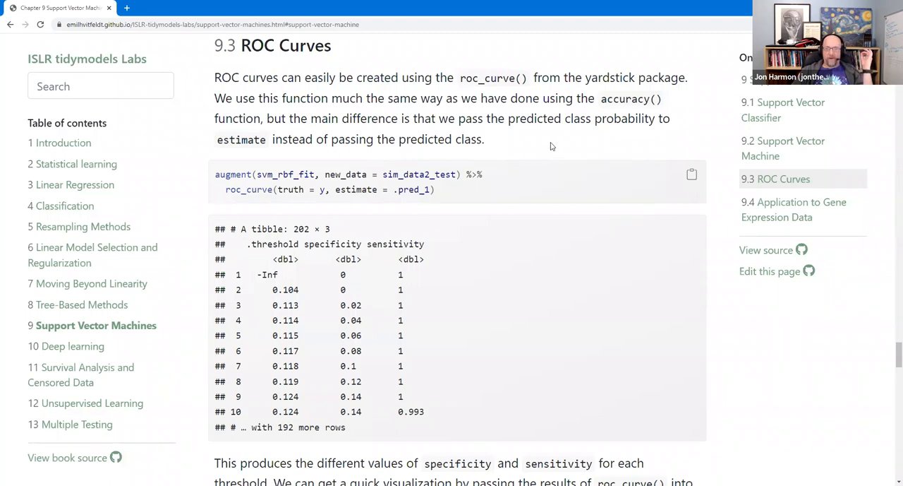
mouse_move(537, 184)
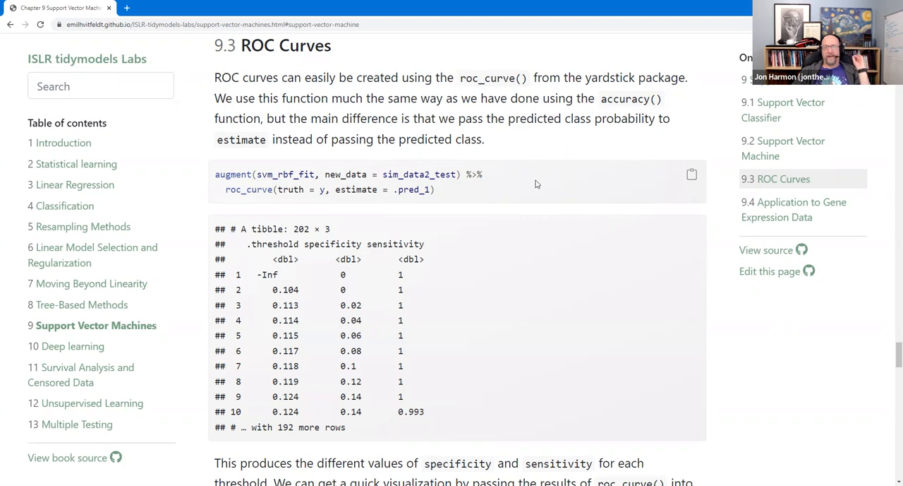
mouse_move(547, 169)
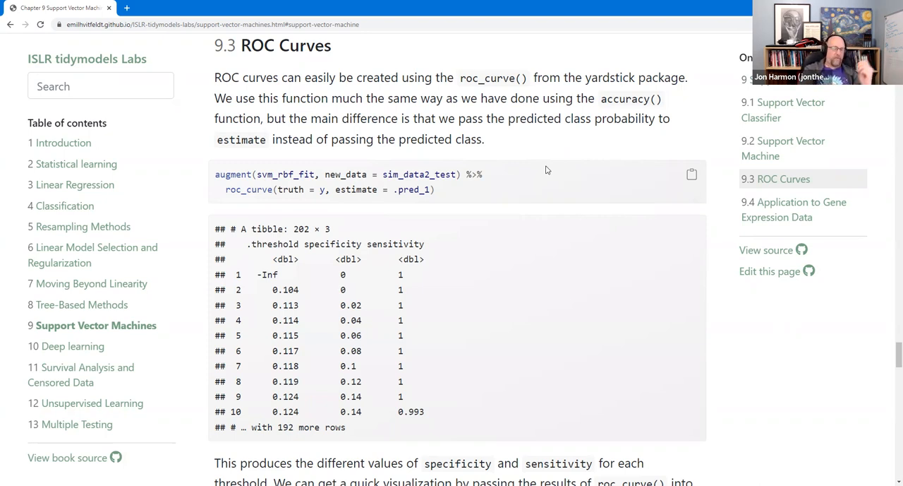
scroll(down, 3)
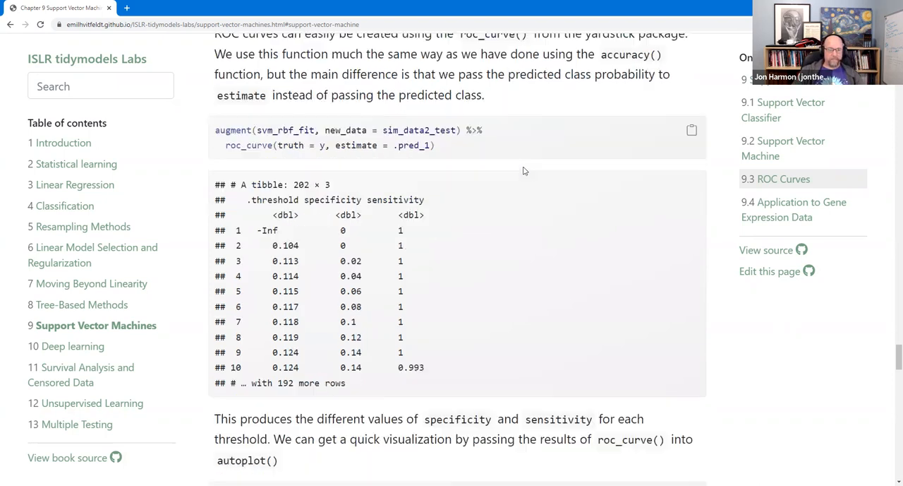
scroll(down, 3)
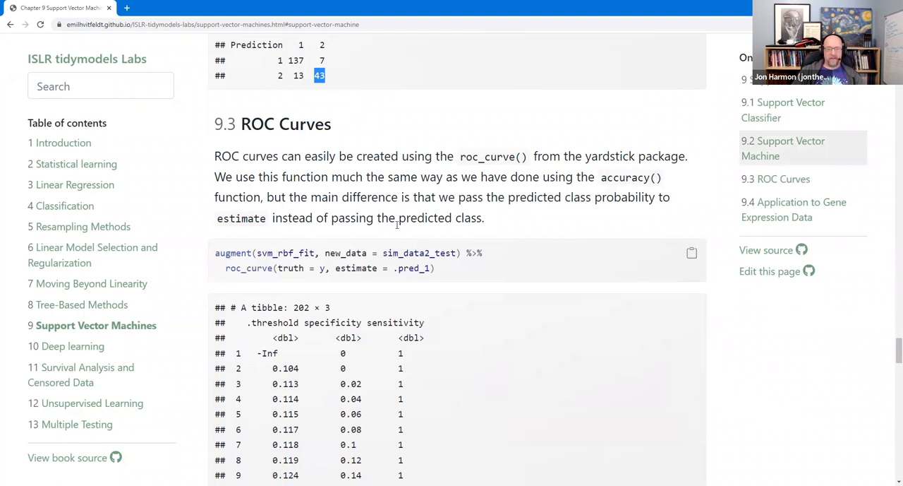
scroll(down, 3)
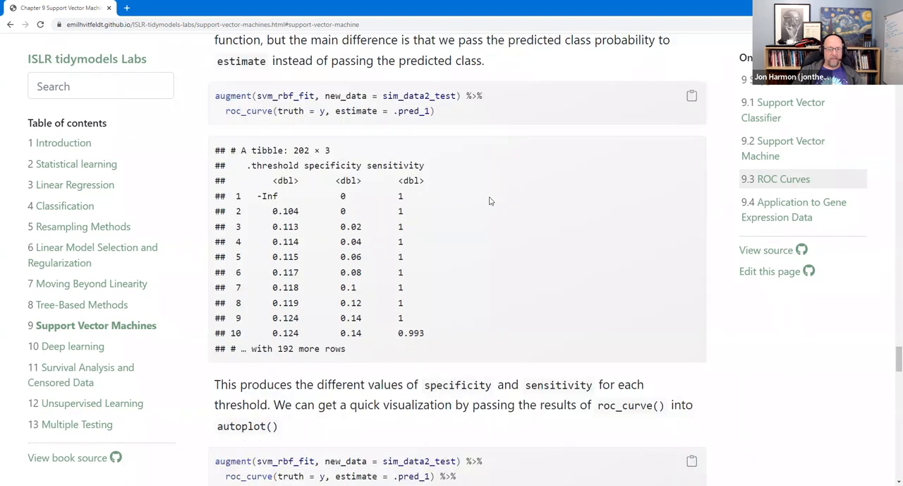
mouse_move(449, 225)
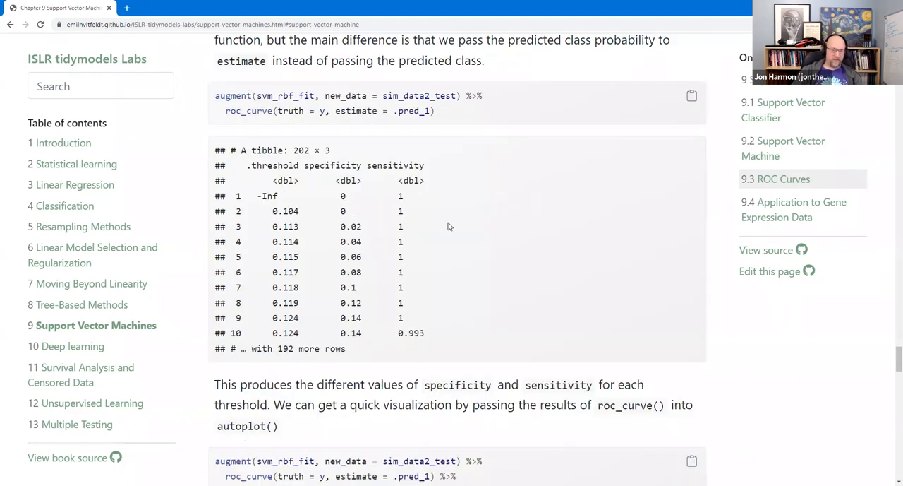
scroll(down, 3)
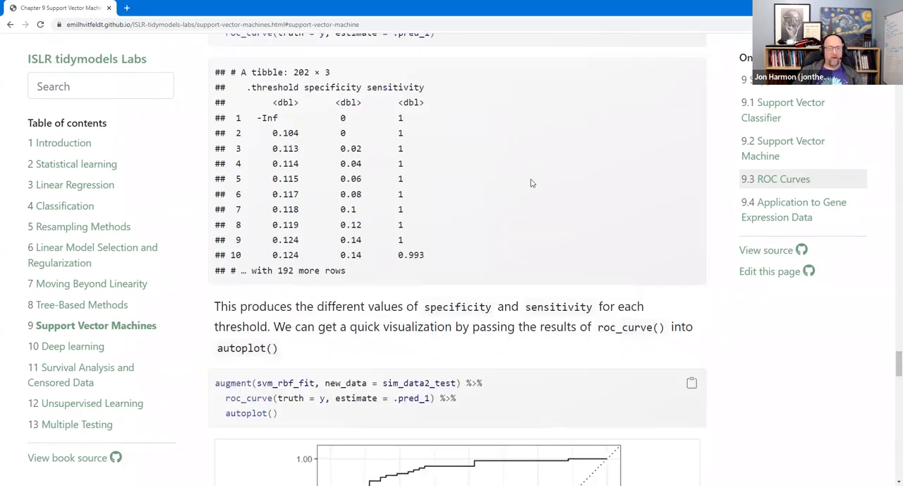
scroll(down, 3)
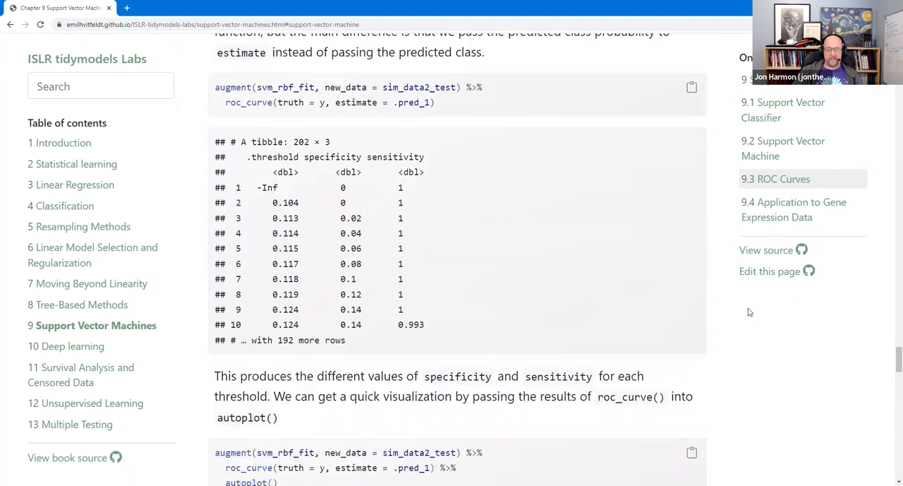
Step: Scroll past the radial fit's ROC curve to the roc_auc result of 0.925 and section 9.4
scroll(down, 3)
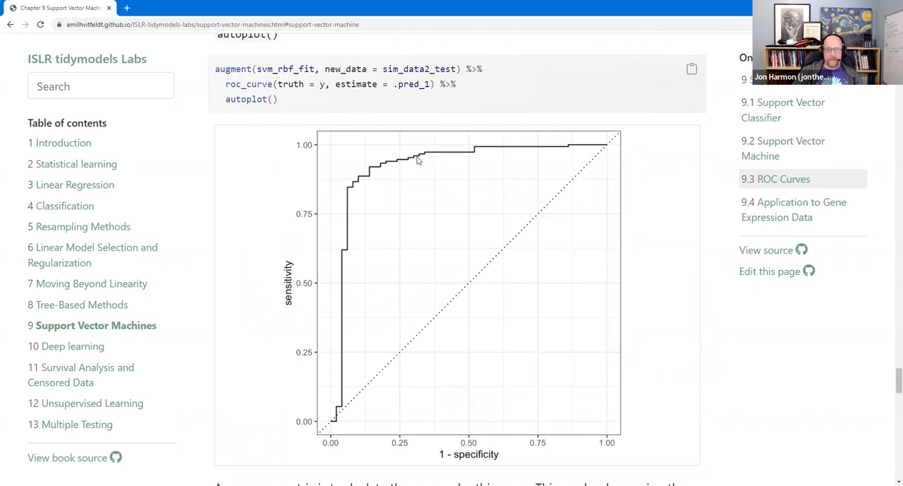
mouse_move(346, 189)
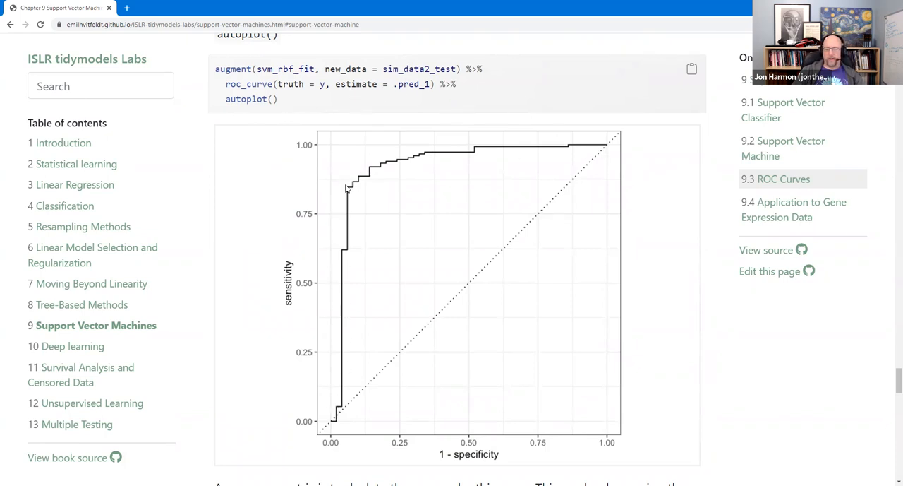
mouse_move(346, 366)
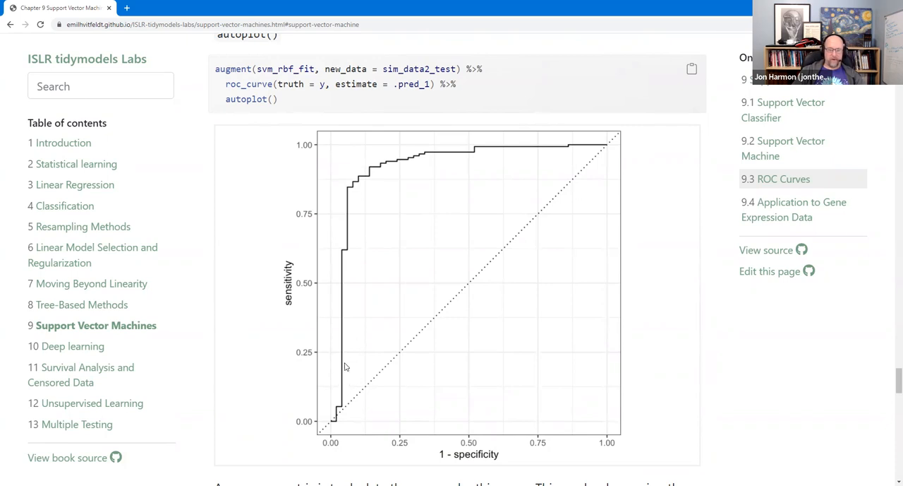
mouse_move(299, 286)
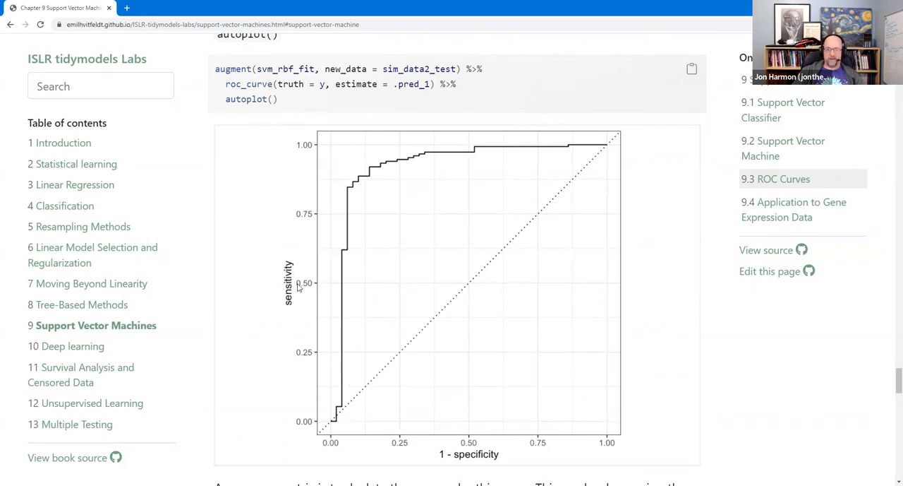
mouse_move(435, 230)
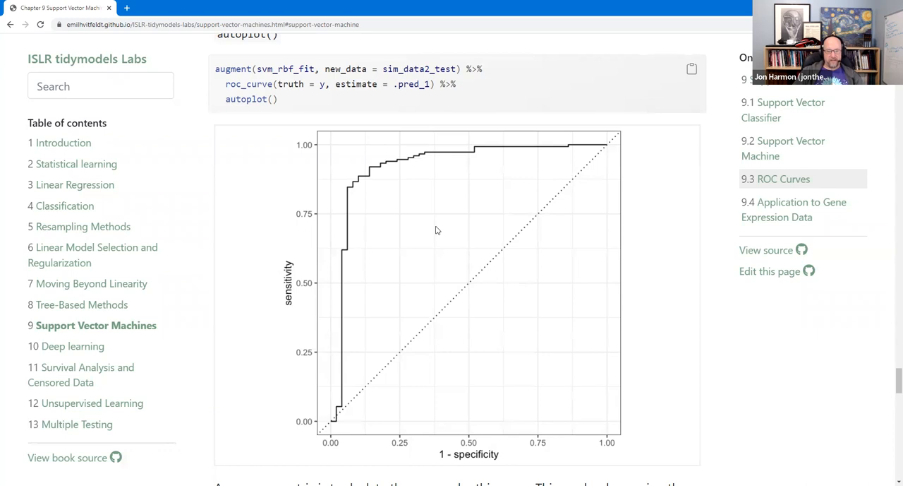
scroll(down, 3)
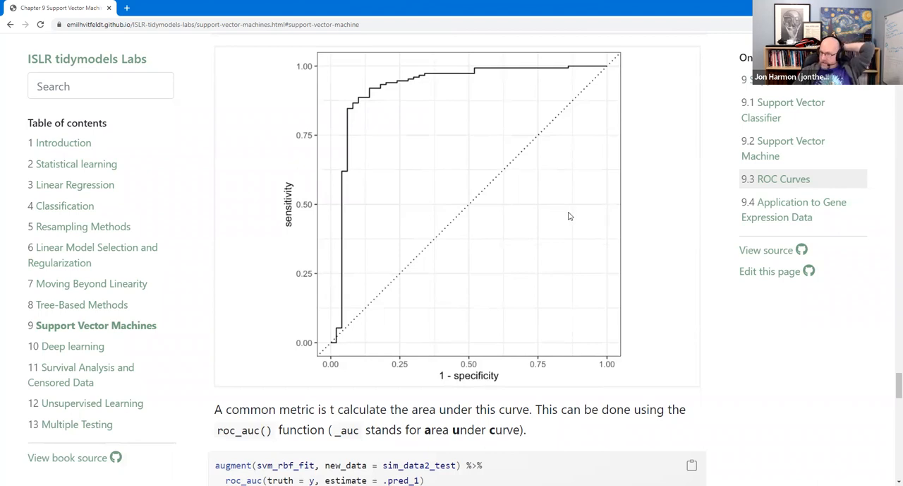
mouse_move(550, 196)
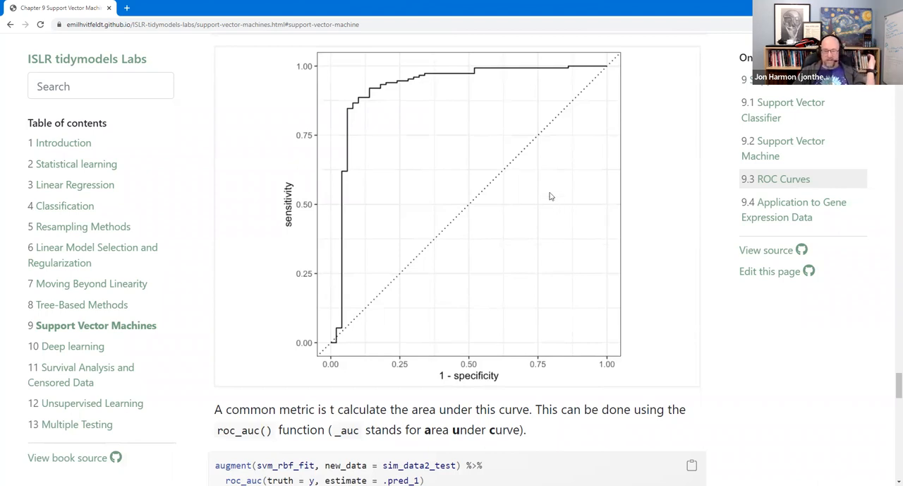
mouse_move(525, 141)
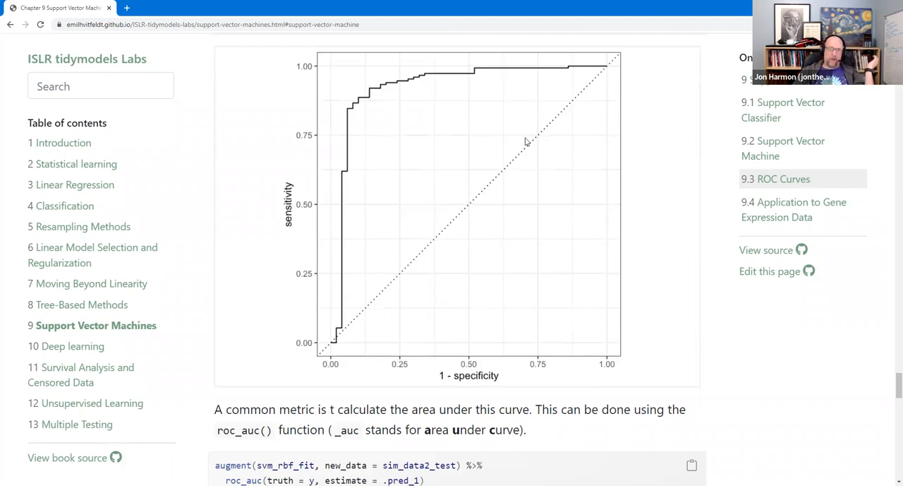
scroll(down, 3)
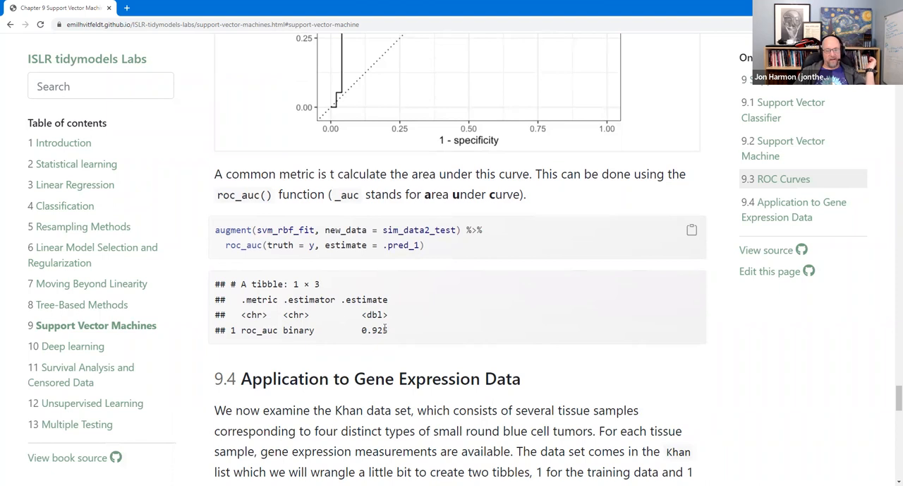
mouse_move(389, 336)
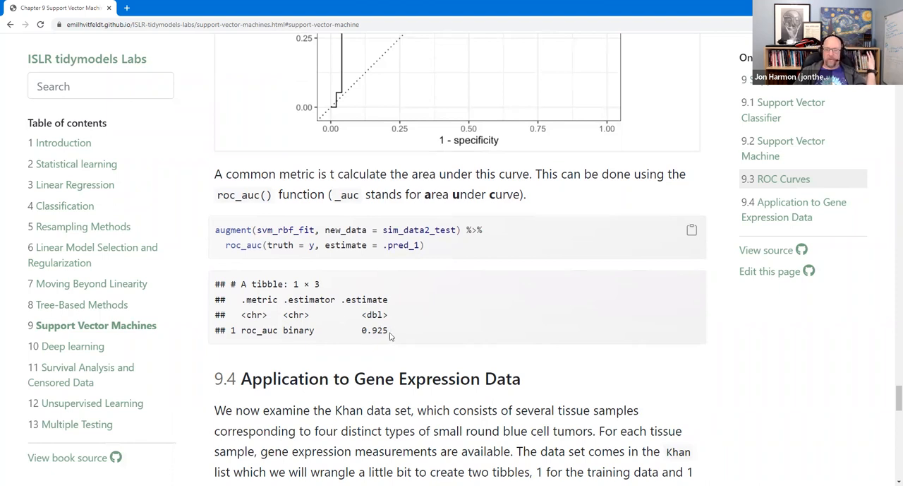
mouse_move(418, 298)
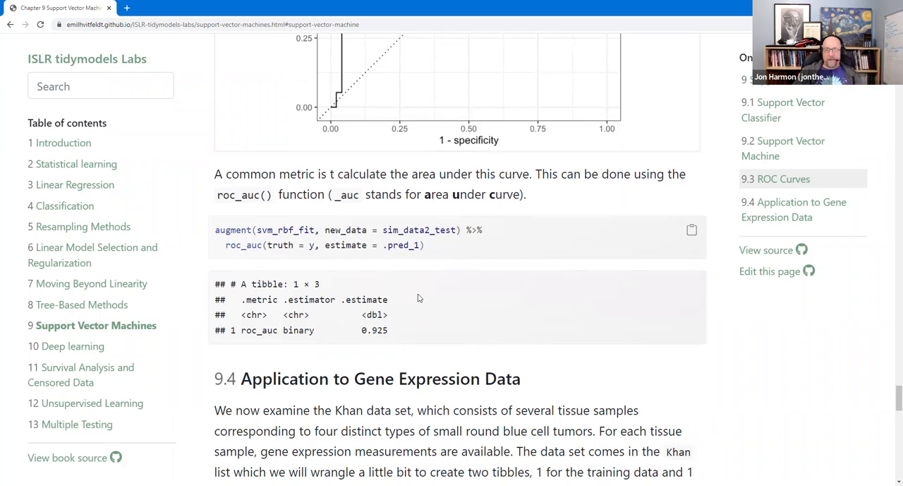
mouse_move(441, 293)
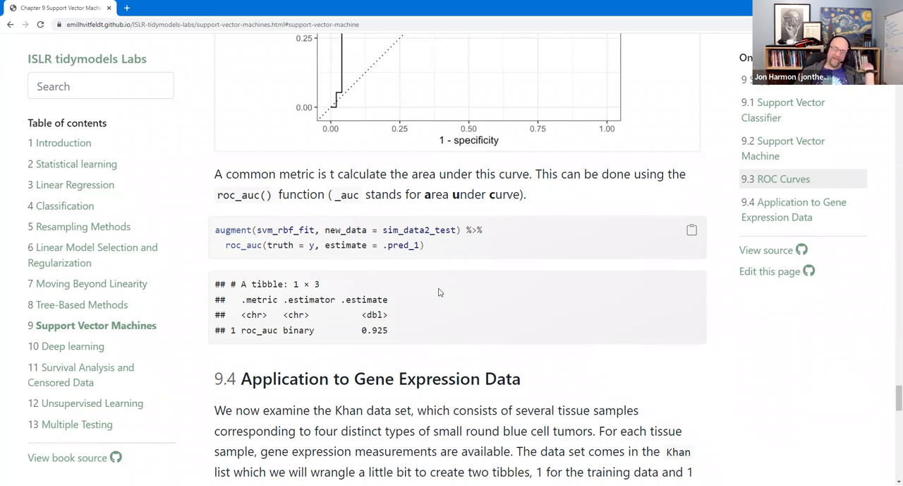
mouse_move(480, 258)
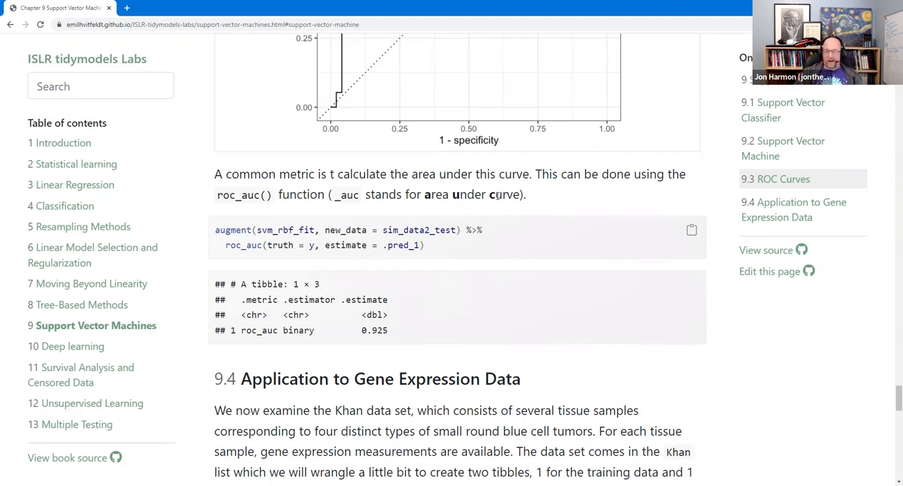
Step: Scroll to the Khan_train and Khan_test tibble code chunks with the as_tibble warning
scroll(down, 3)
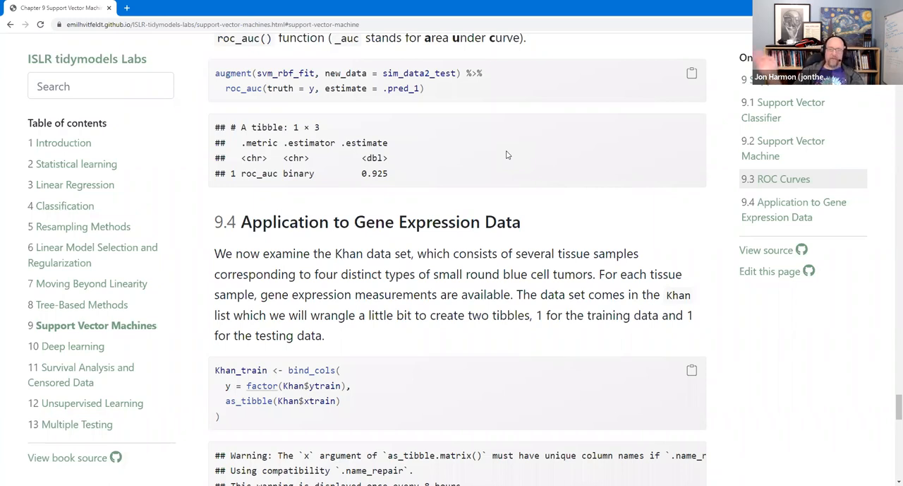
scroll(down, 3)
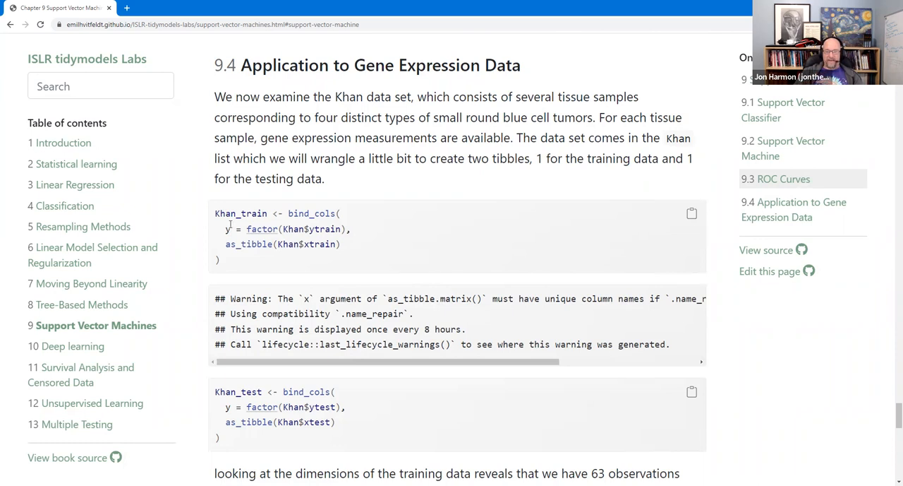
mouse_move(455, 262)
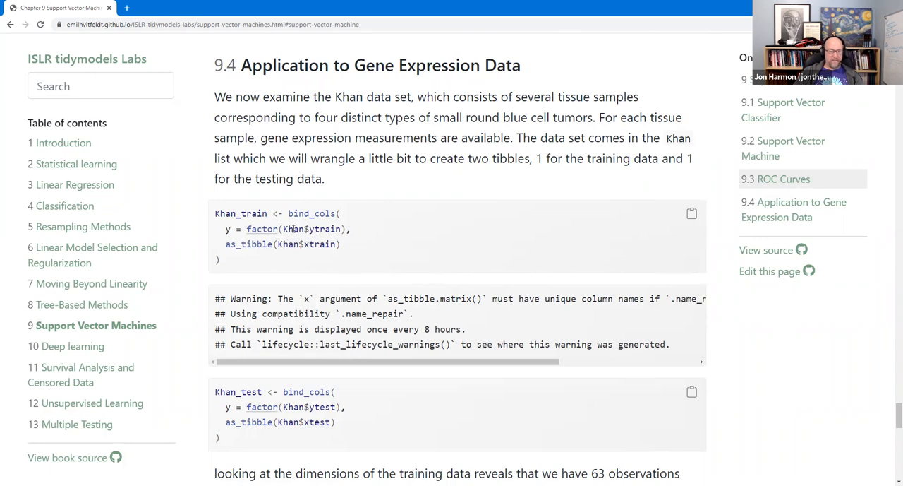
mouse_move(313, 112)
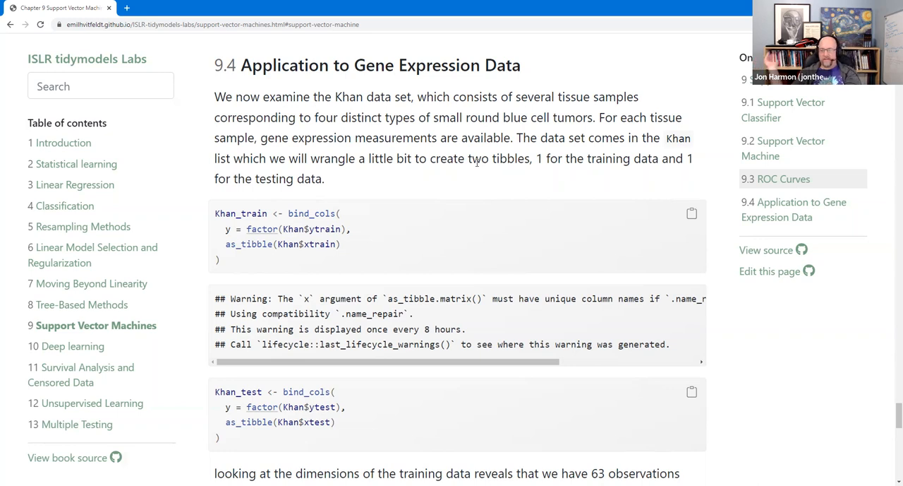
mouse_move(322, 232)
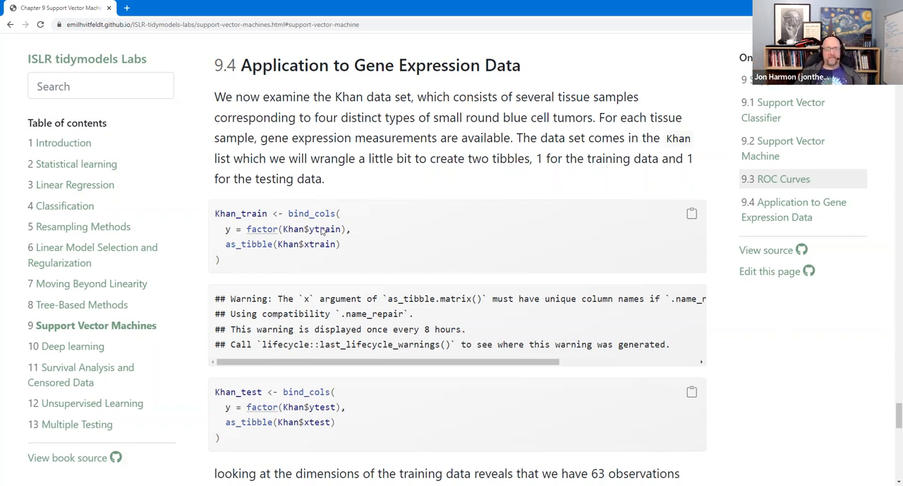
Step: Scroll to the dim(Khan_train) output of 63 by 2309 and the khan_fit linear SVM code
scroll(down, 3)
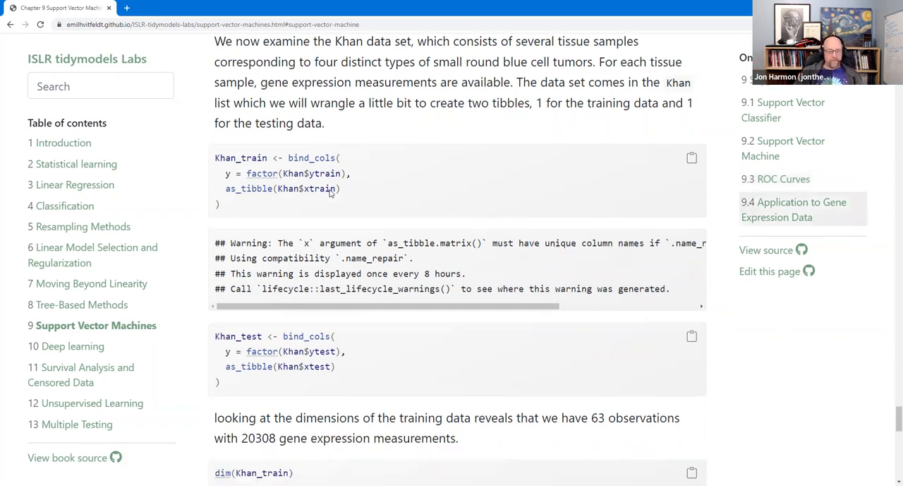
scroll(down, 3)
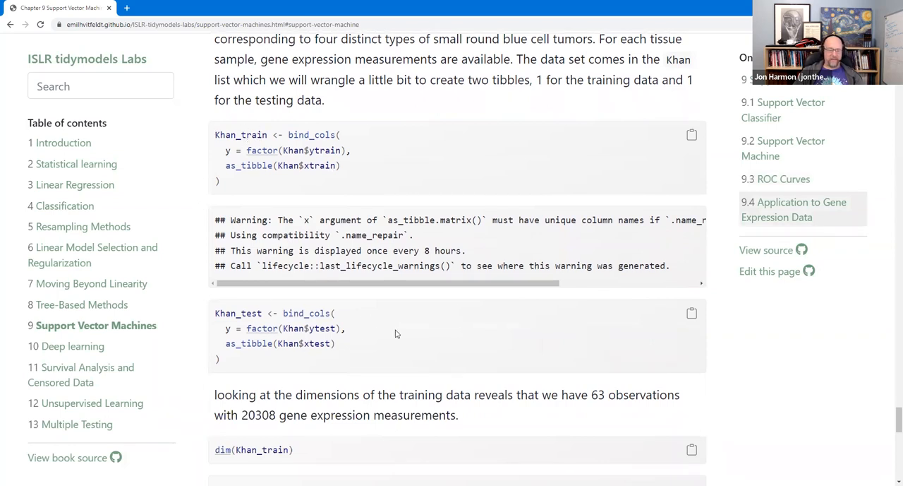
scroll(down, 3)
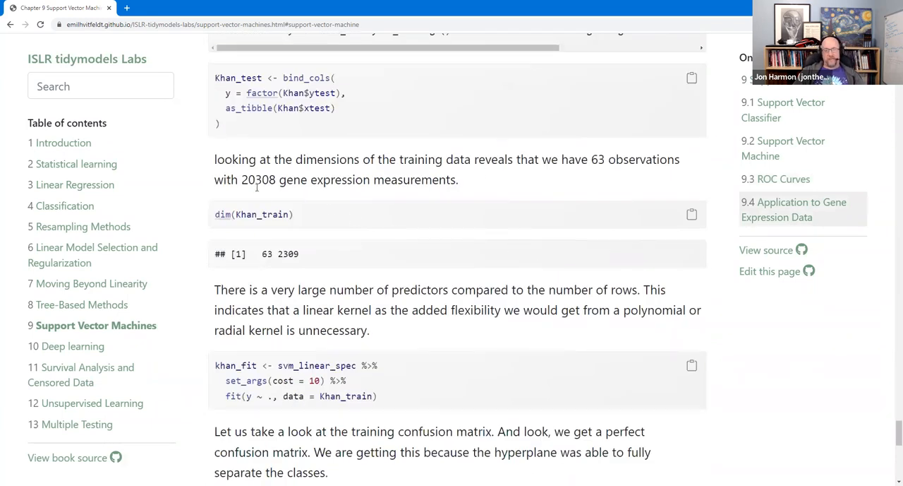
mouse_move(522, 154)
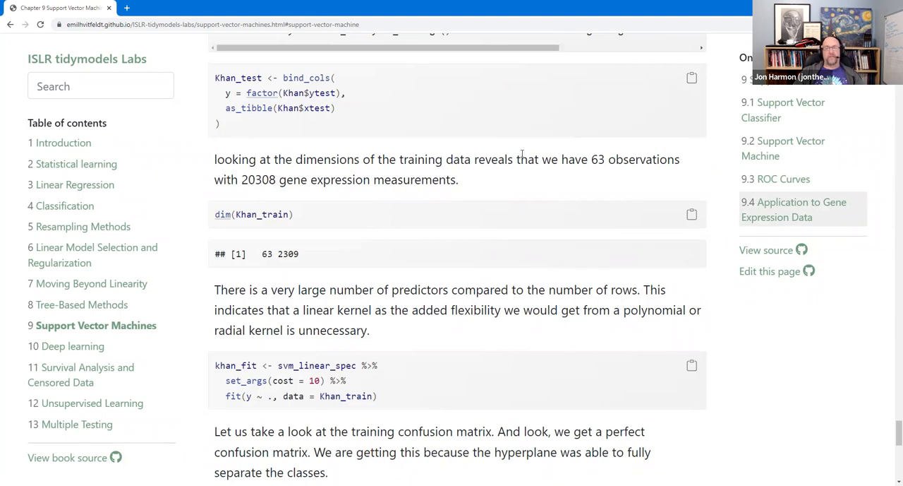
mouse_move(468, 175)
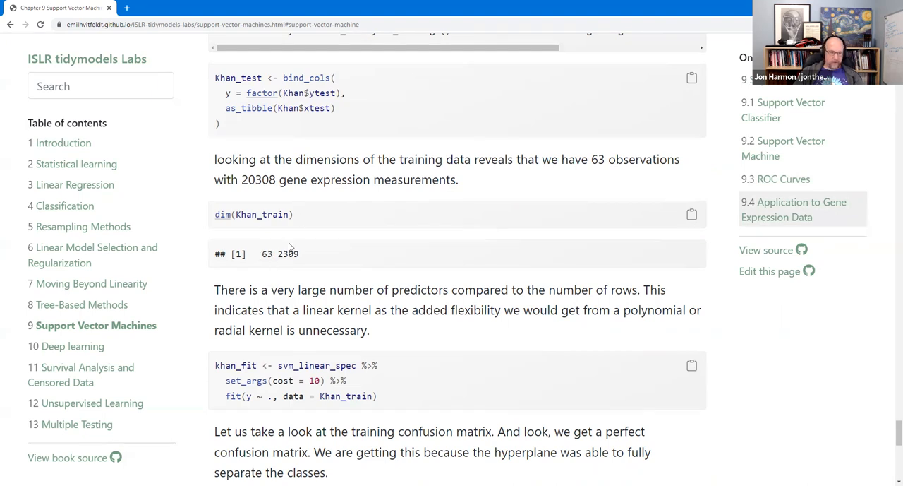
mouse_move(302, 260)
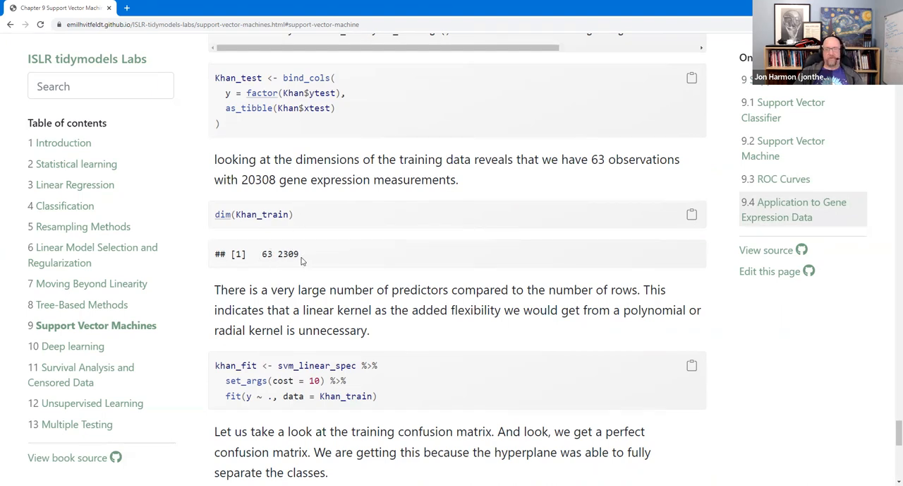
mouse_move(339, 214)
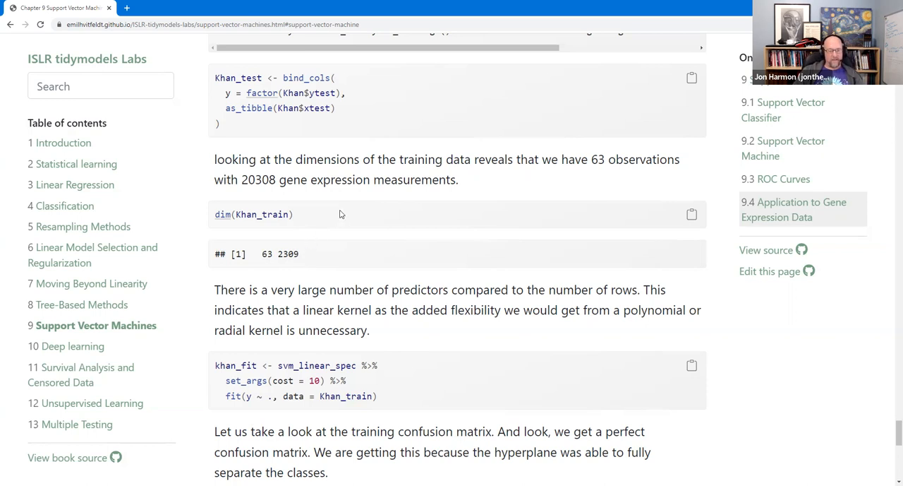
scroll(down, 3)
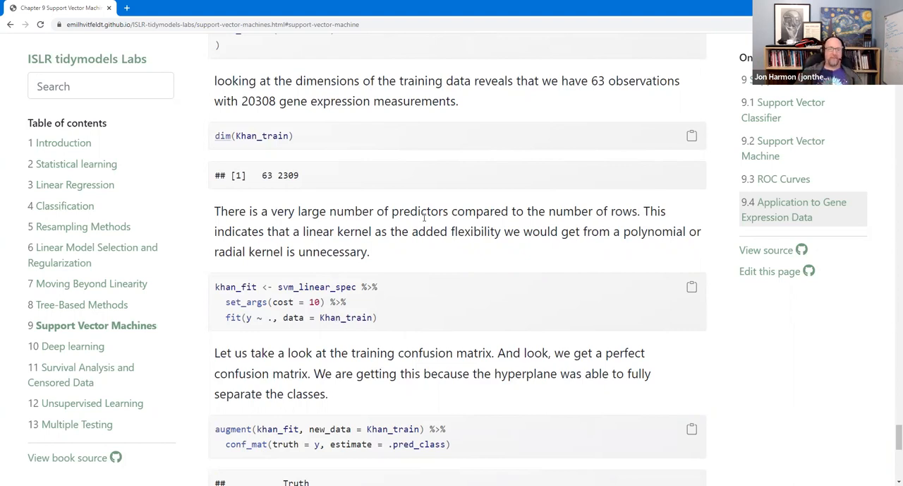
scroll(down, 3)
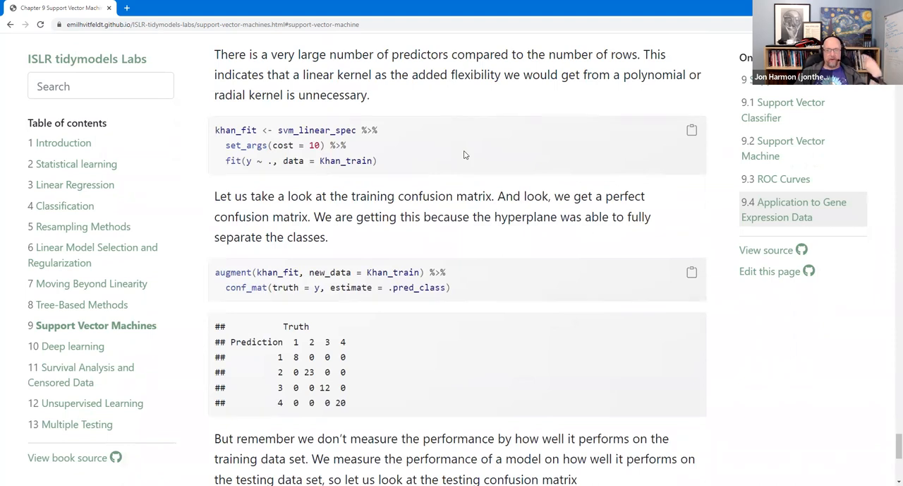
mouse_move(397, 143)
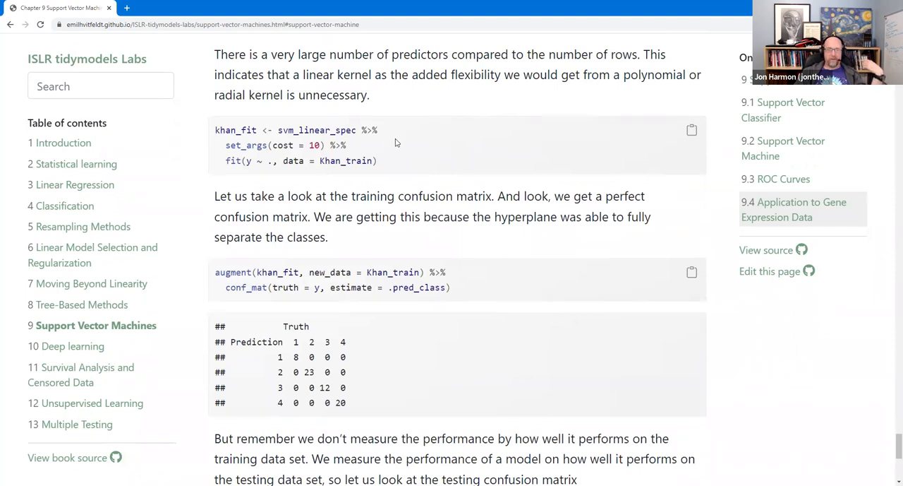
mouse_move(392, 155)
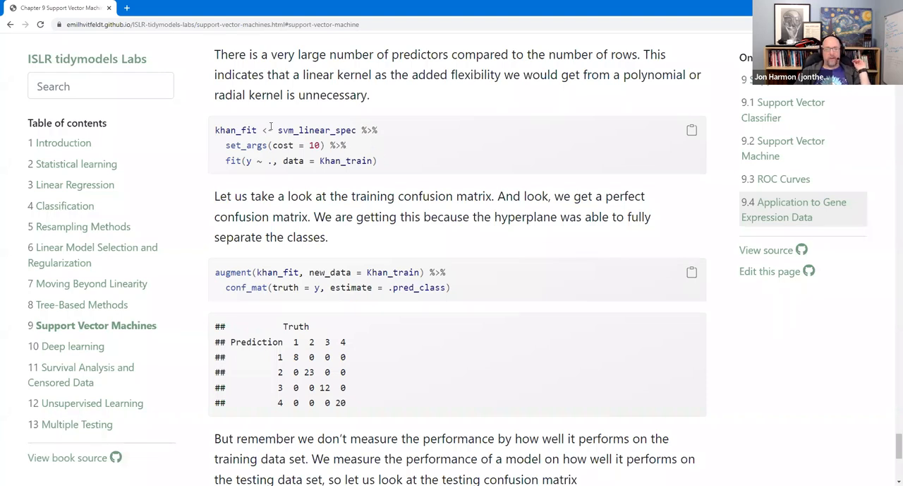
mouse_move(302, 127)
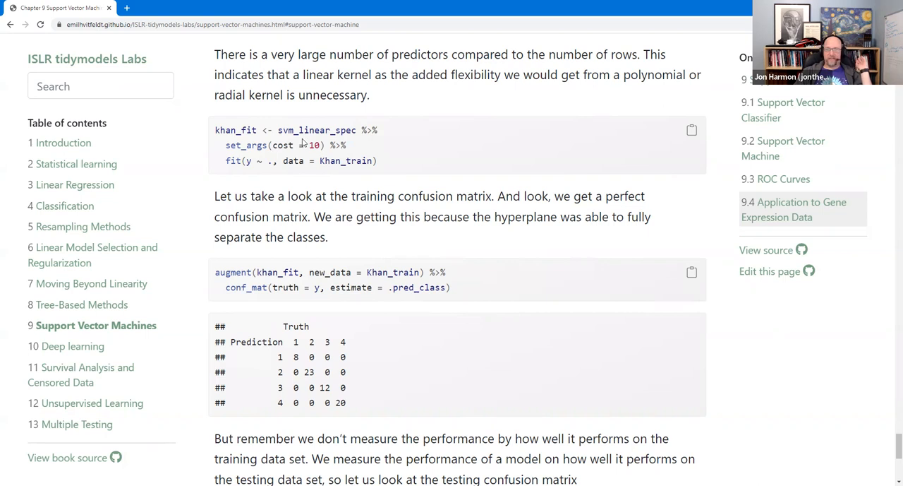
double_click(316, 130)
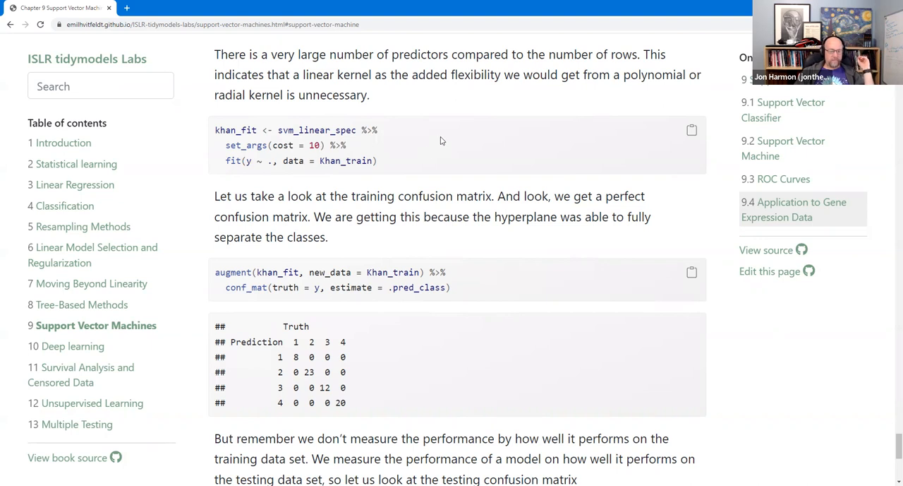
scroll(down, 3)
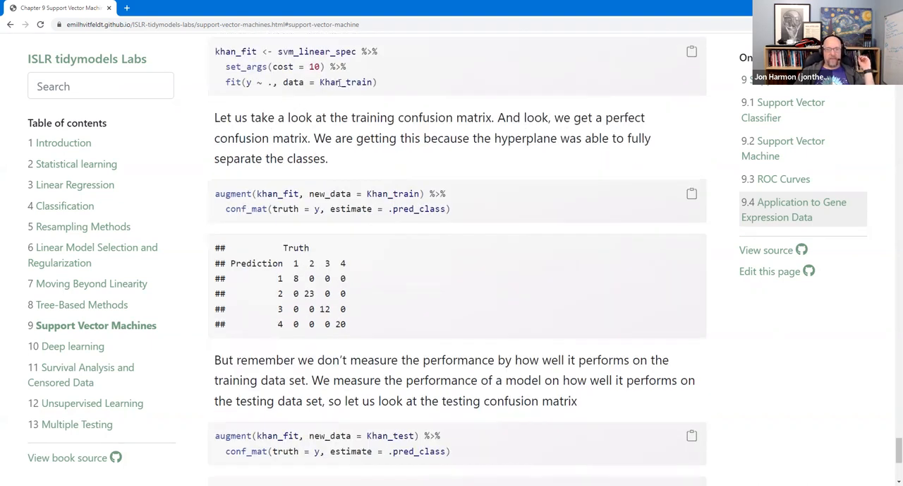
double_click(348, 82)
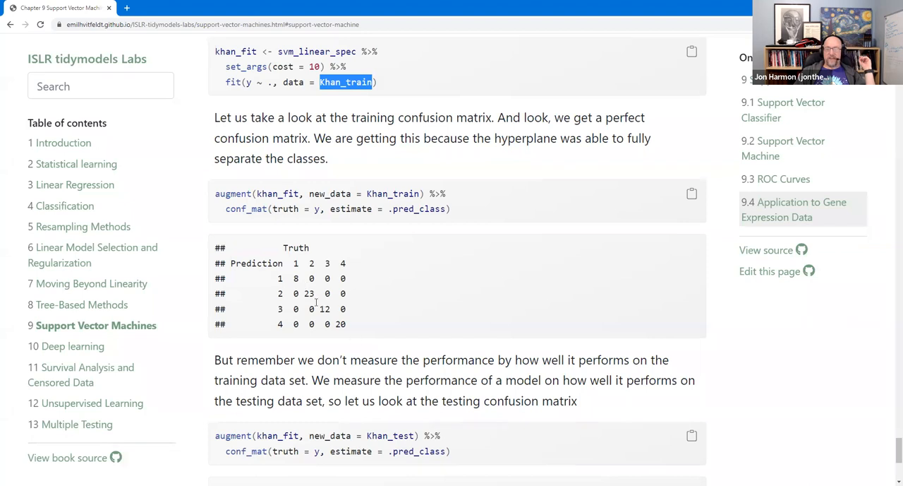
mouse_move(296, 262)
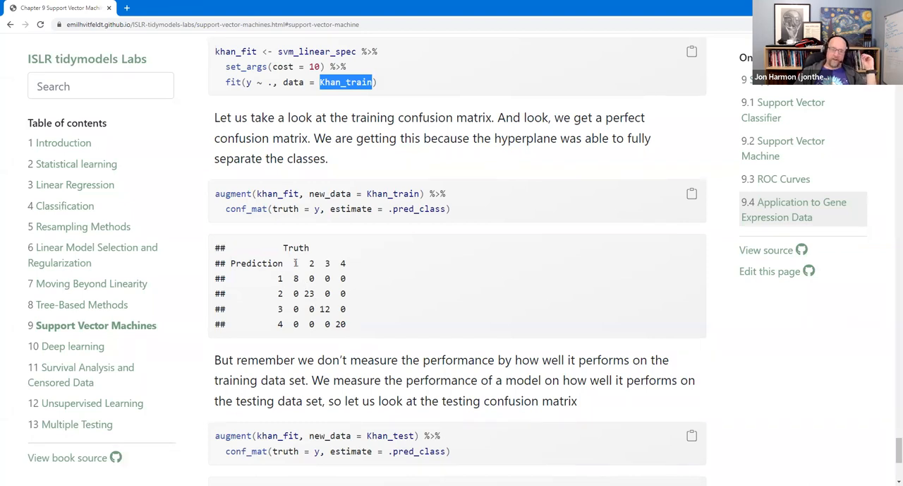
mouse_move(381, 295)
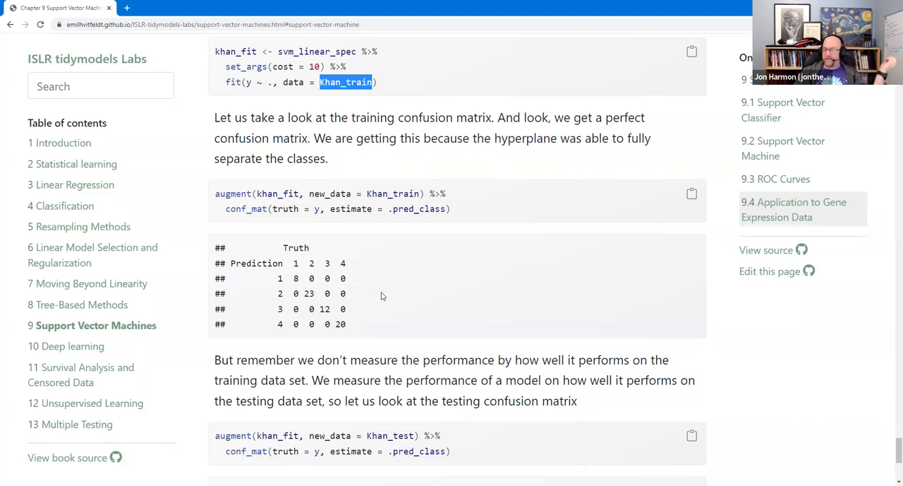
Step: Scroll to the Khan_test confusion matrix and highlight the misclassified and correct class 2 counts
scroll(down, 3)
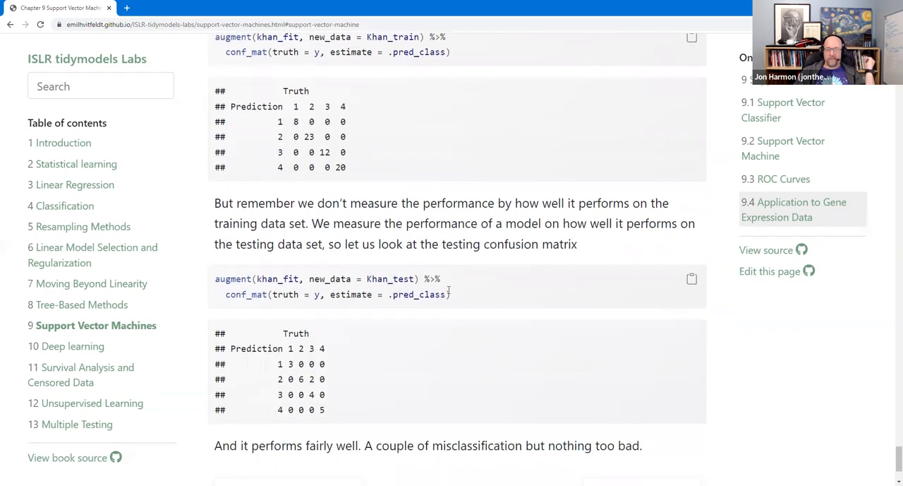
scroll(down, 3)
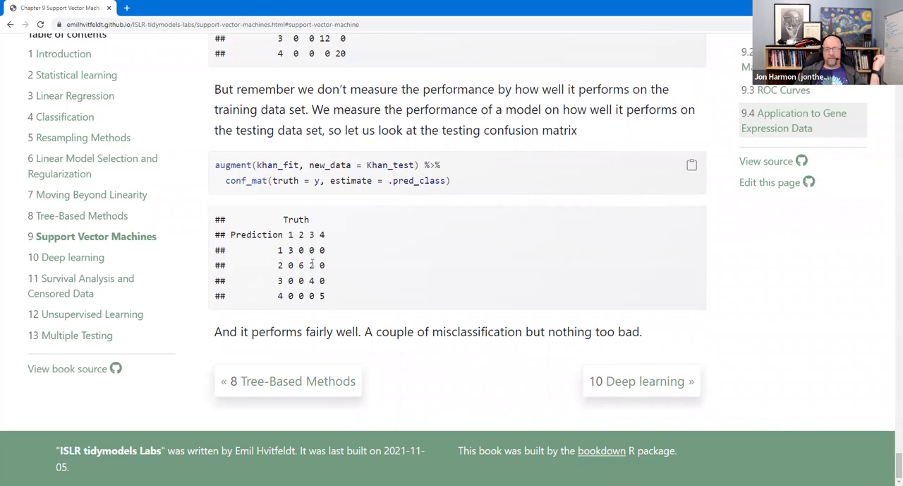
double_click(311, 265)
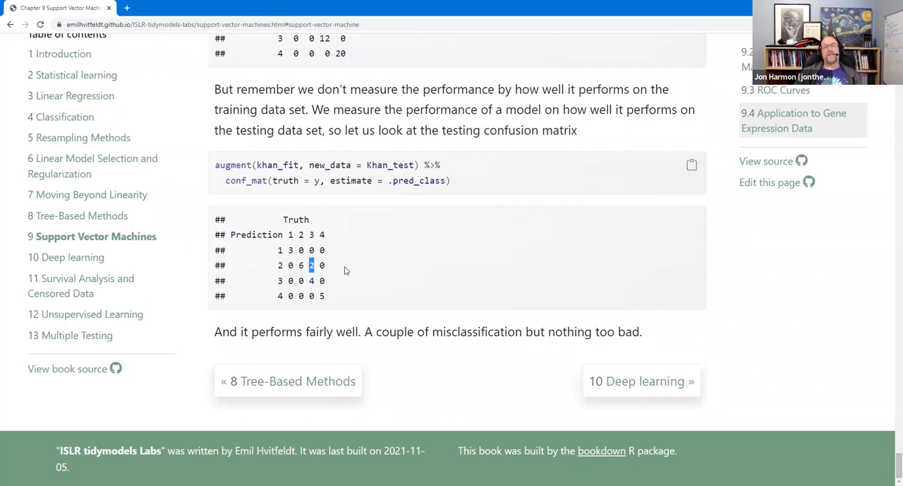
mouse_move(322, 142)
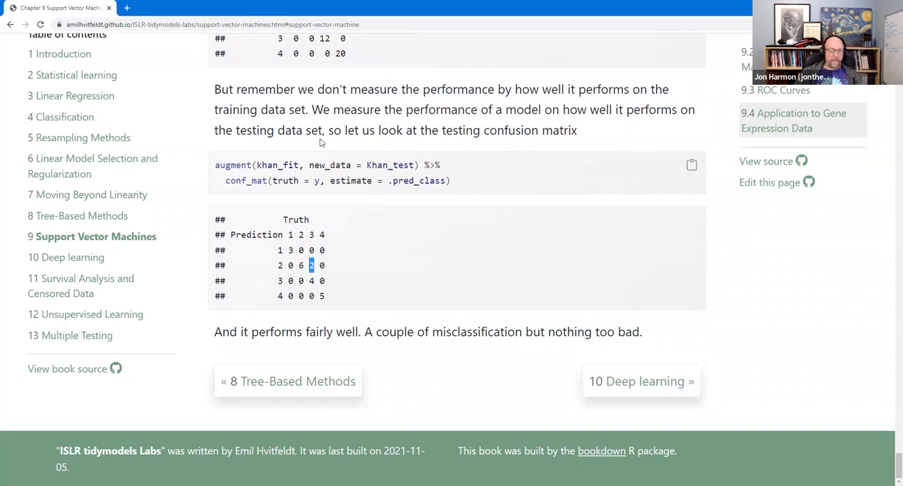
mouse_move(339, 330)
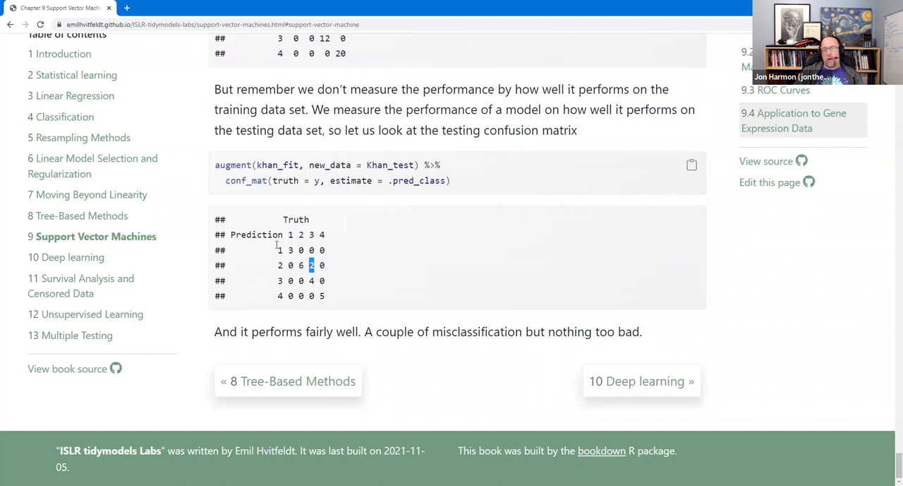
mouse_move(333, 307)
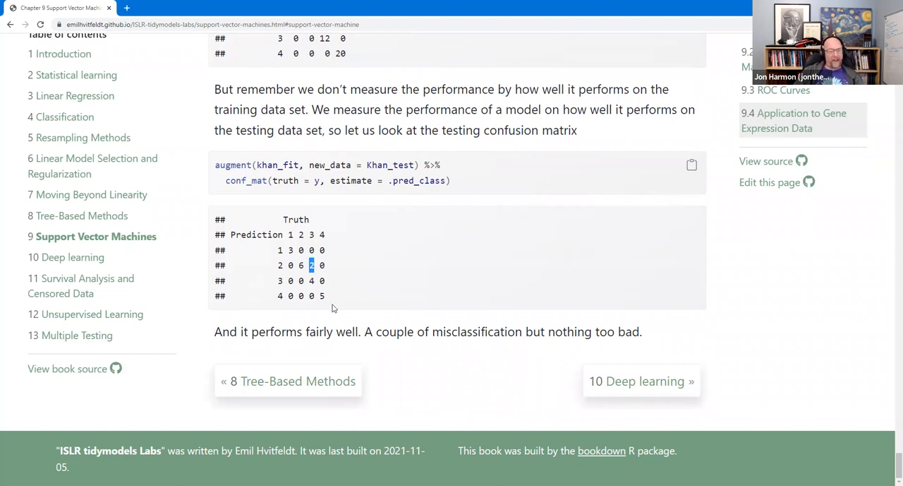
mouse_move(346, 271)
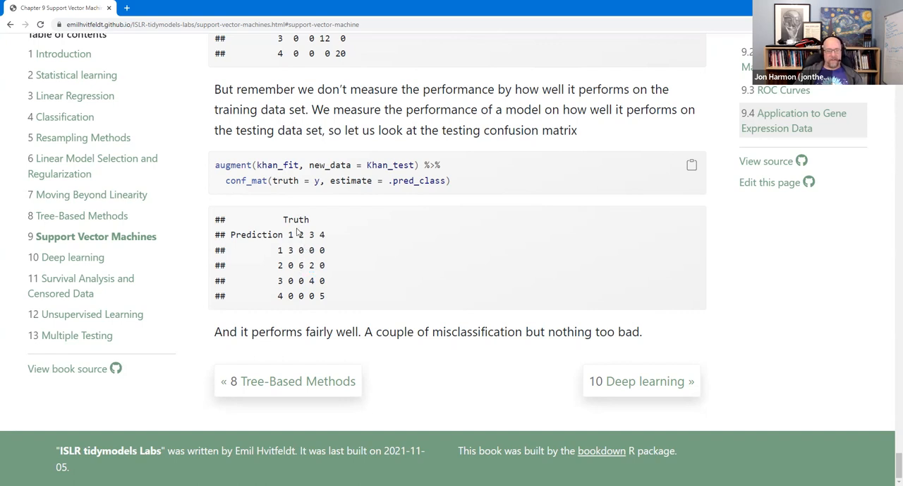
double_click(299, 266)
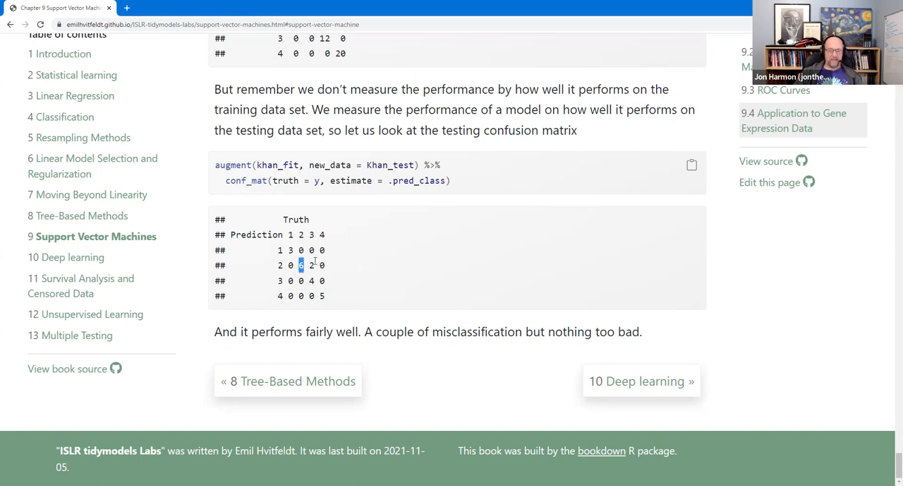
mouse_move(415, 218)
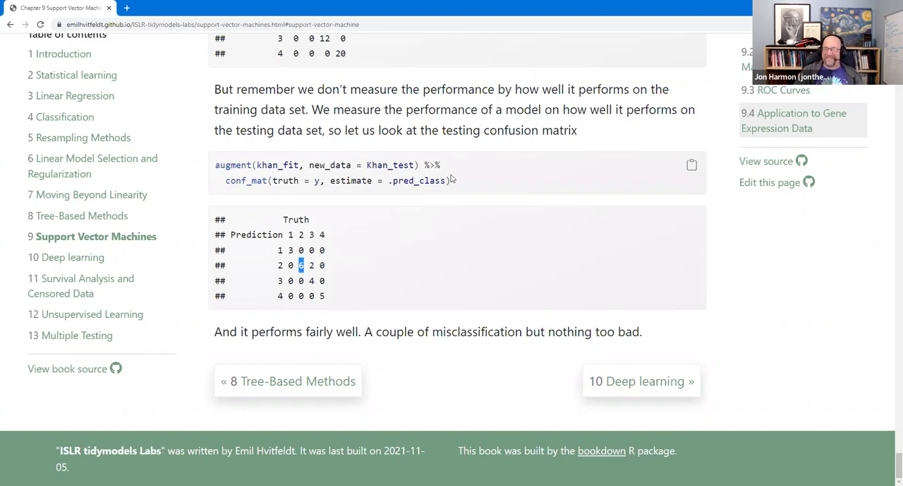
mouse_move(358, 202)
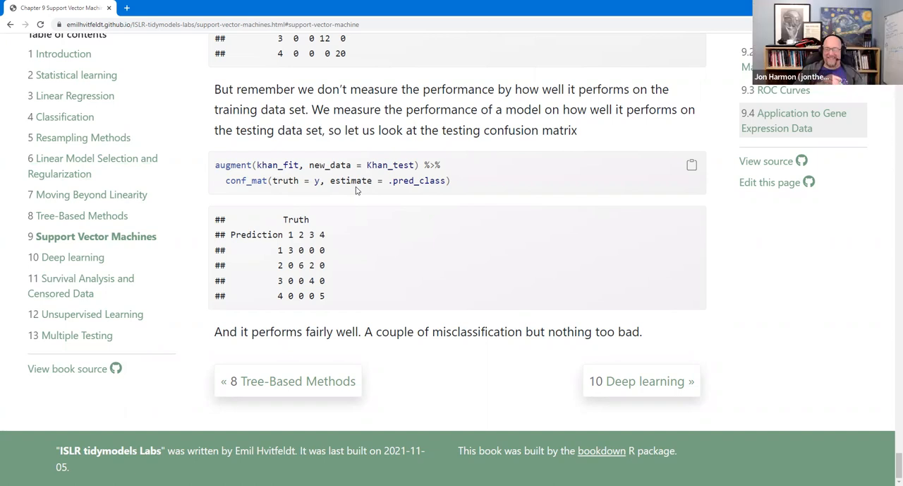
mouse_move(511, 238)
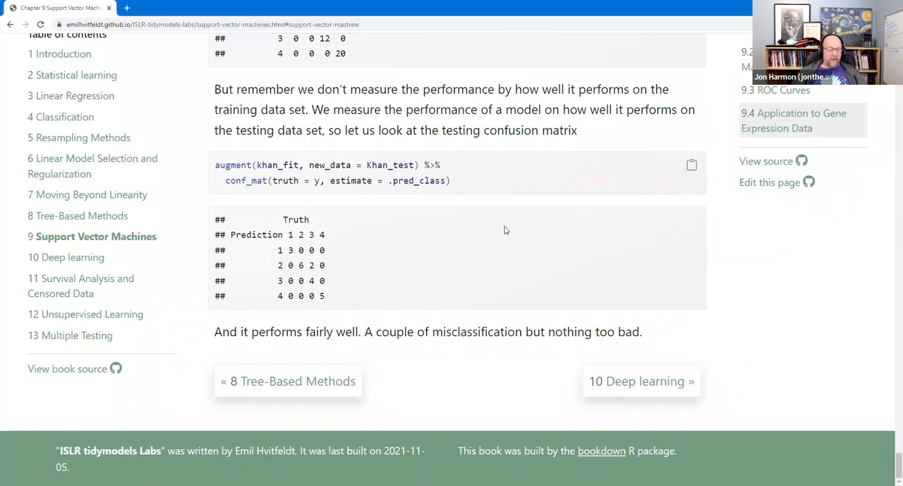
mouse_move(511, 227)
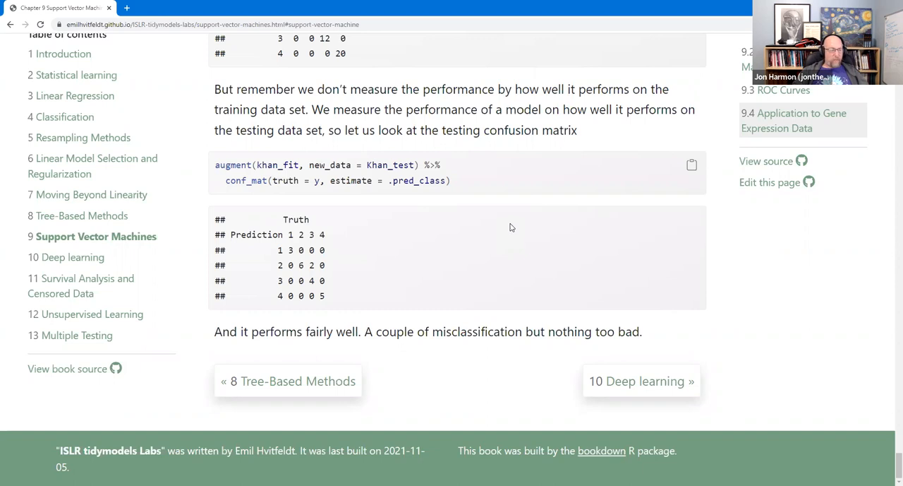
mouse_move(830, 449)
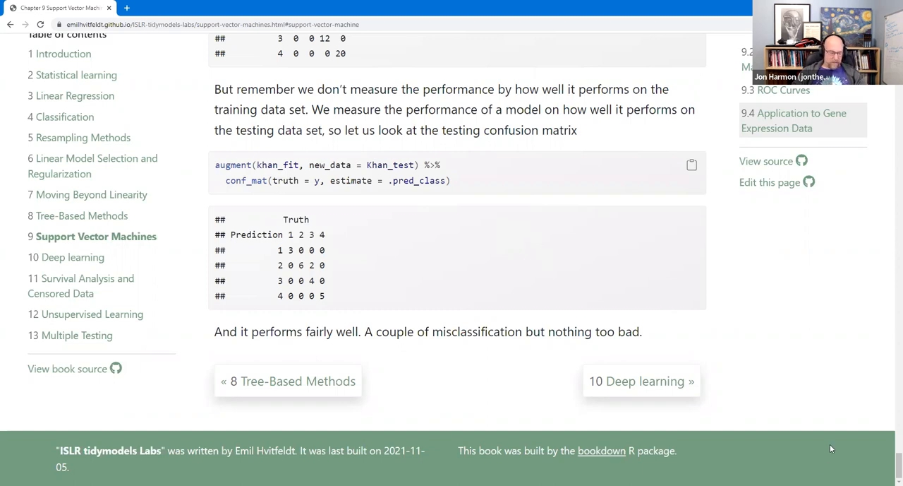
mouse_move(619, 248)
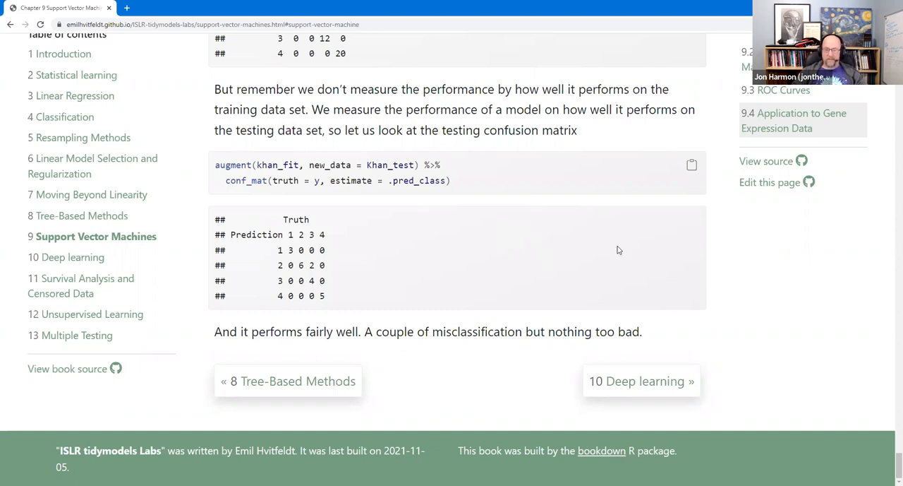